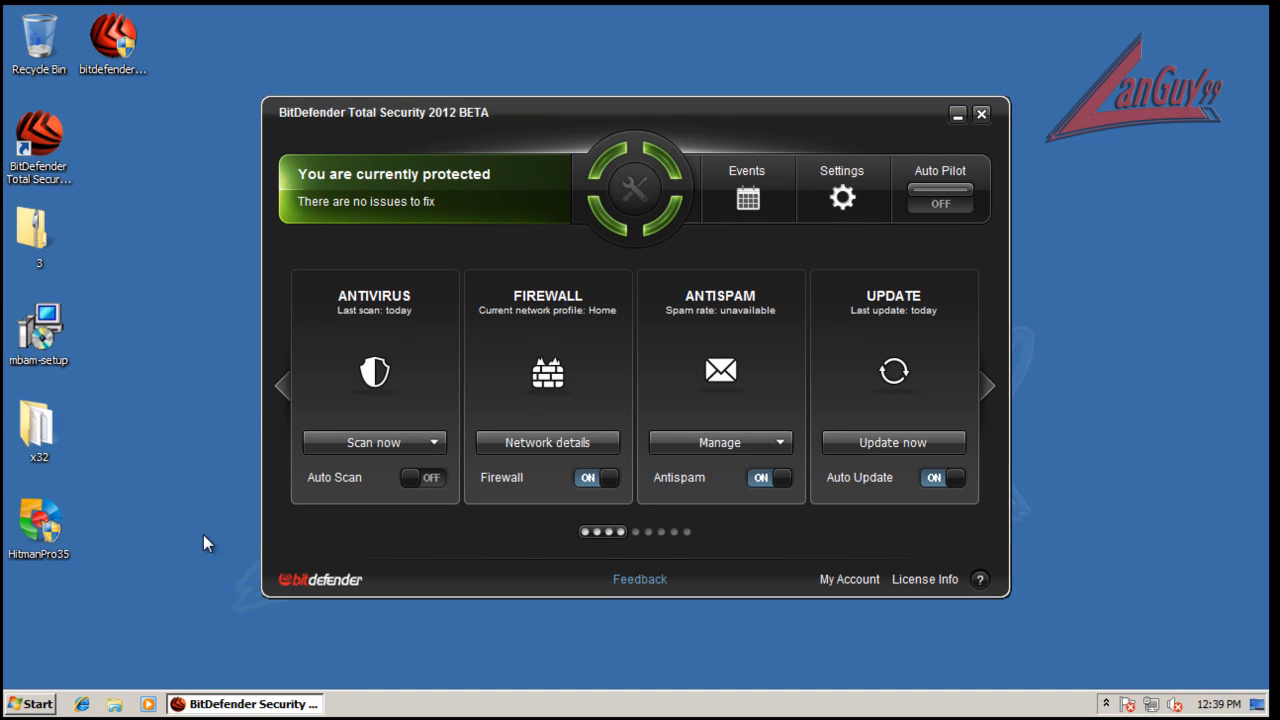
{"action": "mouse_move", "coordinate": [230, 472]}
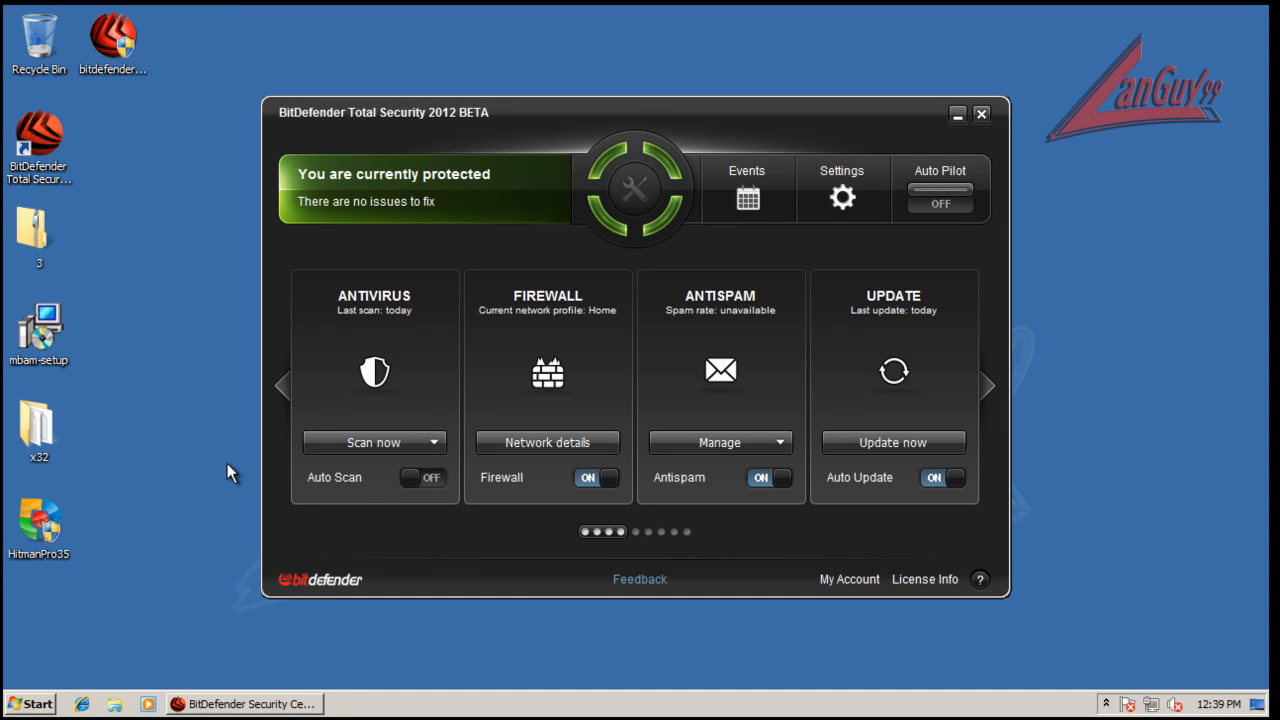
{"action": "mouse_move", "coordinate": [284, 374]}
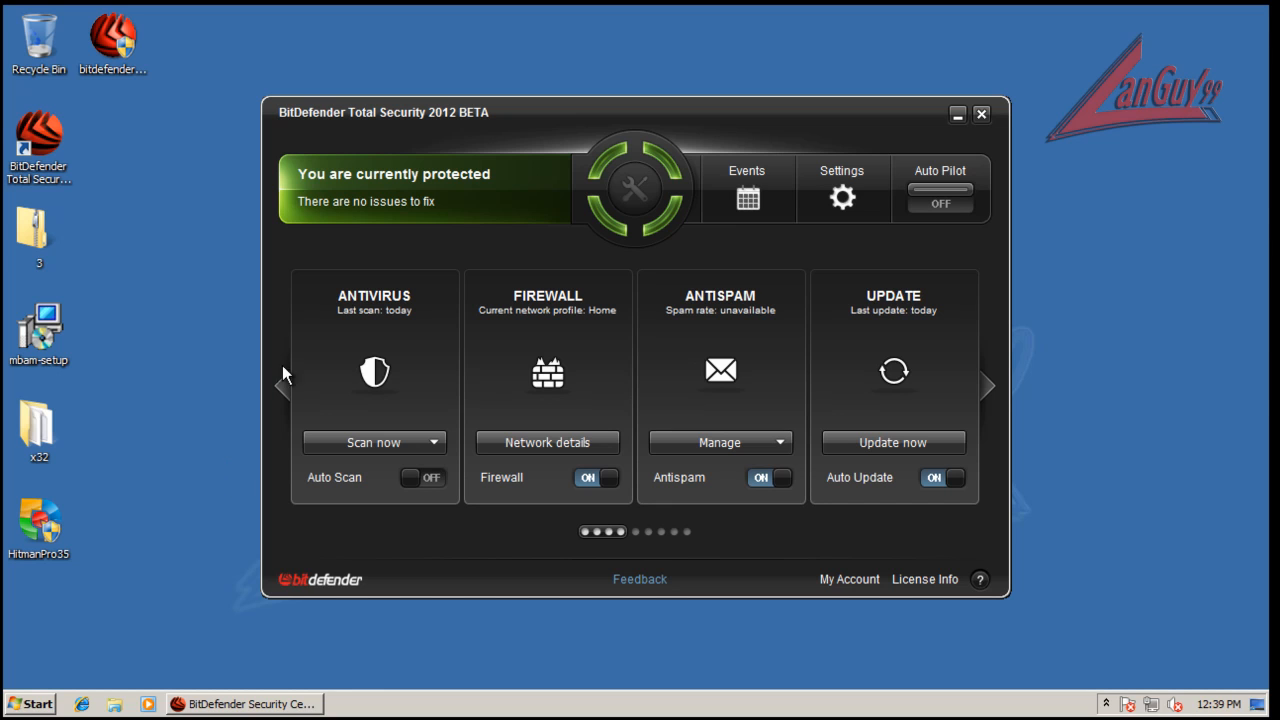
{"action": "mouse_move", "coordinate": [288, 378]}
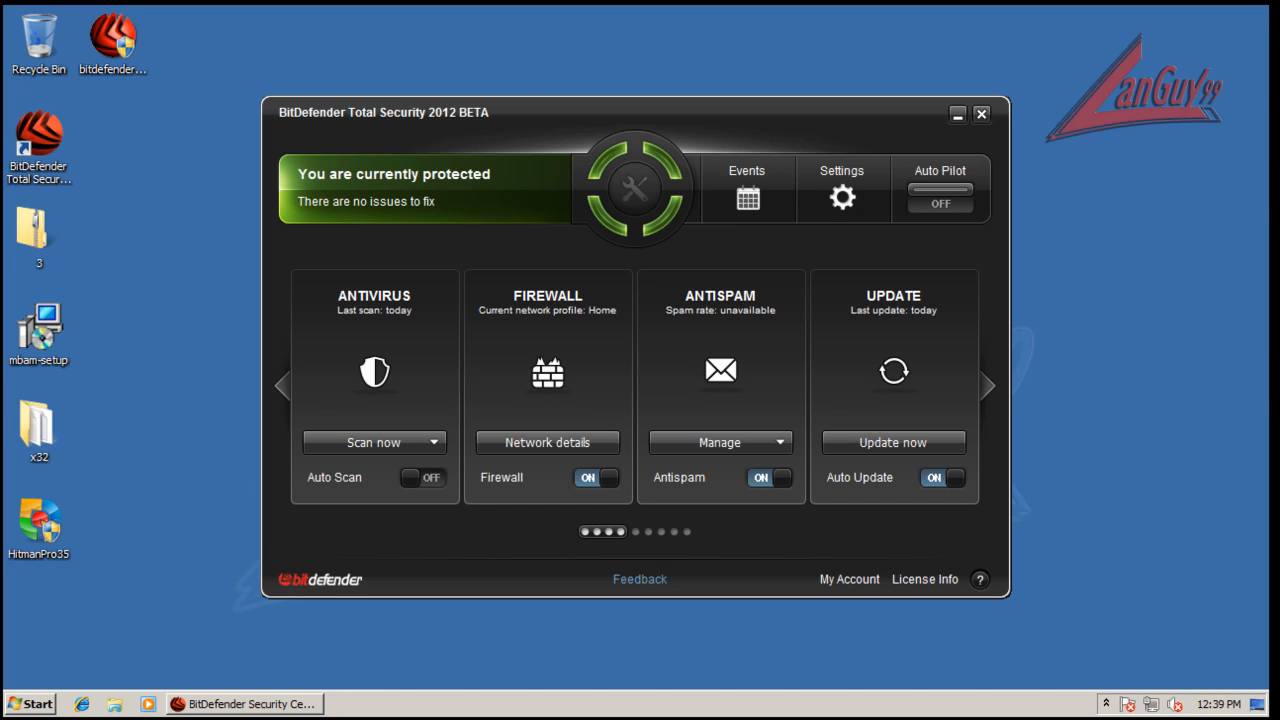
{"action": "mouse_move", "coordinate": [1058, 452]}
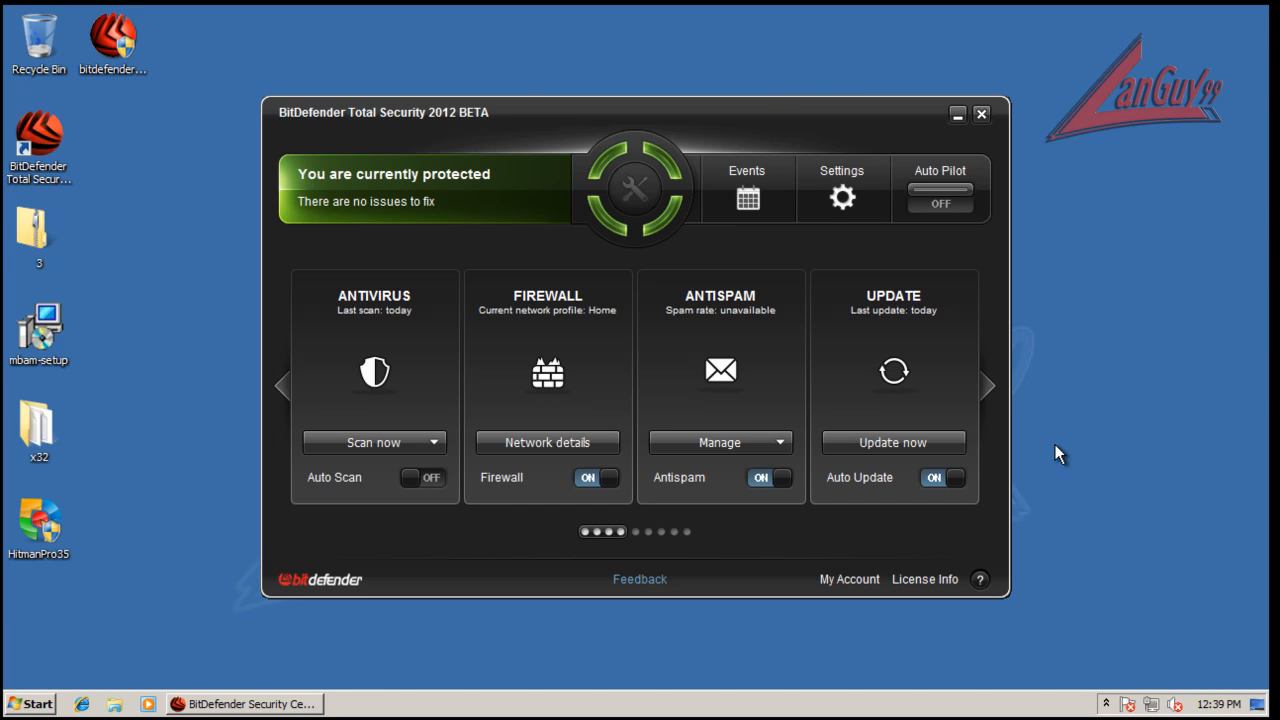
{"action": "mouse_move", "coordinate": [724, 118]}
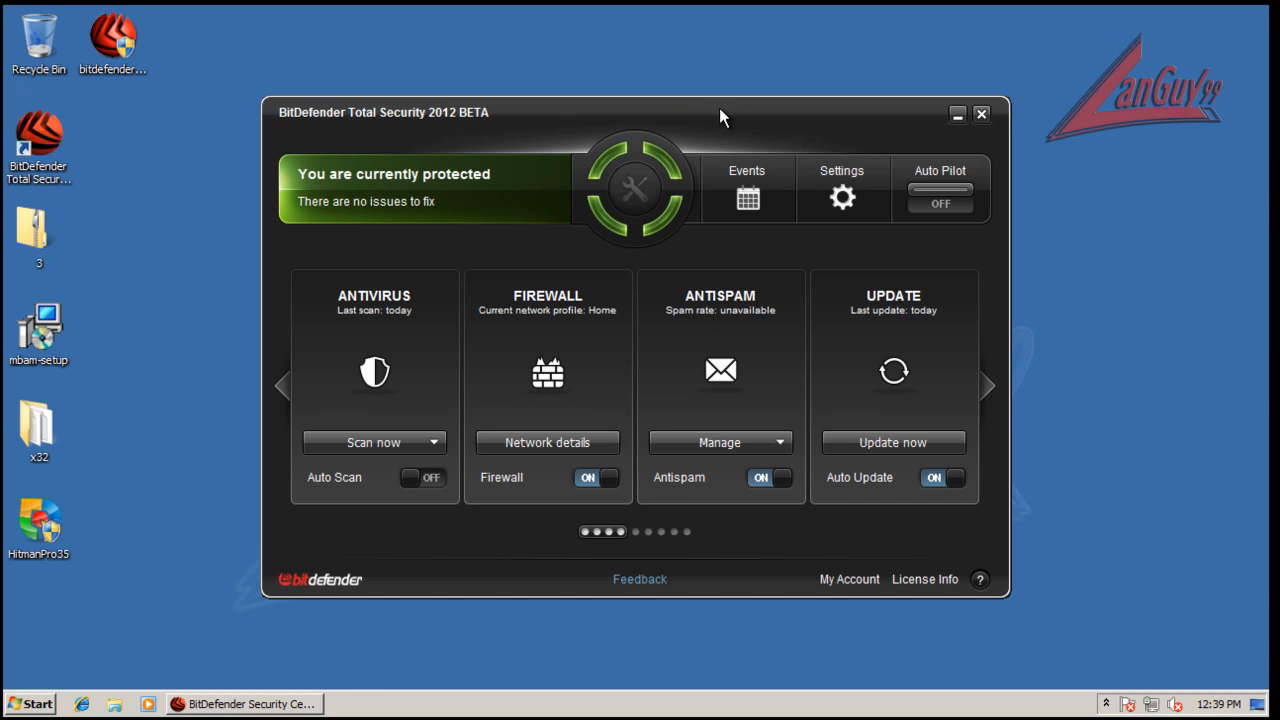
{"action": "mouse_move", "coordinate": [712, 128]}
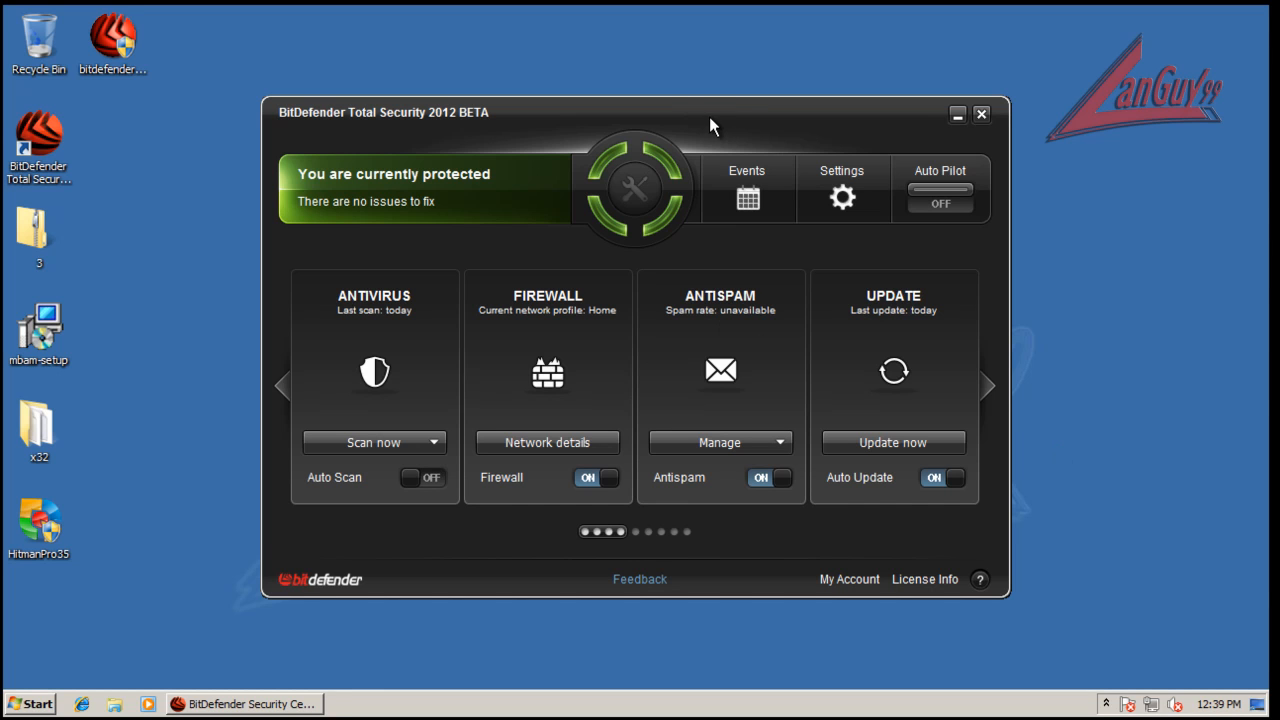
{"action": "mouse_move", "coordinate": [730, 118]}
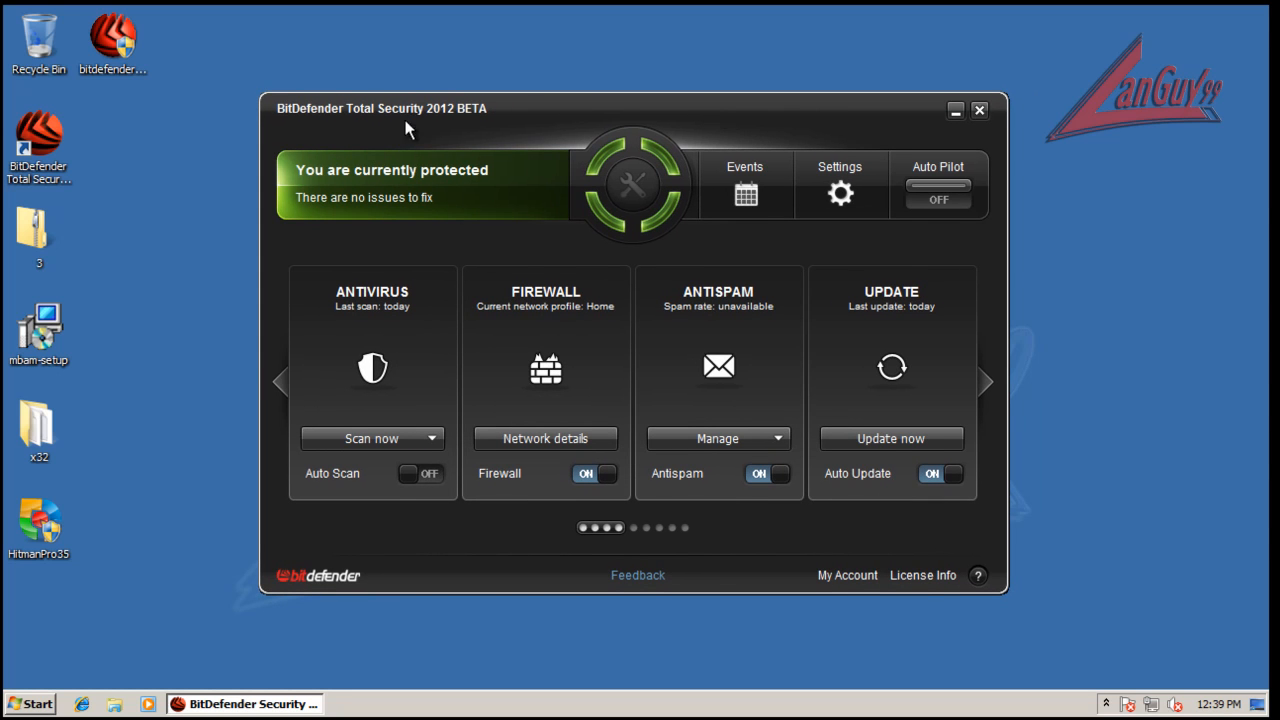
{"action": "mouse_move", "coordinate": [496, 124]}
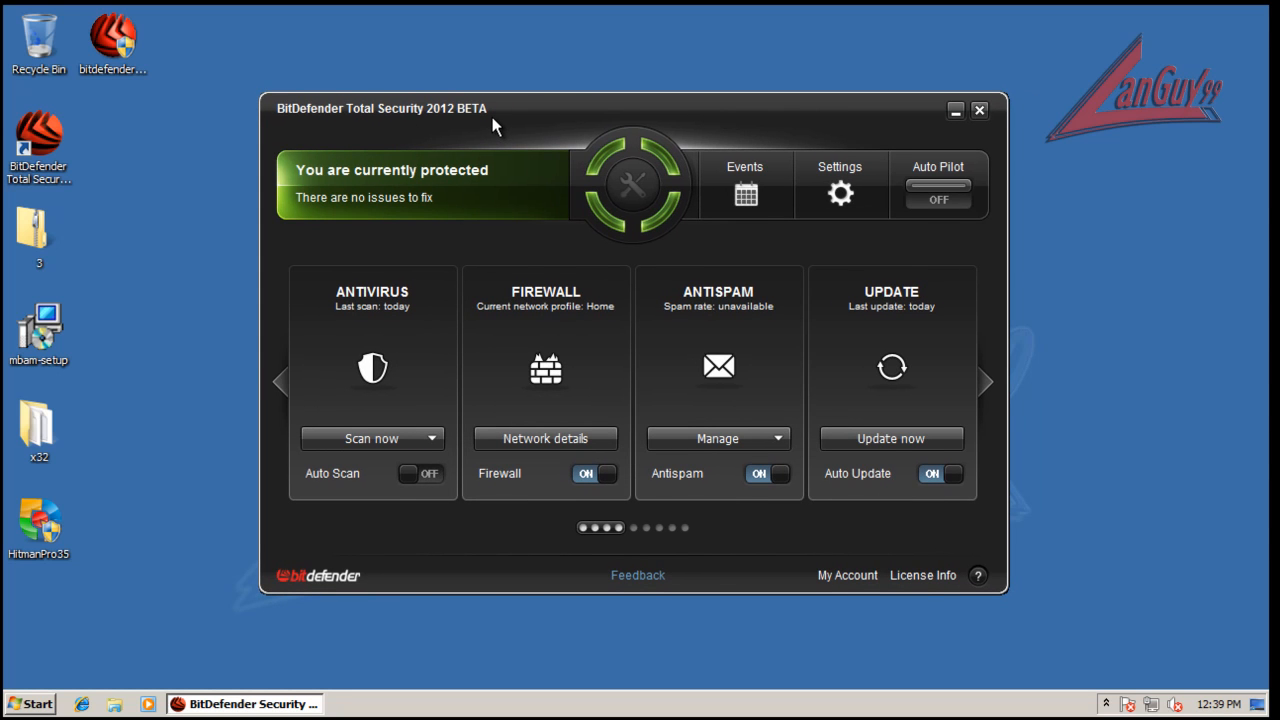
{"action": "mouse_move", "coordinate": [1164, 324]}
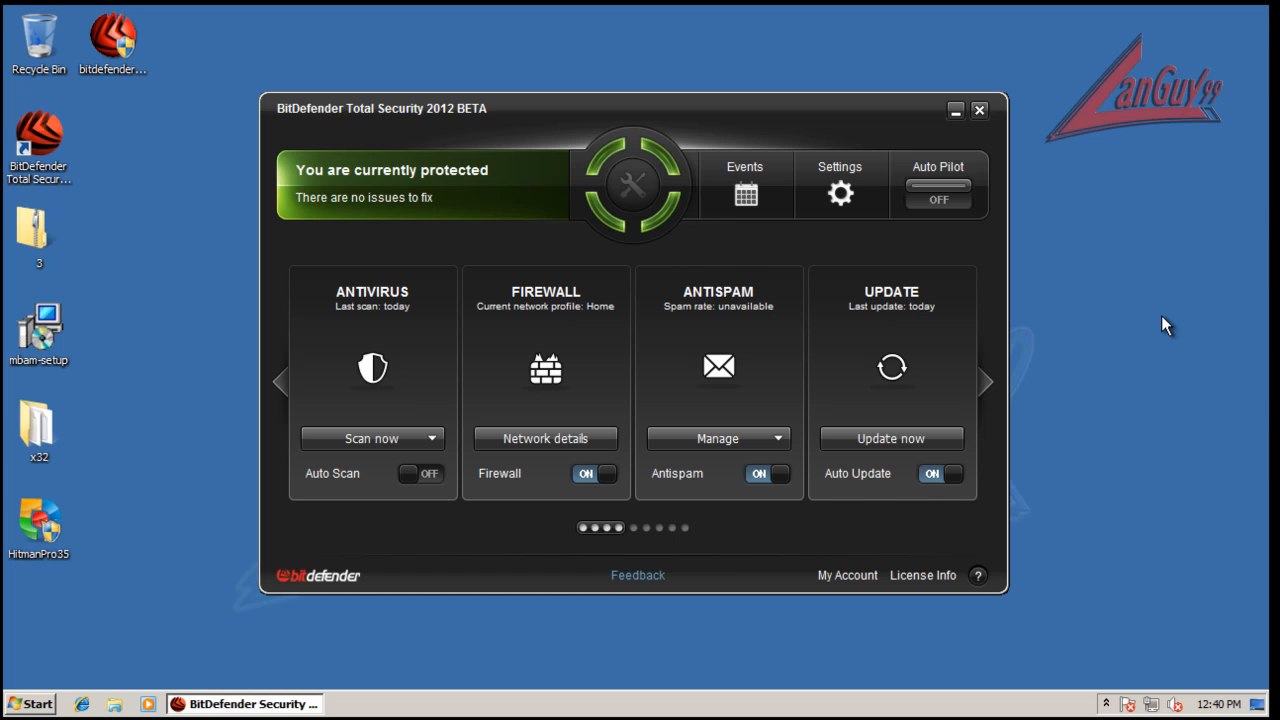
{"action": "mouse_move", "coordinate": [368, 296]}
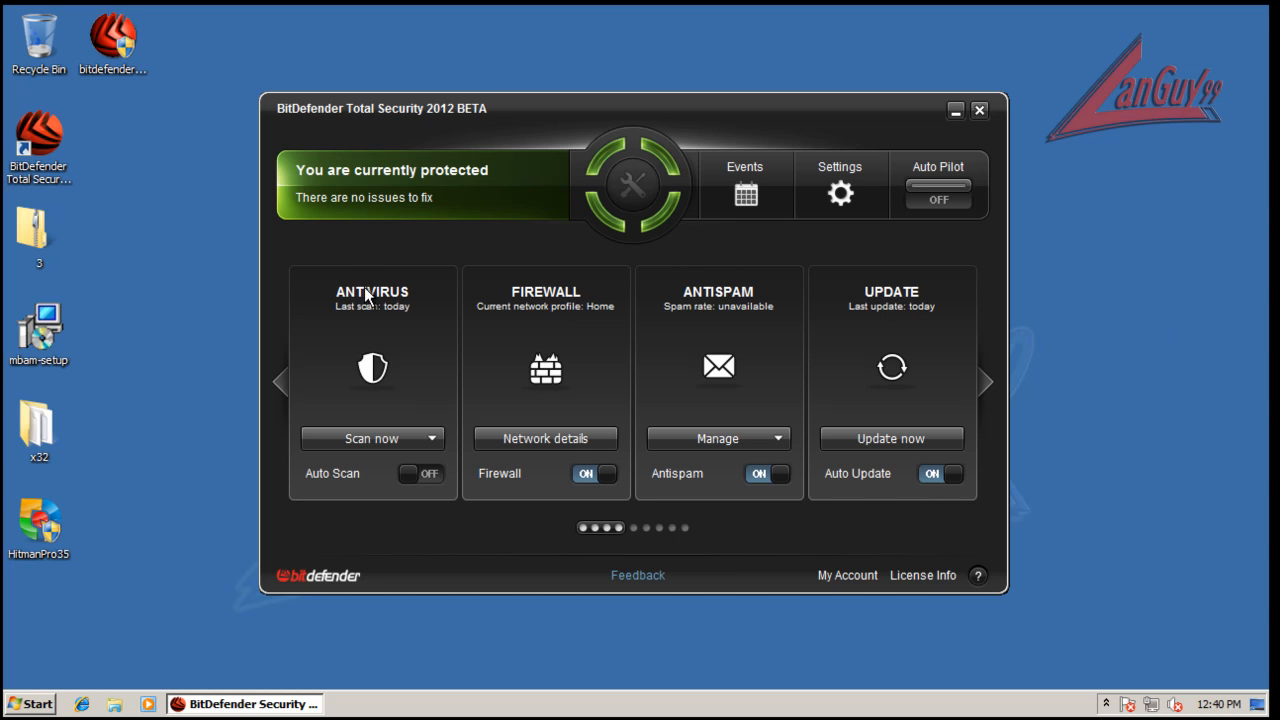
{"action": "mouse_move", "coordinate": [498, 232]}
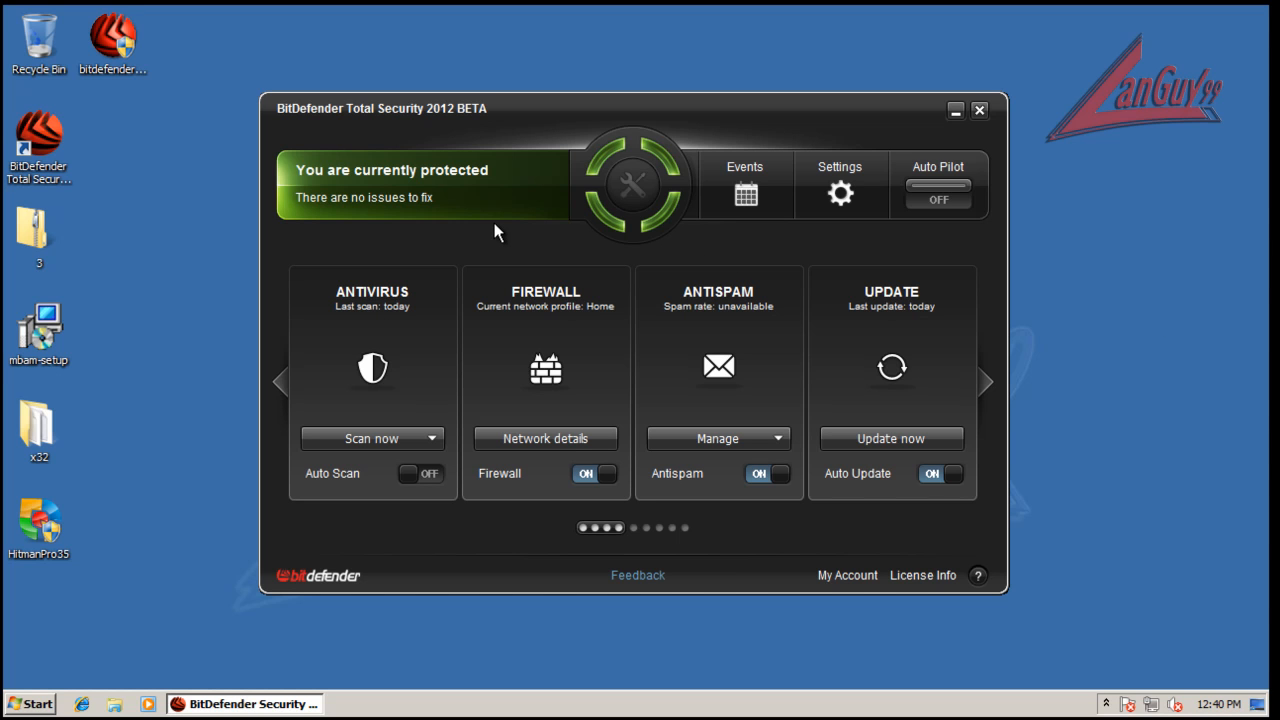
{"action": "mouse_move", "coordinate": [1036, 272]}
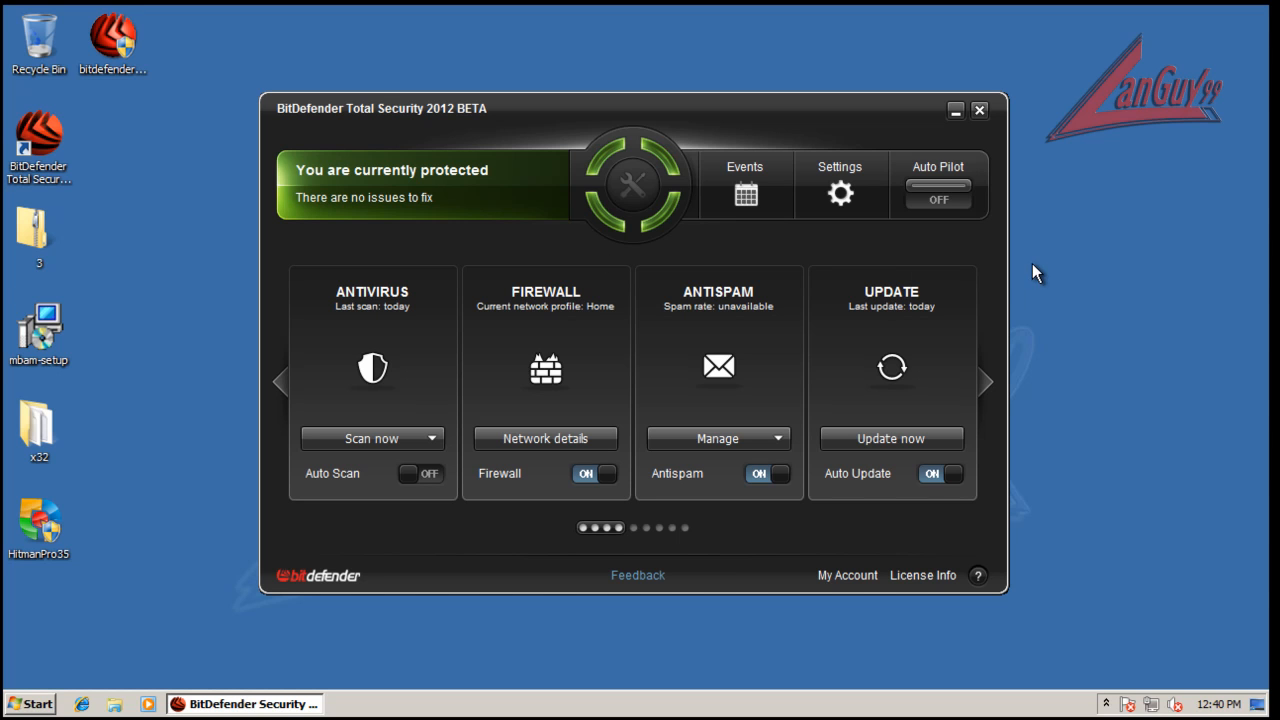
{"action": "mouse_move", "coordinate": [1016, 304]}
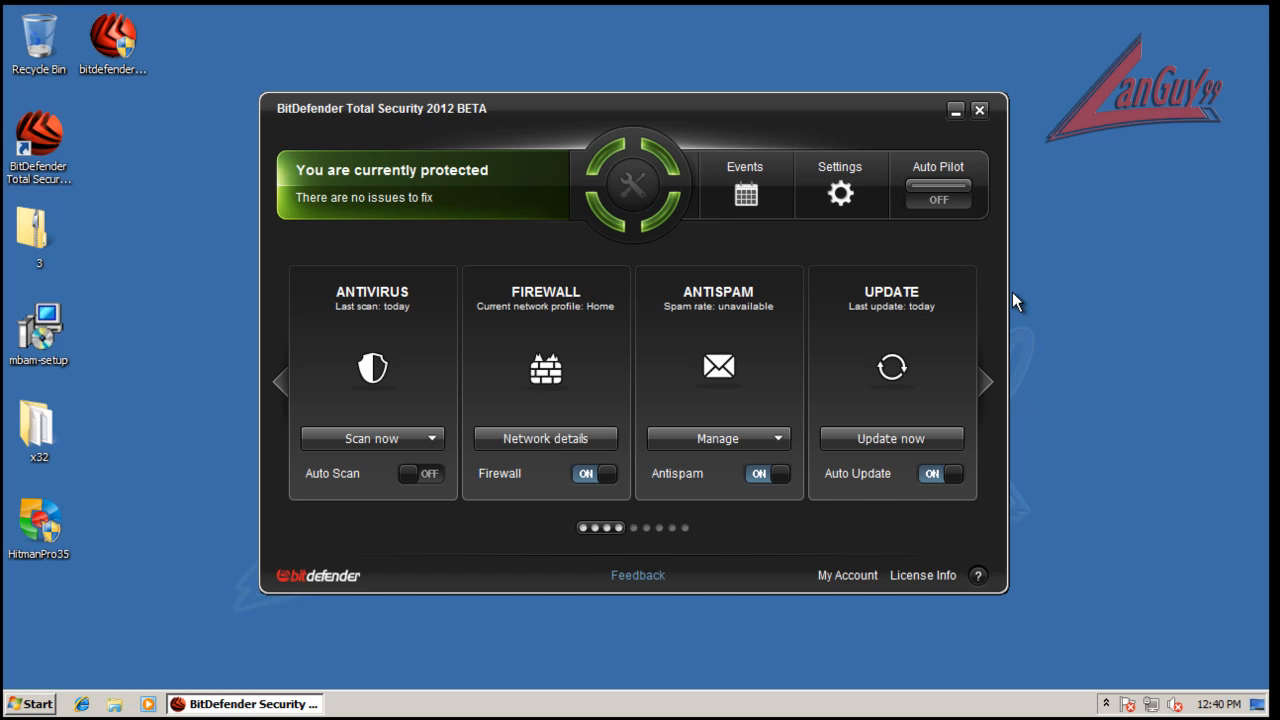
{"action": "mouse_move", "coordinate": [550, 358]}
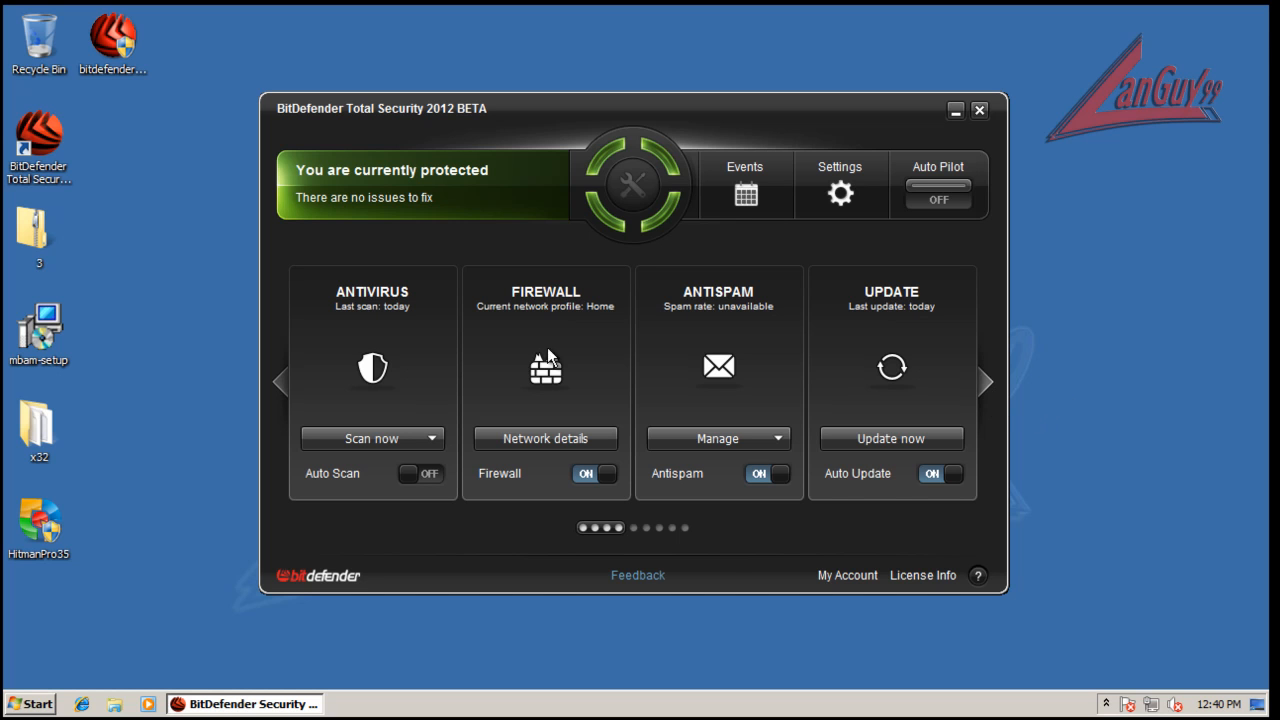
{"action": "mouse_move", "coordinate": [420, 440]}
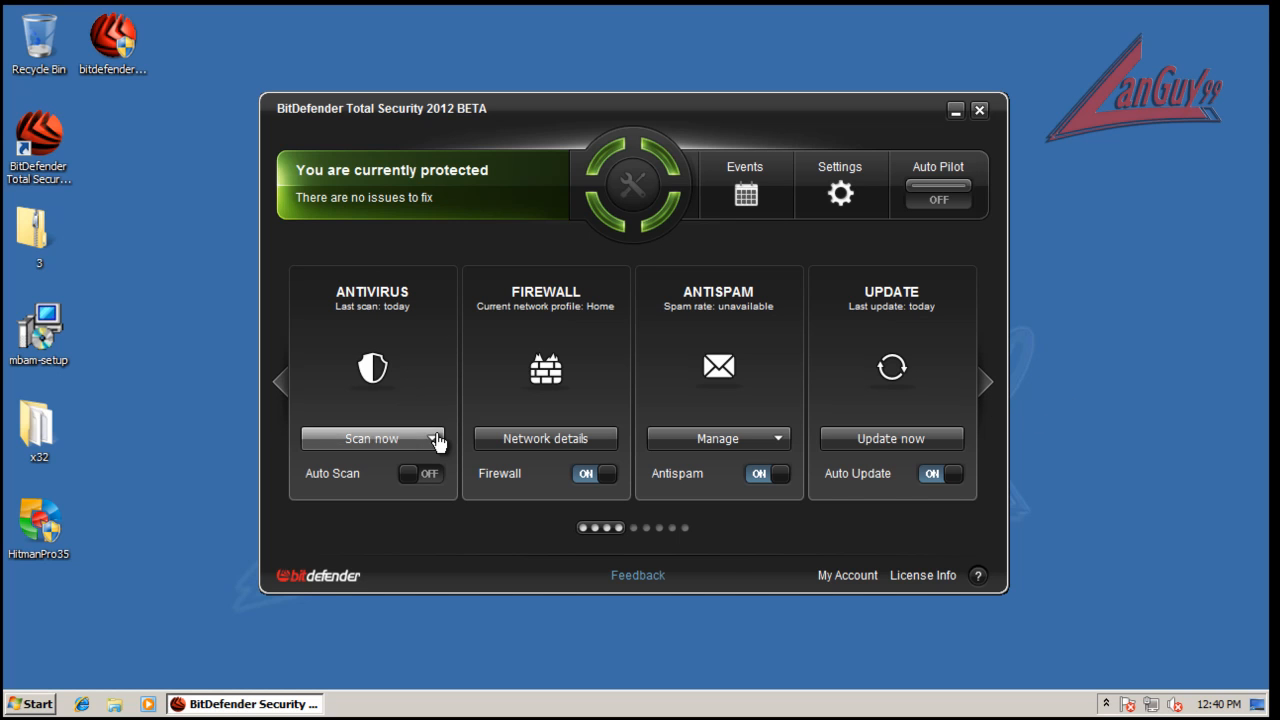
Glance at the scan types list, then show Network Details with activity and connection settings
{"action": "left_click", "coordinate": [436, 440]}
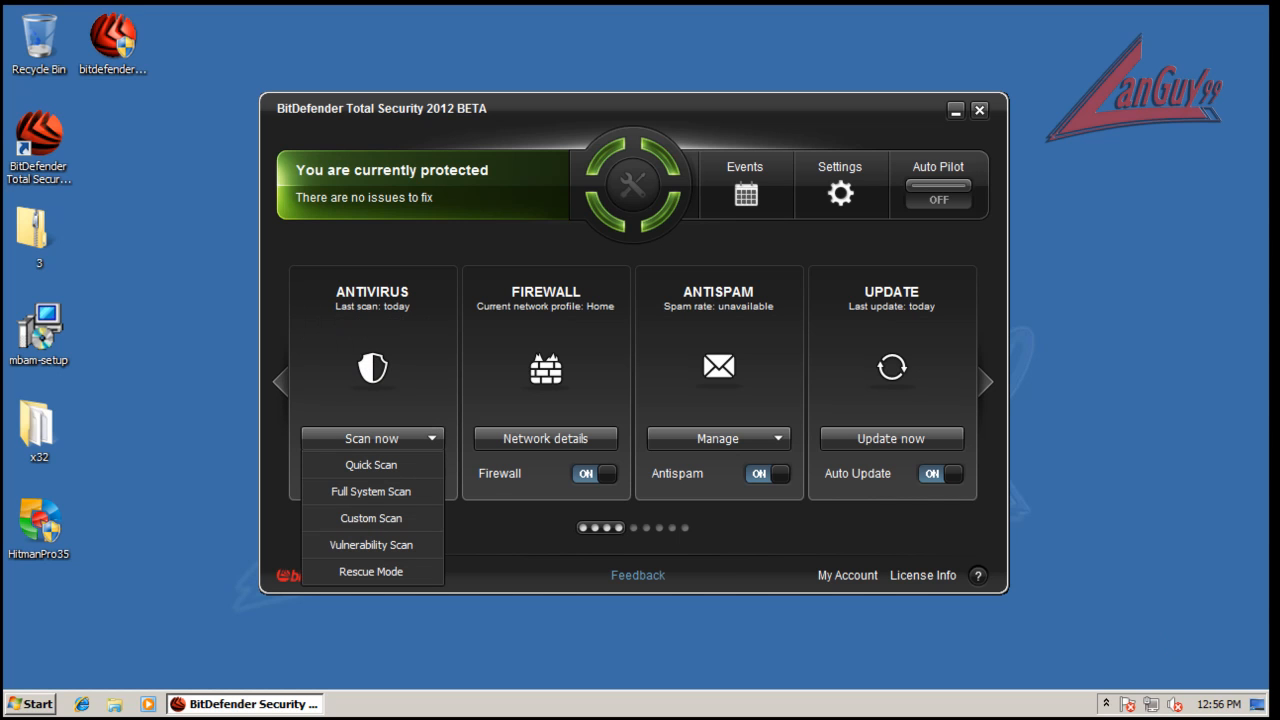
{"action": "mouse_move", "coordinate": [1108, 534]}
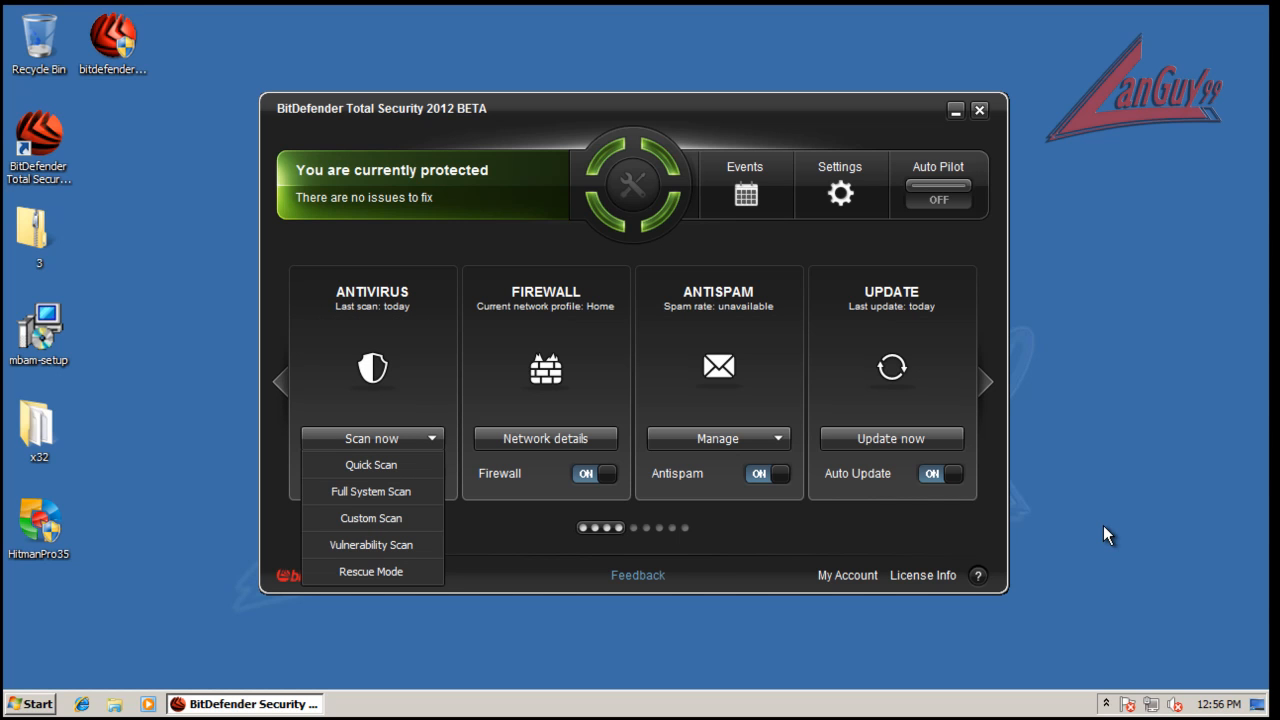
{"action": "left_click", "coordinate": [724, 124]}
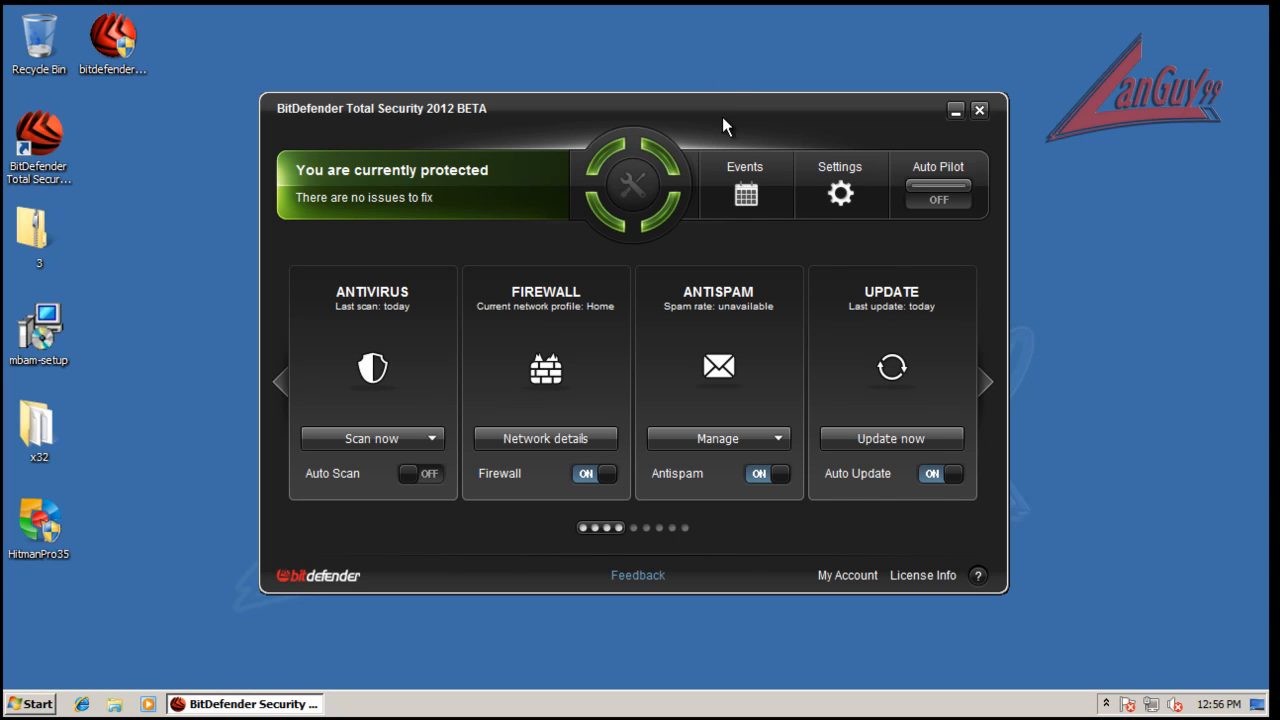
{"action": "left_click", "coordinate": [432, 438]}
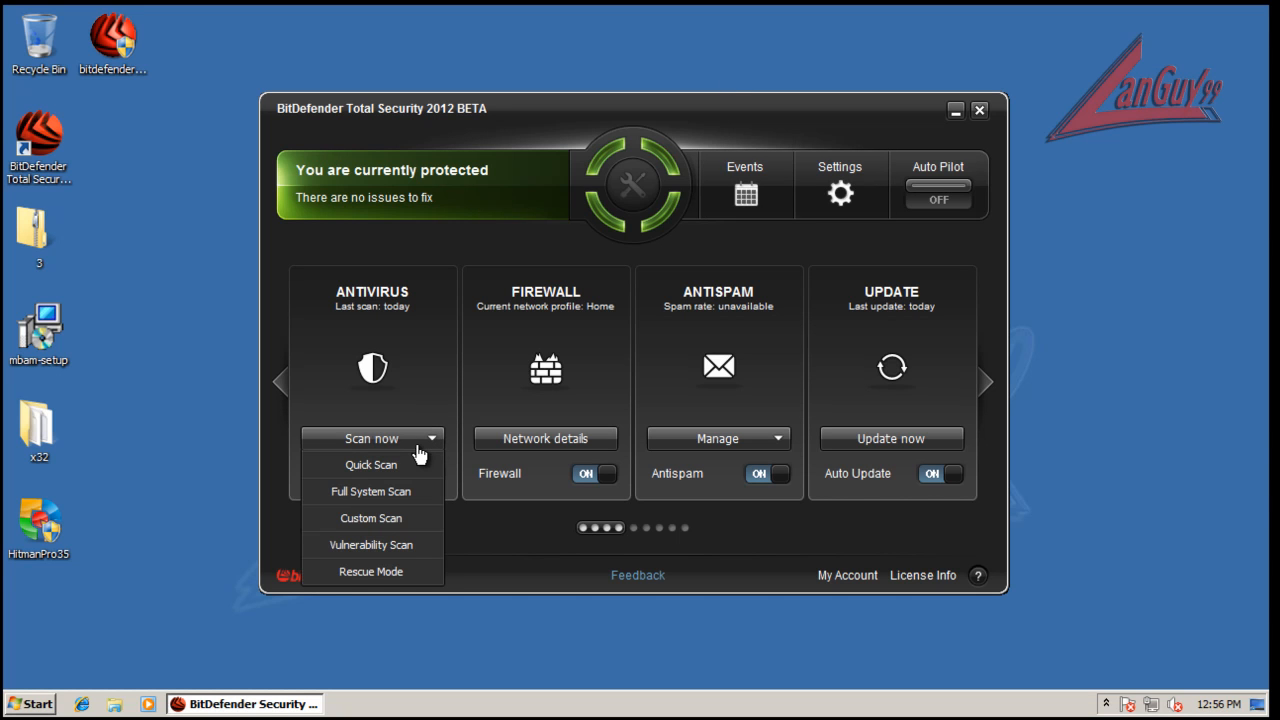
{"action": "mouse_move", "coordinate": [420, 464]}
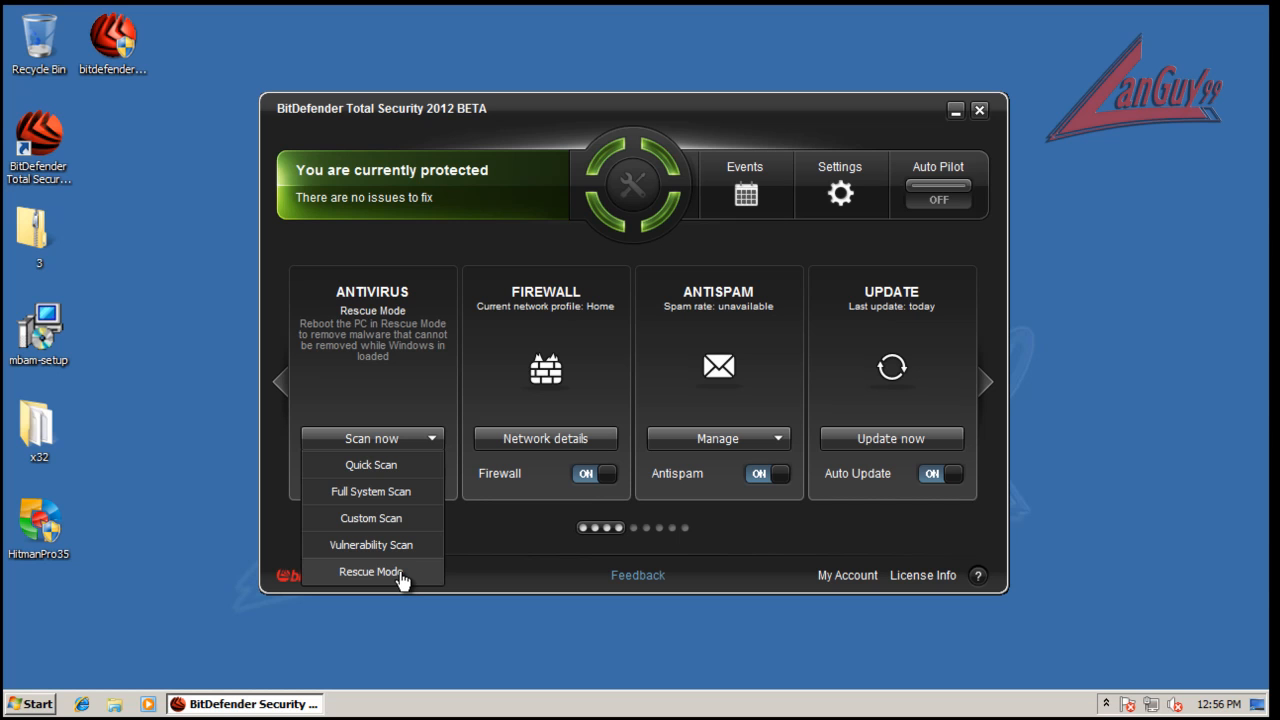
{"action": "mouse_move", "coordinate": [372, 544]}
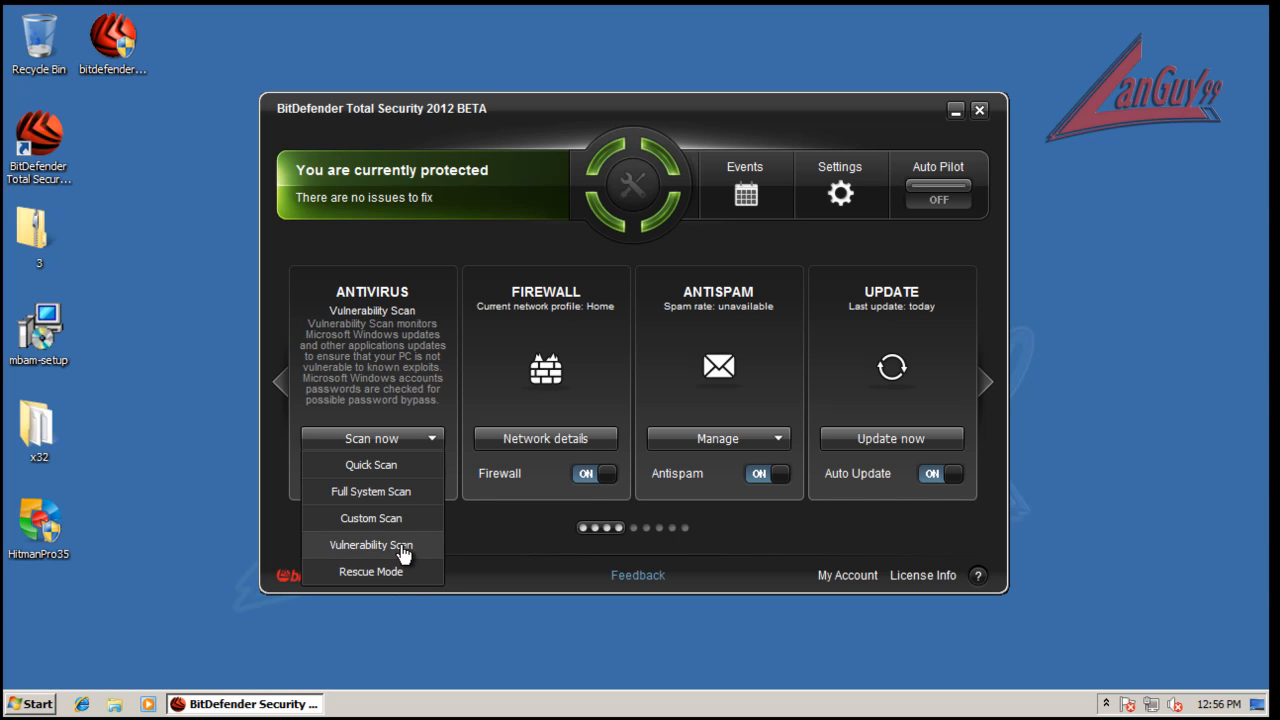
{"action": "mouse_move", "coordinate": [372, 518]}
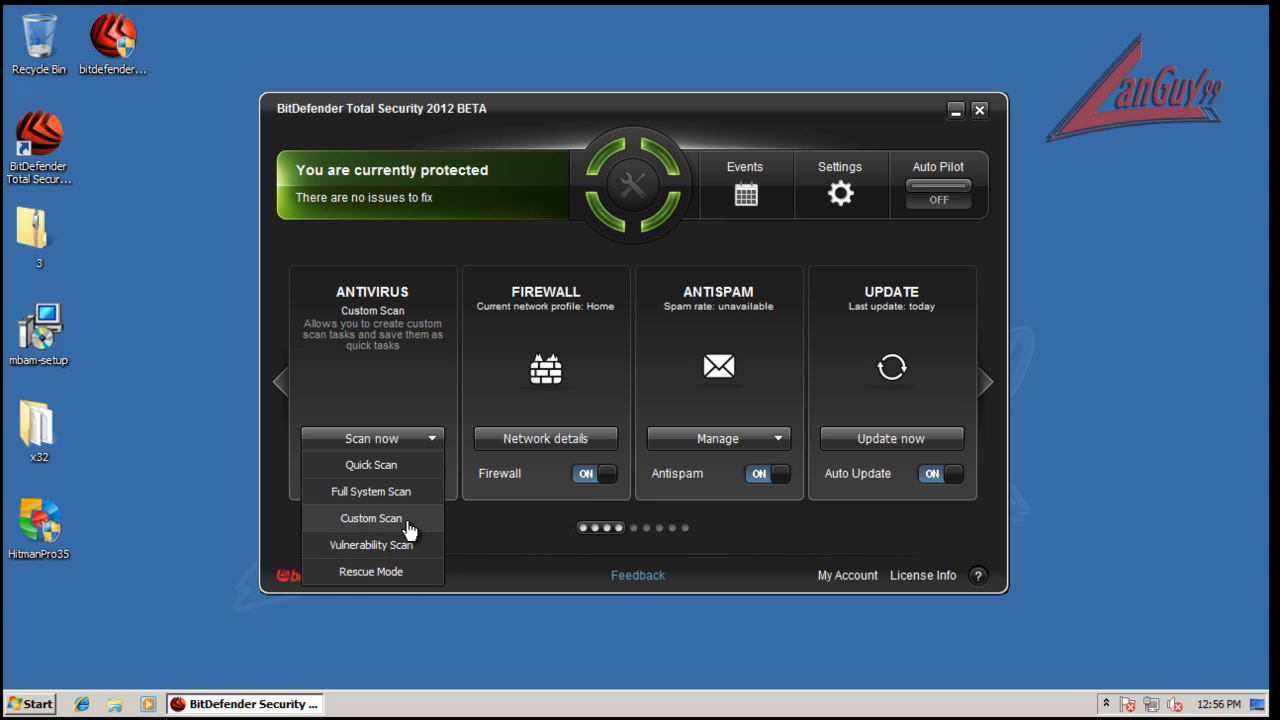
{"action": "mouse_move", "coordinate": [404, 572]}
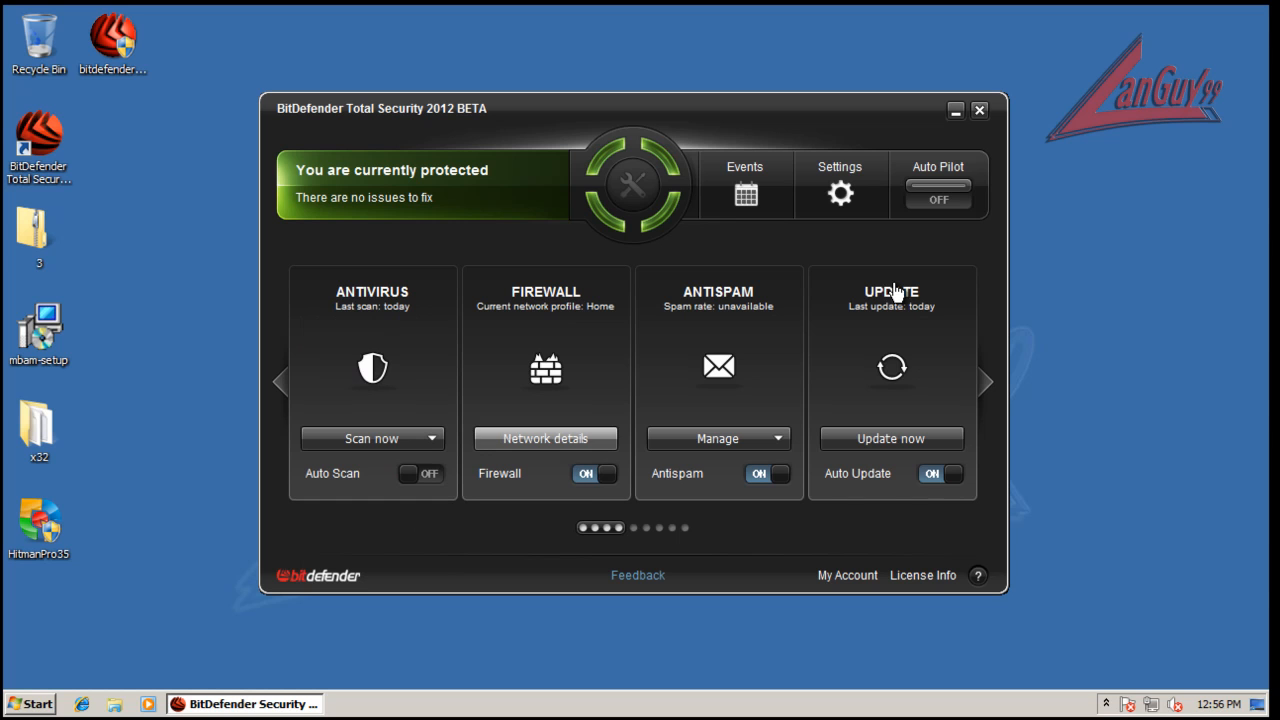
{"action": "mouse_move", "coordinate": [532, 360]}
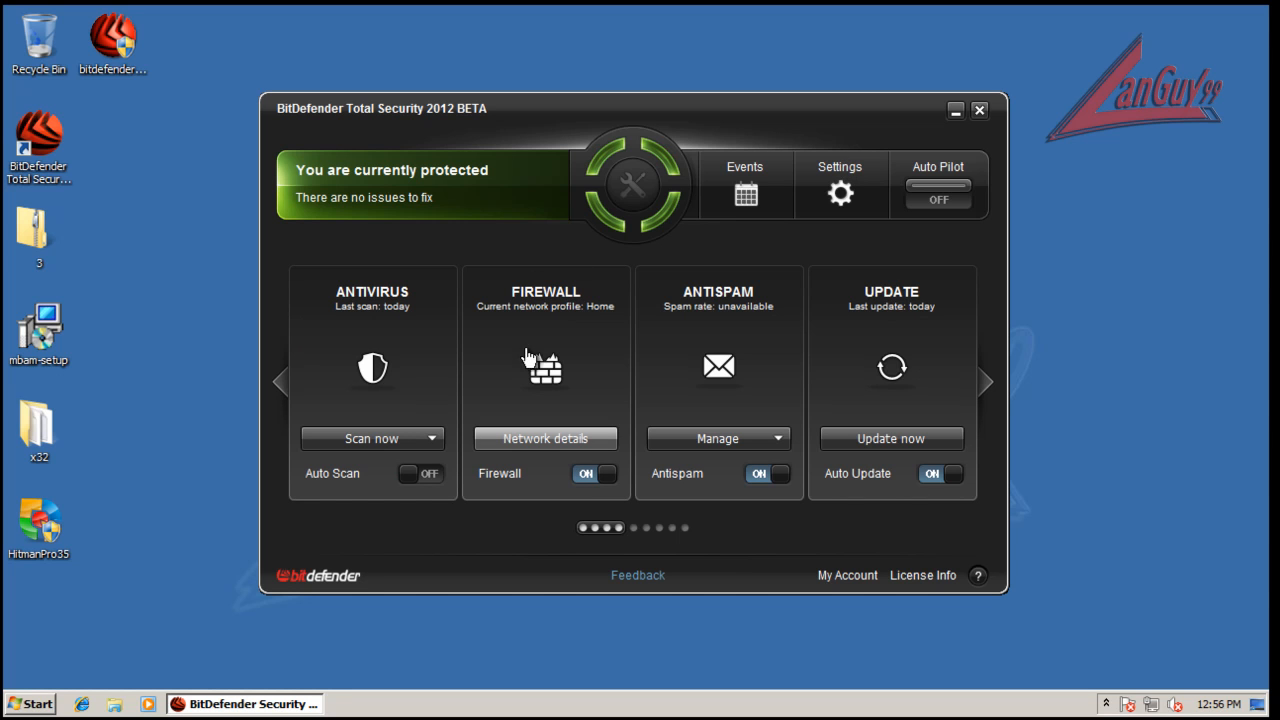
{"action": "mouse_move", "coordinate": [640, 340]}
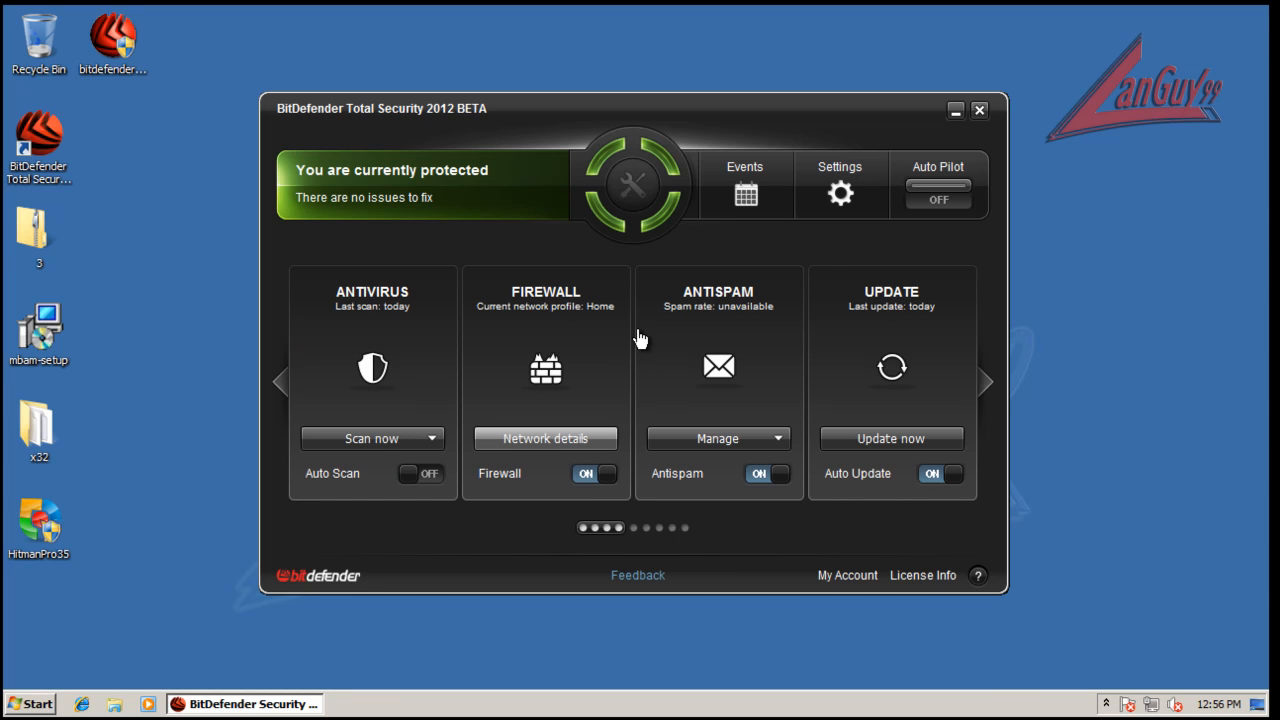
{"action": "mouse_move", "coordinate": [764, 244]}
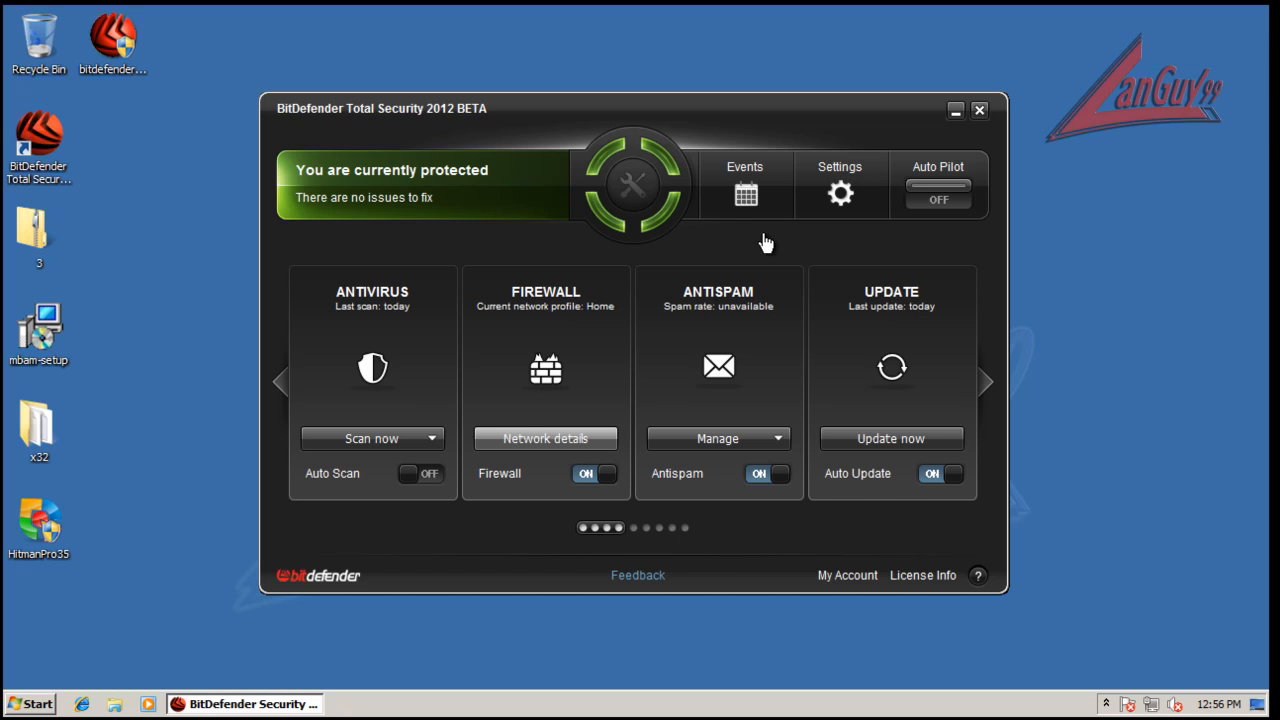
{"action": "left_click", "coordinate": [544, 438]}
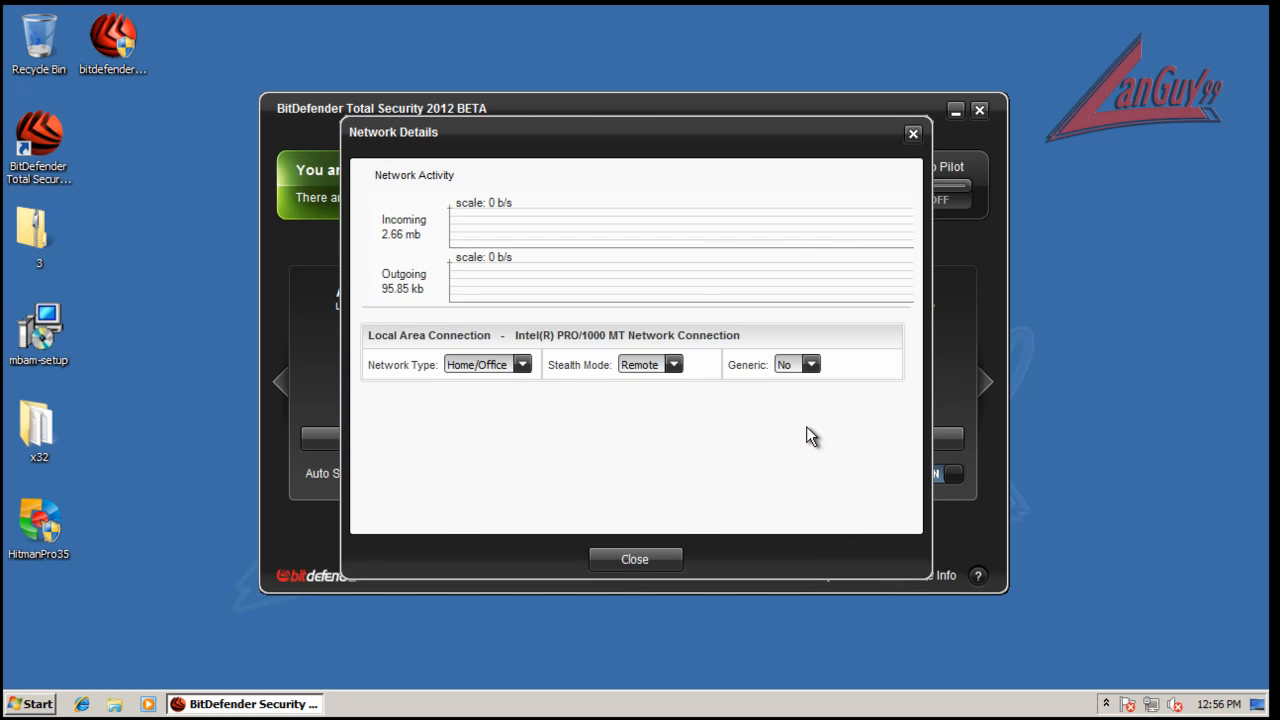
{"action": "mouse_move", "coordinate": [470, 356]}
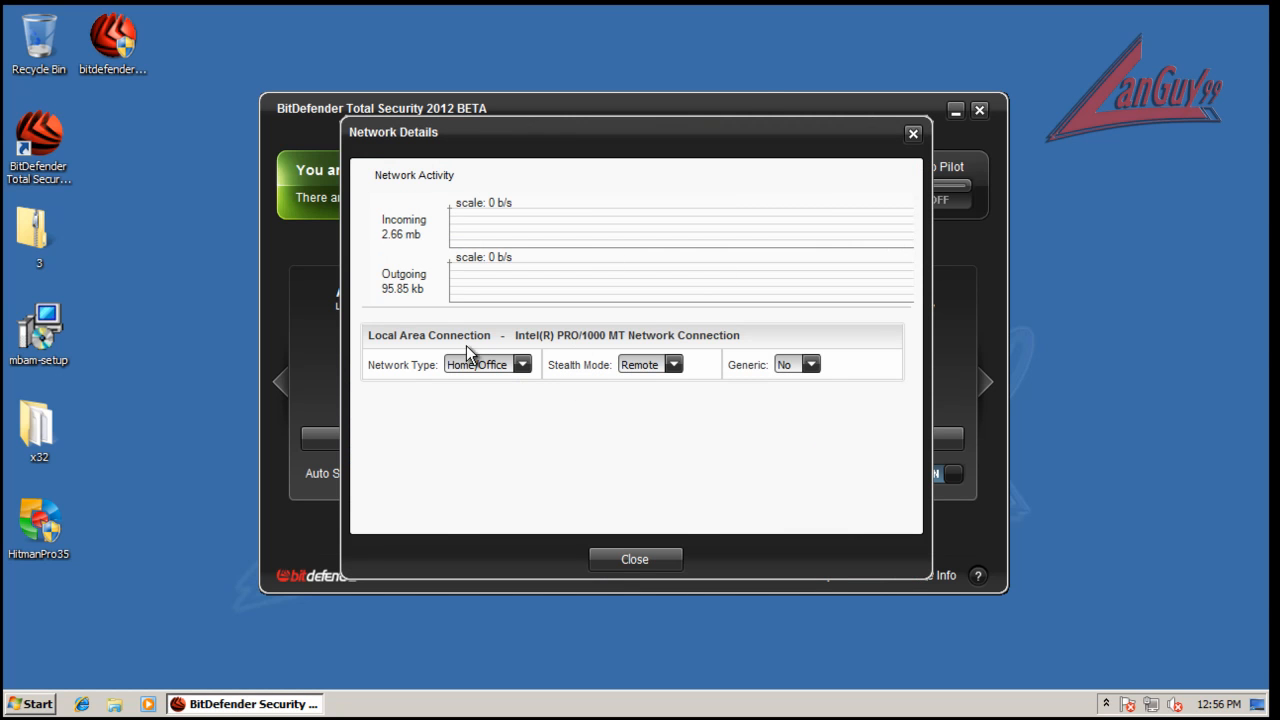
{"action": "mouse_move", "coordinate": [432, 290]}
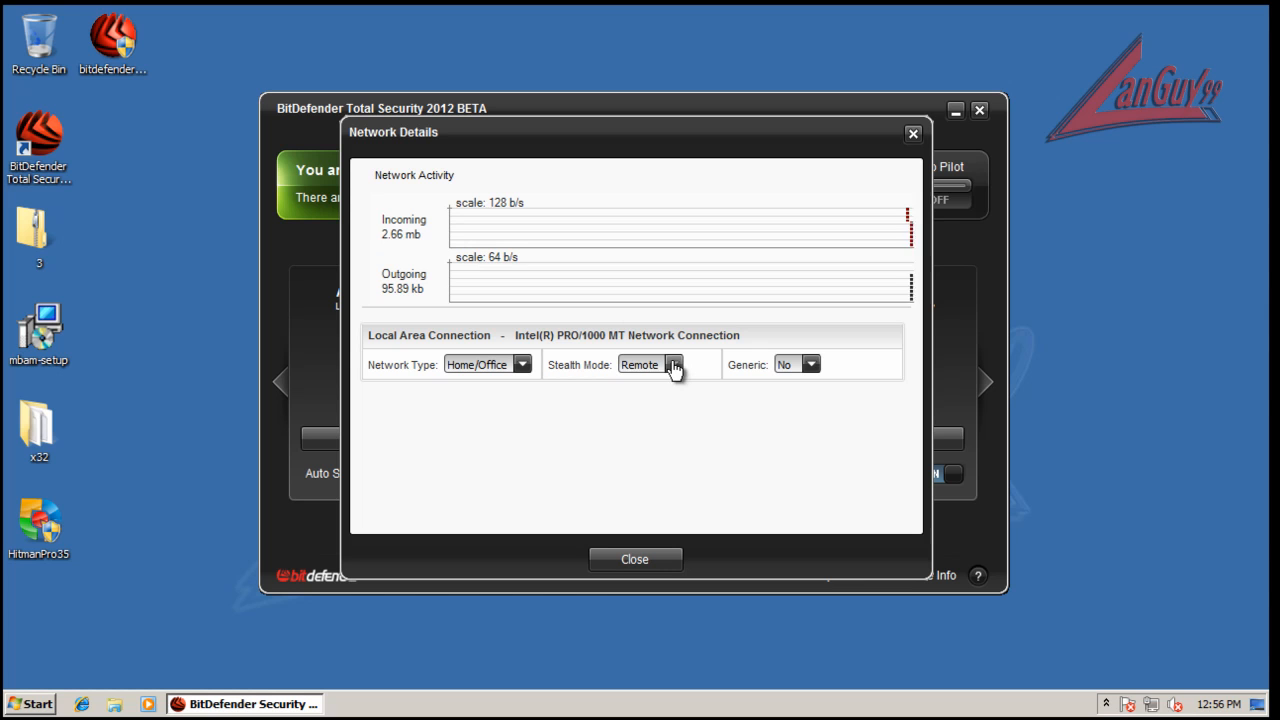
{"action": "mouse_move", "coordinate": [812, 380]}
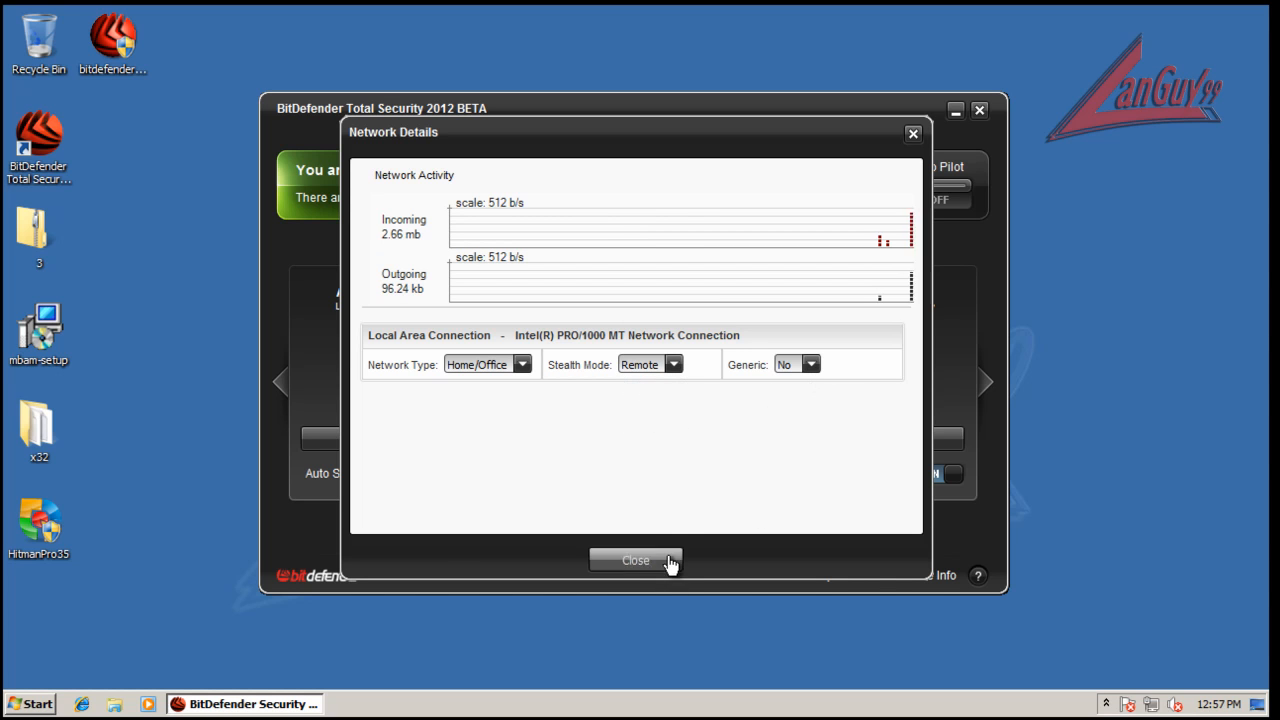
Run Update now from the Antispam options and page to the Parental and Privacy panels
{"action": "left_click", "coordinate": [636, 560]}
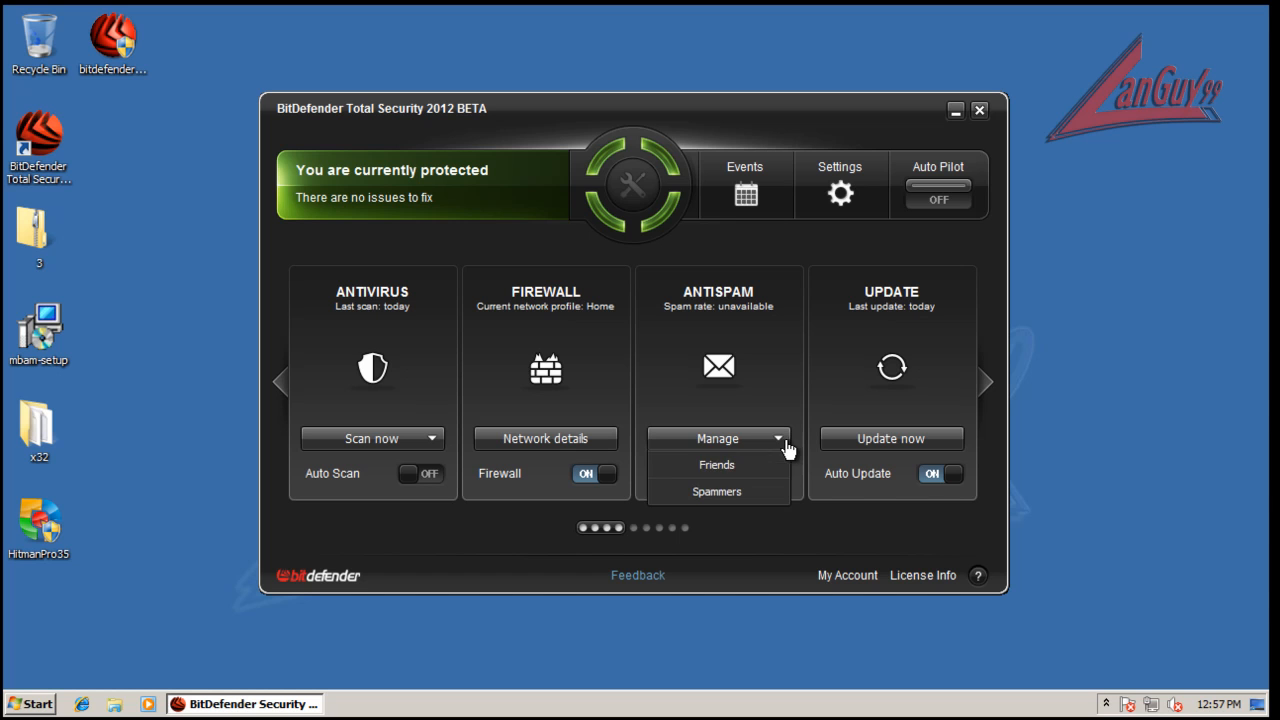
{"action": "mouse_move", "coordinate": [930, 396]}
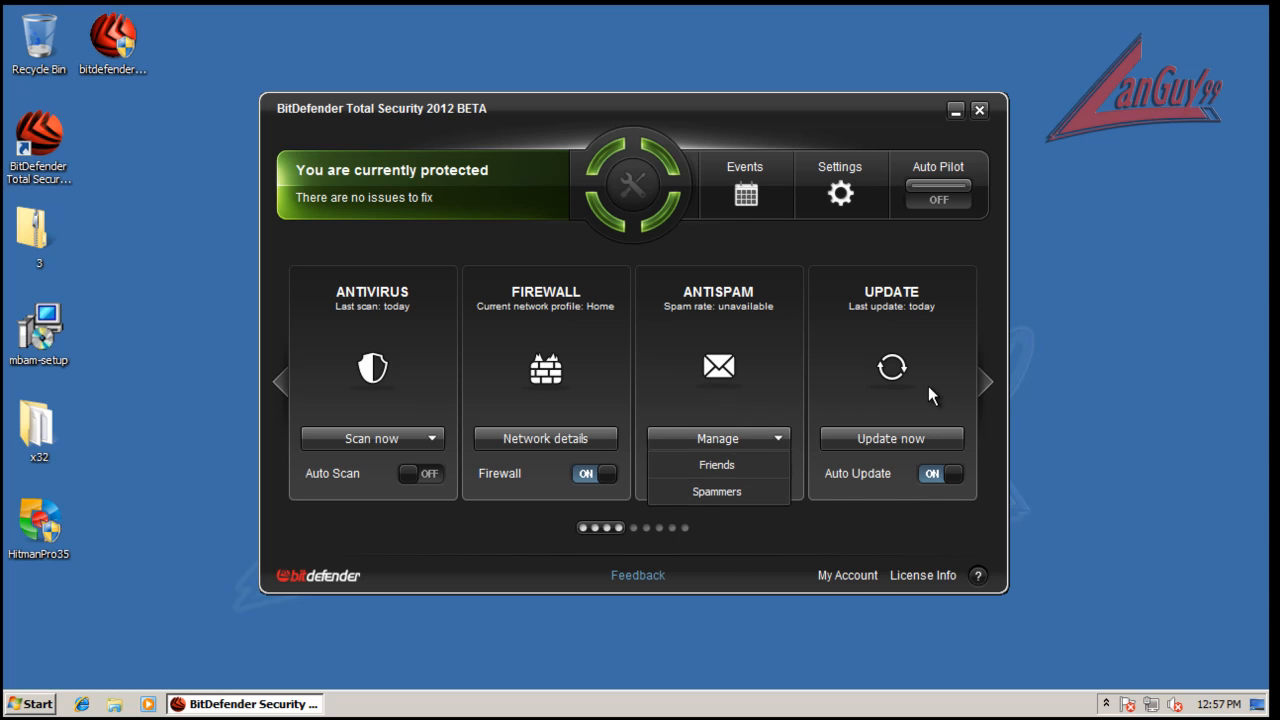
{"action": "left_click", "coordinate": [888, 438]}
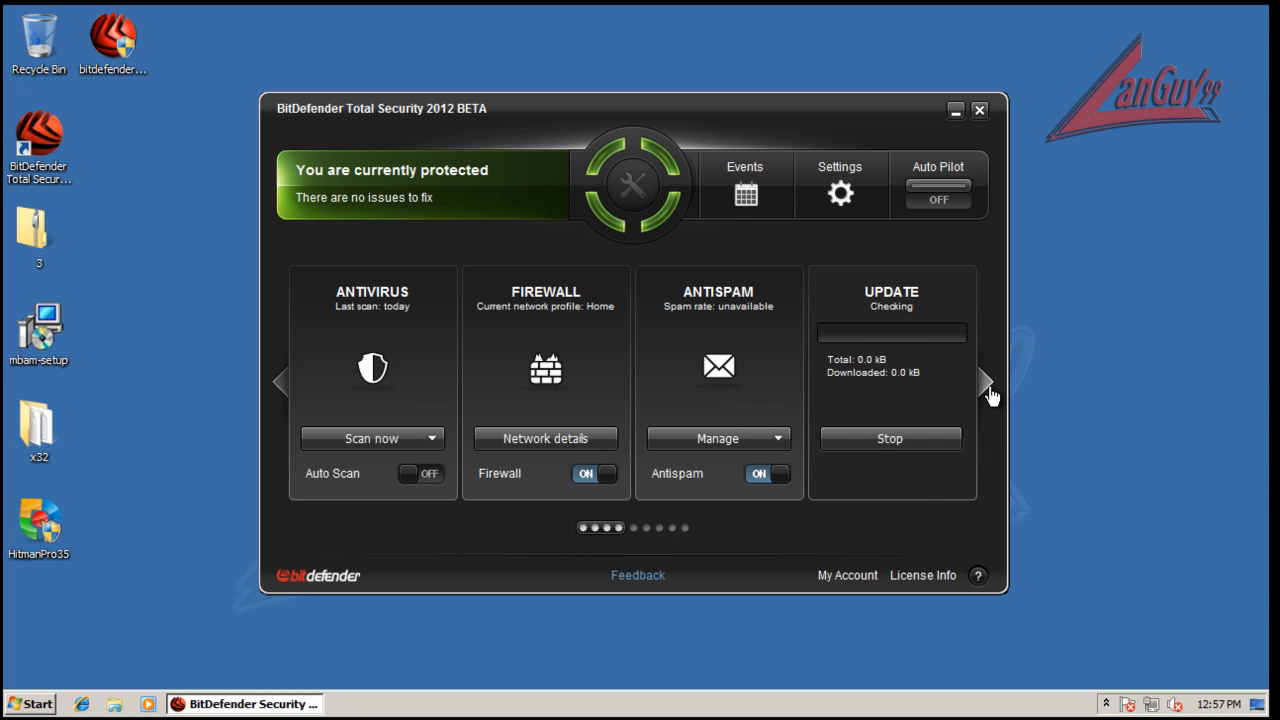
{"action": "left_click", "coordinate": [986, 382]}
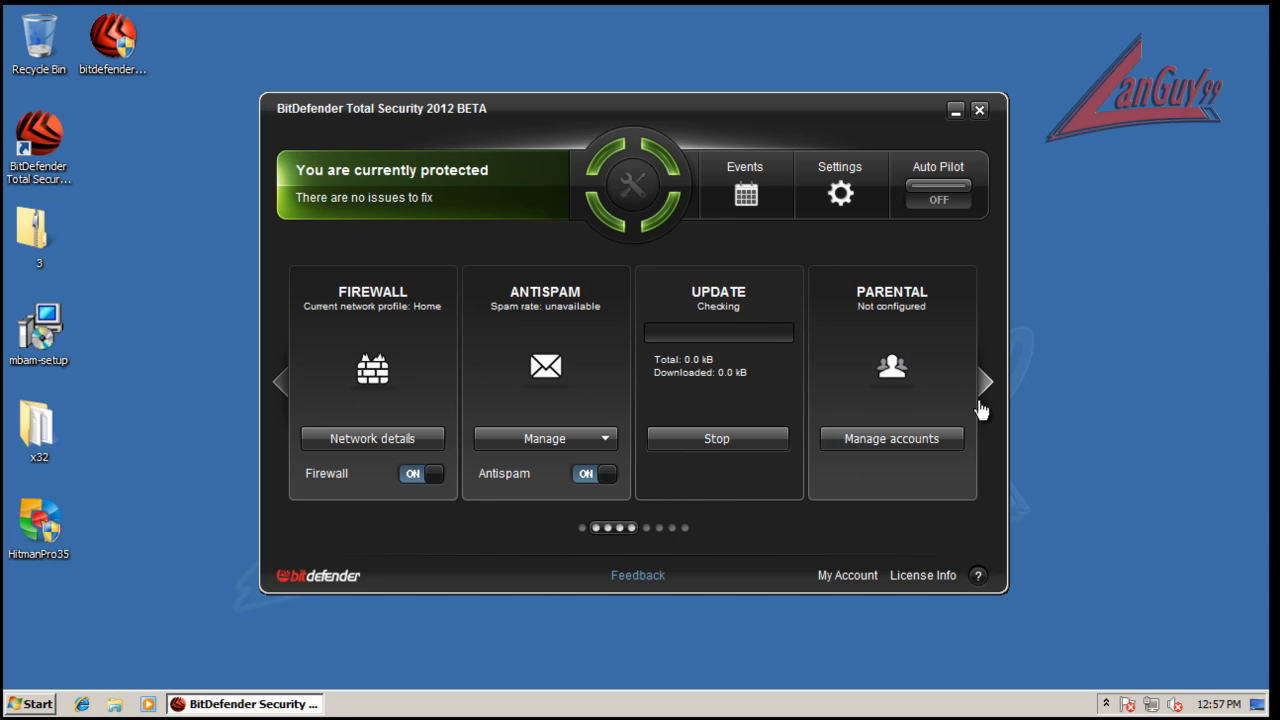
{"action": "mouse_move", "coordinate": [872, 448]}
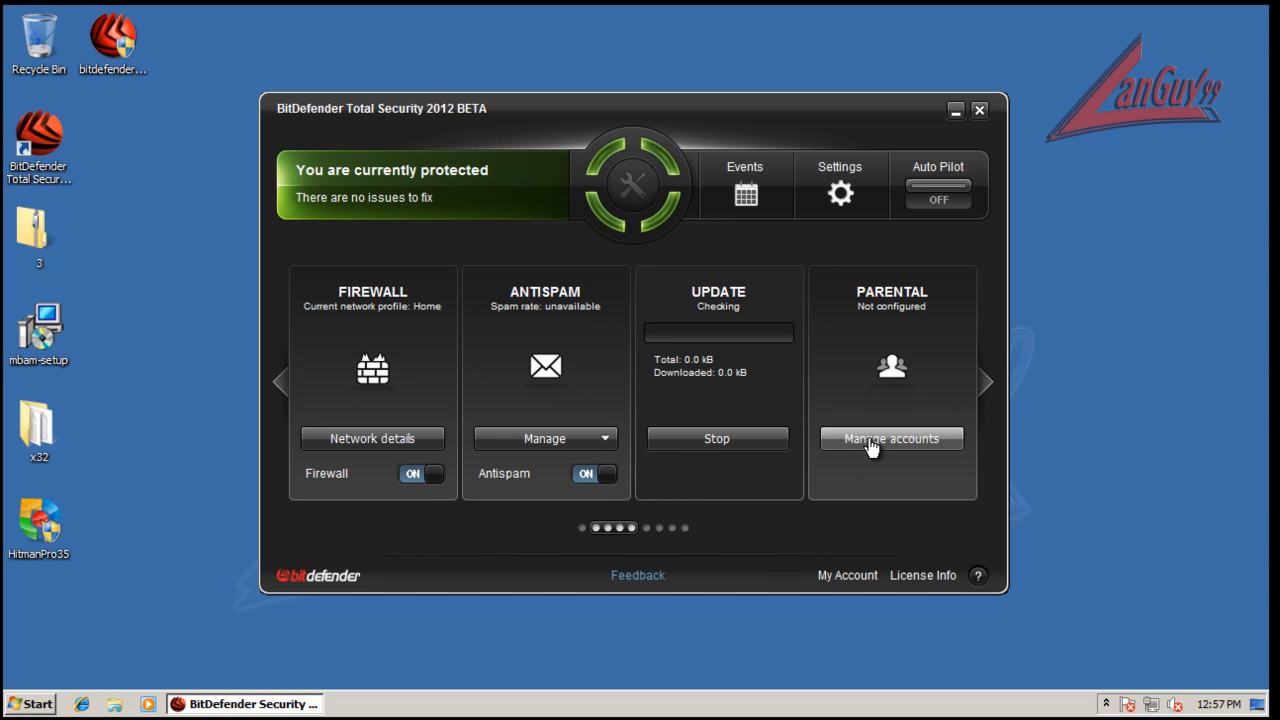
{"action": "mouse_move", "coordinate": [614, 538]}
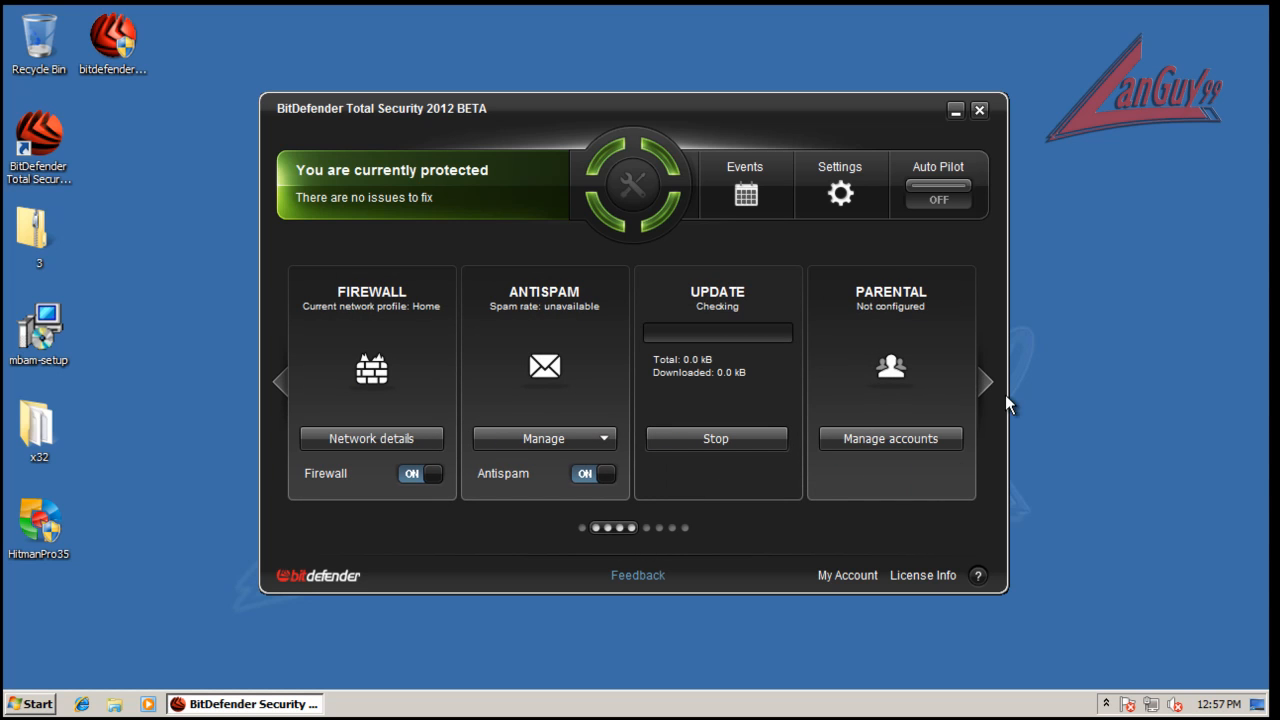
{"action": "left_click", "coordinate": [984, 382]}
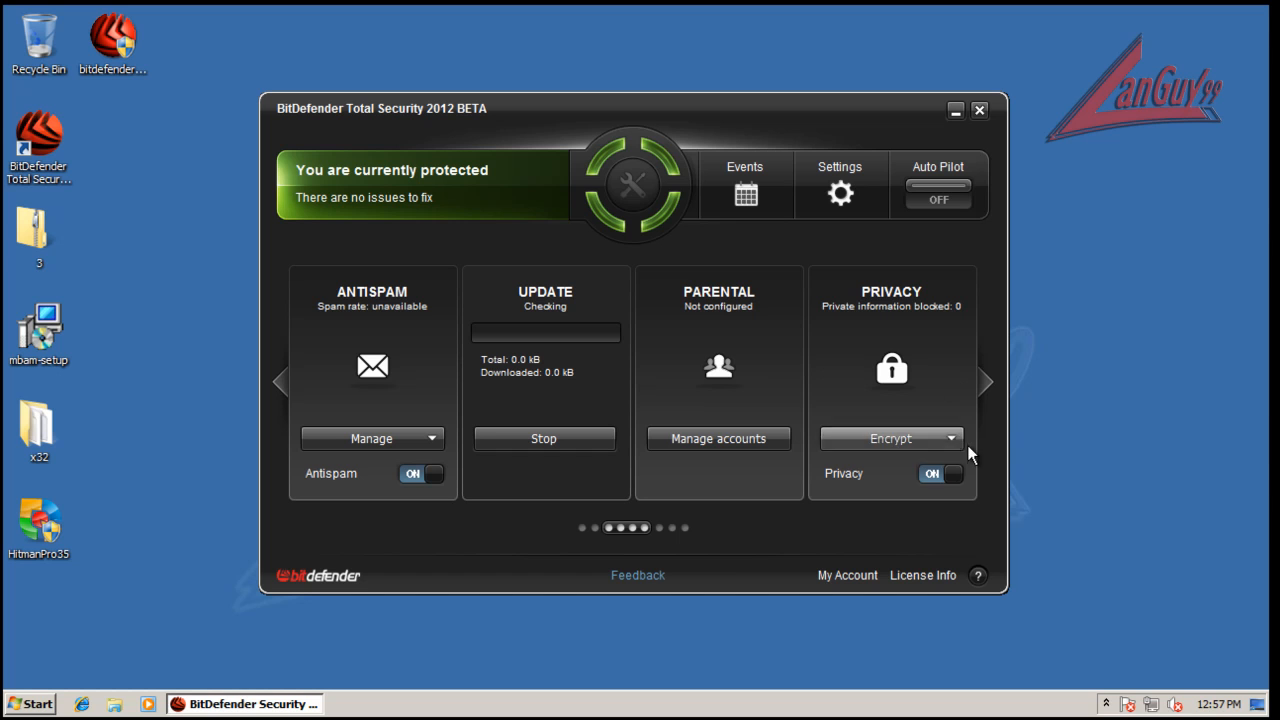
Page further right to reach the SafeBox and Tune-Up feature panels
{"action": "left_click", "coordinate": [948, 438]}
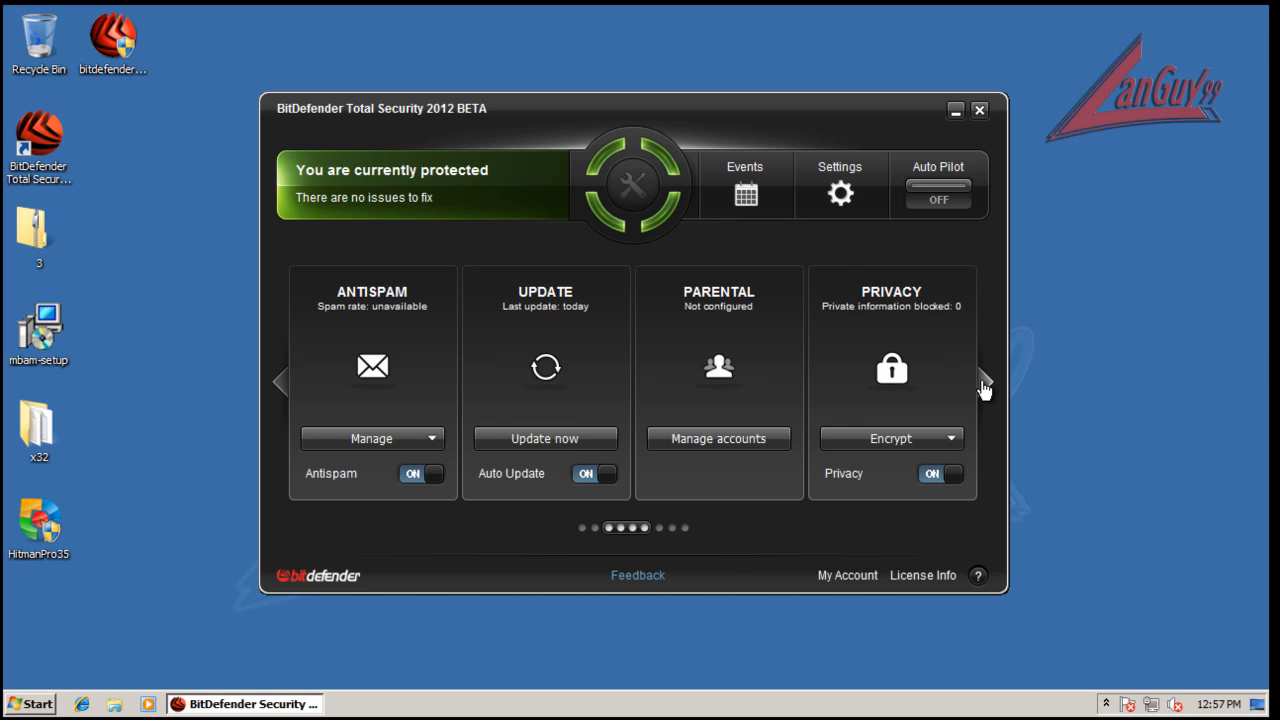
{"action": "left_click", "coordinate": [984, 380]}
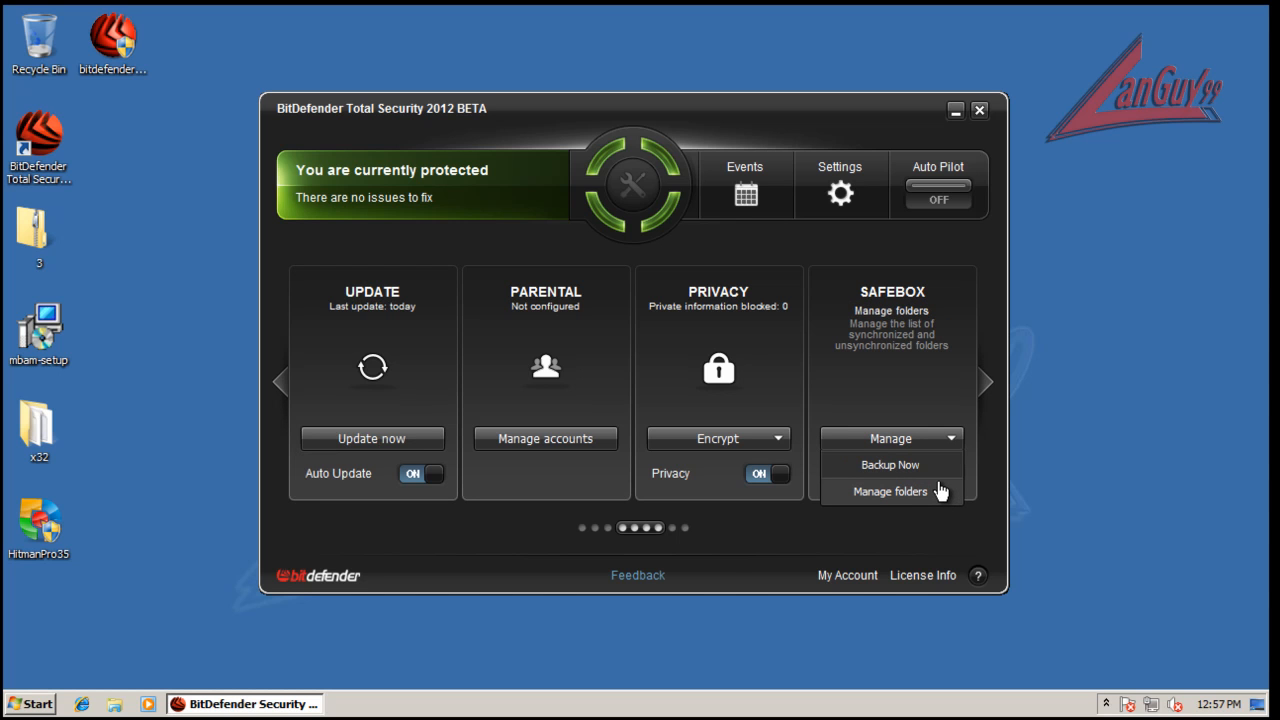
{"action": "mouse_move", "coordinate": [890, 464]}
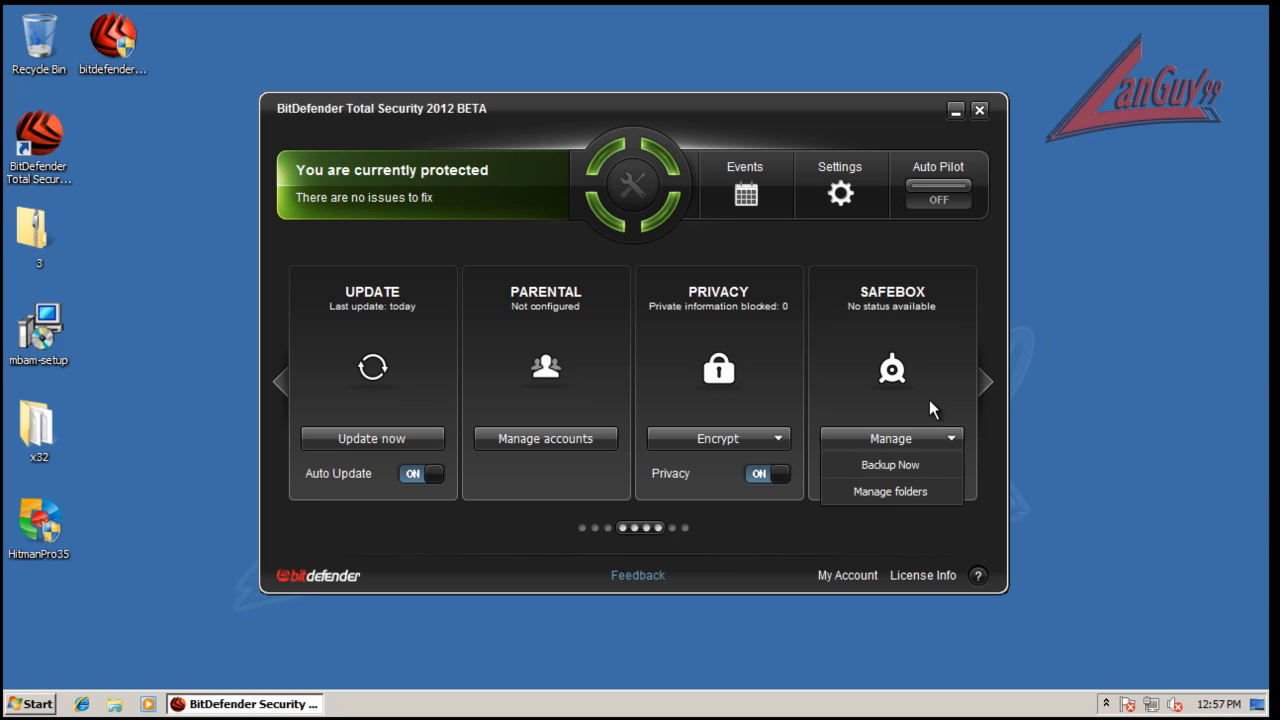
{"action": "mouse_move", "coordinate": [988, 388]}
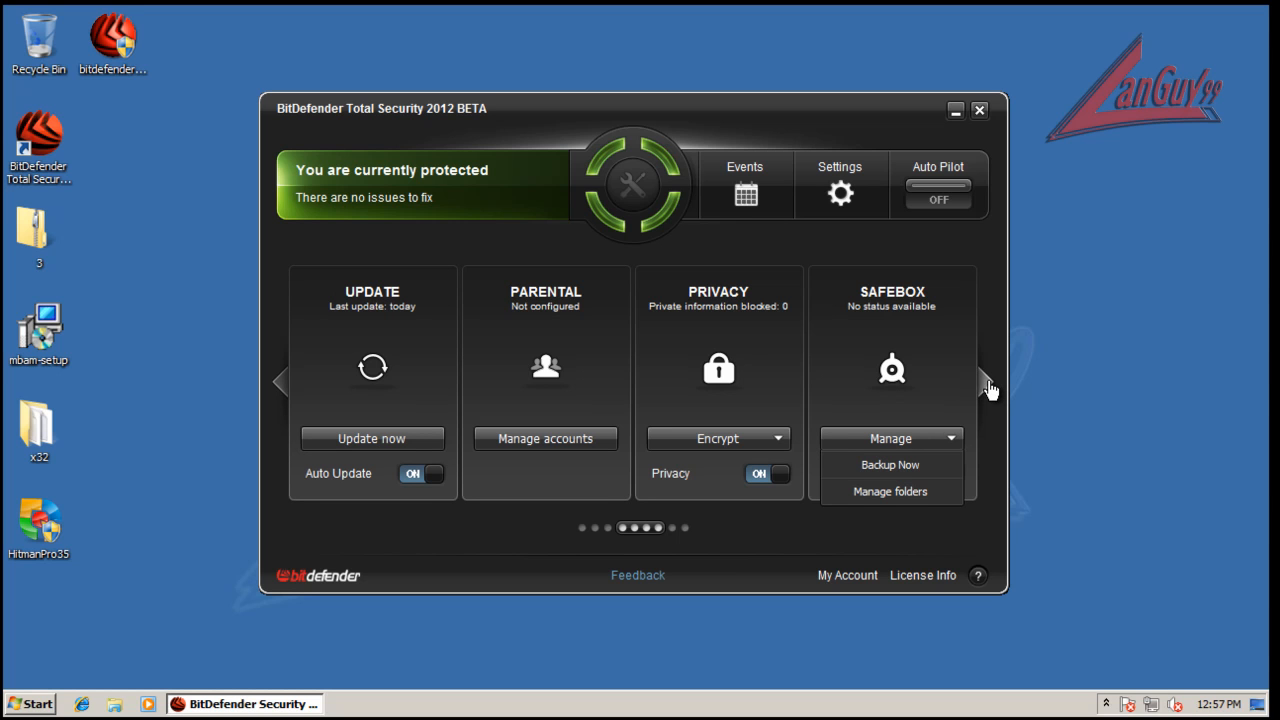
{"action": "left_click", "coordinate": [986, 382]}
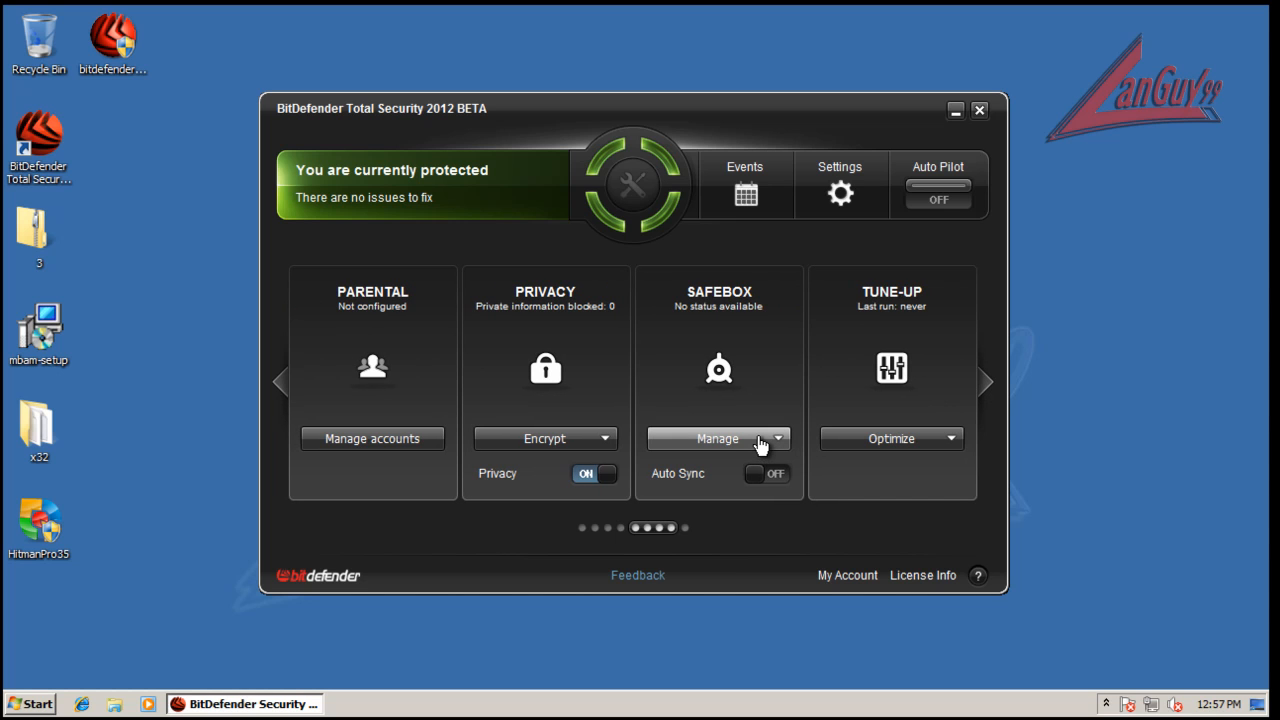
Start a SafeBox Backup Now and decline configuring an account
{"action": "left_click", "coordinate": [776, 438]}
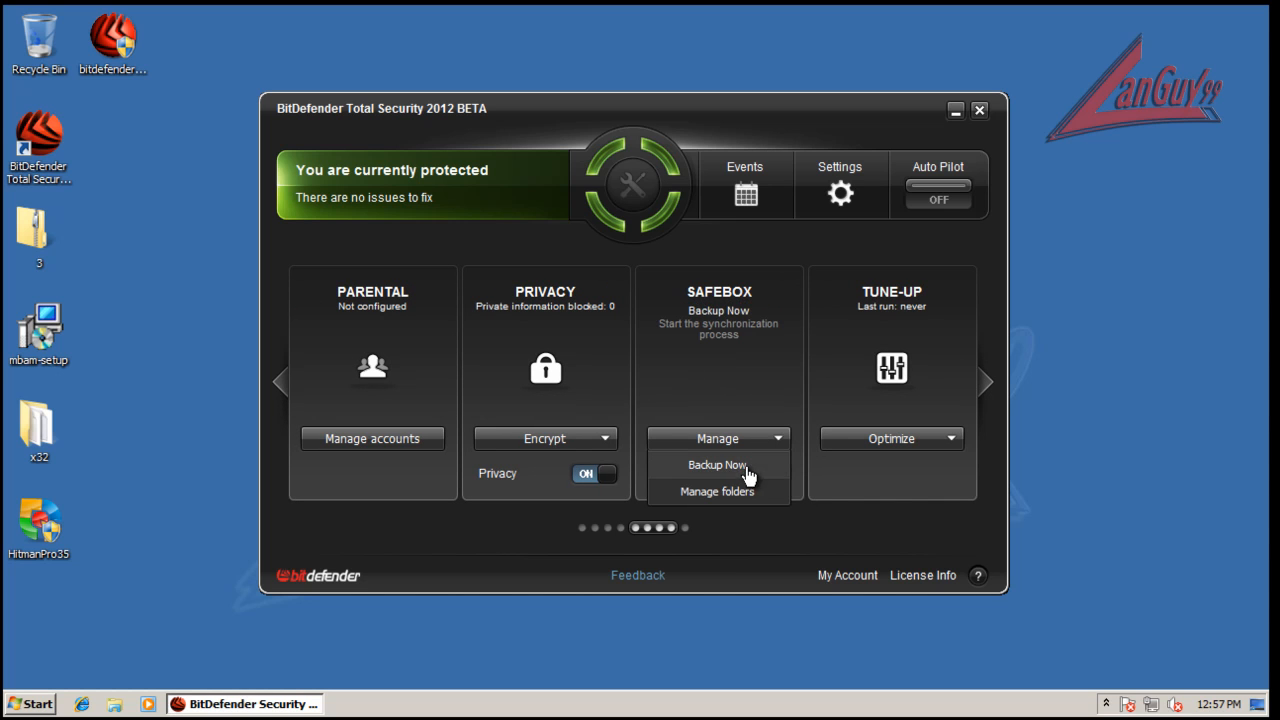
{"action": "left_click", "coordinate": [716, 464]}
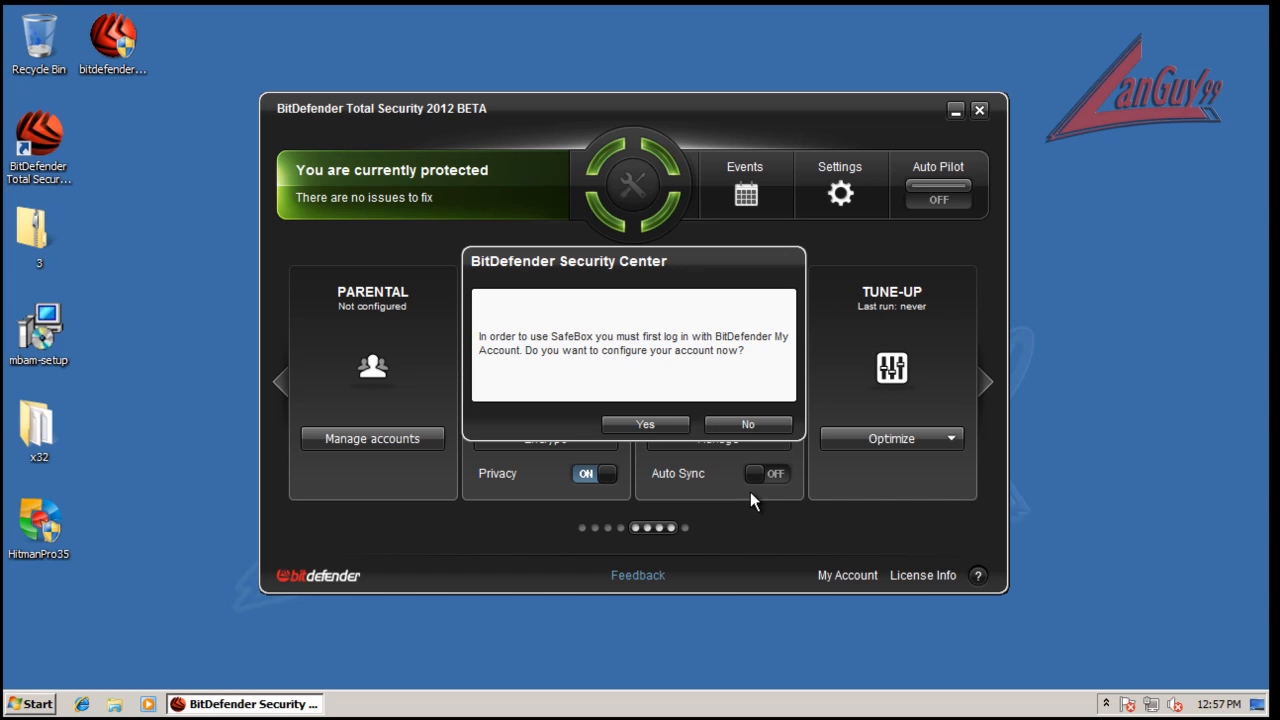
{"action": "mouse_move", "coordinate": [788, 362]}
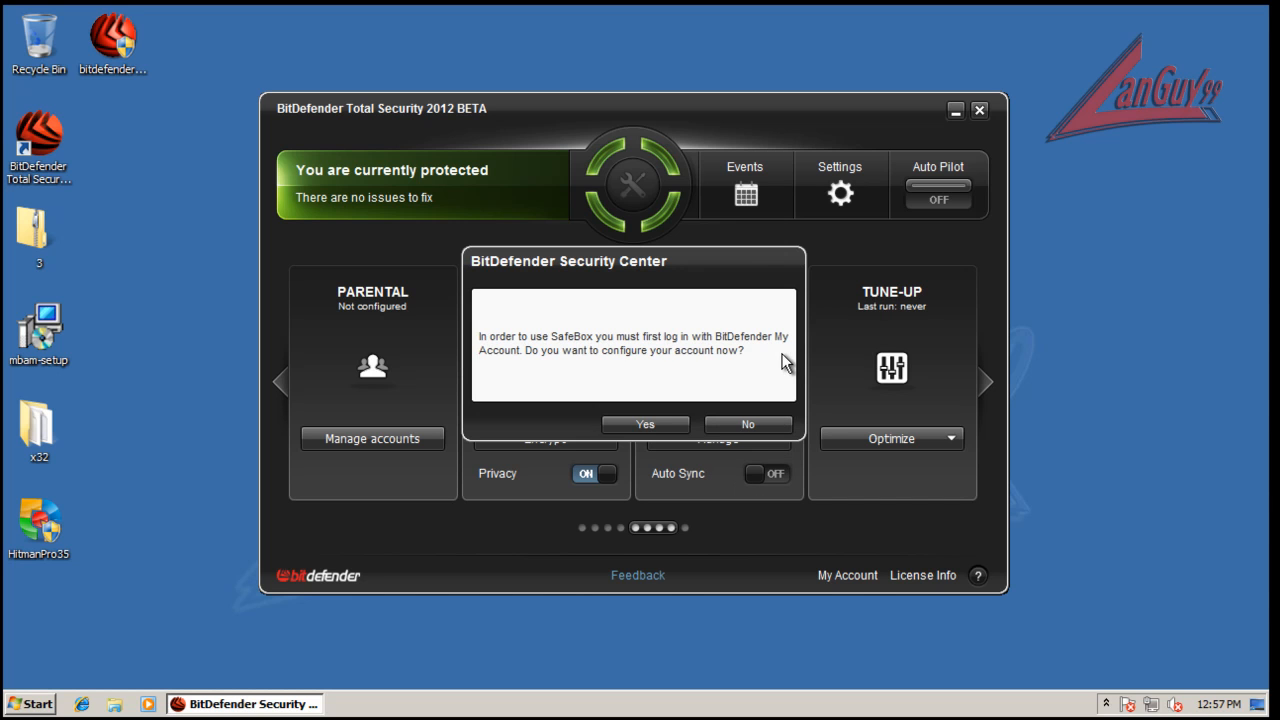
{"action": "left_click", "coordinate": [748, 424]}
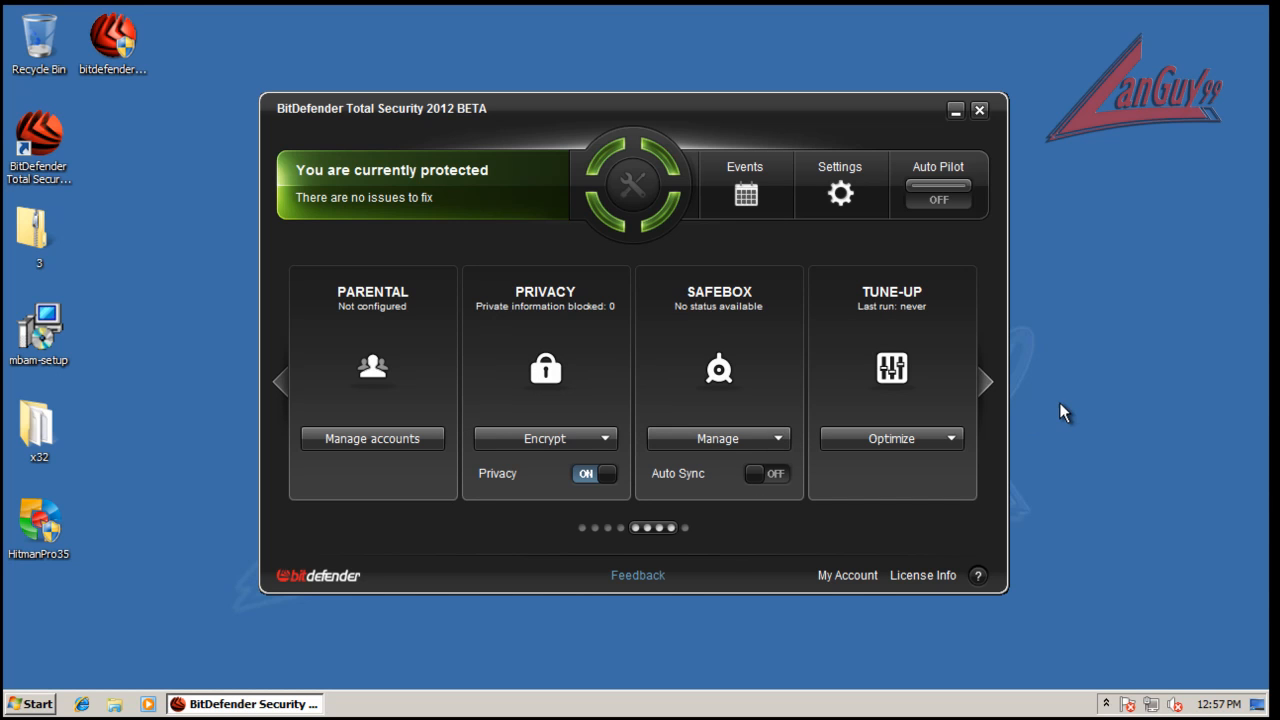
{"action": "mouse_move", "coordinate": [950, 436]}
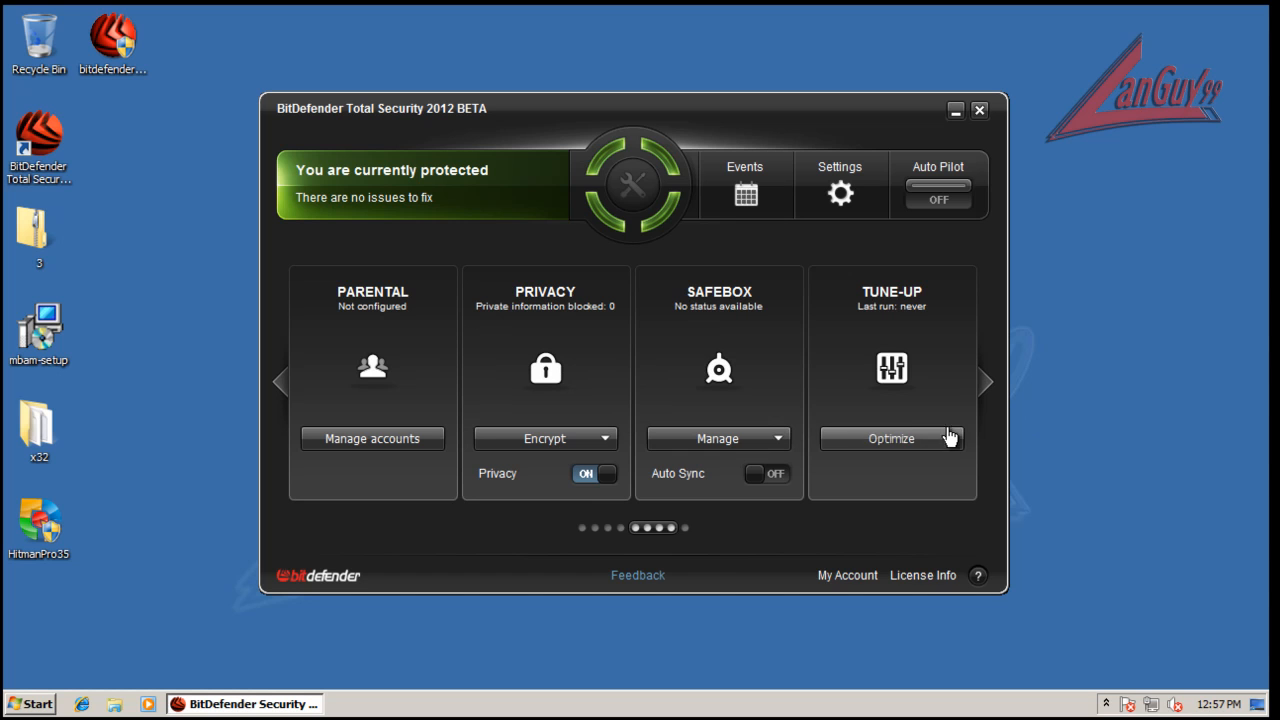
List the Tune-Up tools, reach the Network Map panel, then page back to earlier panels
{"action": "left_click", "coordinate": [948, 438]}
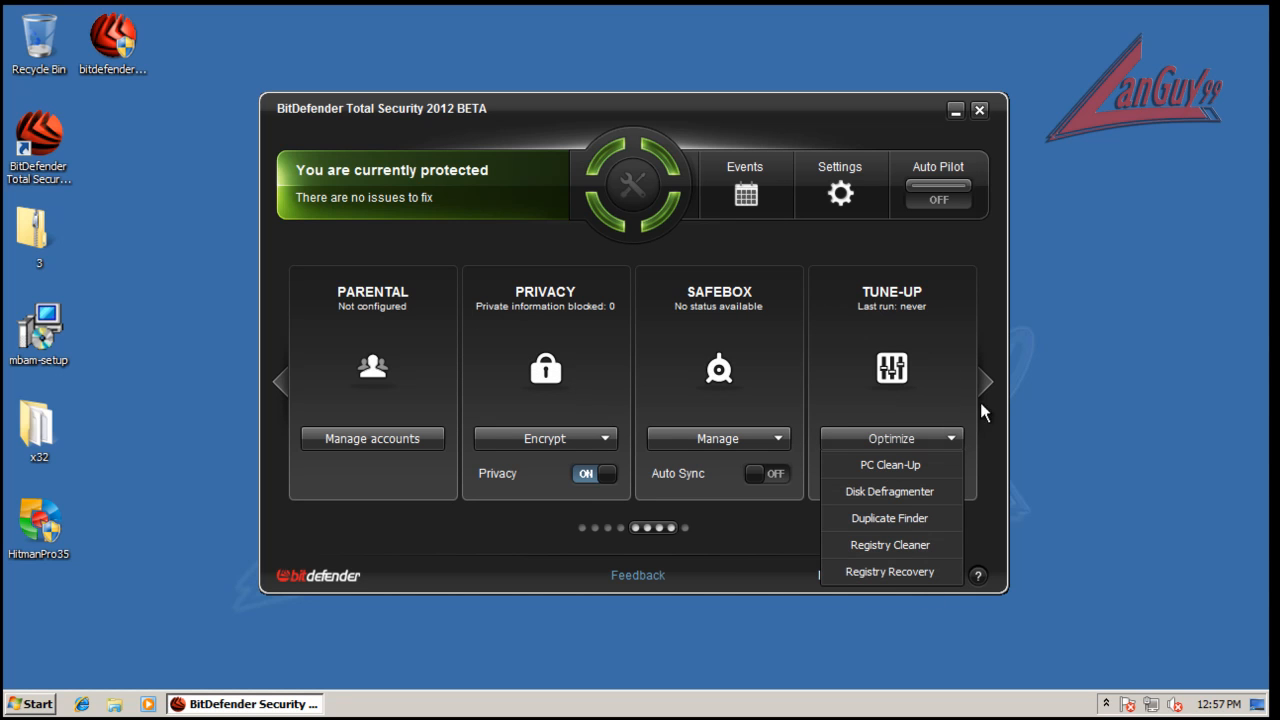
{"action": "left_click", "coordinate": [986, 382]}
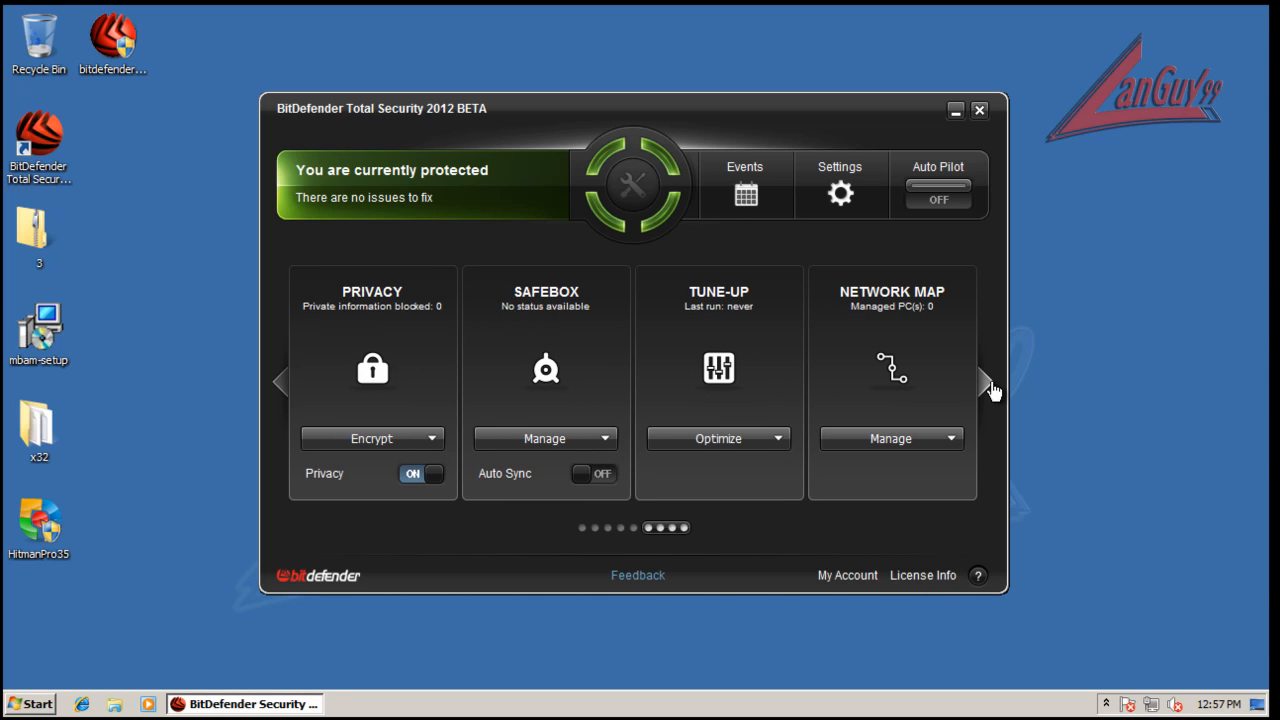
{"action": "mouse_move", "coordinate": [1000, 388]}
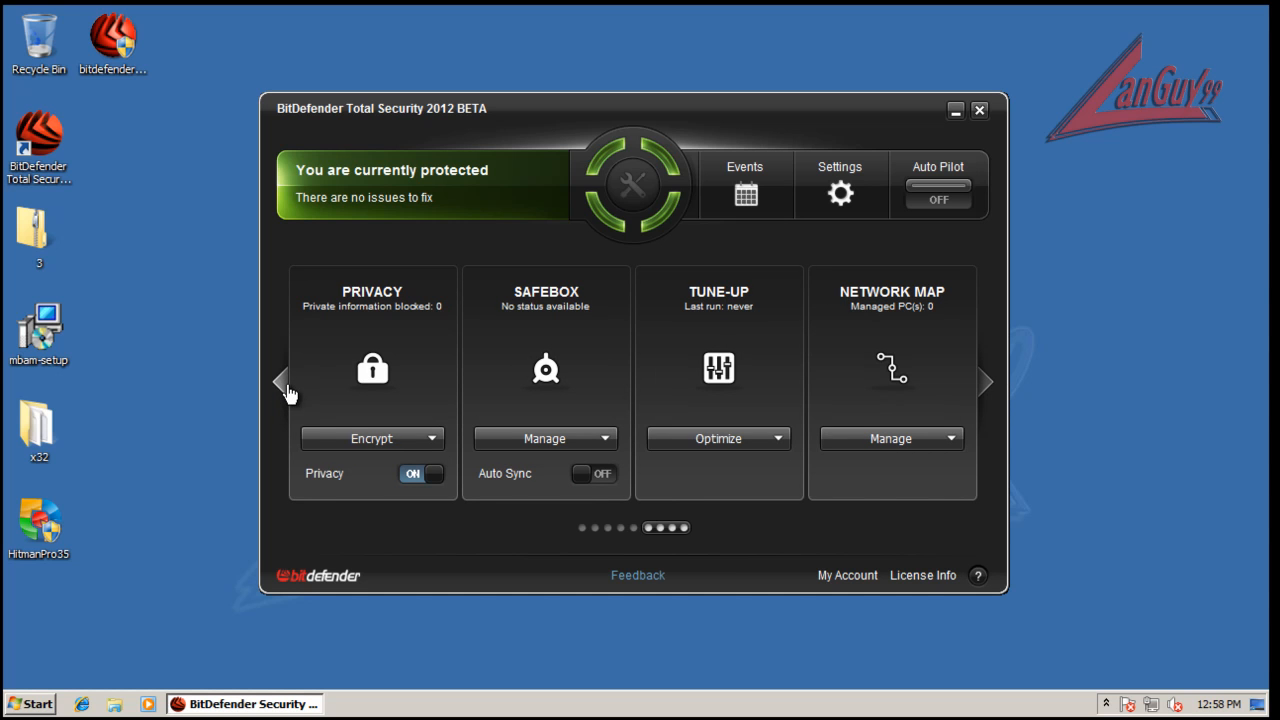
{"action": "left_click", "coordinate": [284, 382]}
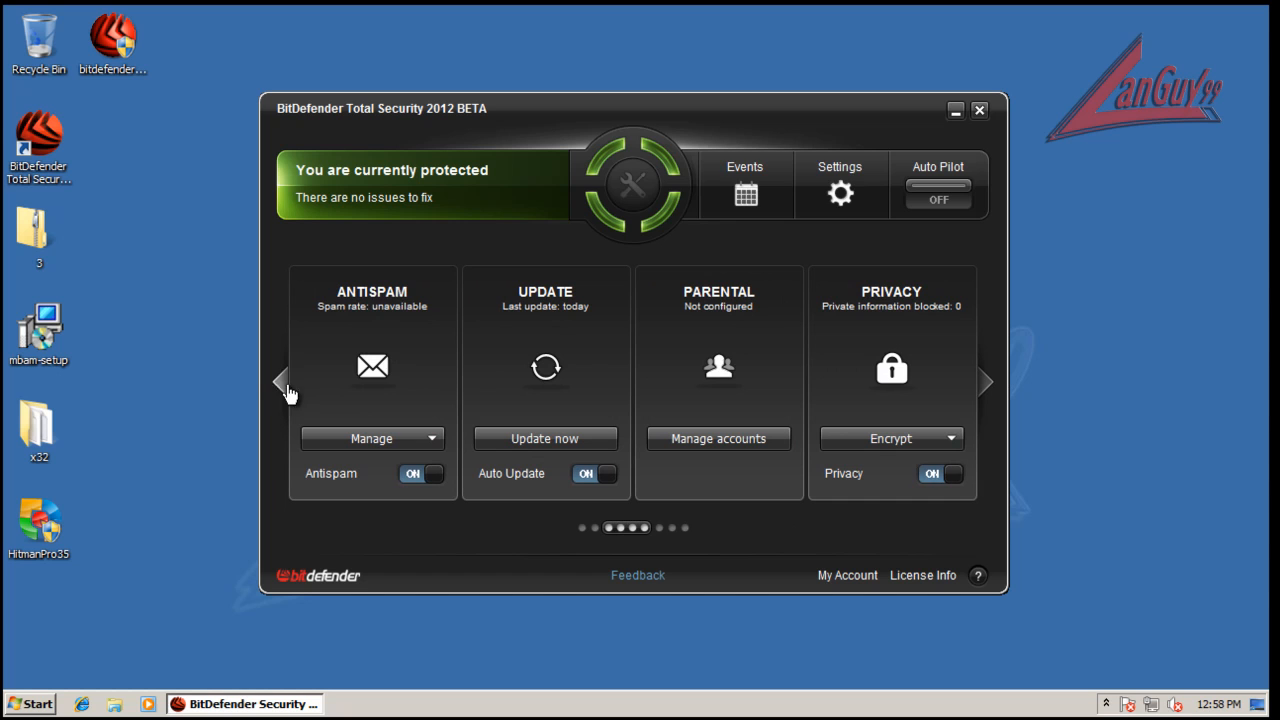
{"action": "mouse_move", "coordinate": [472, 212]}
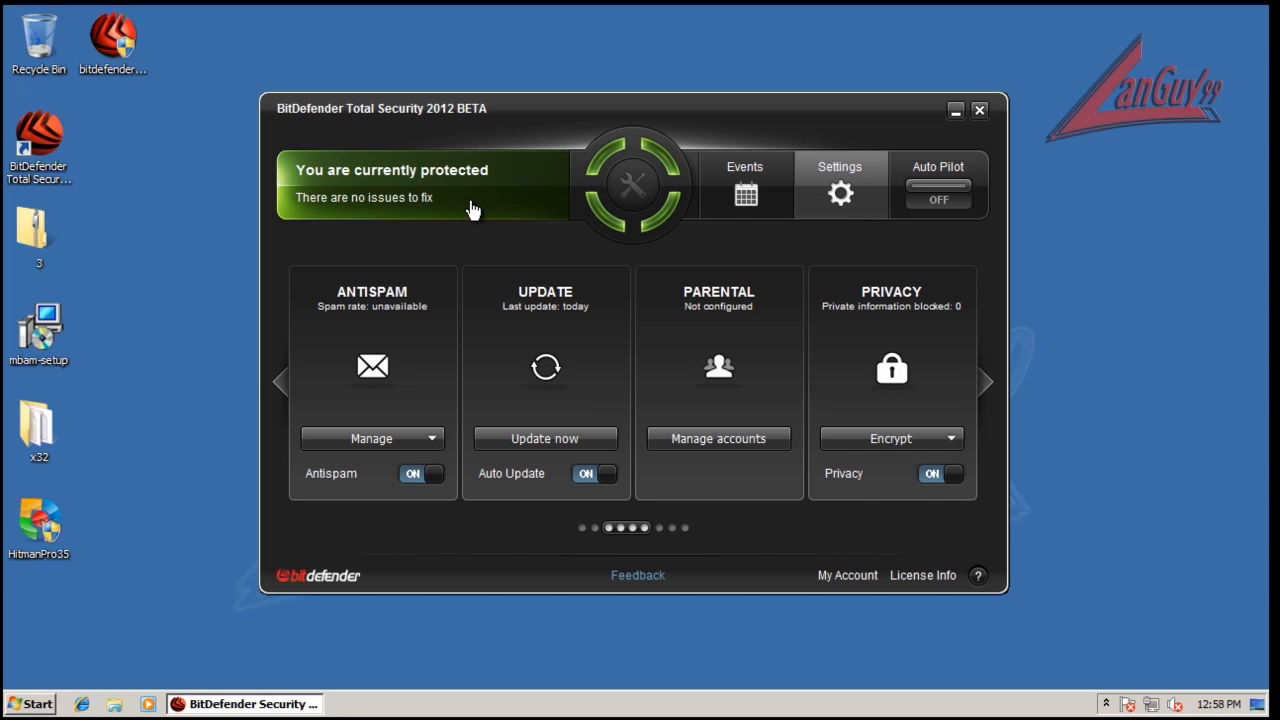
{"action": "mouse_move", "coordinate": [352, 388]}
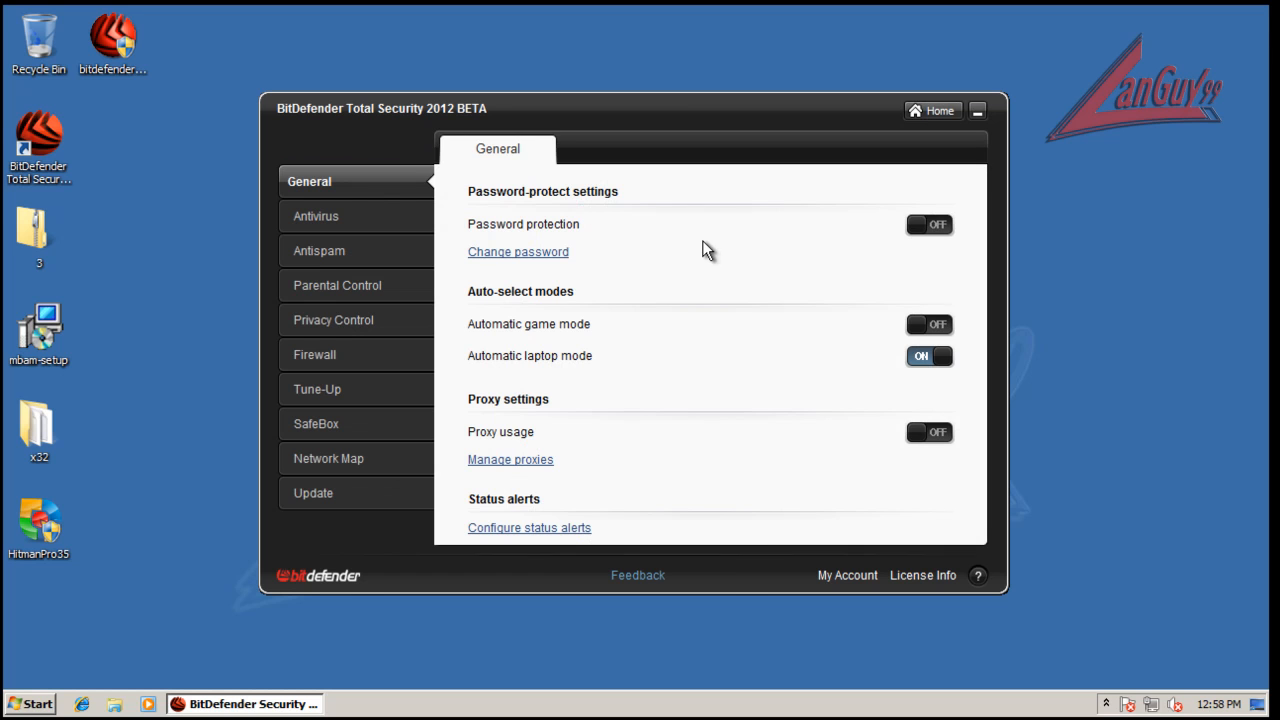
{"action": "mouse_move", "coordinate": [862, 276]}
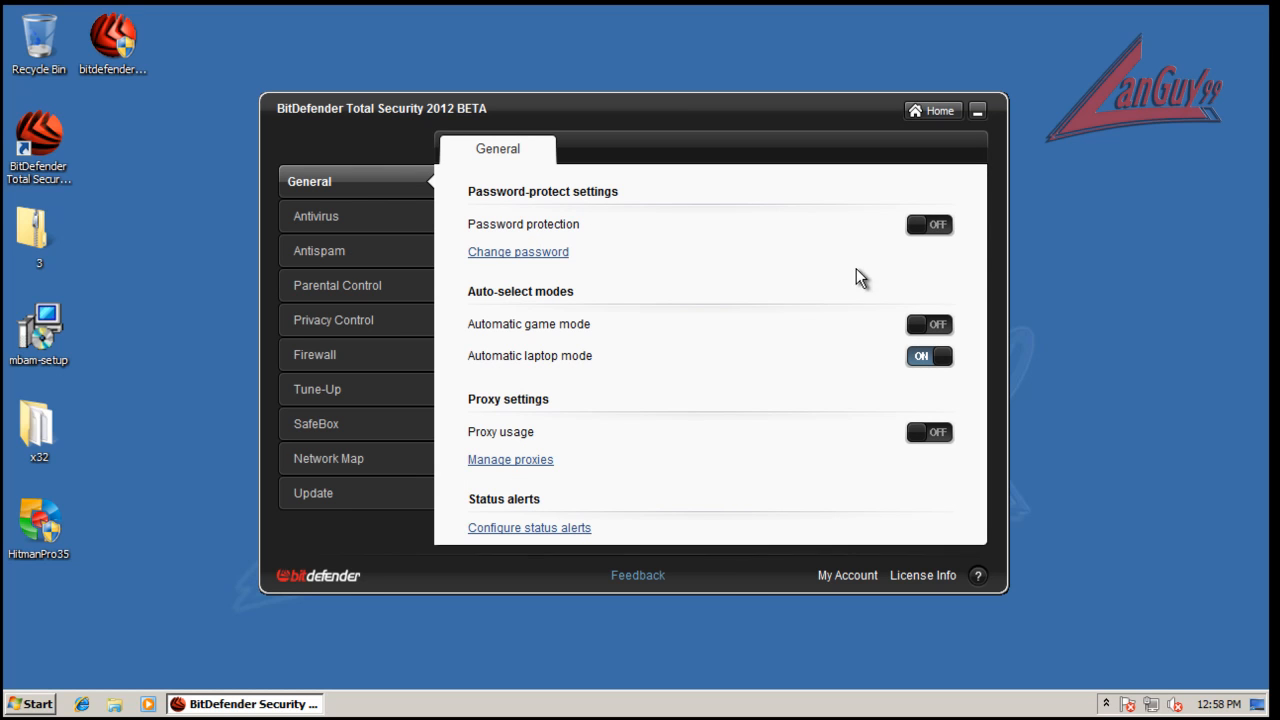
{"action": "mouse_move", "coordinate": [780, 384]}
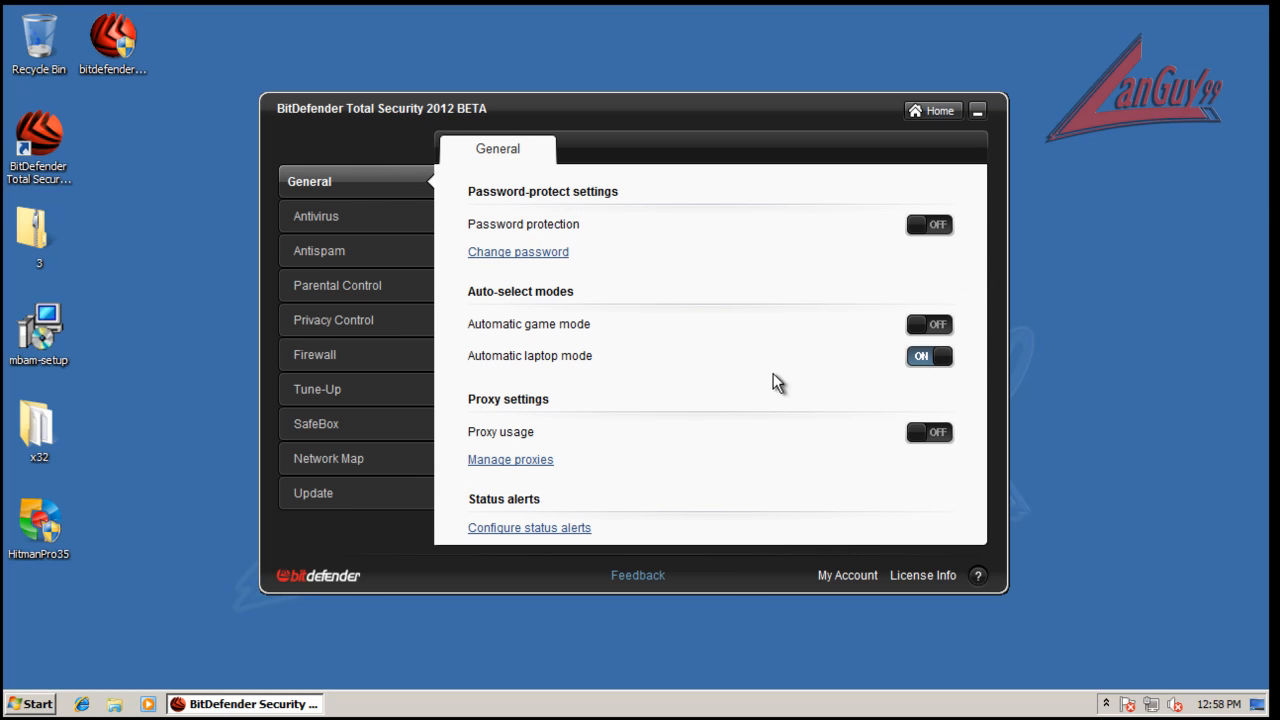
{"action": "mouse_move", "coordinate": [374, 216]}
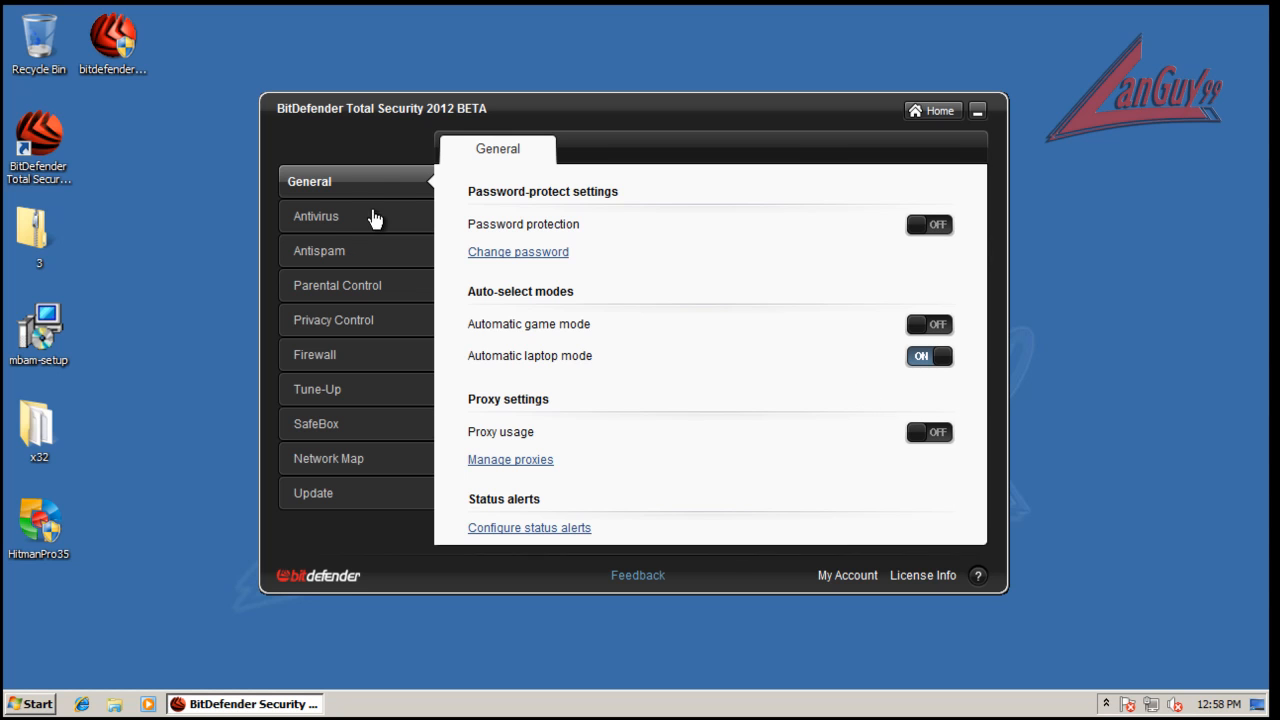
Look over the Antivirus shield settings, then show the Antispam sensitivity and spam-filter settings
{"action": "left_click", "coordinate": [316, 216]}
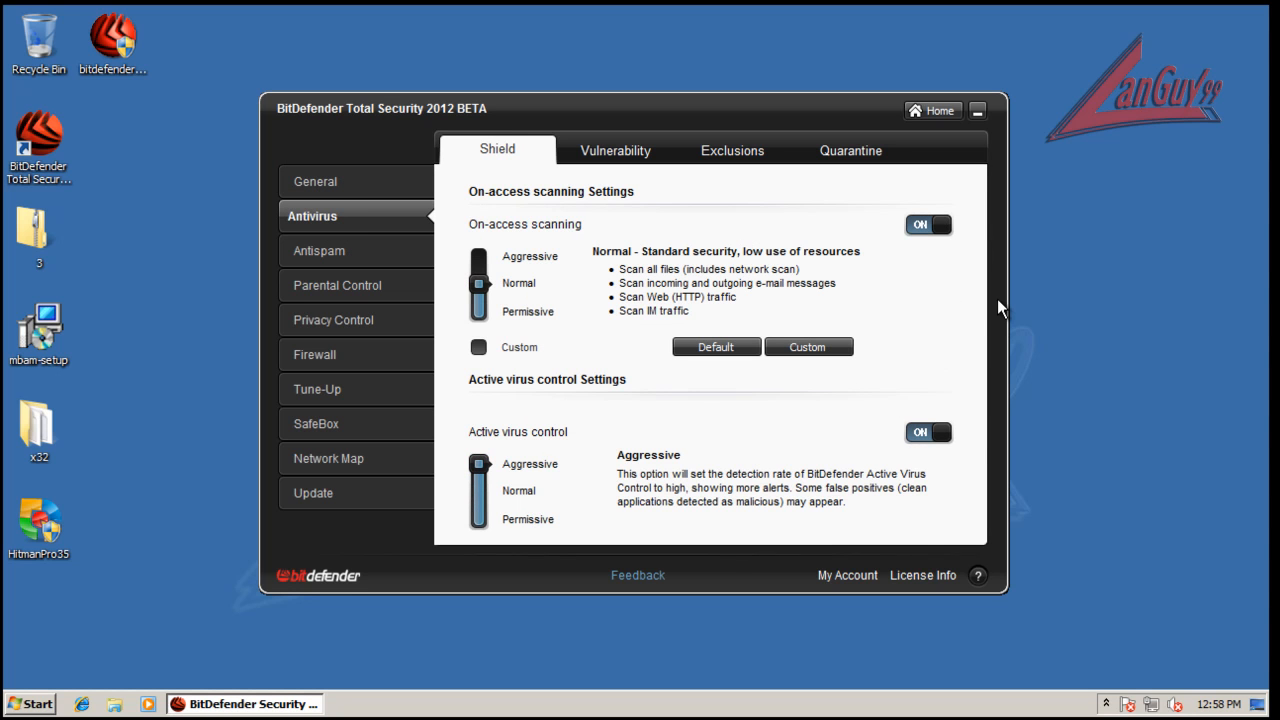
{"action": "mouse_move", "coordinate": [634, 342]}
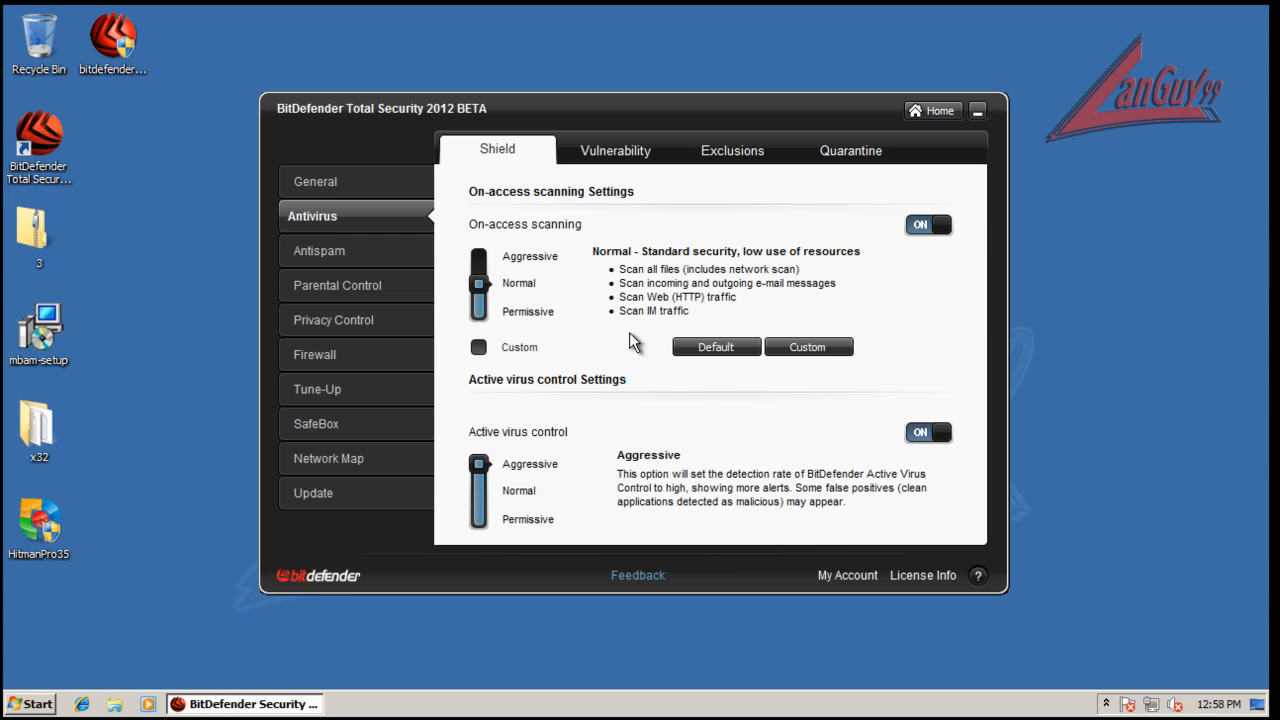
{"action": "mouse_move", "coordinate": [808, 348]}
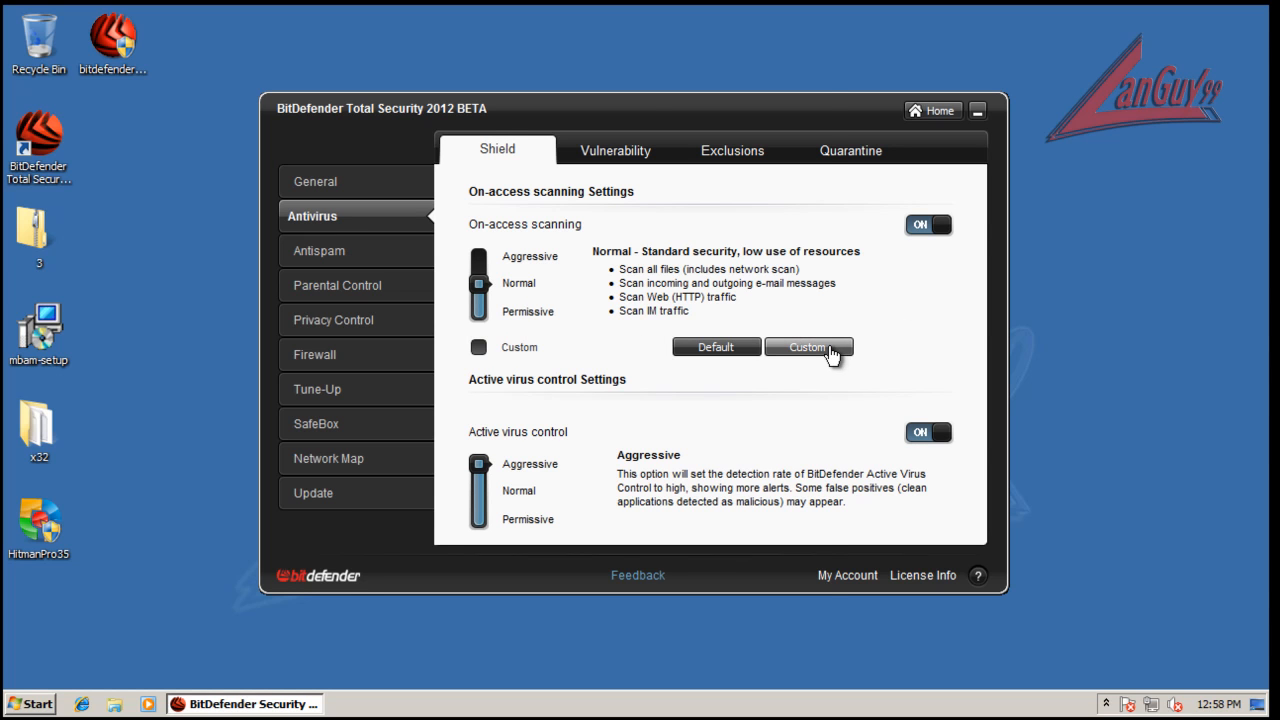
{"action": "left_click", "coordinate": [808, 348]}
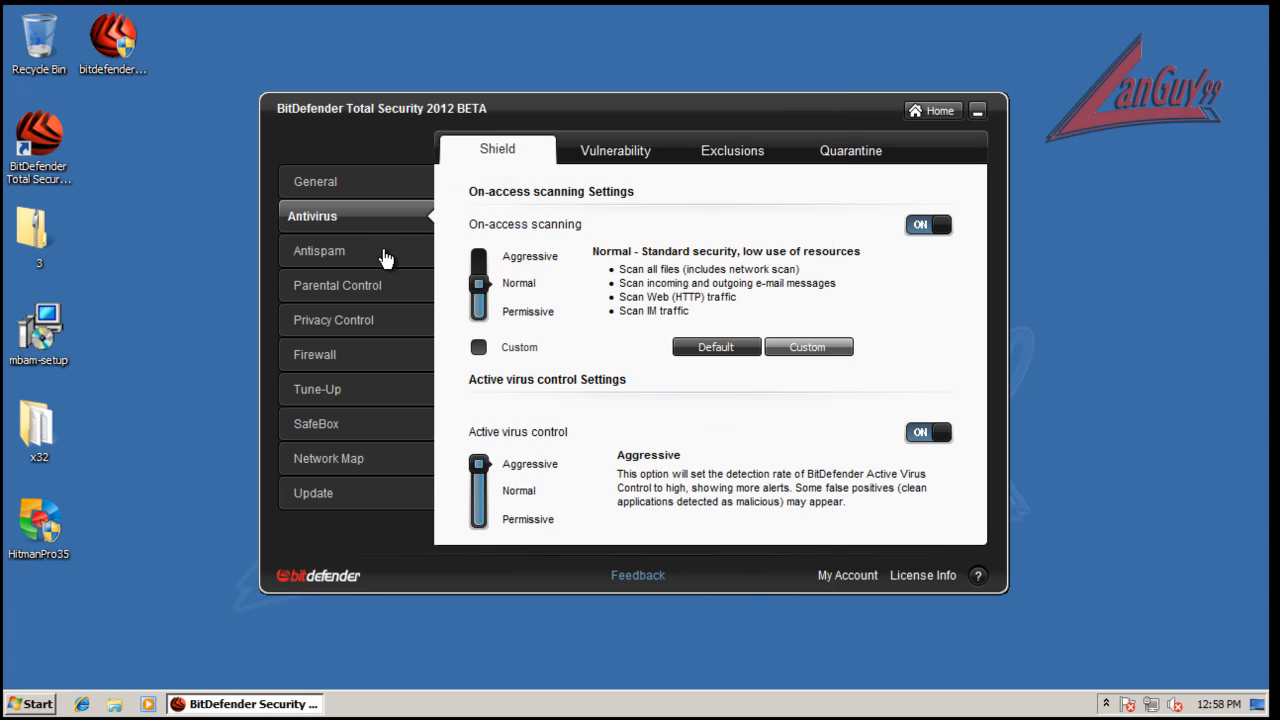
{"action": "left_click", "coordinate": [312, 250]}
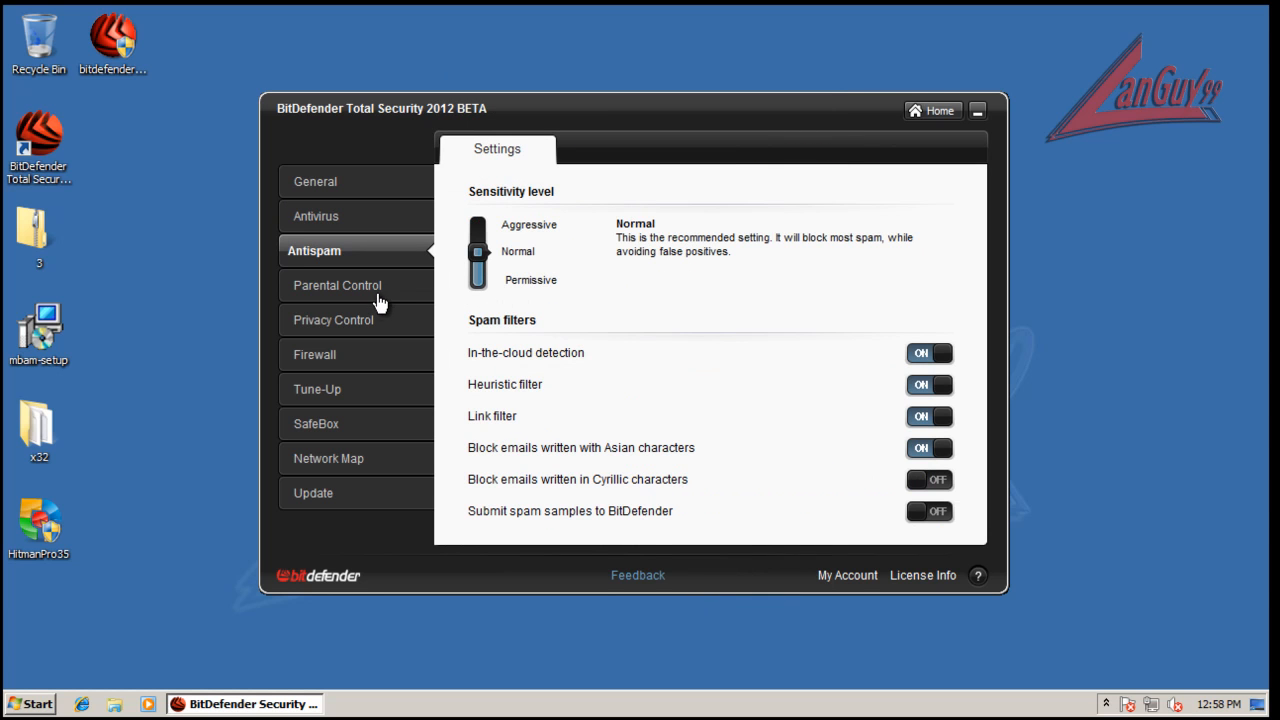
{"action": "mouse_move", "coordinate": [378, 272]}
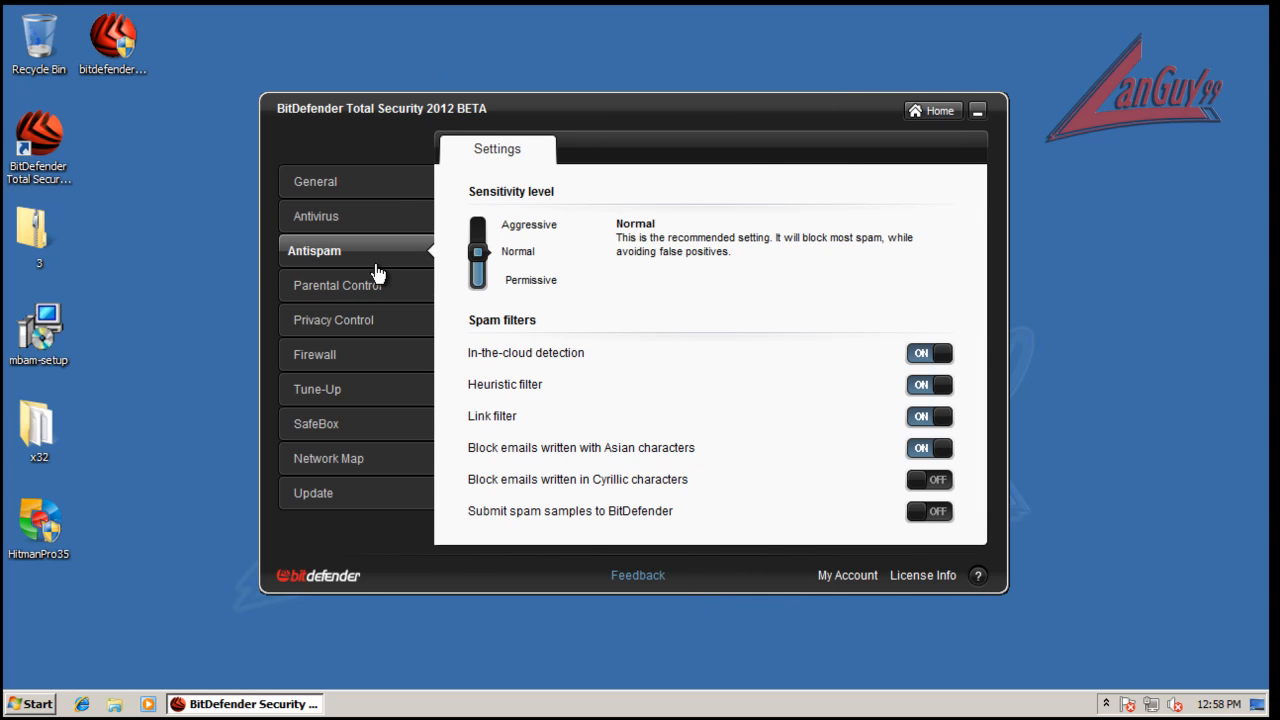
{"action": "mouse_move", "coordinate": [510, 432]}
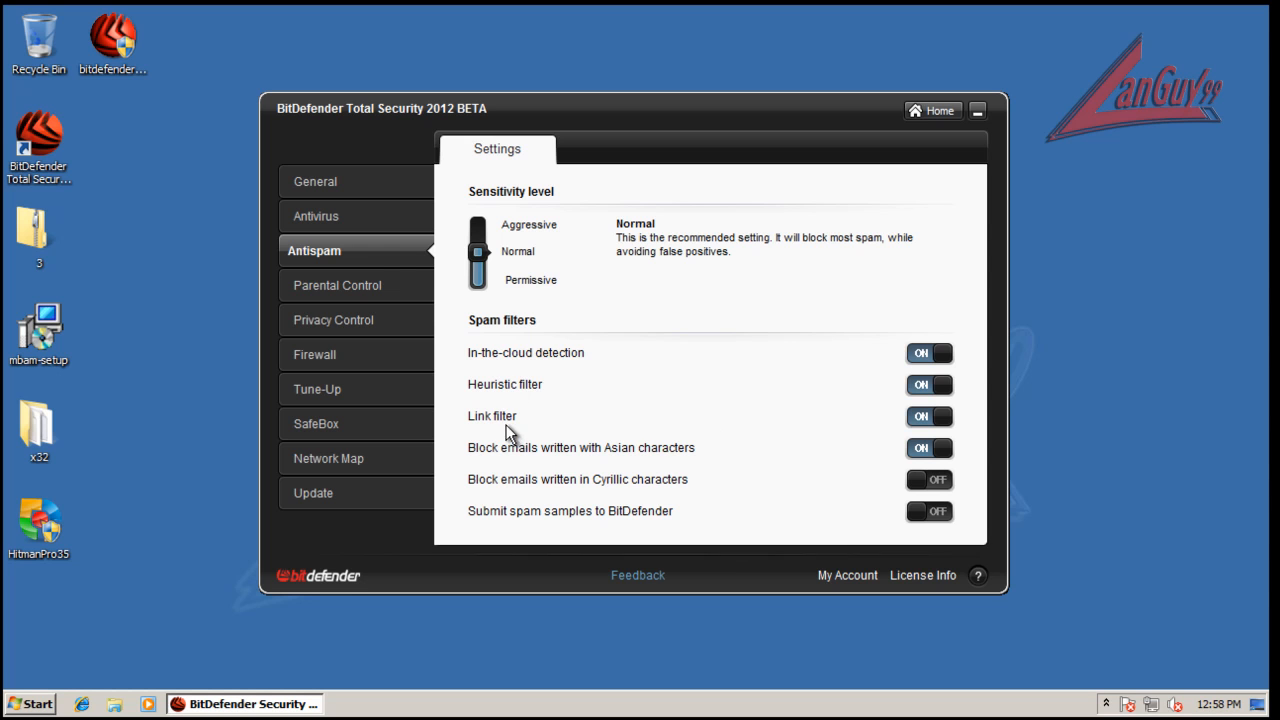
Review Parental Control and Privacy Control, ending on Firewall intrusion detection and traffic settings
{"action": "left_click", "coordinate": [336, 284]}
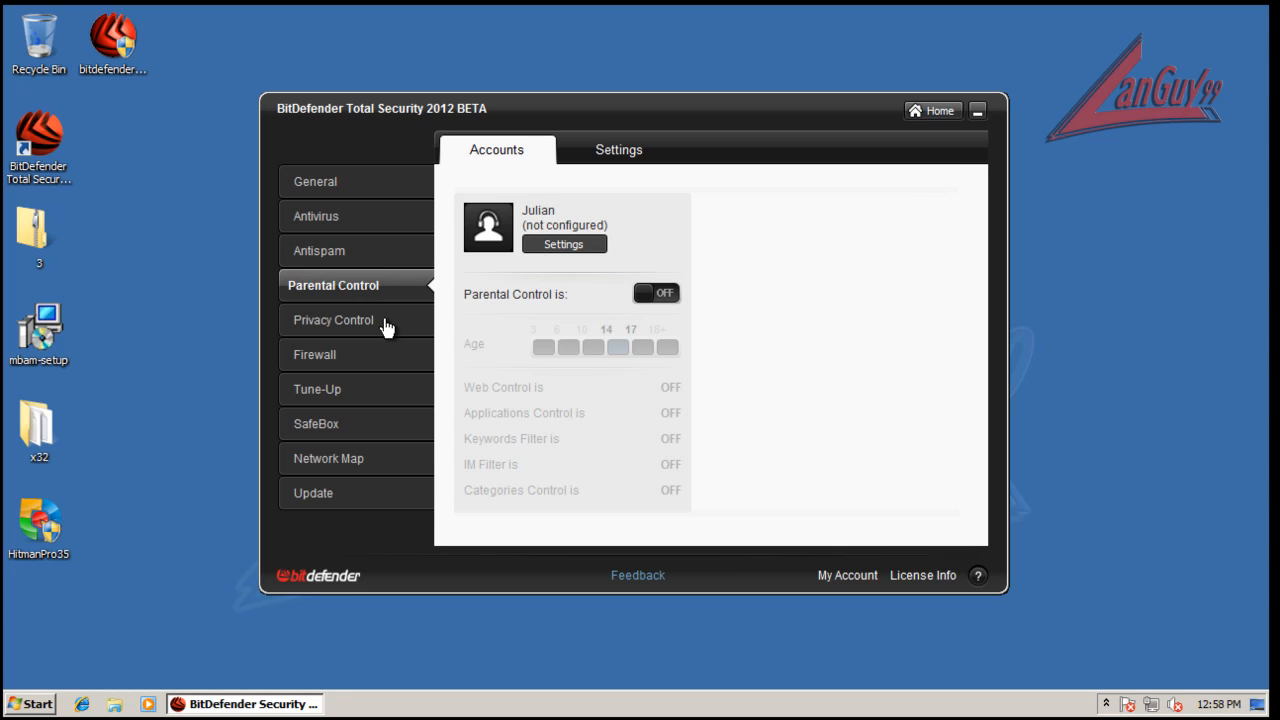
{"action": "left_click", "coordinate": [332, 320]}
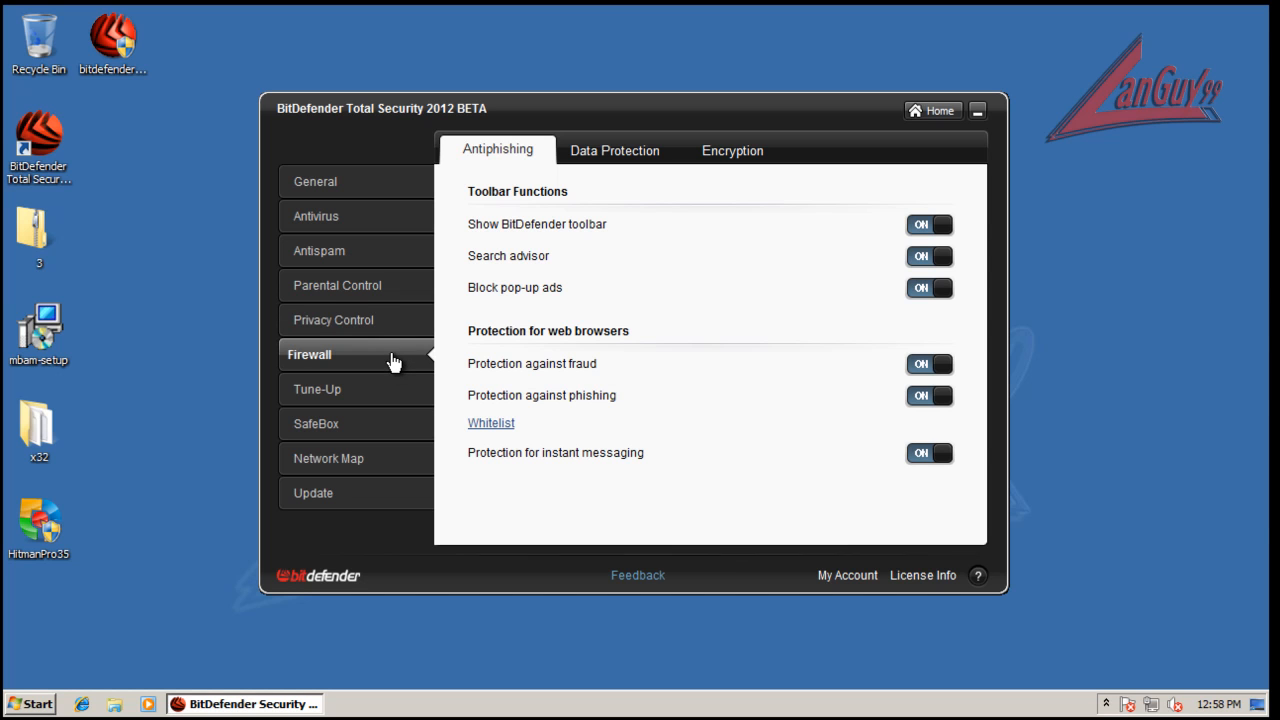
{"action": "left_click", "coordinate": [308, 354]}
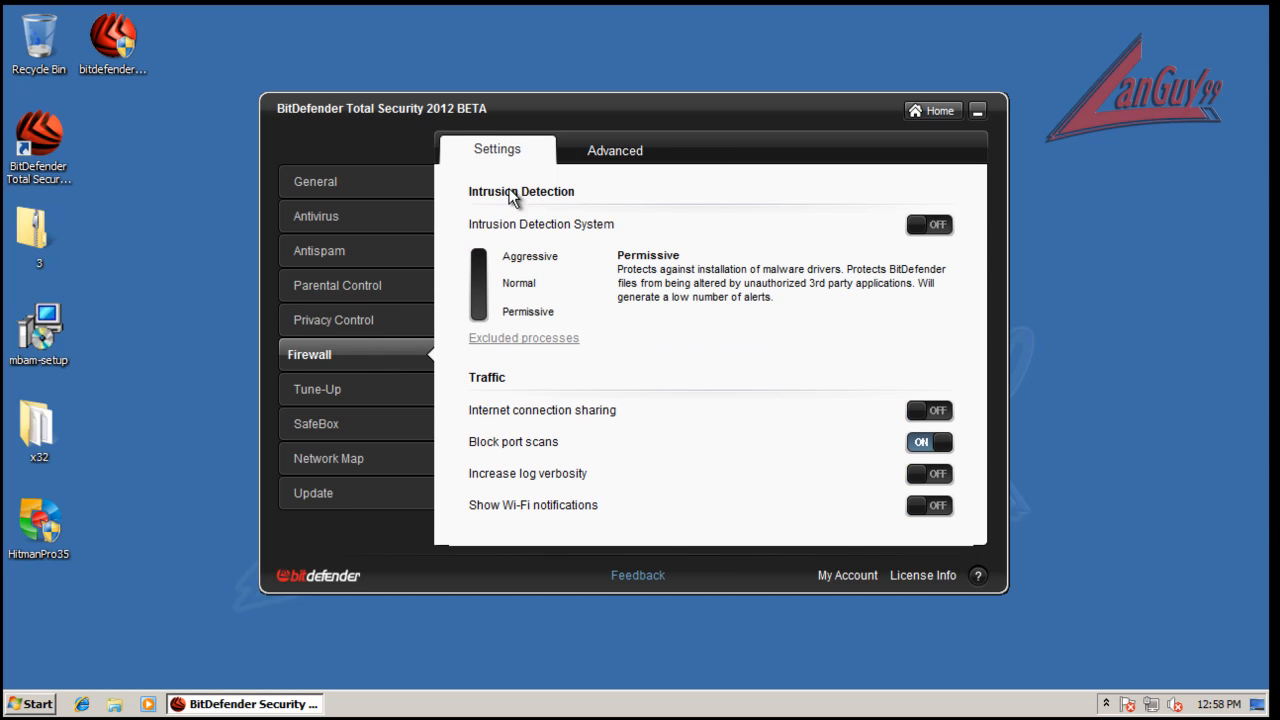
{"action": "mouse_move", "coordinate": [716, 288]}
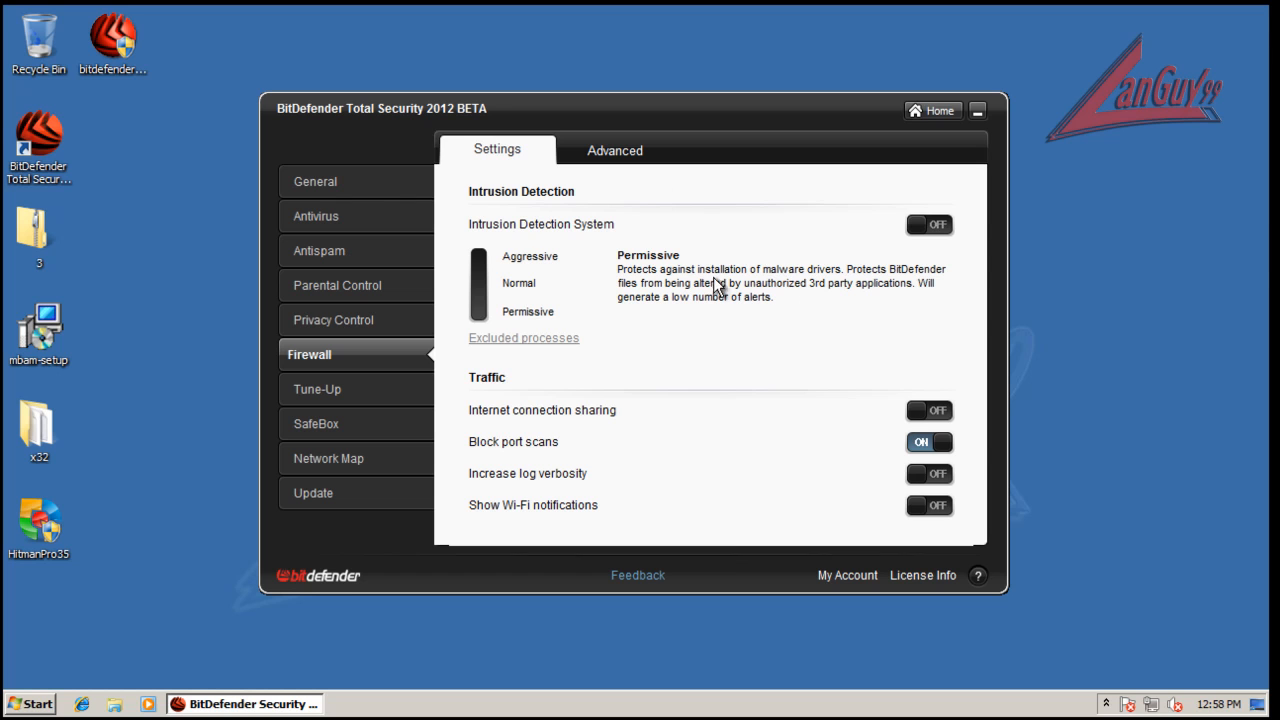
{"action": "mouse_move", "coordinate": [636, 308]}
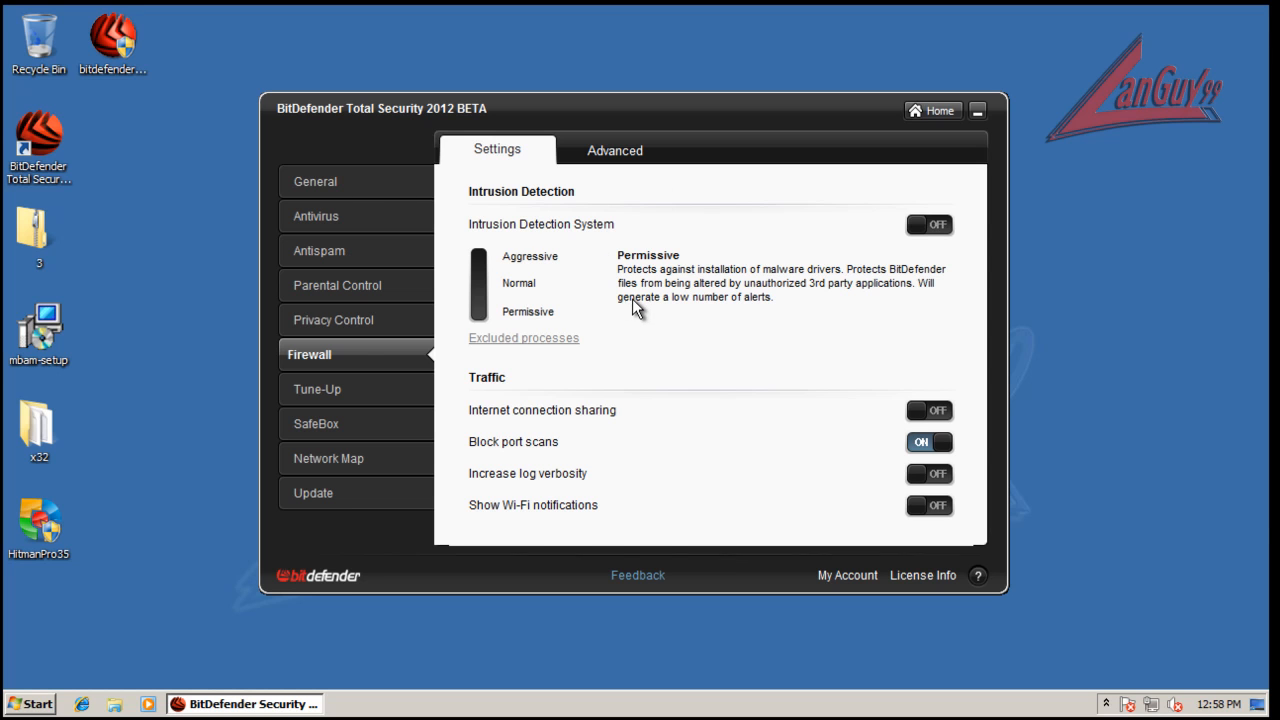
{"action": "mouse_move", "coordinate": [610, 308]}
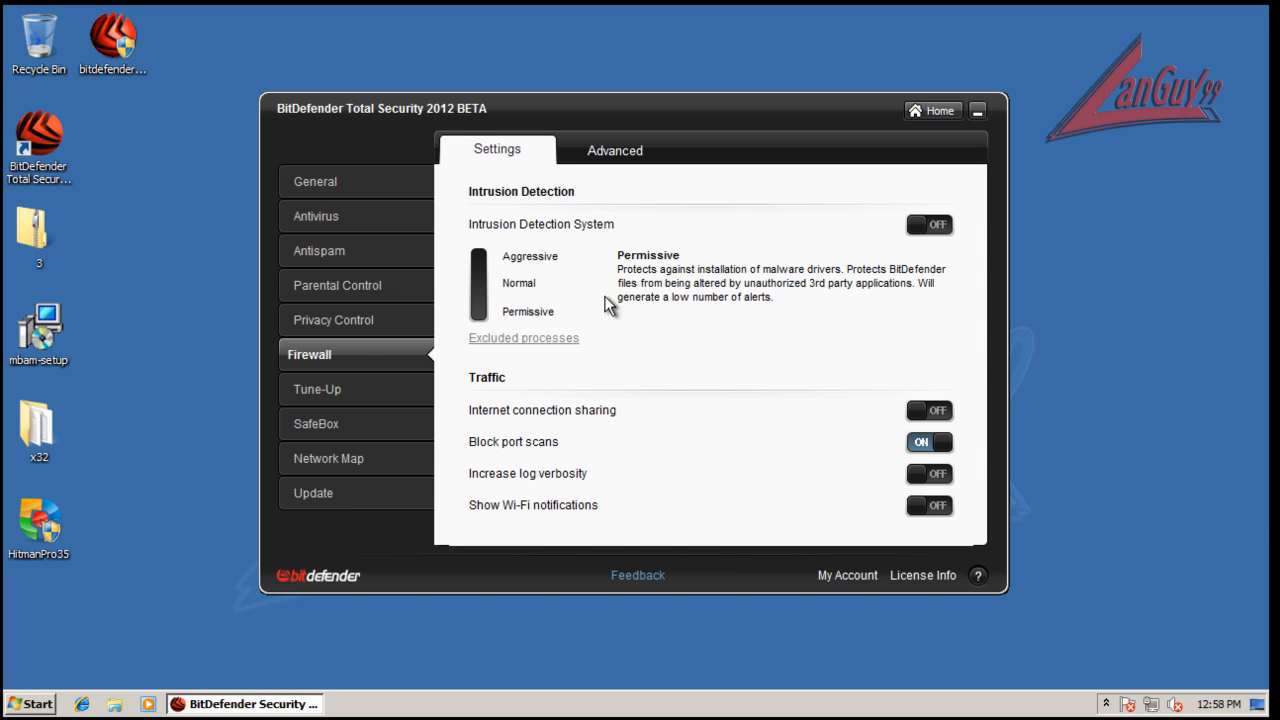
{"action": "mouse_move", "coordinate": [668, 380]}
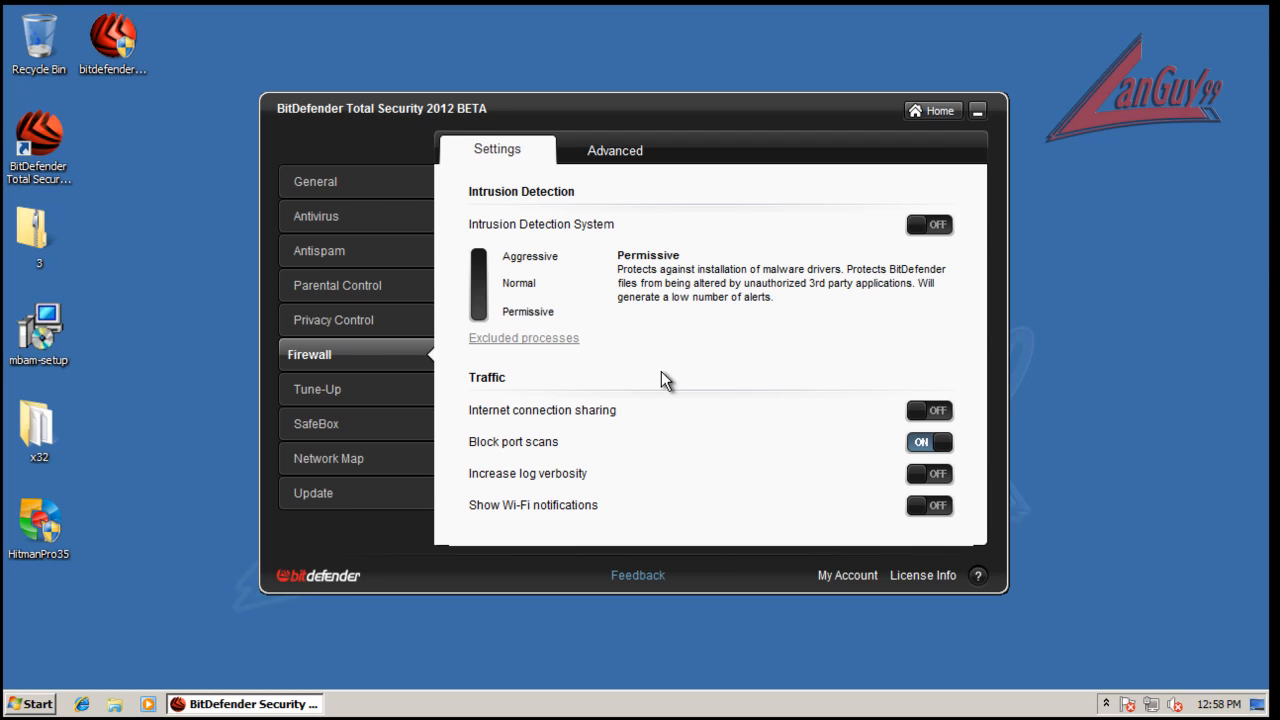
{"action": "mouse_move", "coordinate": [836, 290]}
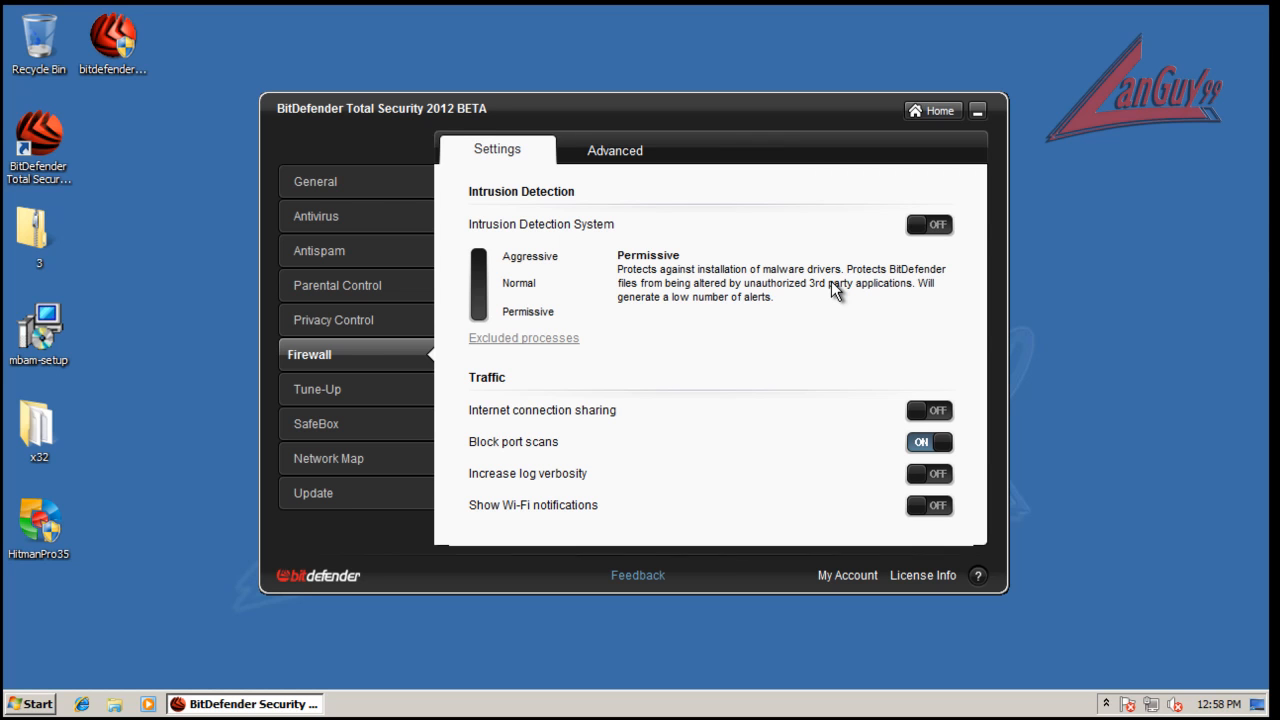
{"action": "mouse_move", "coordinate": [616, 150]}
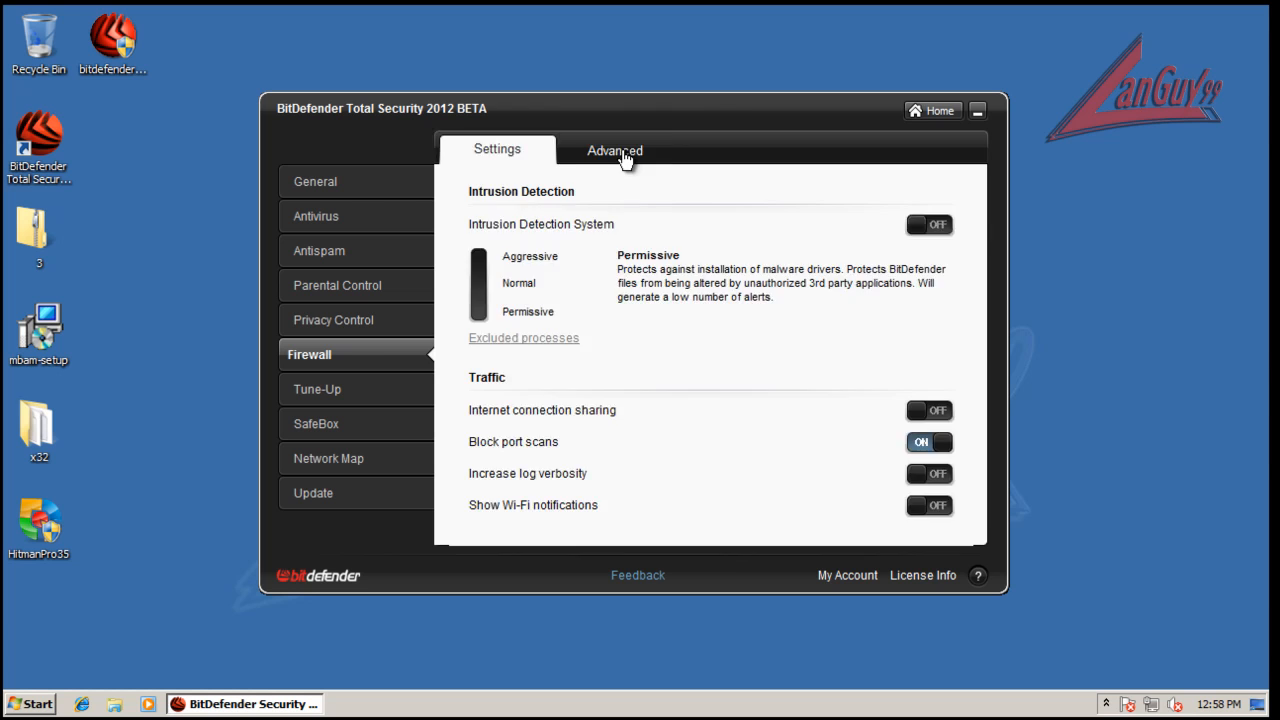
{"action": "mouse_move", "coordinate": [100, 300]}
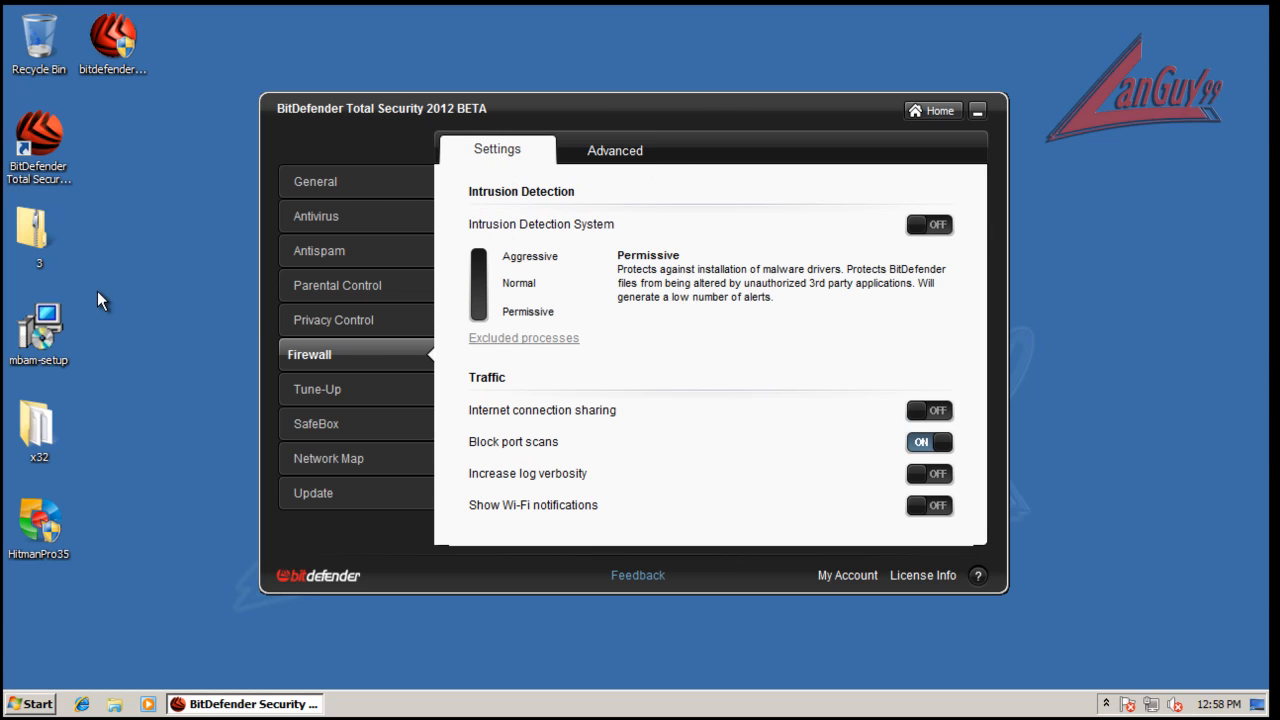
{"action": "mouse_move", "coordinate": [612, 330]}
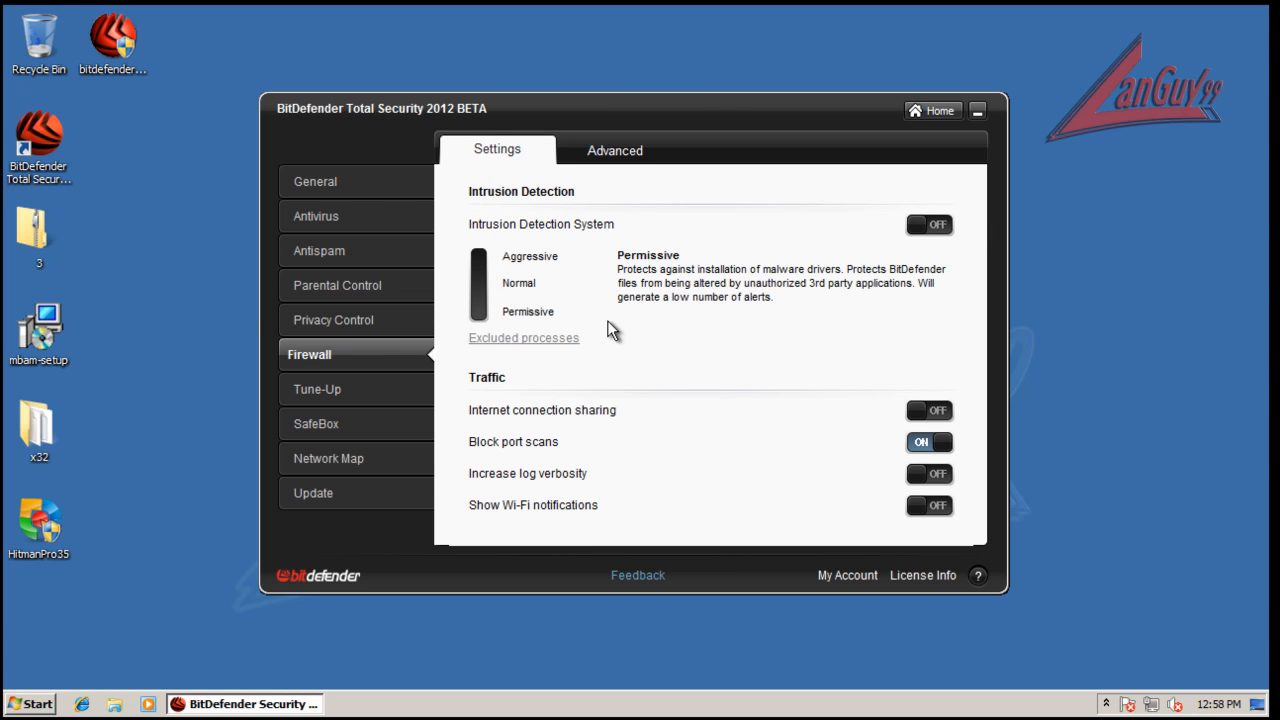
{"action": "mouse_move", "coordinate": [520, 294]}
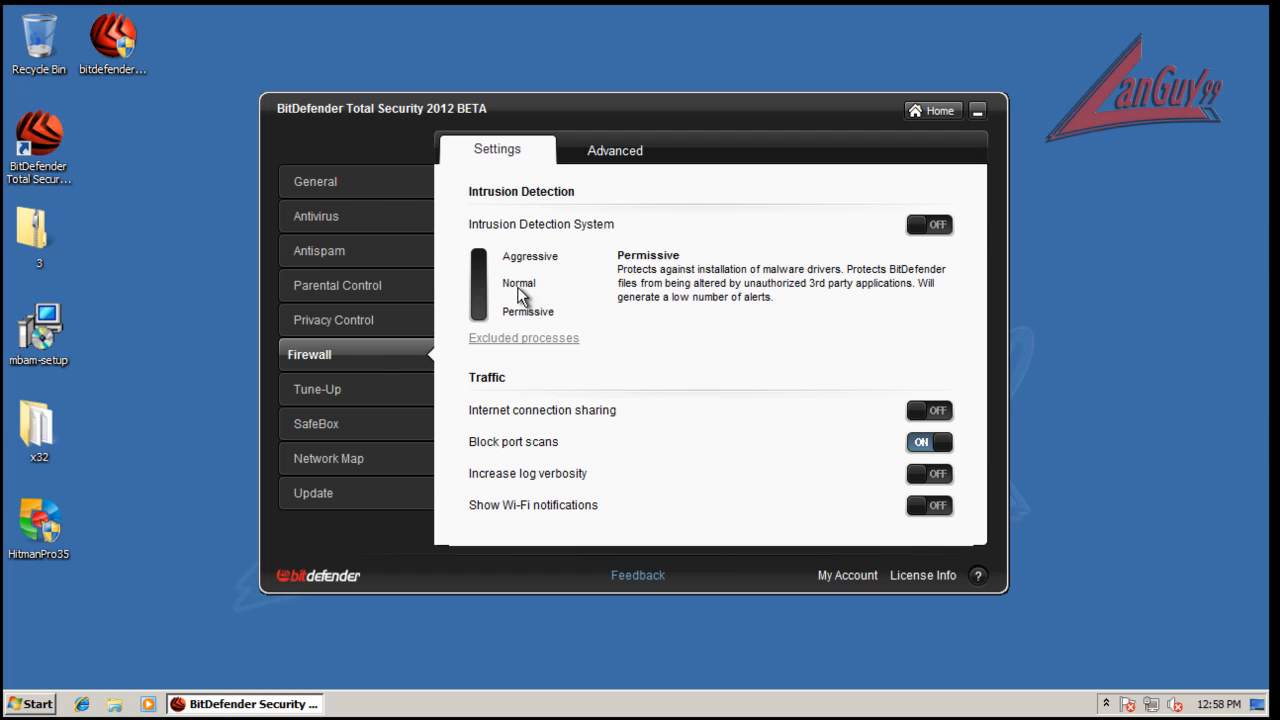
{"action": "mouse_move", "coordinate": [800, 370]}
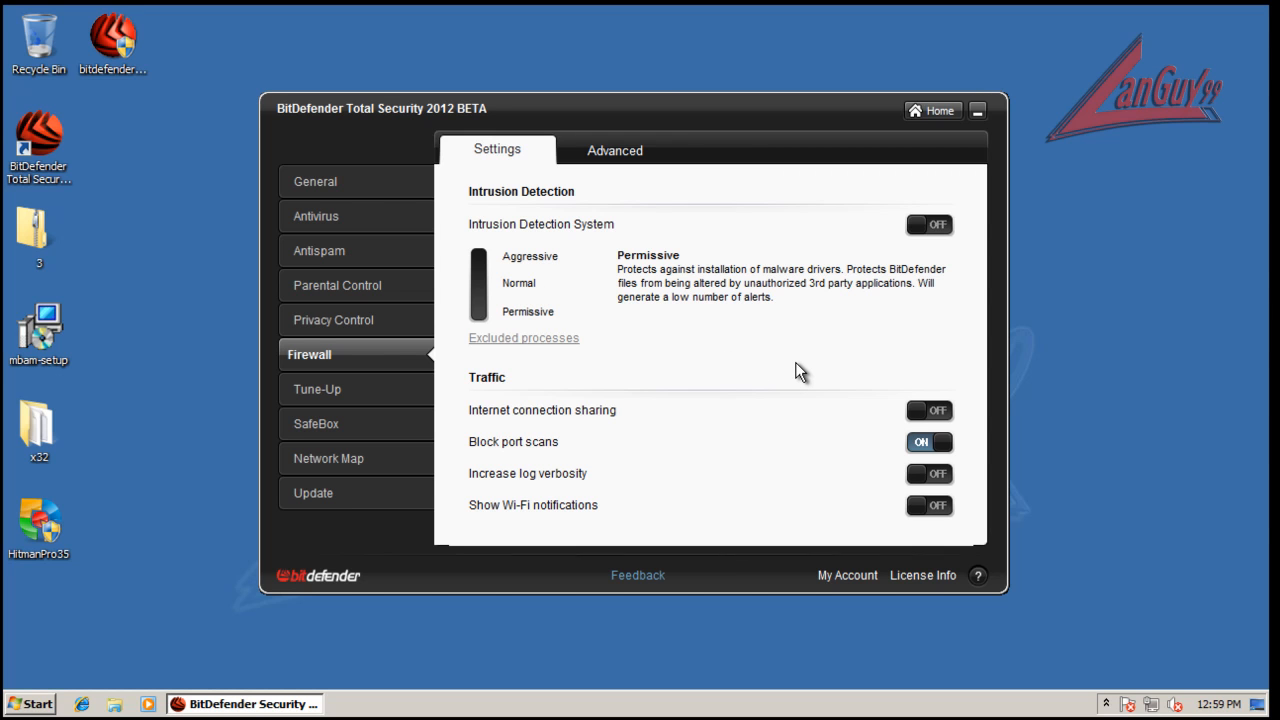
{"action": "mouse_move", "coordinate": [990, 112]}
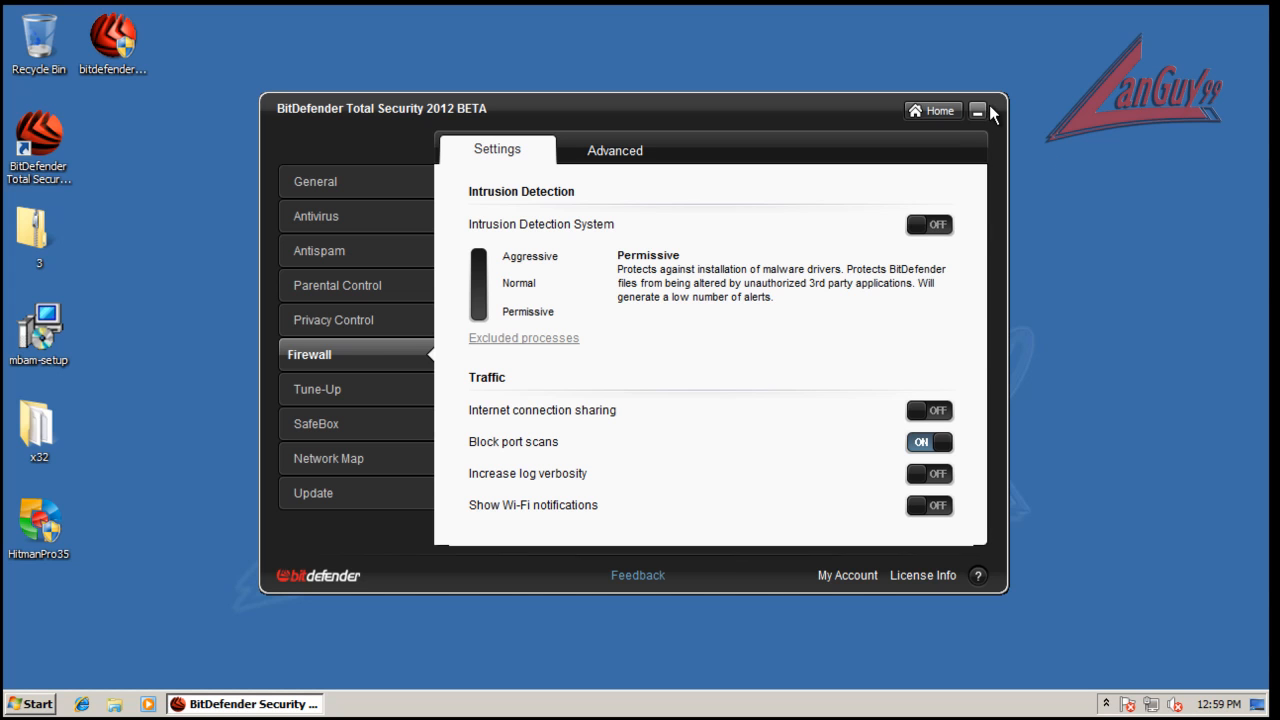
Minimize BitDefender, restore it from the taskbar, then close its window
{"action": "left_click", "coordinate": [978, 112]}
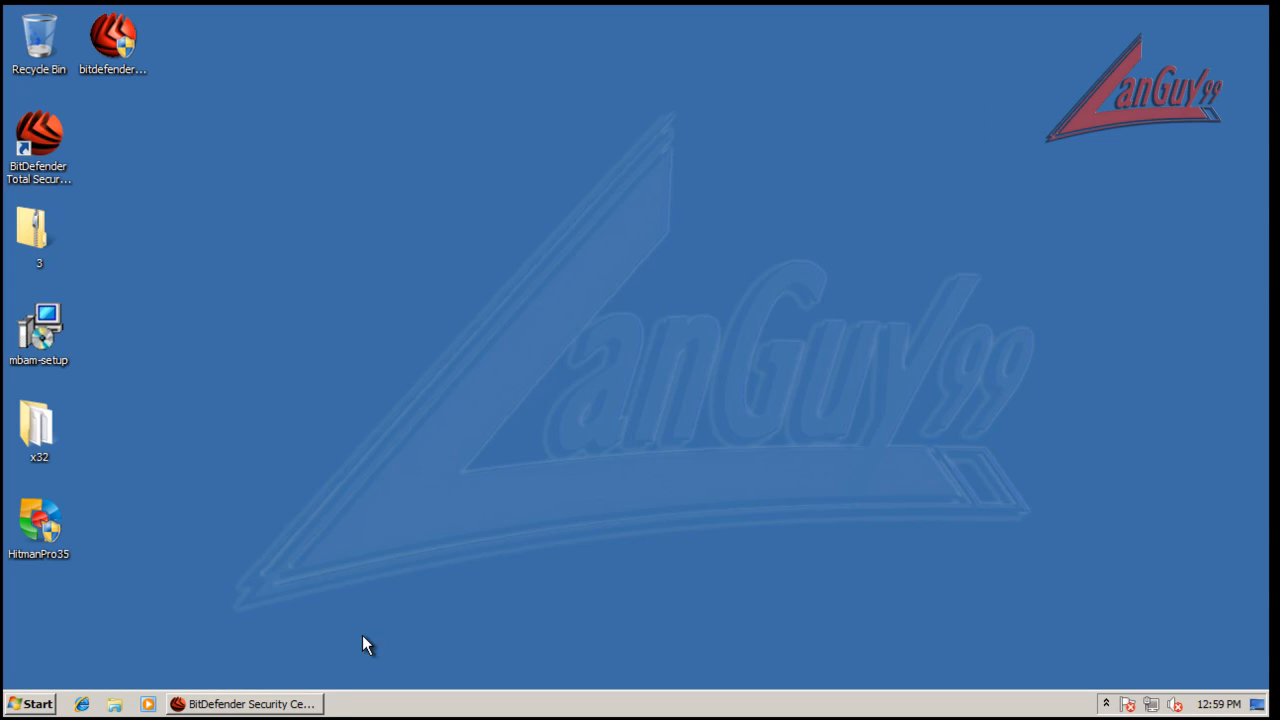
{"action": "left_click", "coordinate": [244, 704]}
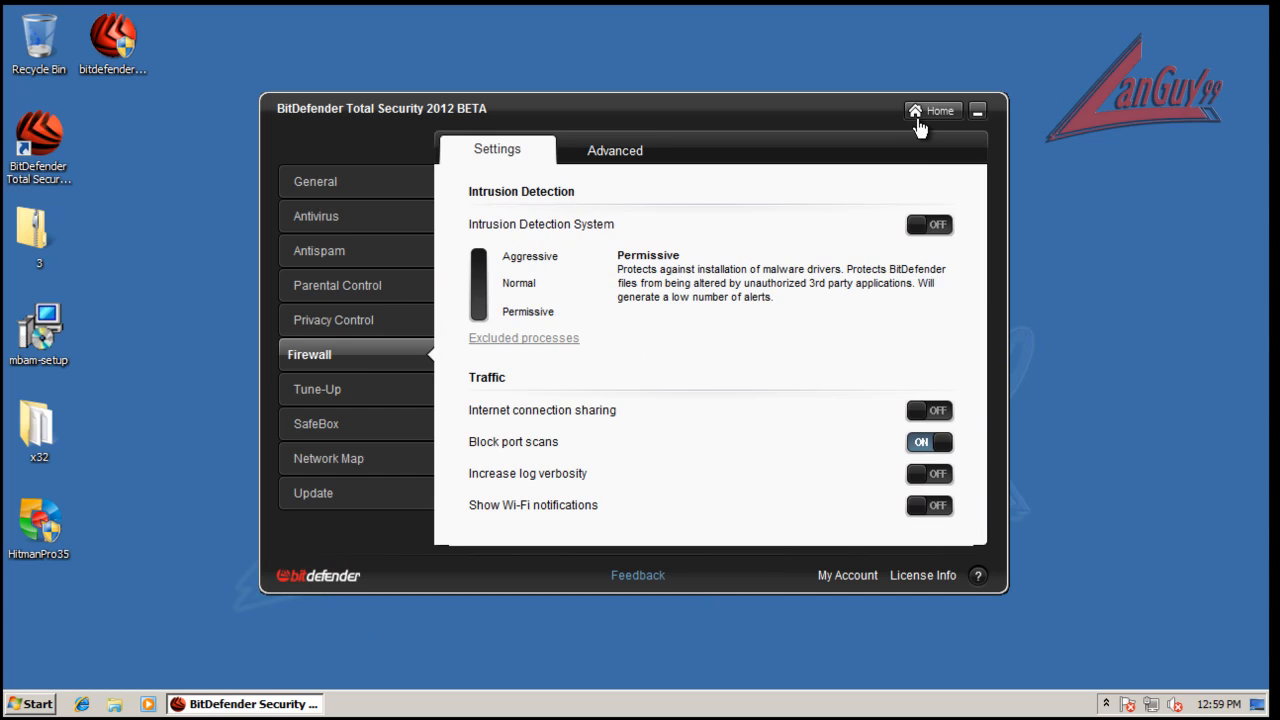
{"action": "left_click", "coordinate": [976, 110]}
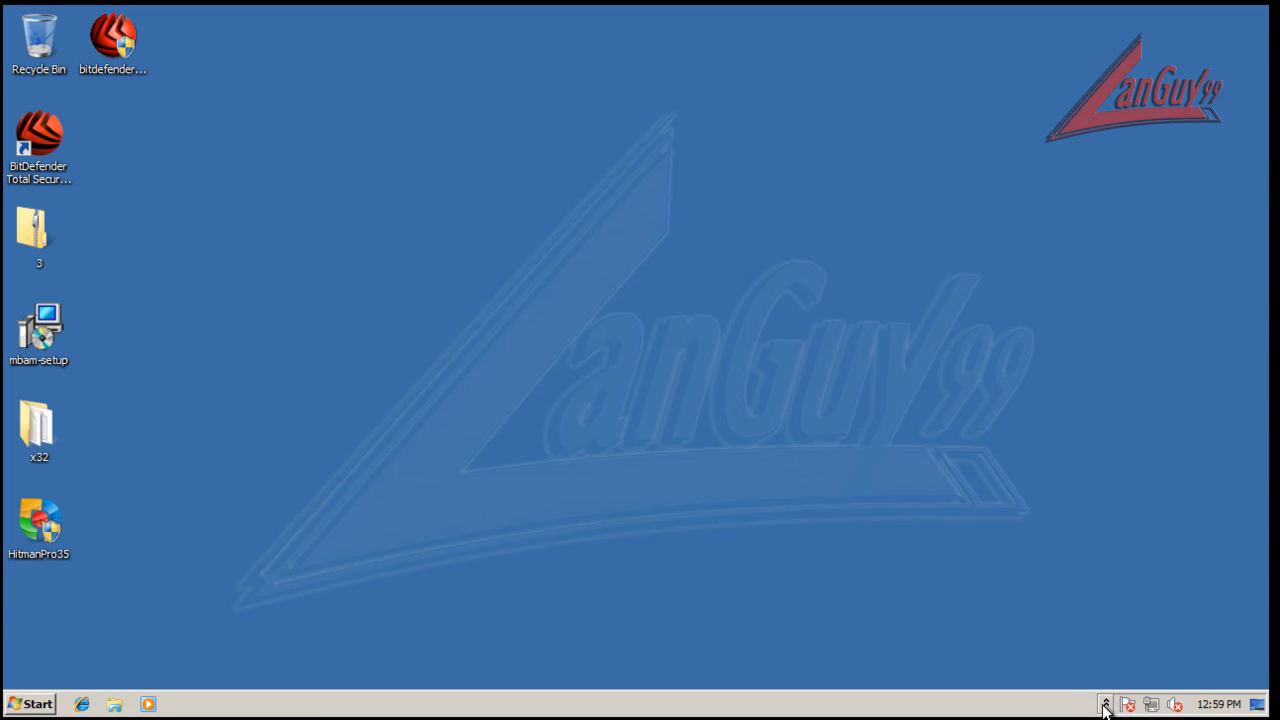
{"action": "mouse_move", "coordinate": [978, 596]}
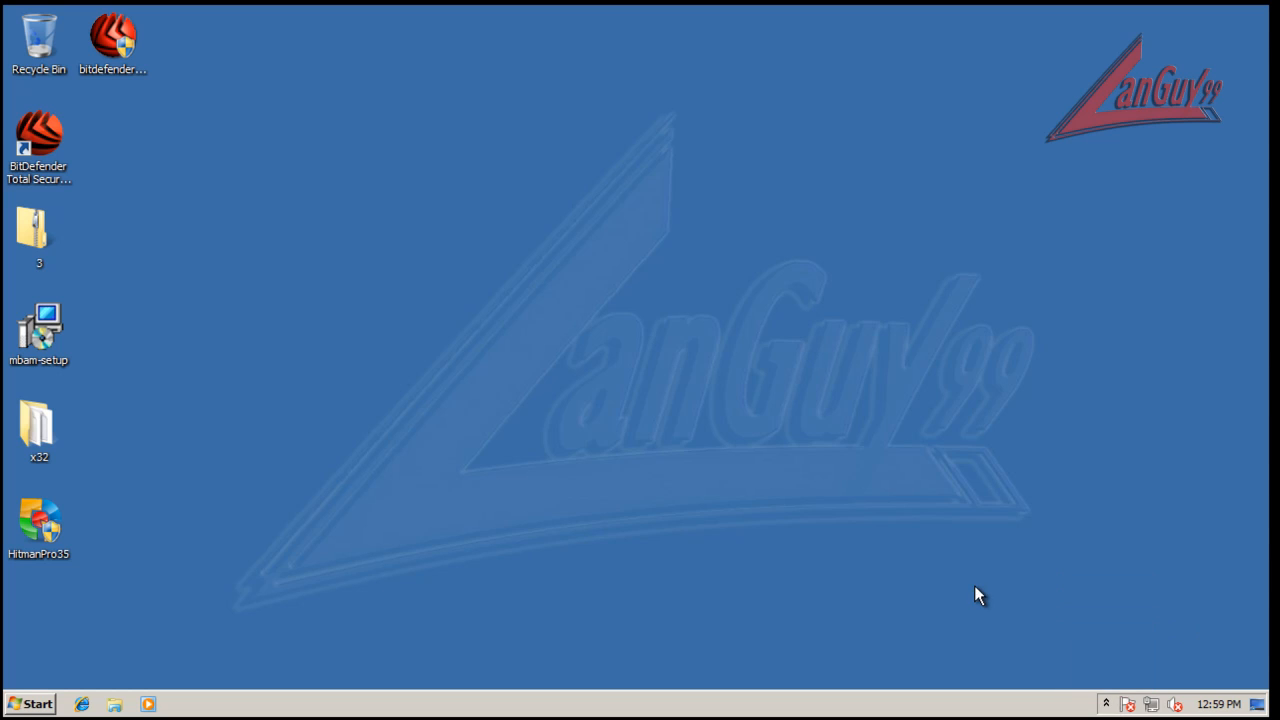
{"action": "mouse_move", "coordinate": [296, 696]}
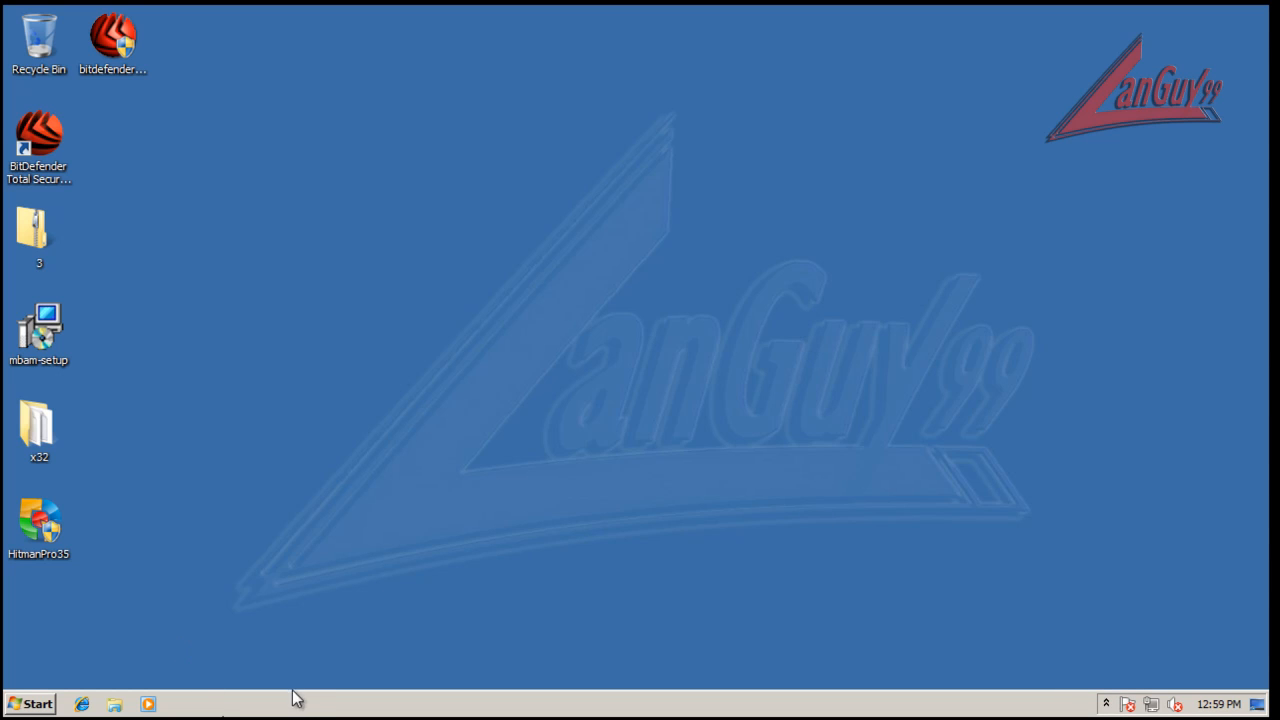
{"action": "mouse_move", "coordinate": [332, 706]}
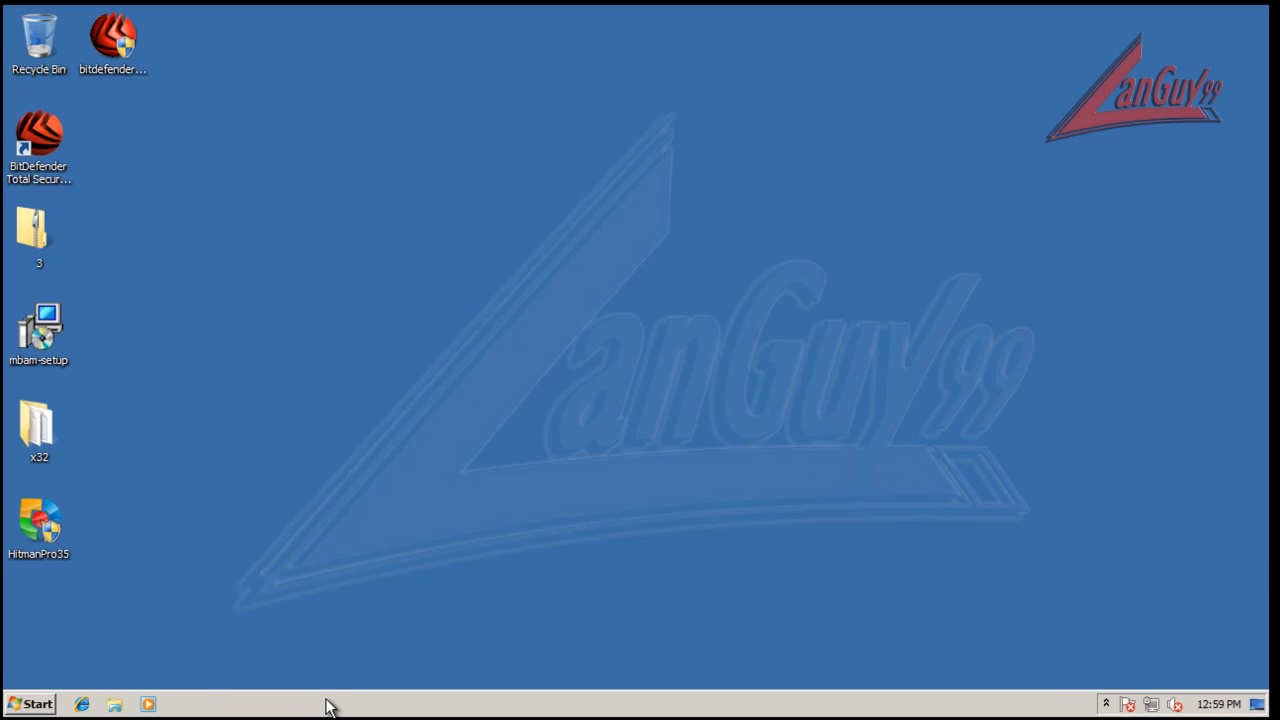
Start Task Manager from the taskbar and sort processes by description to group BitDefender services
{"action": "right_click", "coordinate": [330, 704]}
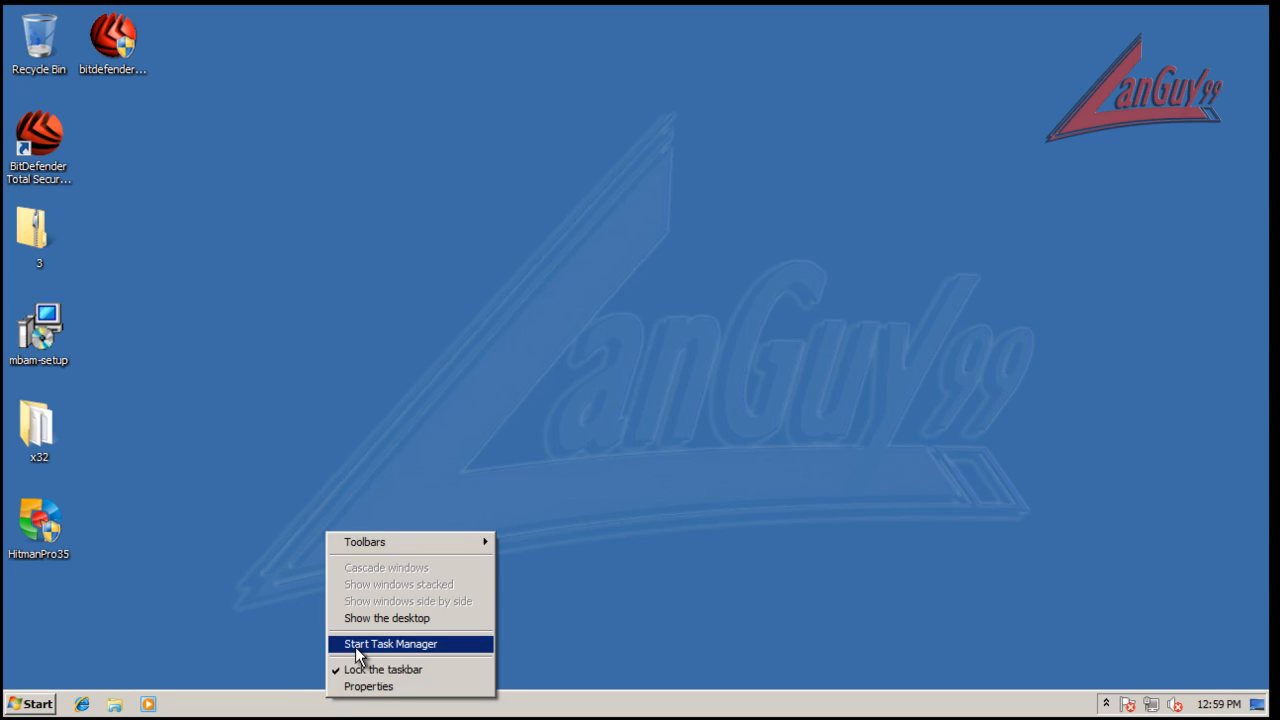
{"action": "left_click", "coordinate": [390, 644]}
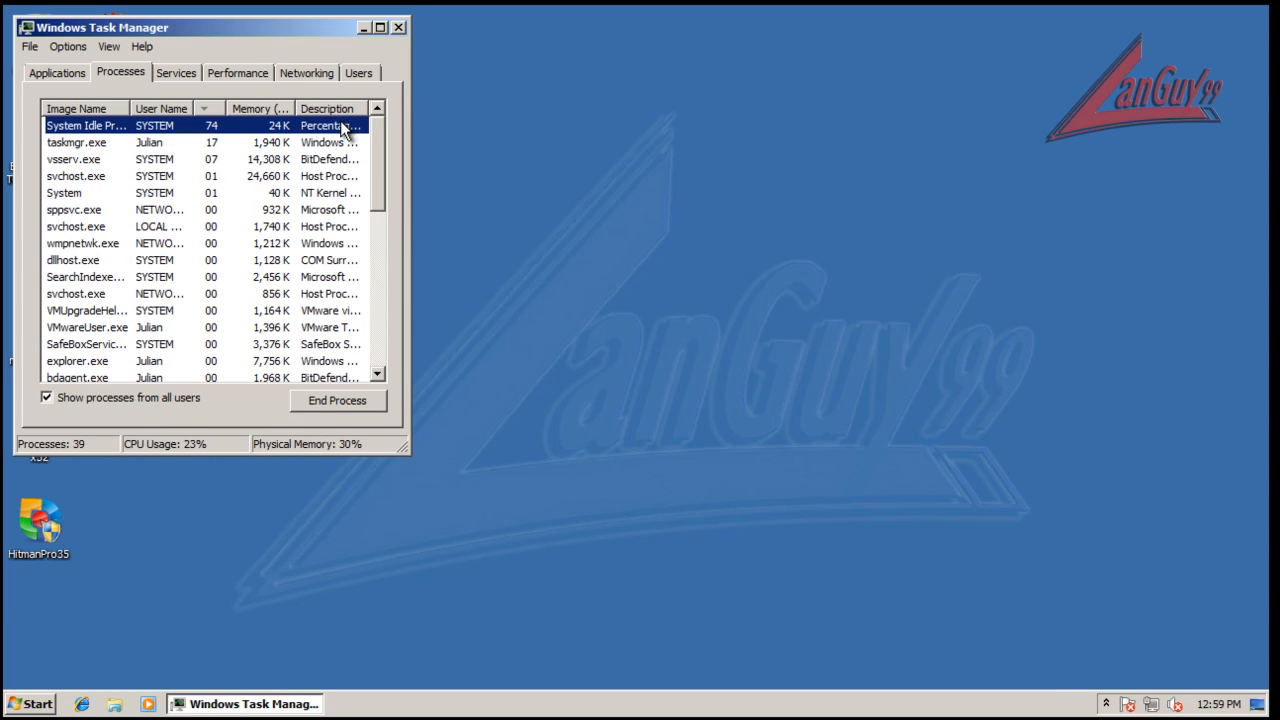
{"action": "left_click", "coordinate": [328, 108]}
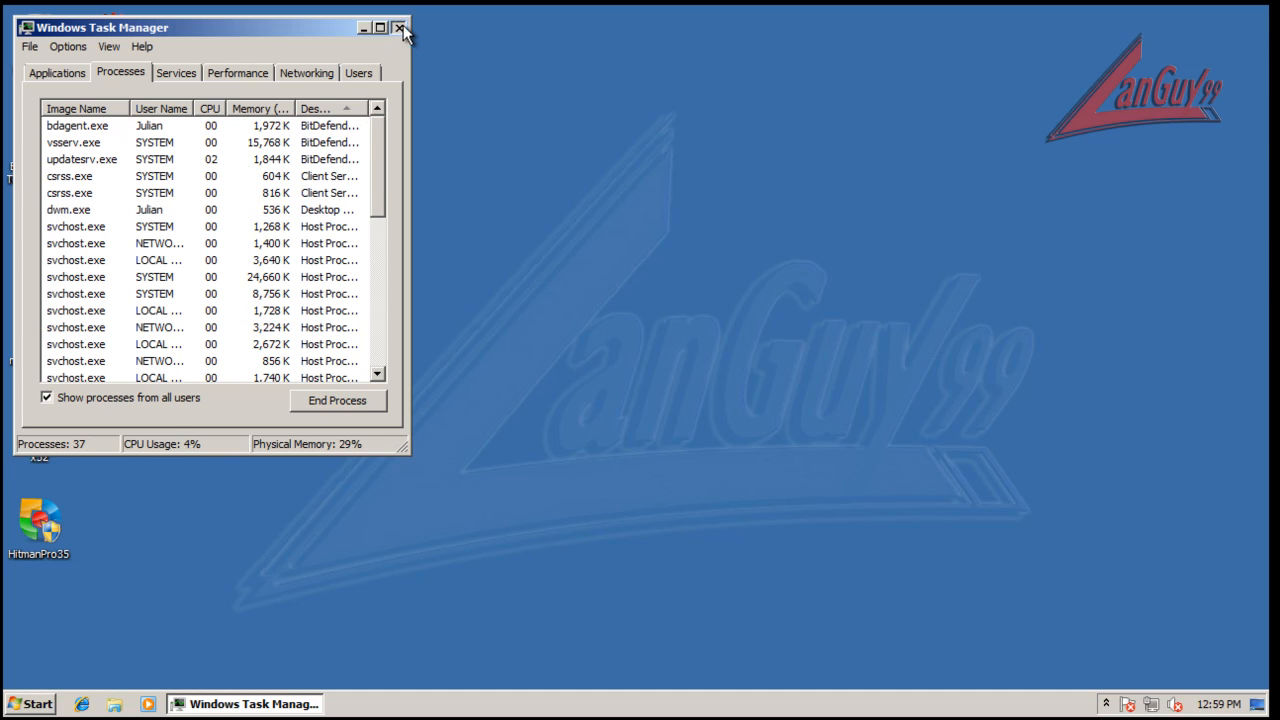
Close Task Manager and launch Internet Explorer from quick launch
{"action": "left_click", "coordinate": [400, 28]}
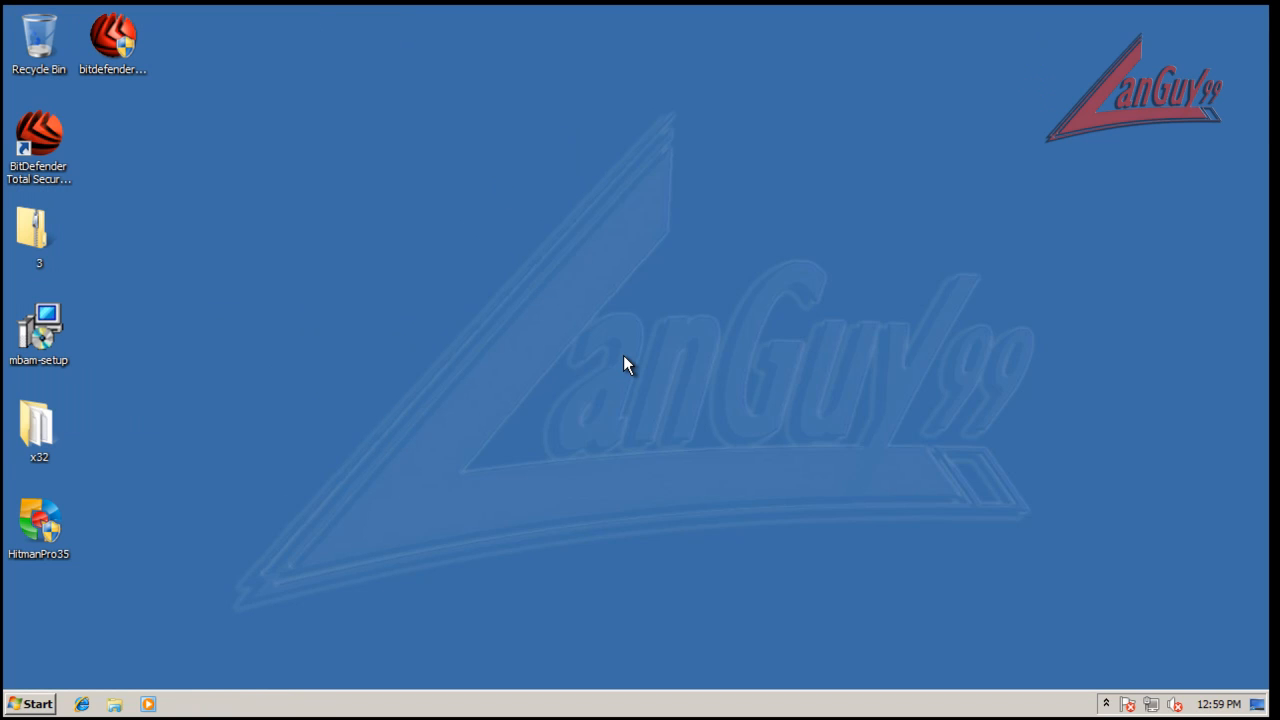
{"action": "mouse_move", "coordinate": [344, 356]}
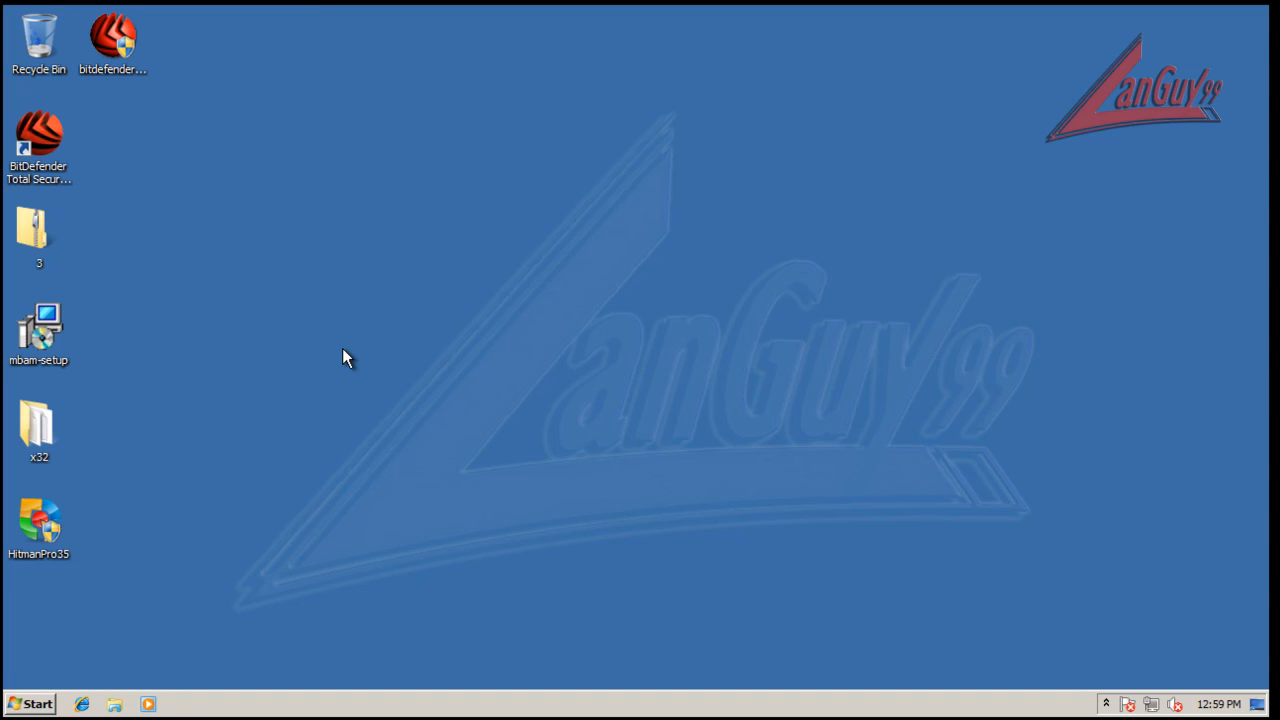
{"action": "mouse_move", "coordinate": [88, 440]}
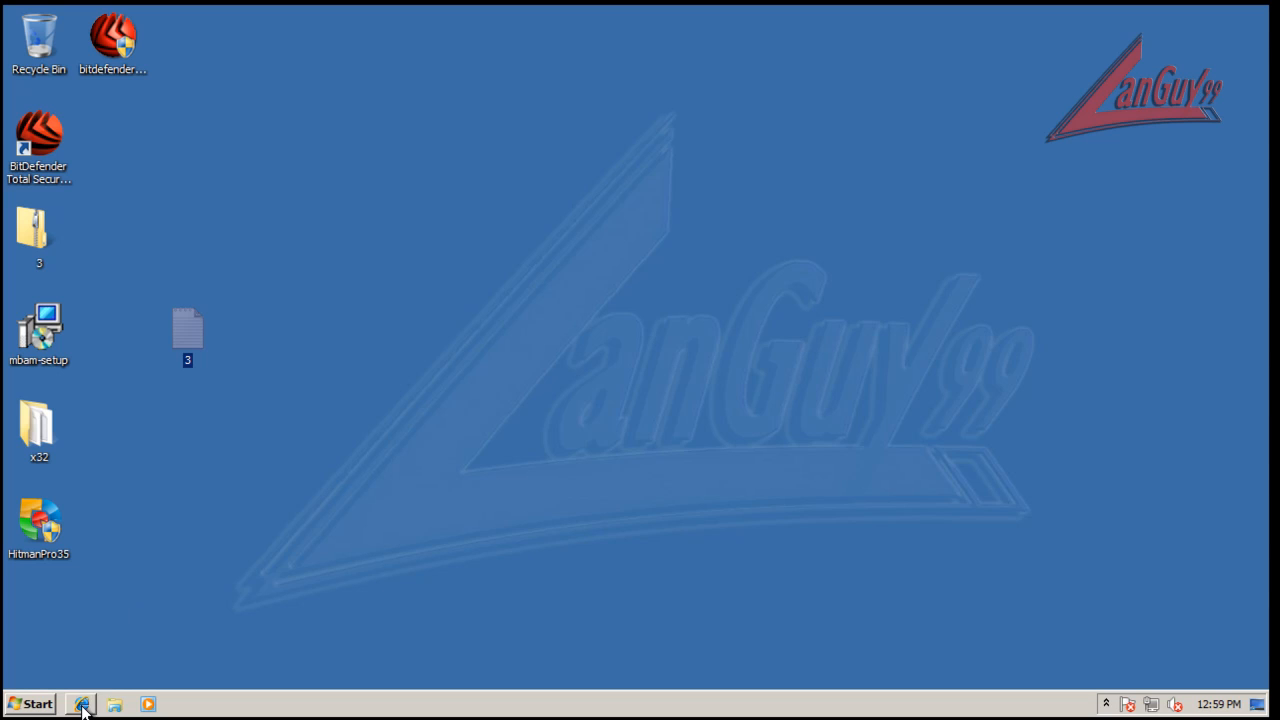
{"action": "left_click", "coordinate": [324, 540]}
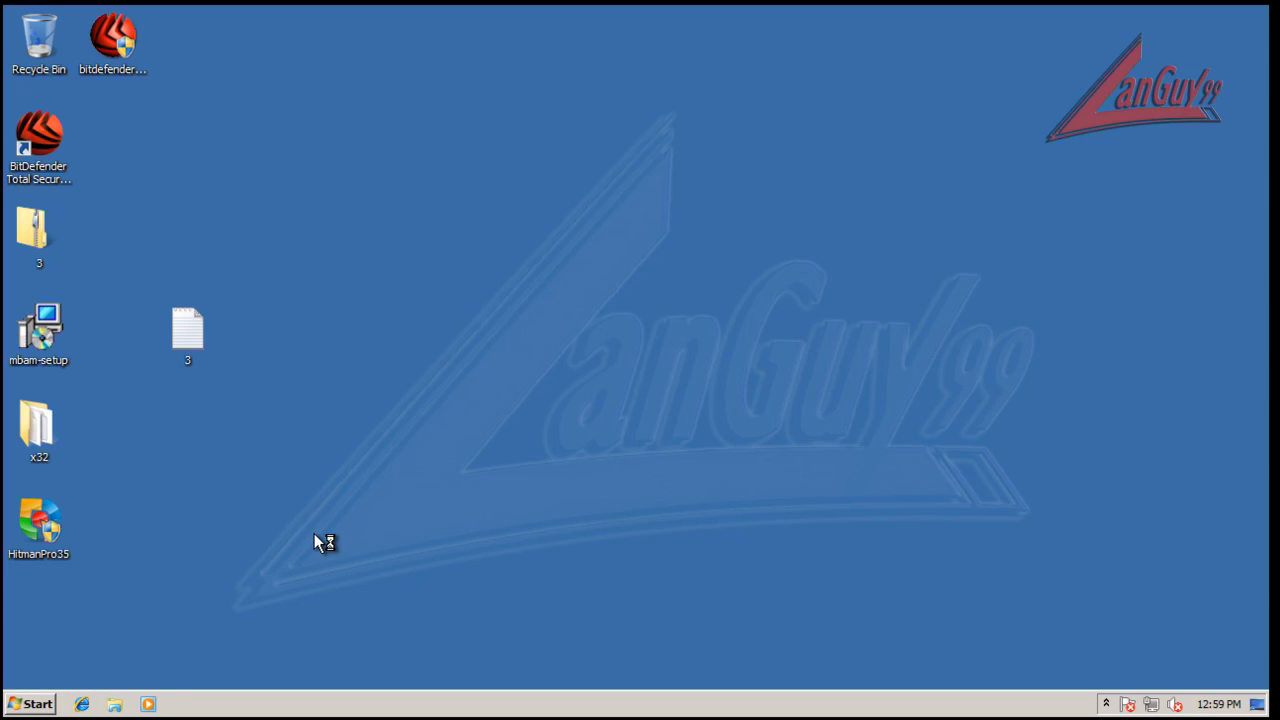
{"action": "mouse_move", "coordinate": [222, 382]}
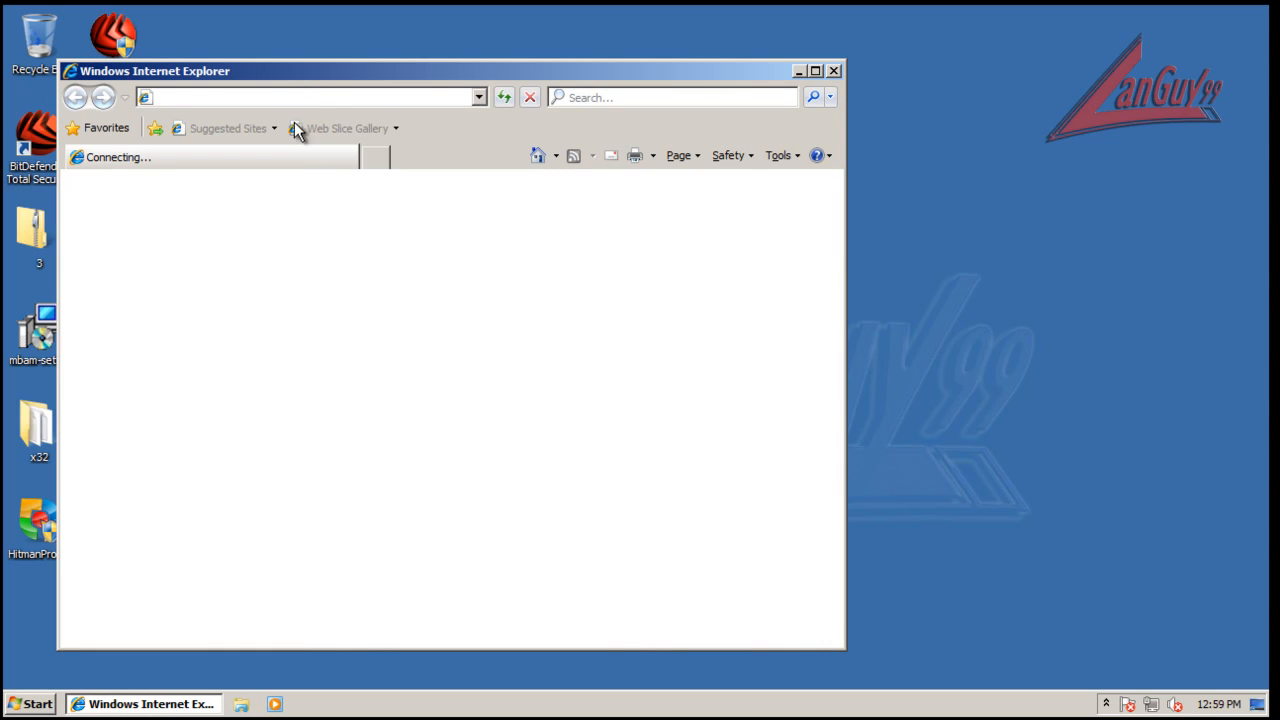
{"action": "mouse_move", "coordinate": [324, 82]}
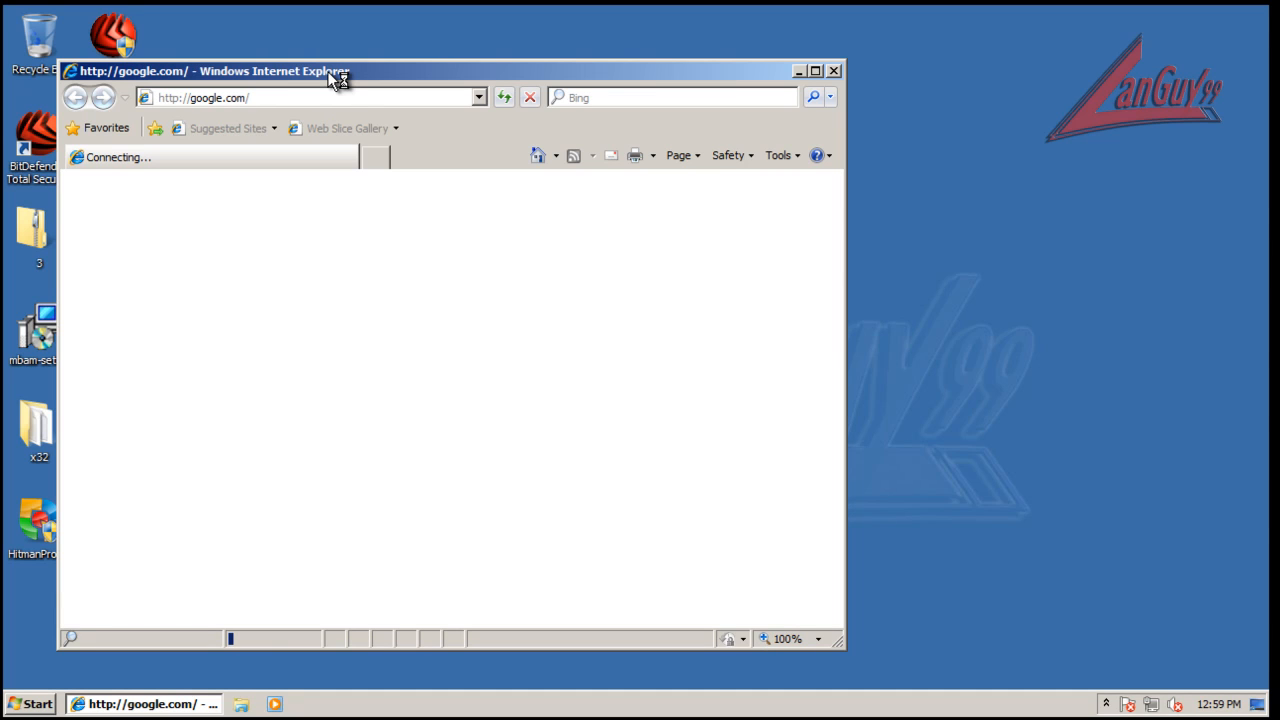
{"action": "mouse_move", "coordinate": [1000, 544]}
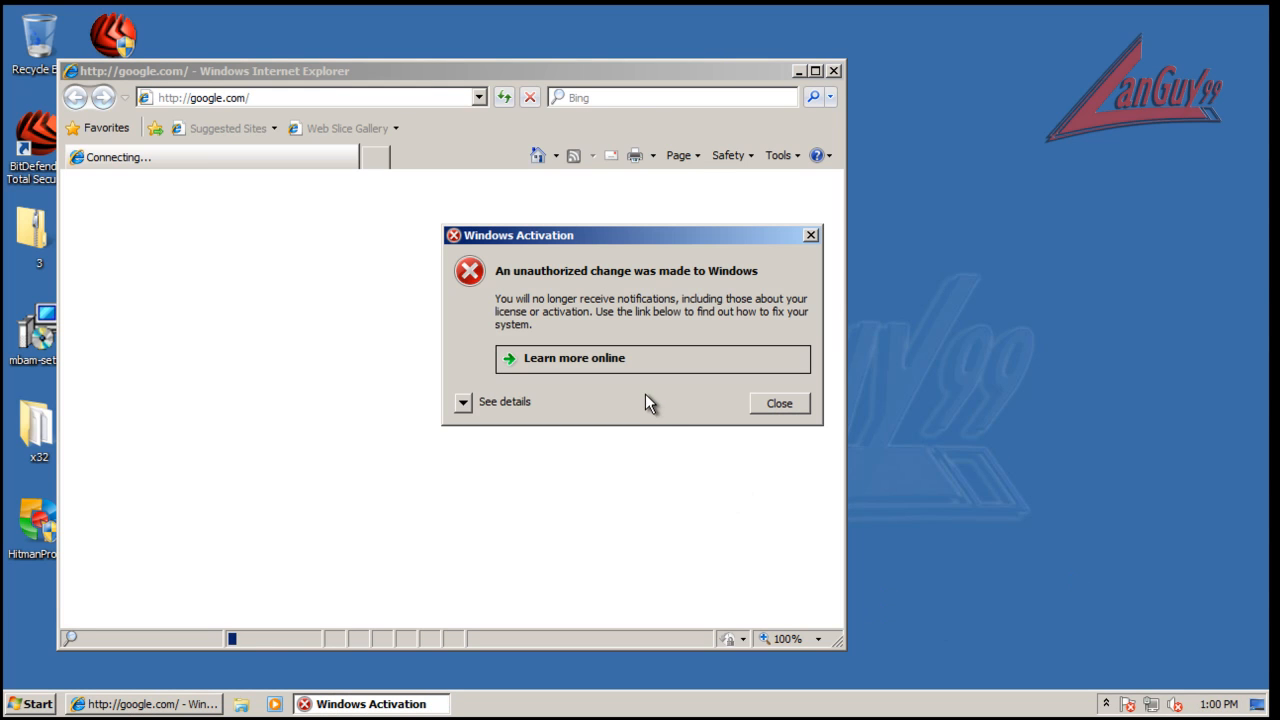
{"action": "mouse_move", "coordinate": [784, 430]}
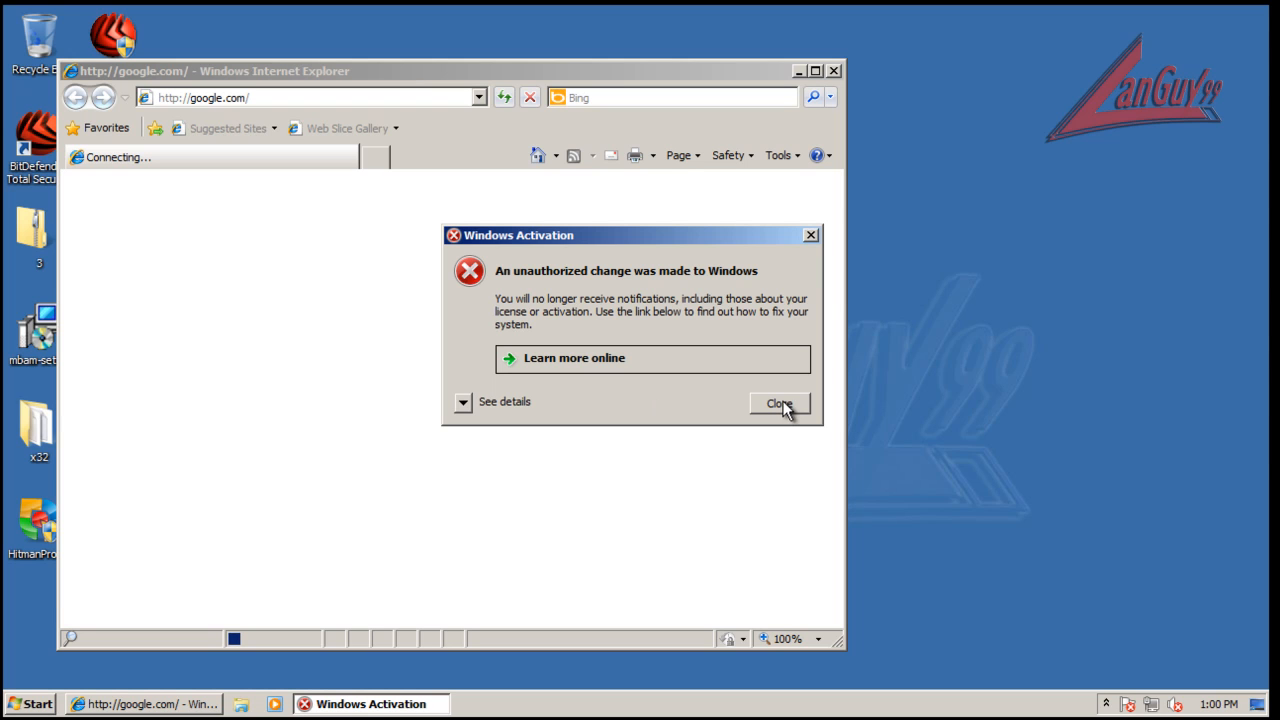
Dismiss the Windows Activation warning, place text file '3' beside its folder, and shift IE right
{"action": "left_click", "coordinate": [780, 402]}
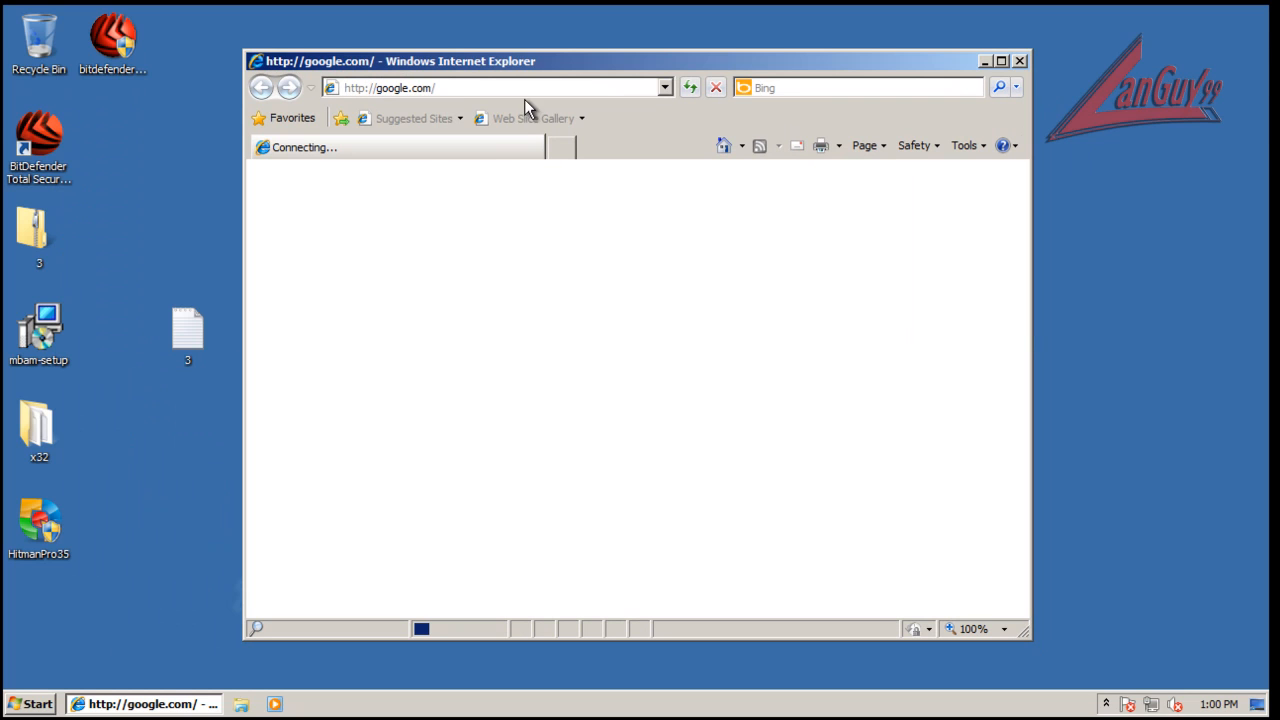
{"action": "mouse_move", "coordinate": [1046, 660]}
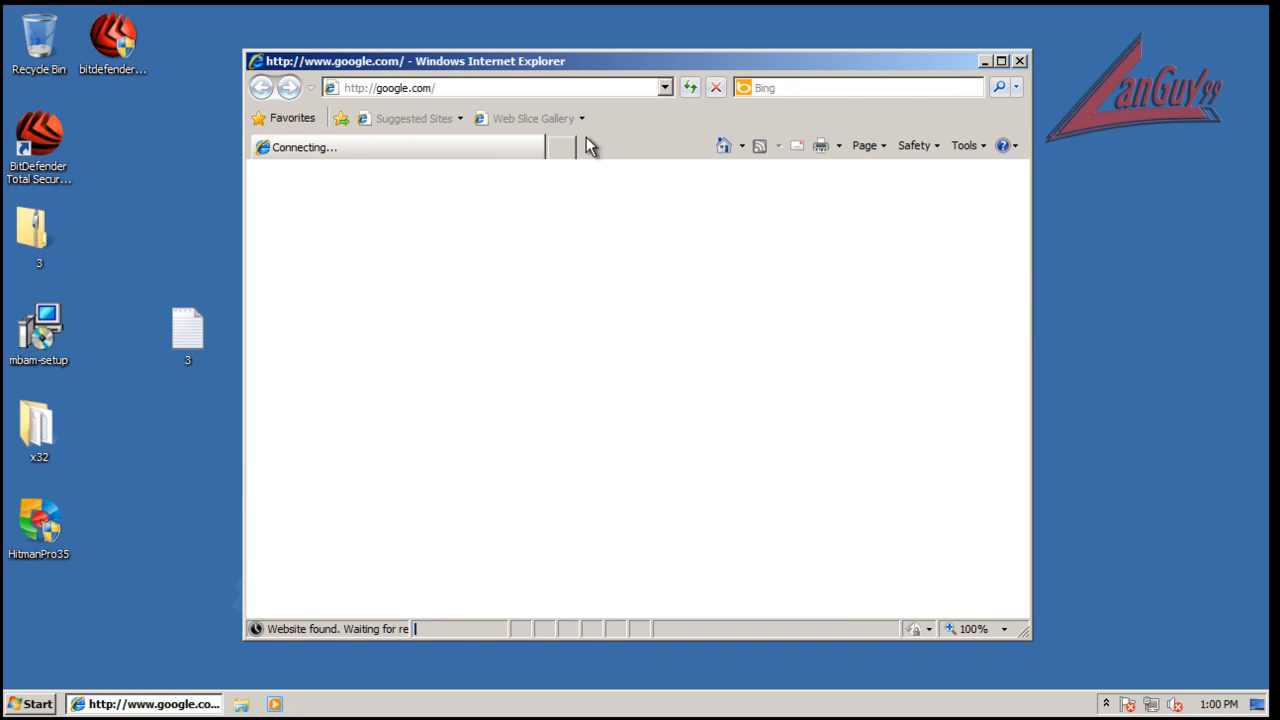
{"action": "mouse_move", "coordinate": [952, 652]}
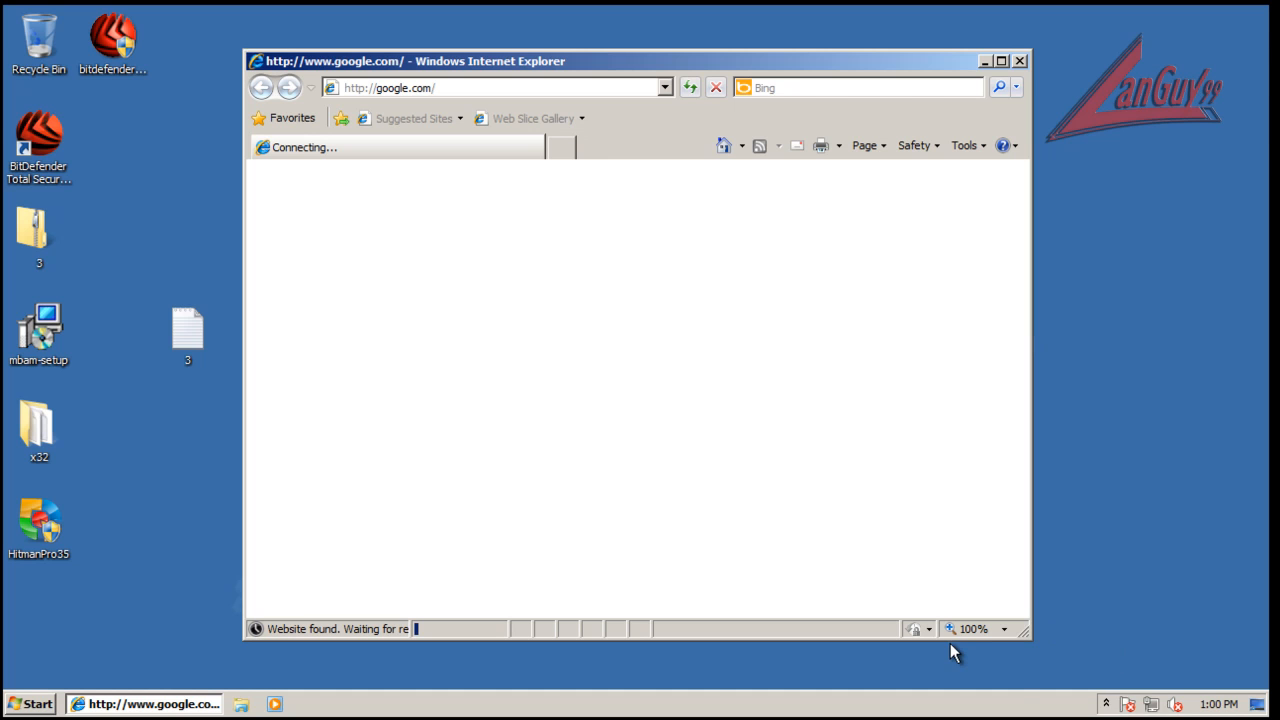
{"action": "mouse_move", "coordinate": [128, 356]}
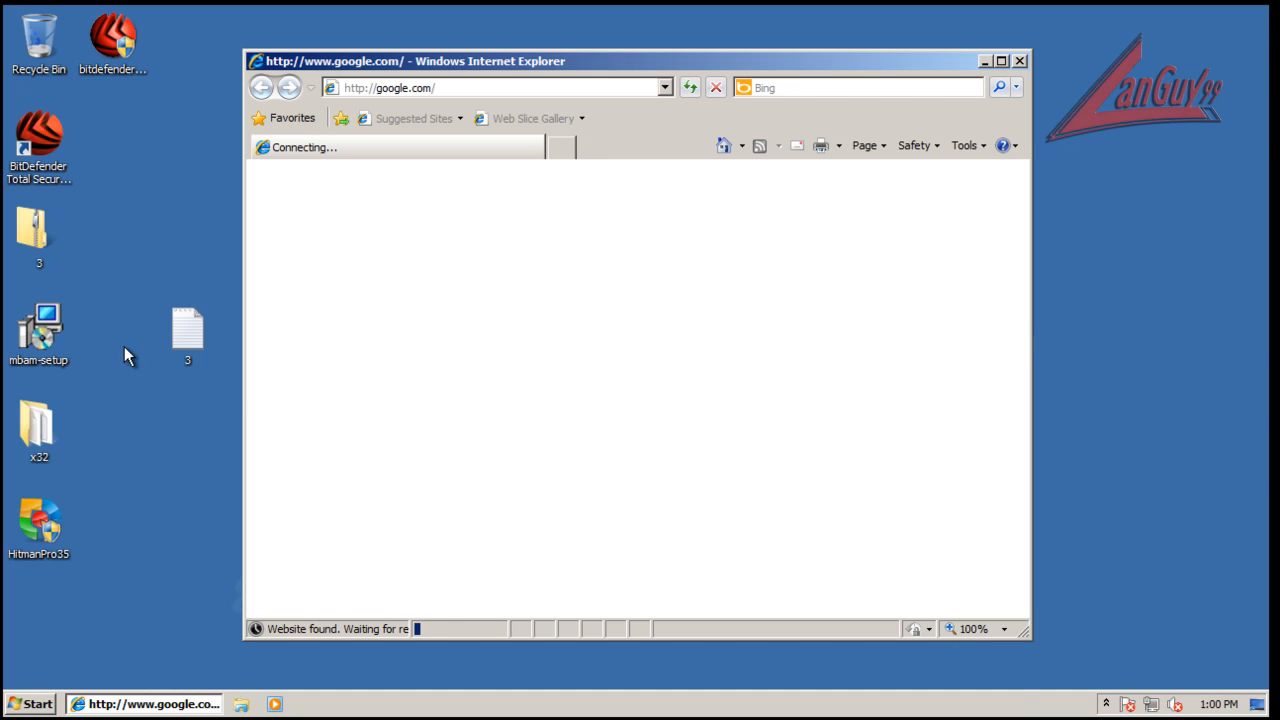
{"action": "left_click_drag", "start_coordinate": [188, 330], "coordinate": [112, 230]}
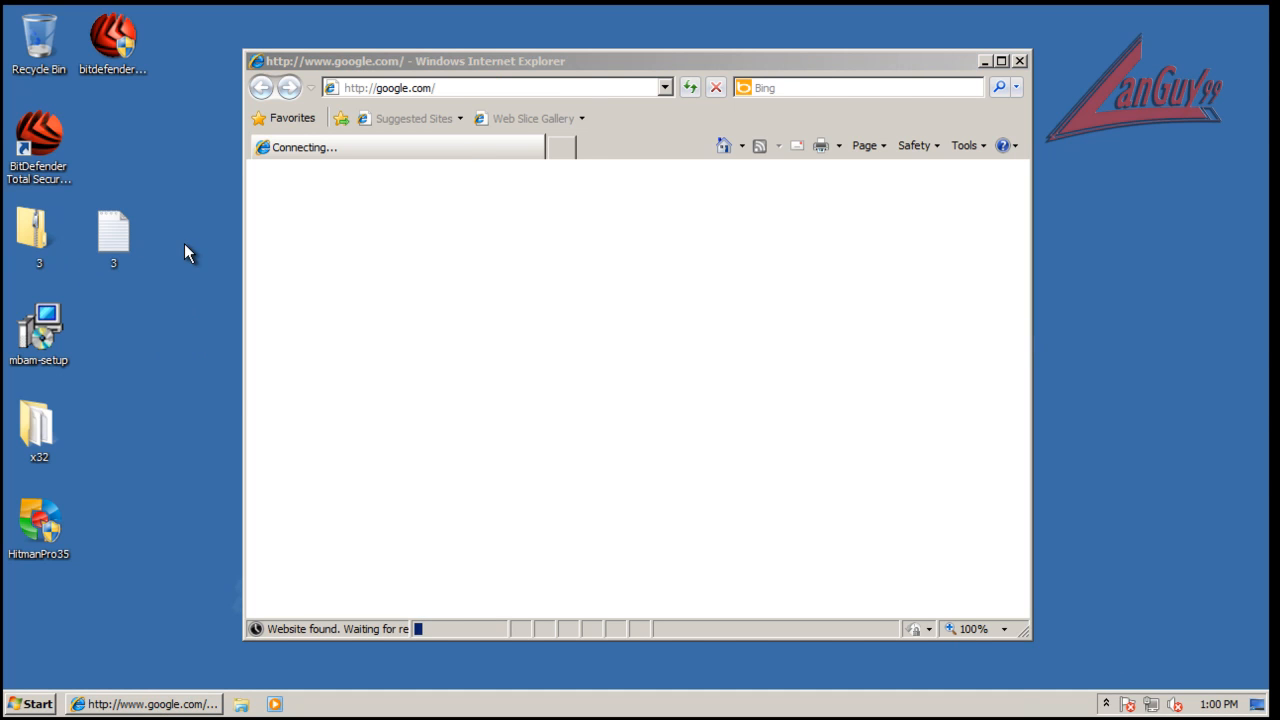
{"action": "left_click_drag", "start_coordinate": [640, 60], "coordinate": [816, 72]}
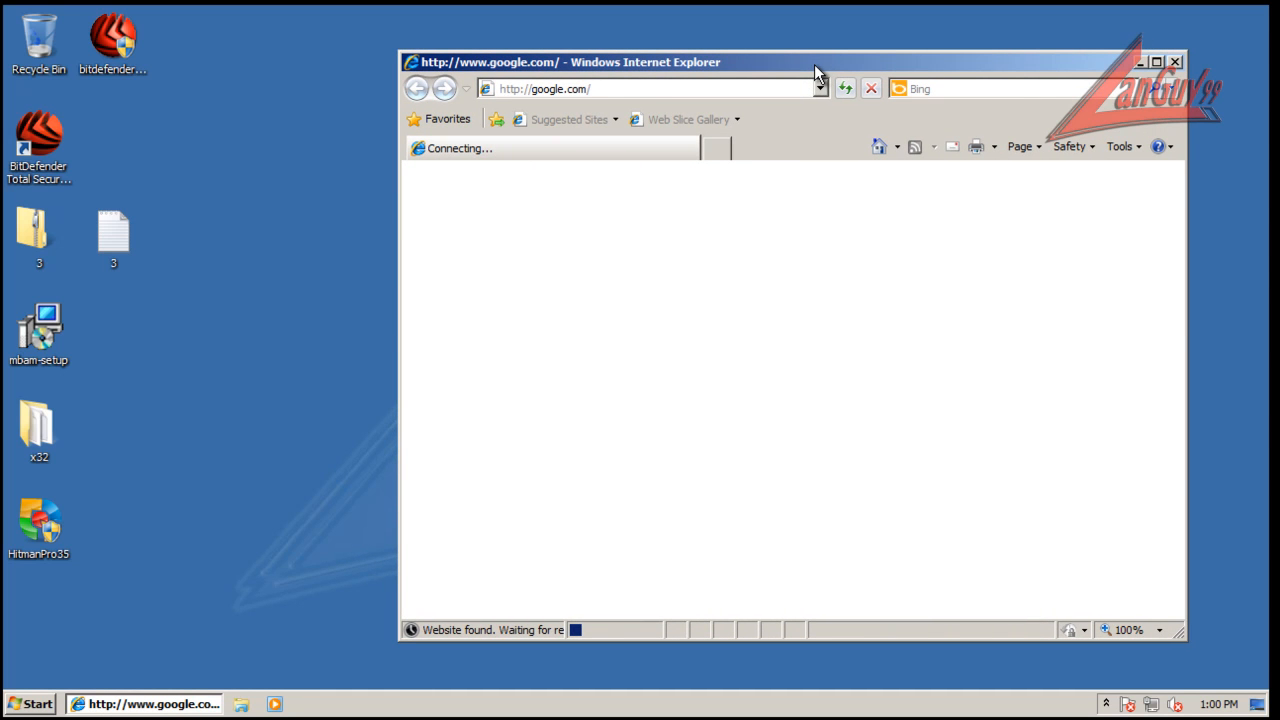
{"action": "mouse_move", "coordinate": [698, 280]}
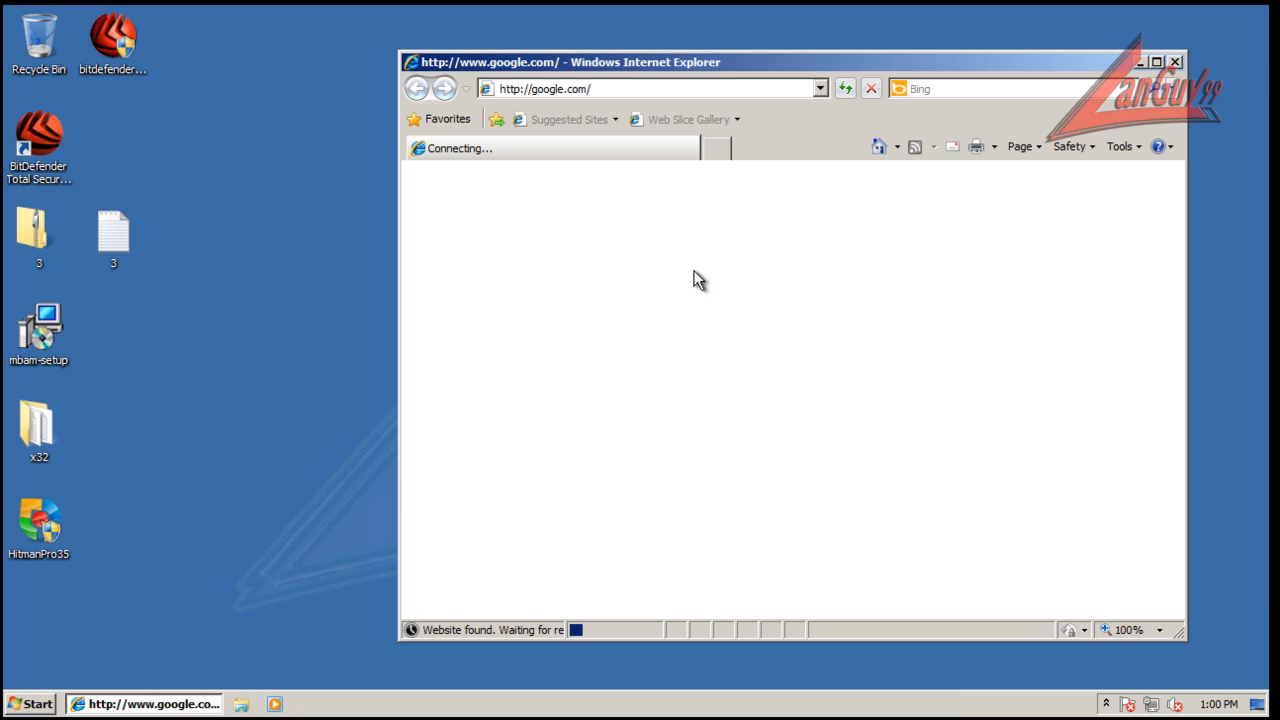
{"action": "mouse_move", "coordinate": [904, 682]}
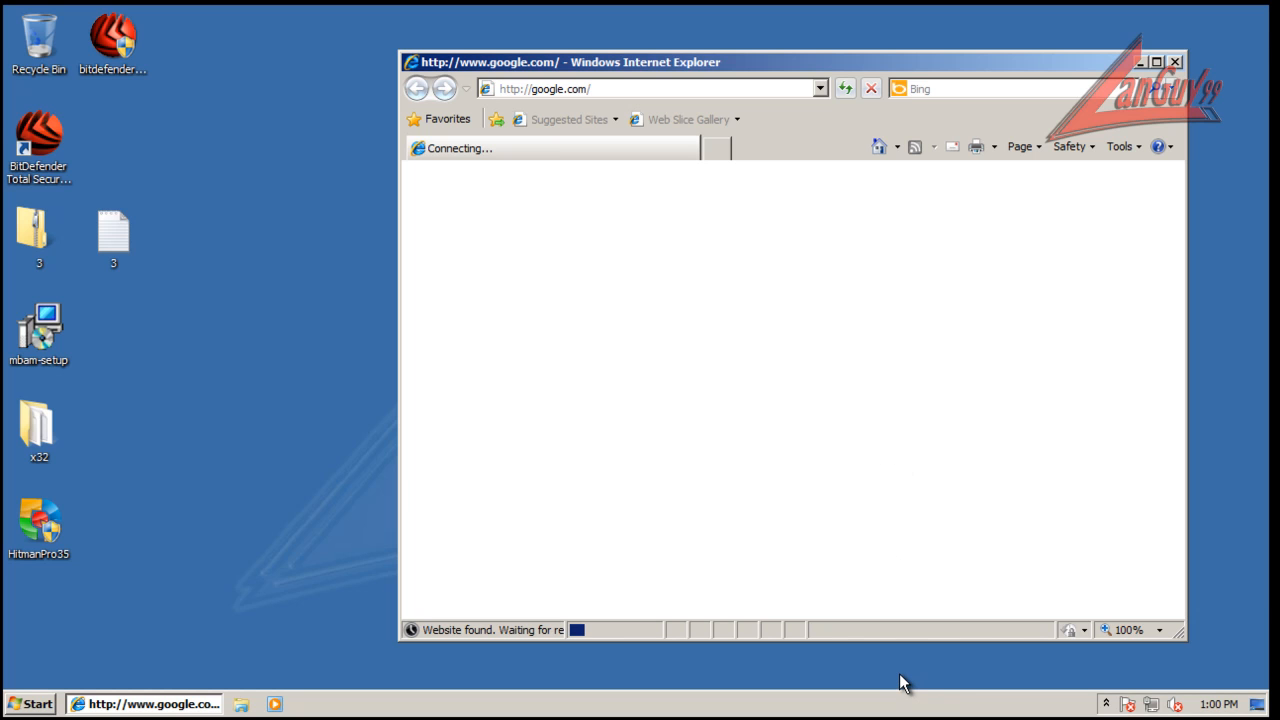
{"action": "mouse_move", "coordinate": [900, 716]}
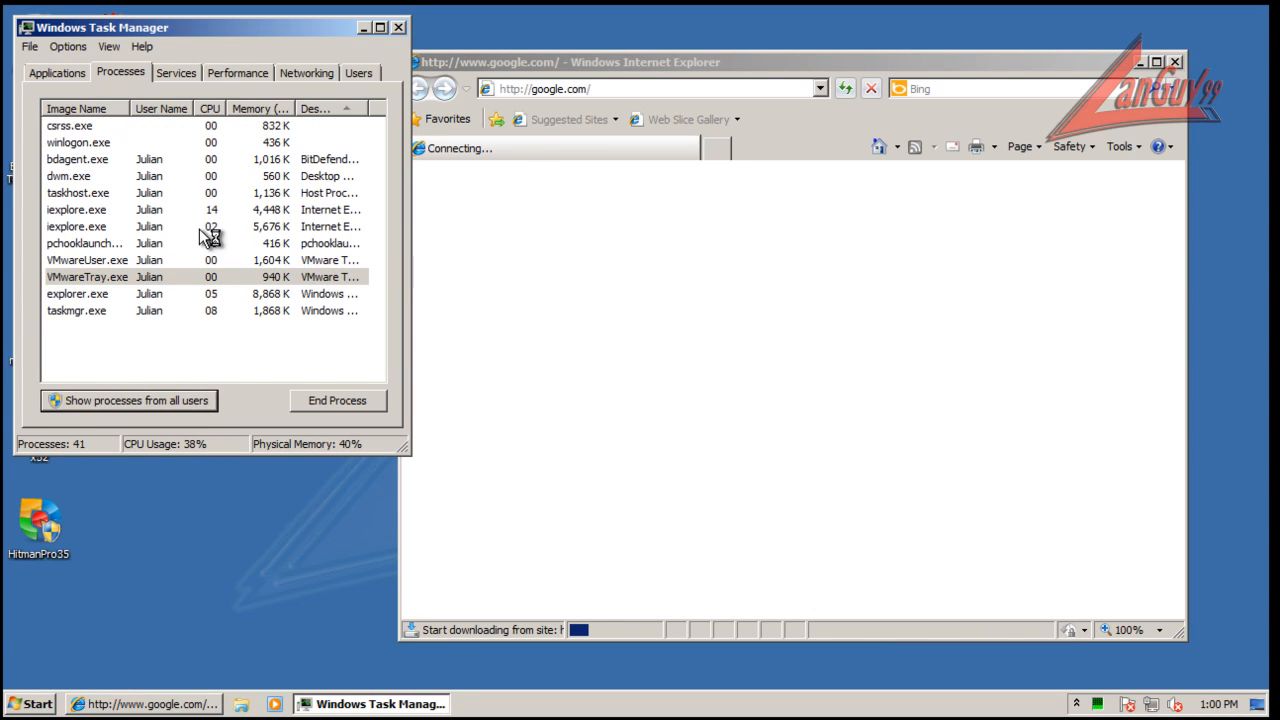
Show processes from all users and sort the list by CPU usage
{"action": "left_click", "coordinate": [128, 400]}
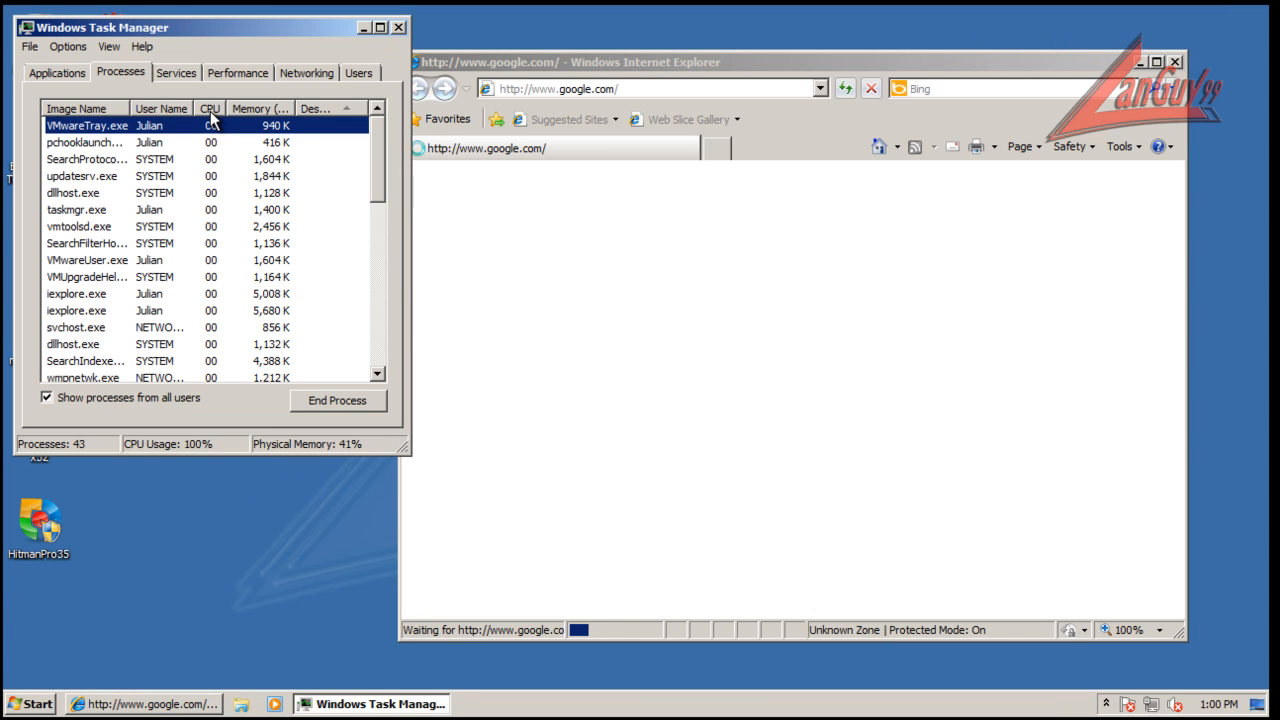
{"action": "left_click", "coordinate": [208, 108]}
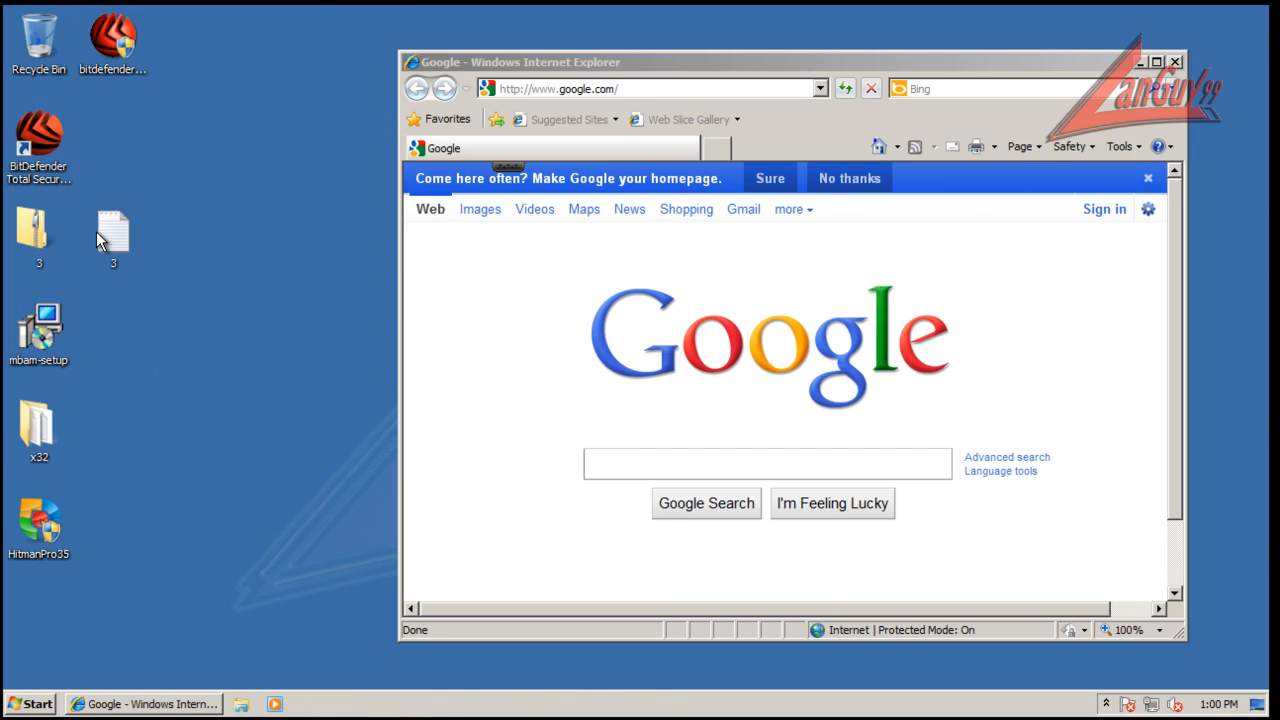
{"action": "double_click", "coordinate": [112, 224]}
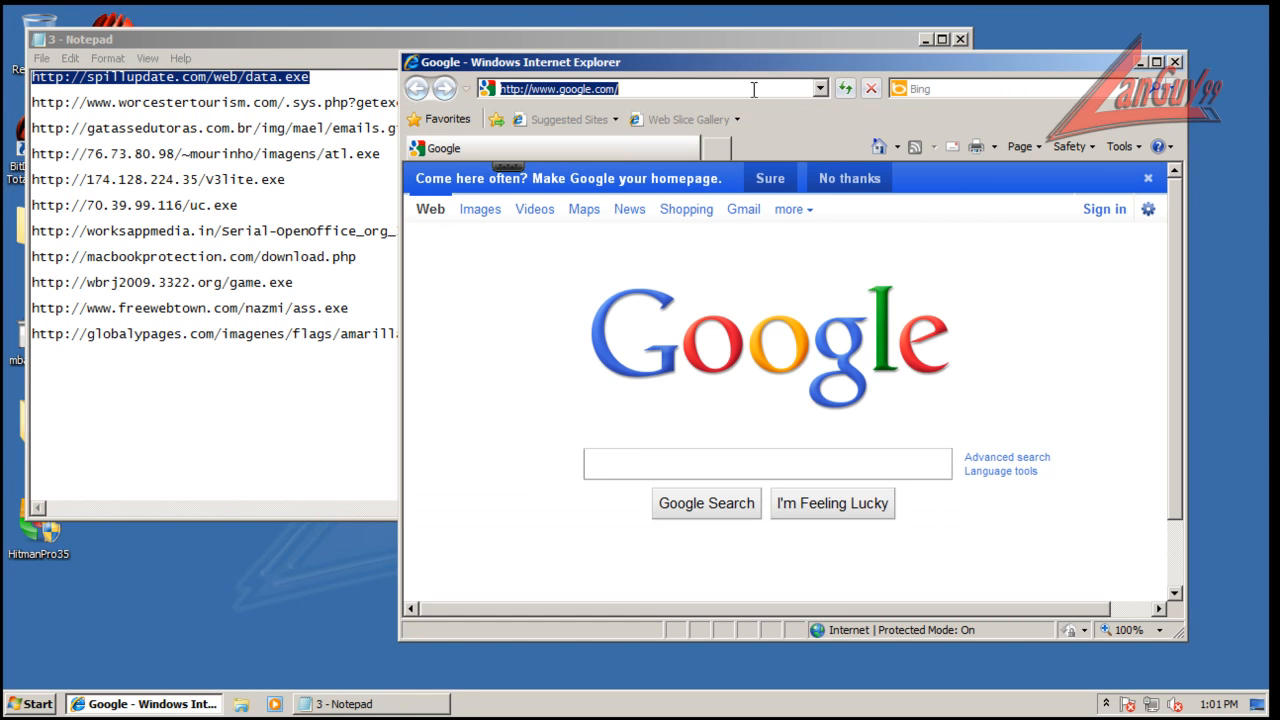
{"action": "type", "text": "http://spillupdate.com/web/data.exe"}
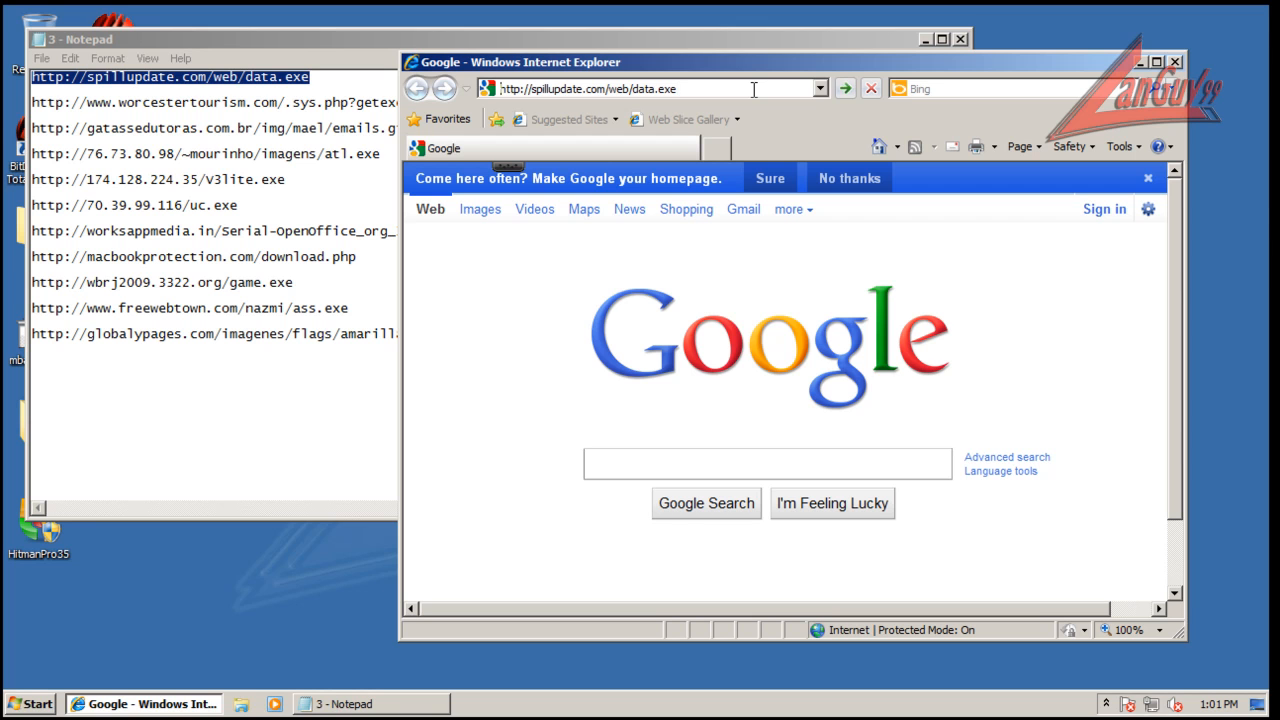
{"action": "left_click", "coordinate": [844, 88]}
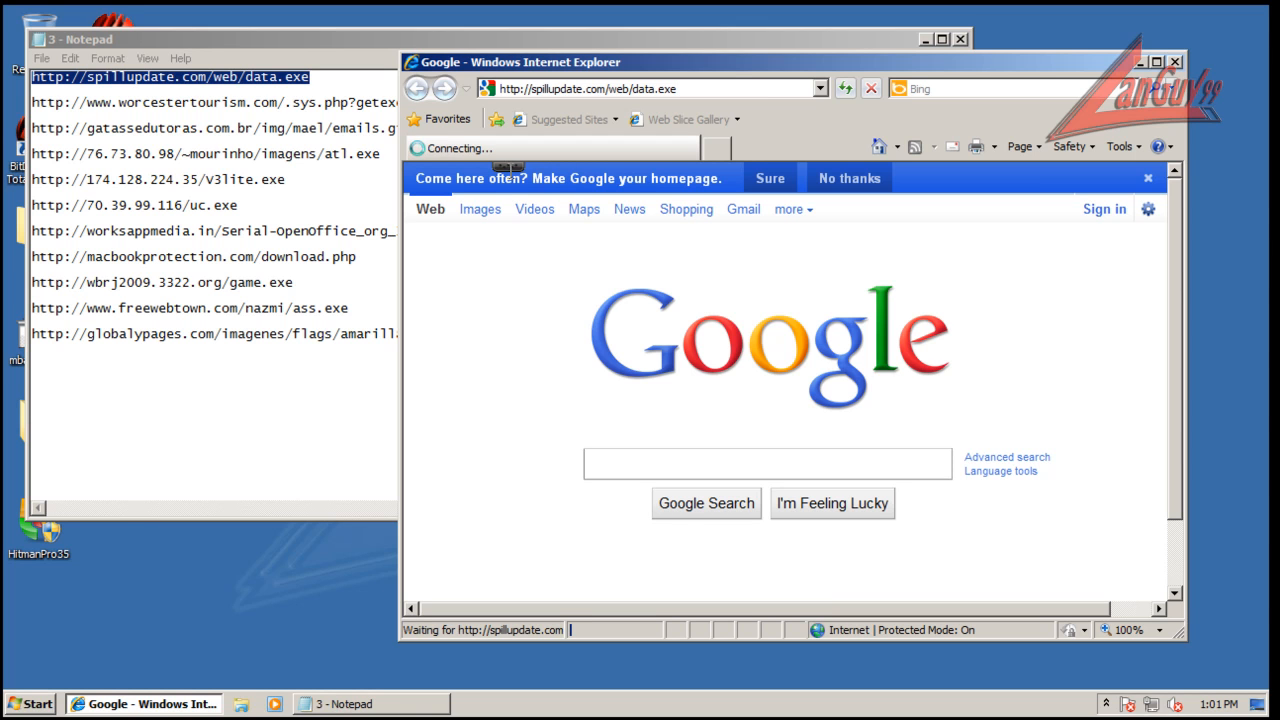
{"action": "mouse_move", "coordinate": [1016, 124]}
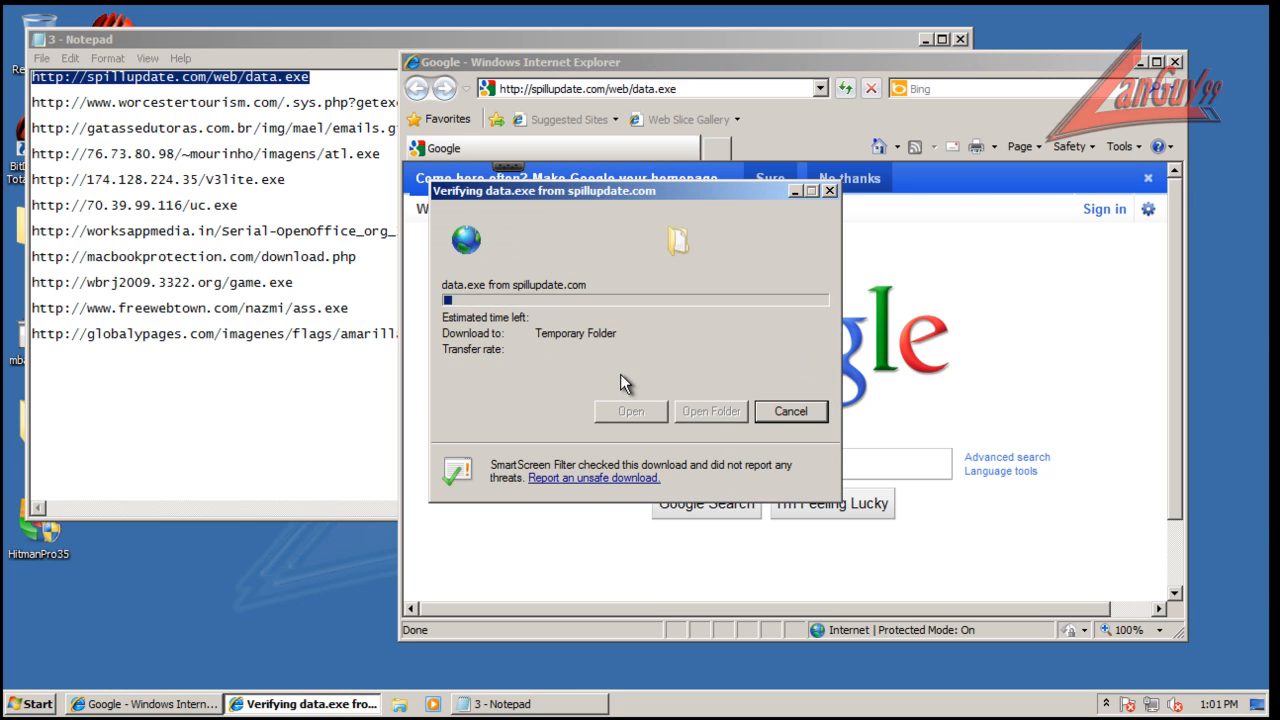
{"action": "mouse_move", "coordinate": [720, 352]}
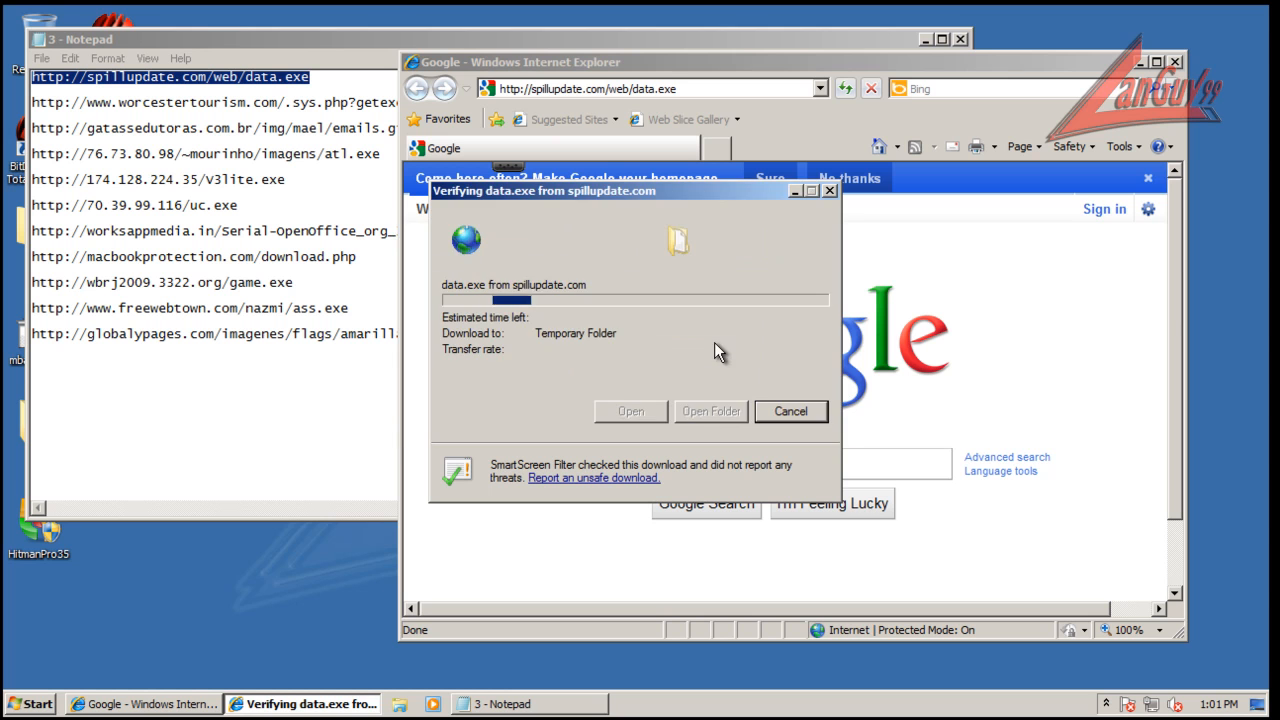
Cancel the data.exe download, check the toolbar's web protection filters, and return to the link list
{"action": "left_click", "coordinate": [790, 412]}
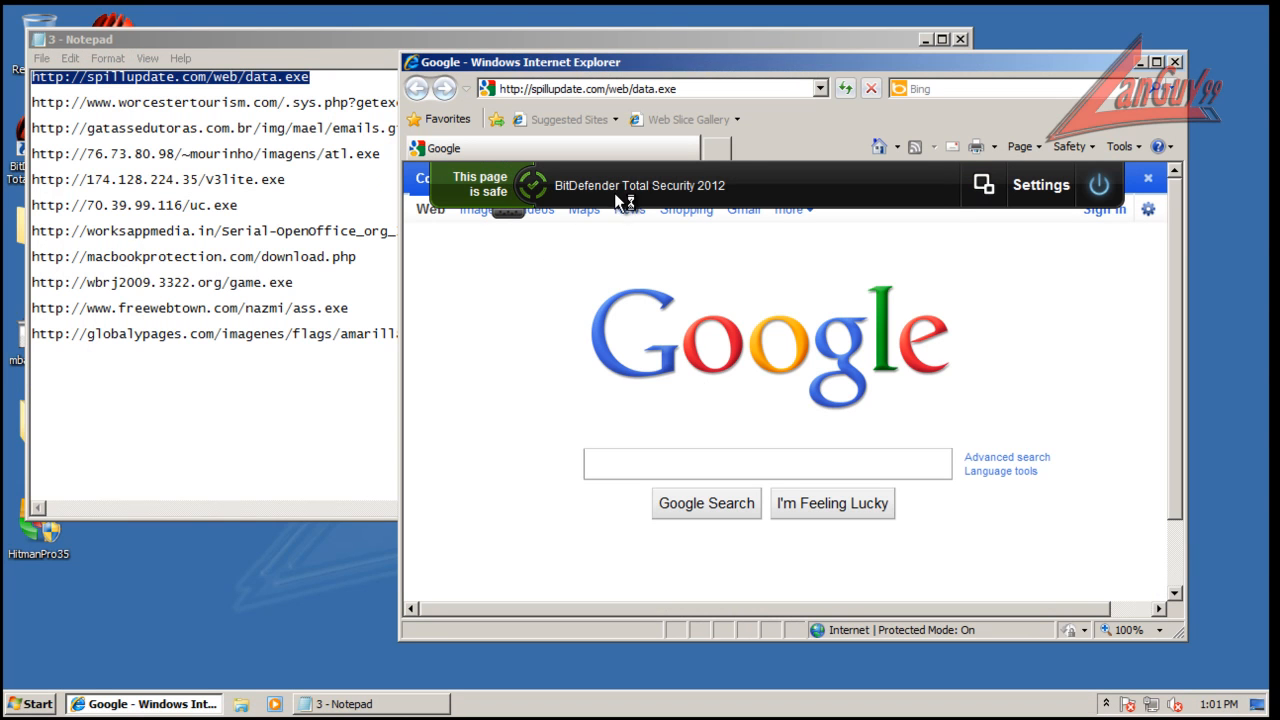
{"action": "left_click", "coordinate": [1040, 184]}
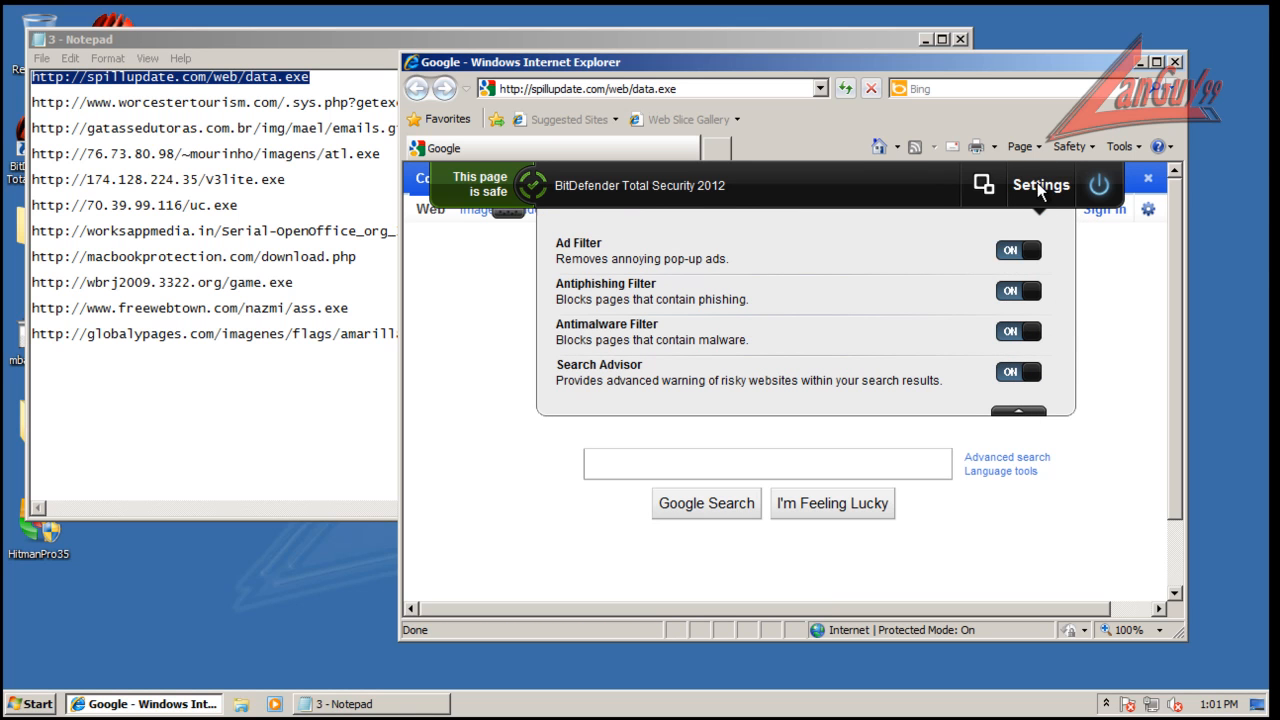
{"action": "left_click", "coordinate": [1148, 176]}
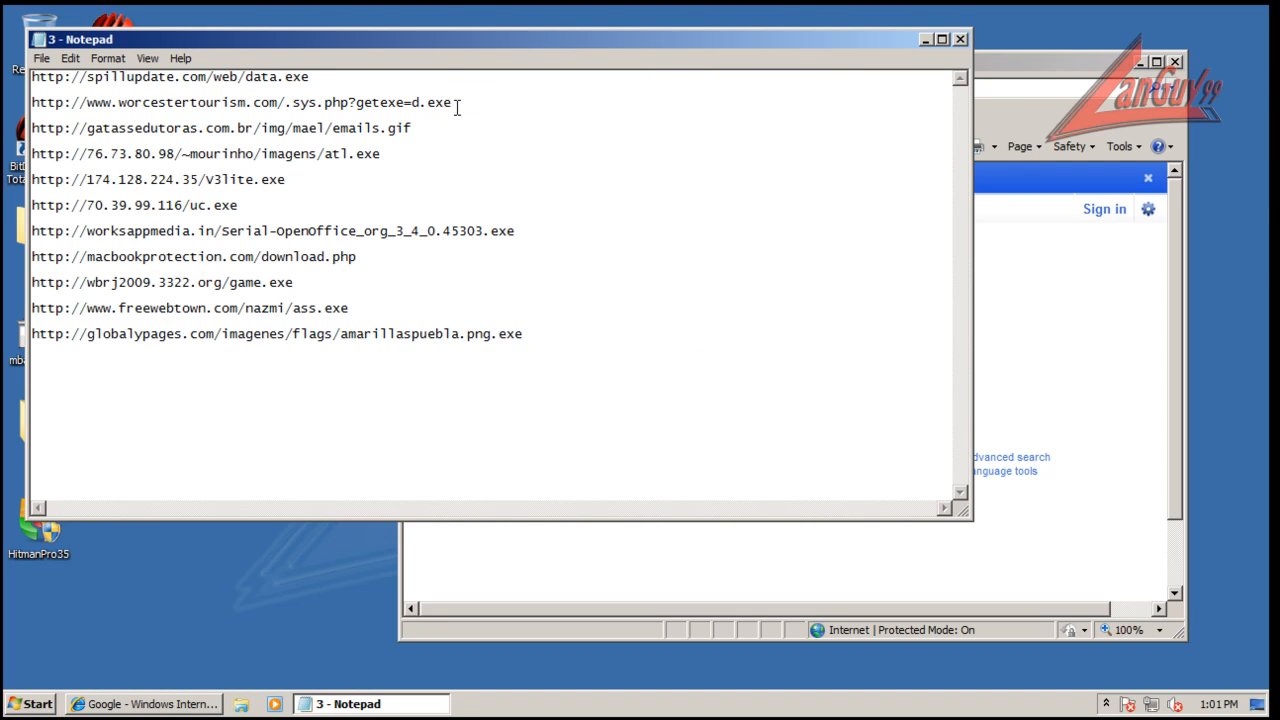
Visit the worcestertourism.com .sys.php?getexe=d.exe link and cancel the download flagged as unsafe
{"action": "triple_click", "coordinate": [240, 102]}
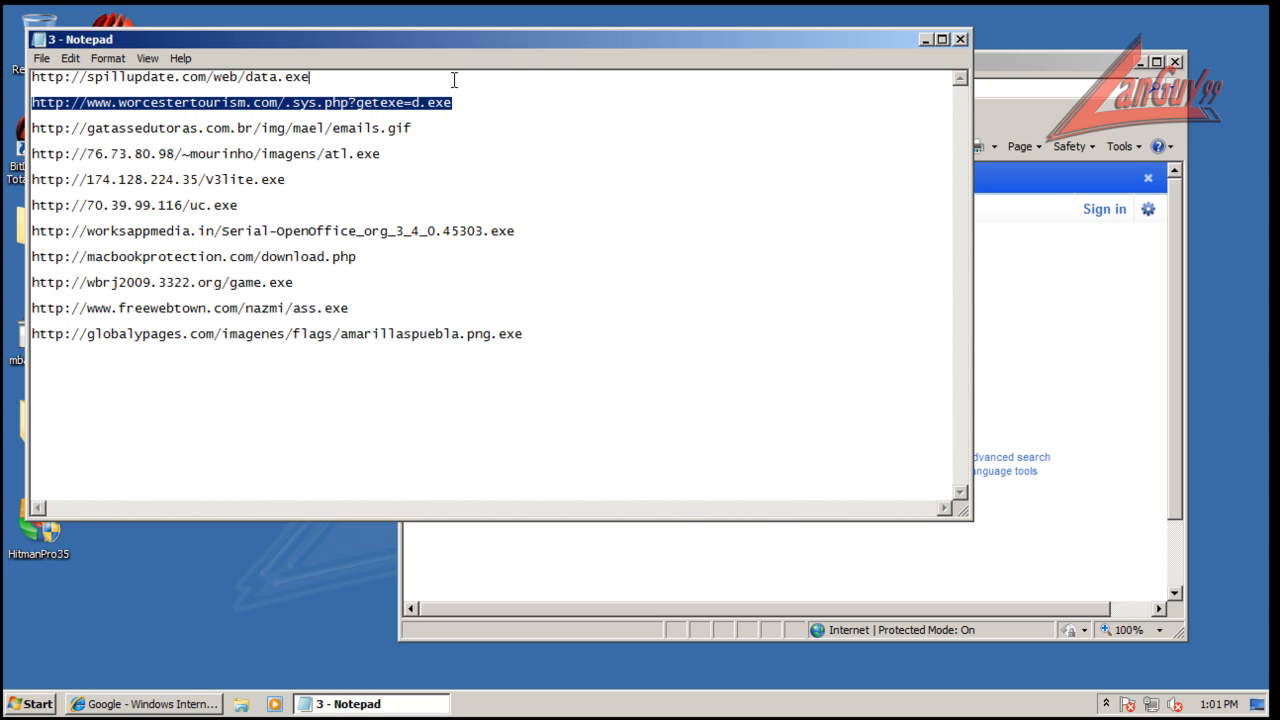
{"action": "mouse_move", "coordinate": [252, 200]}
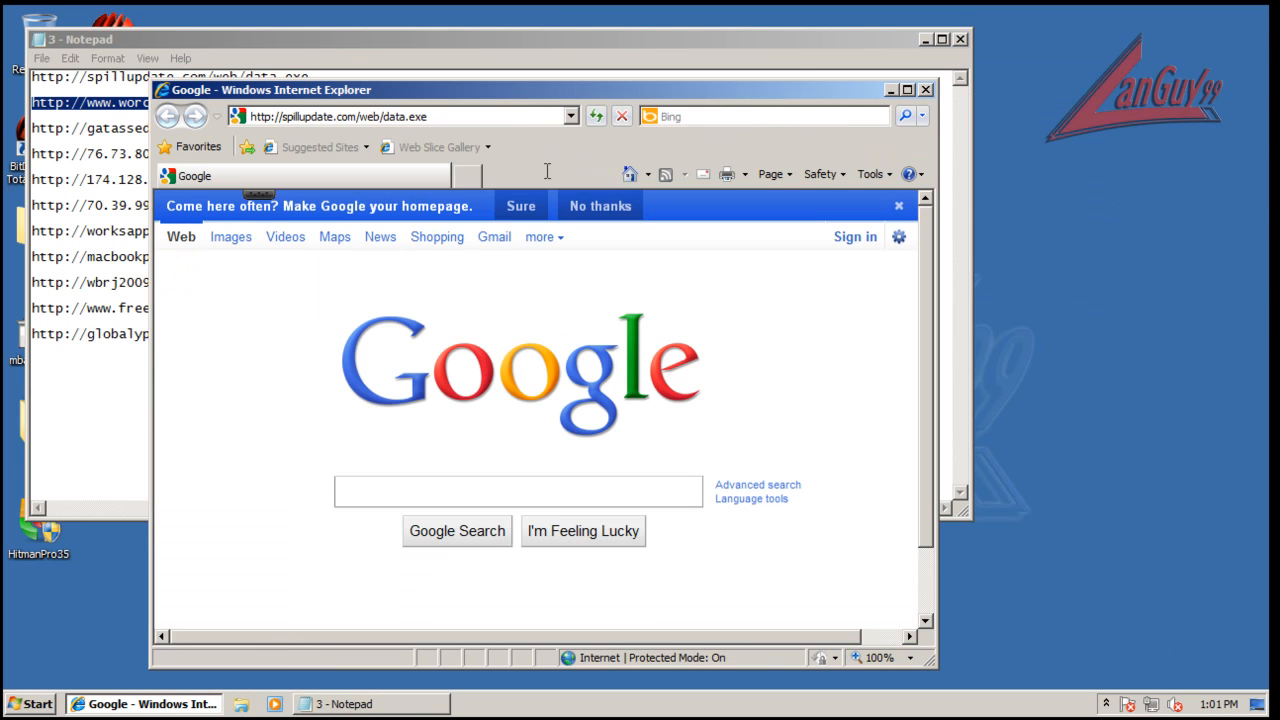
{"action": "left_click", "coordinate": [400, 116]}
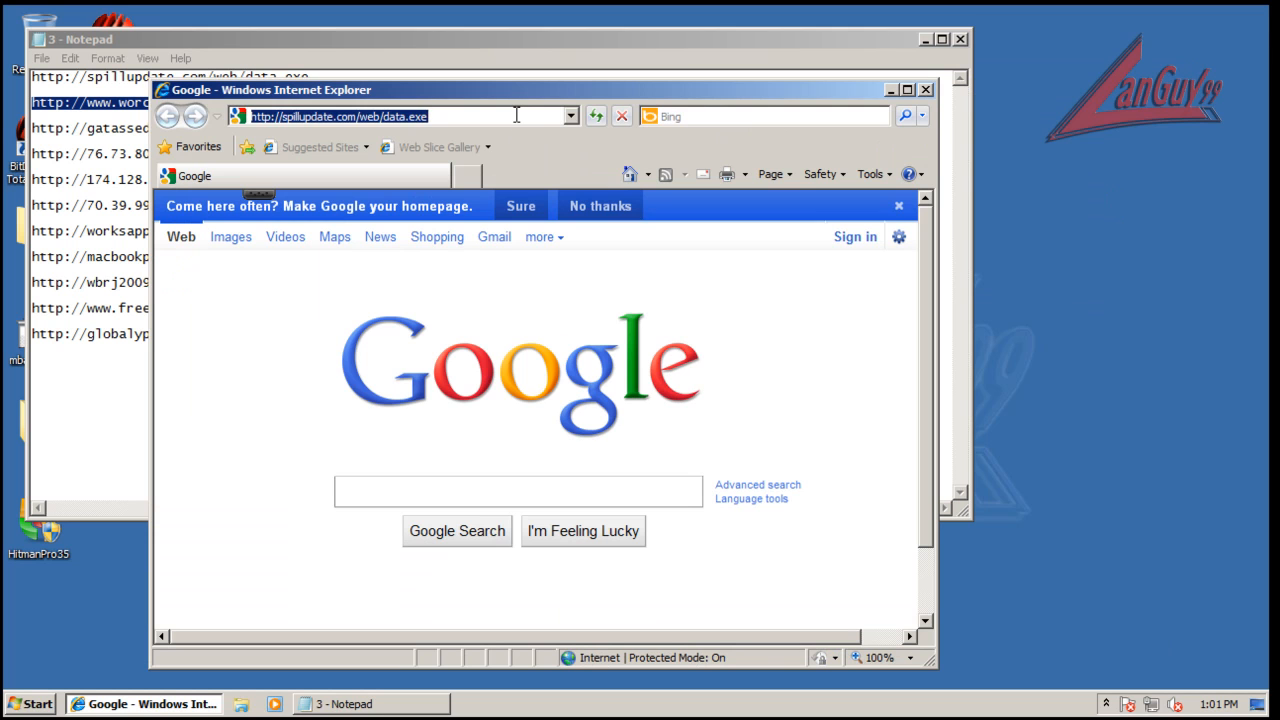
{"action": "type", "text": "http://www.worcestertourism.com/.sys.php?getexe=d.exe"}
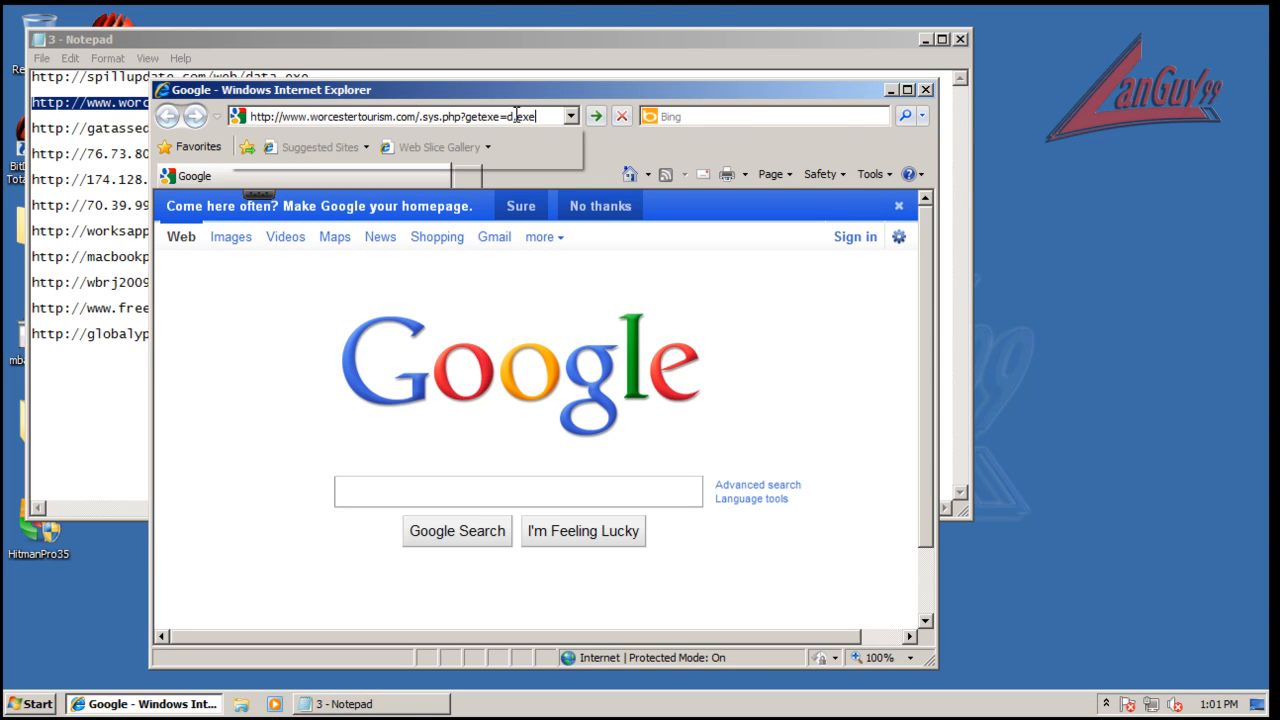
{"action": "left_click", "coordinate": [596, 116]}
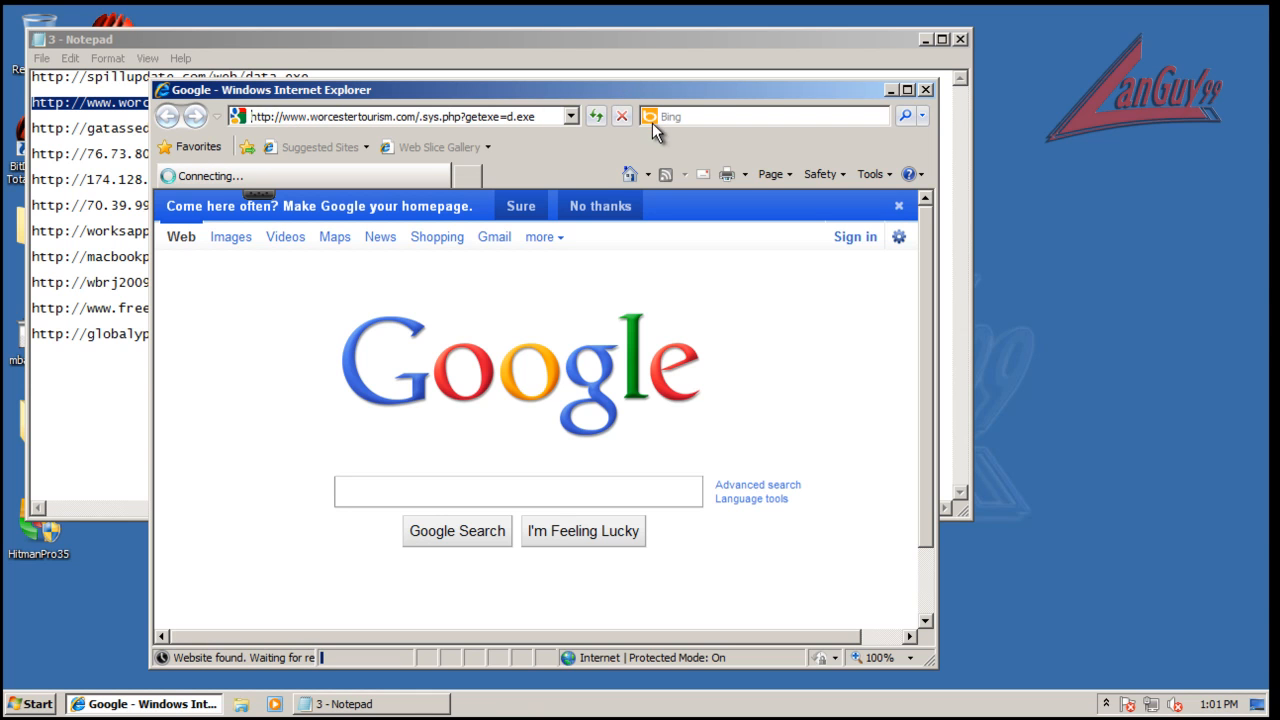
{"action": "mouse_move", "coordinate": [858, 20]}
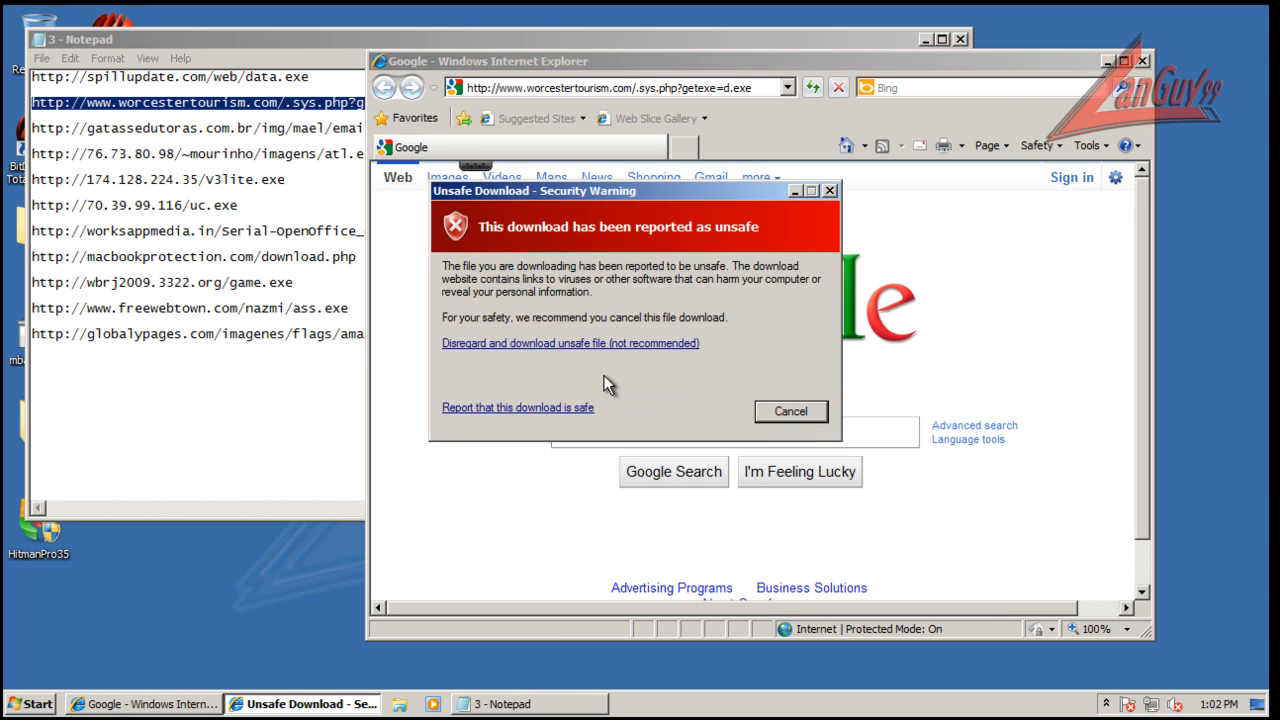
{"action": "left_click", "coordinate": [790, 412]}
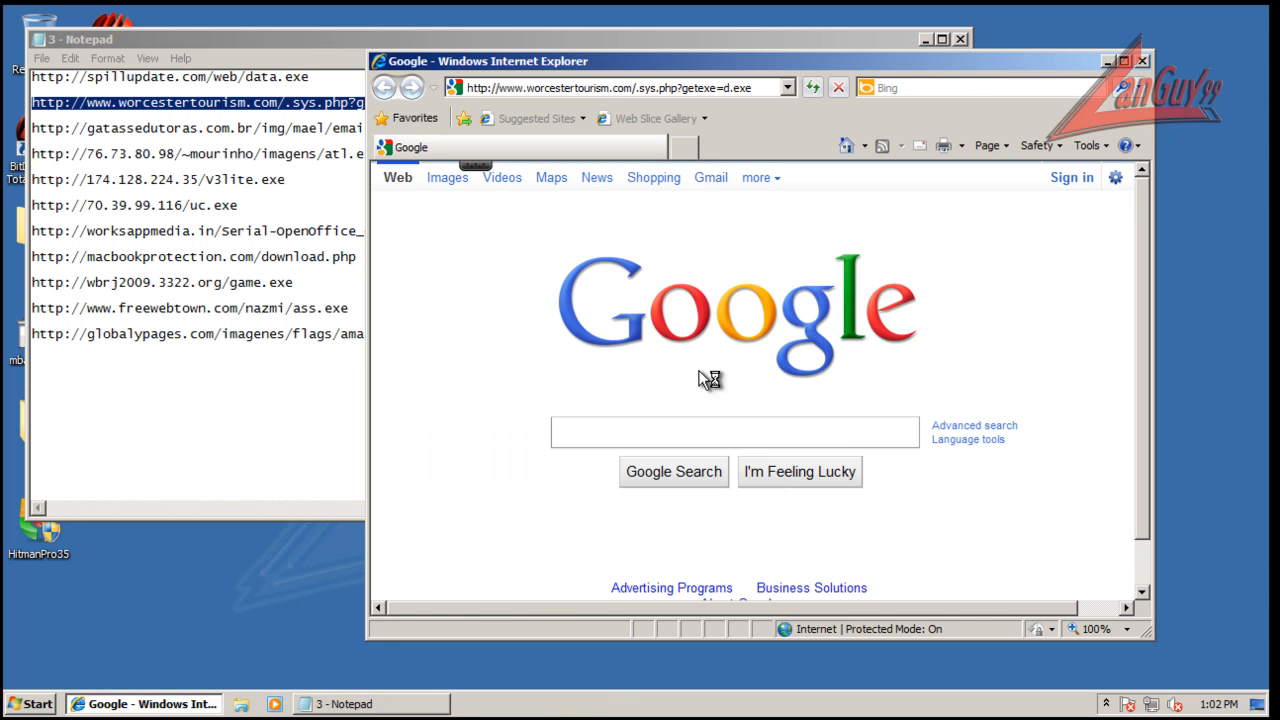
{"action": "mouse_move", "coordinate": [1124, 564]}
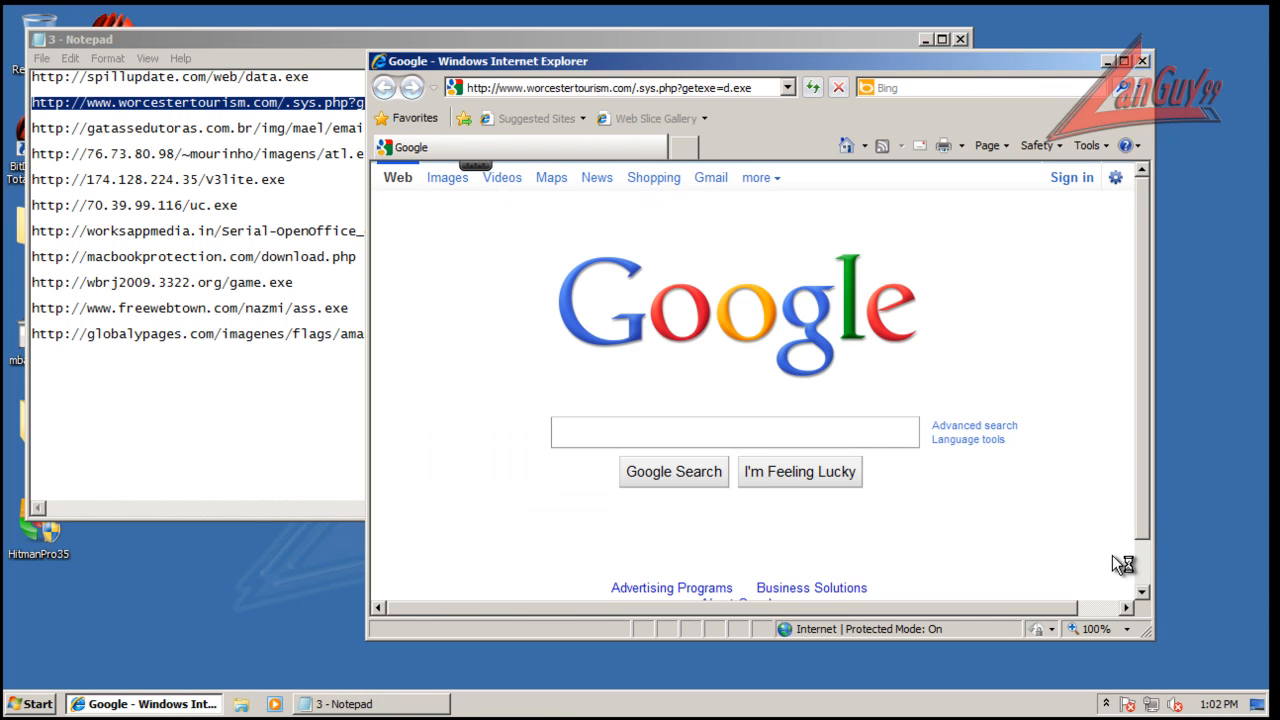
{"action": "mouse_move", "coordinate": [1084, 700]}
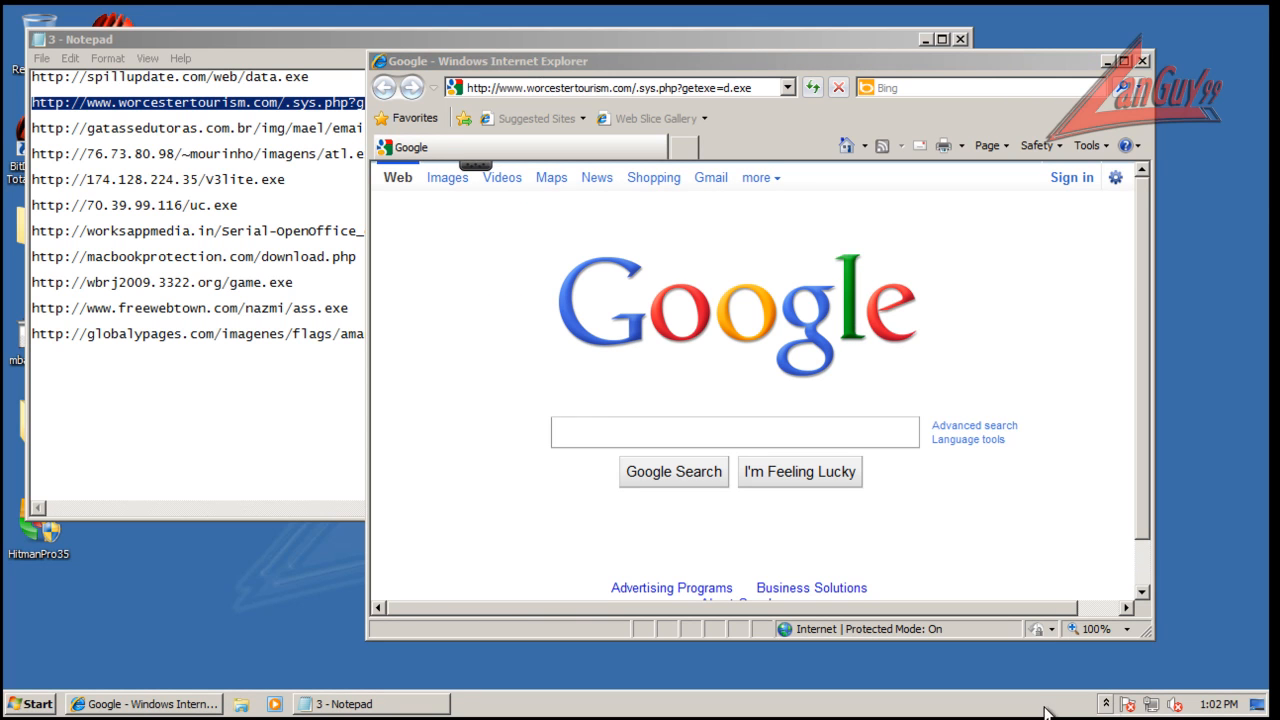
{"action": "mouse_move", "coordinate": [1048, 712]}
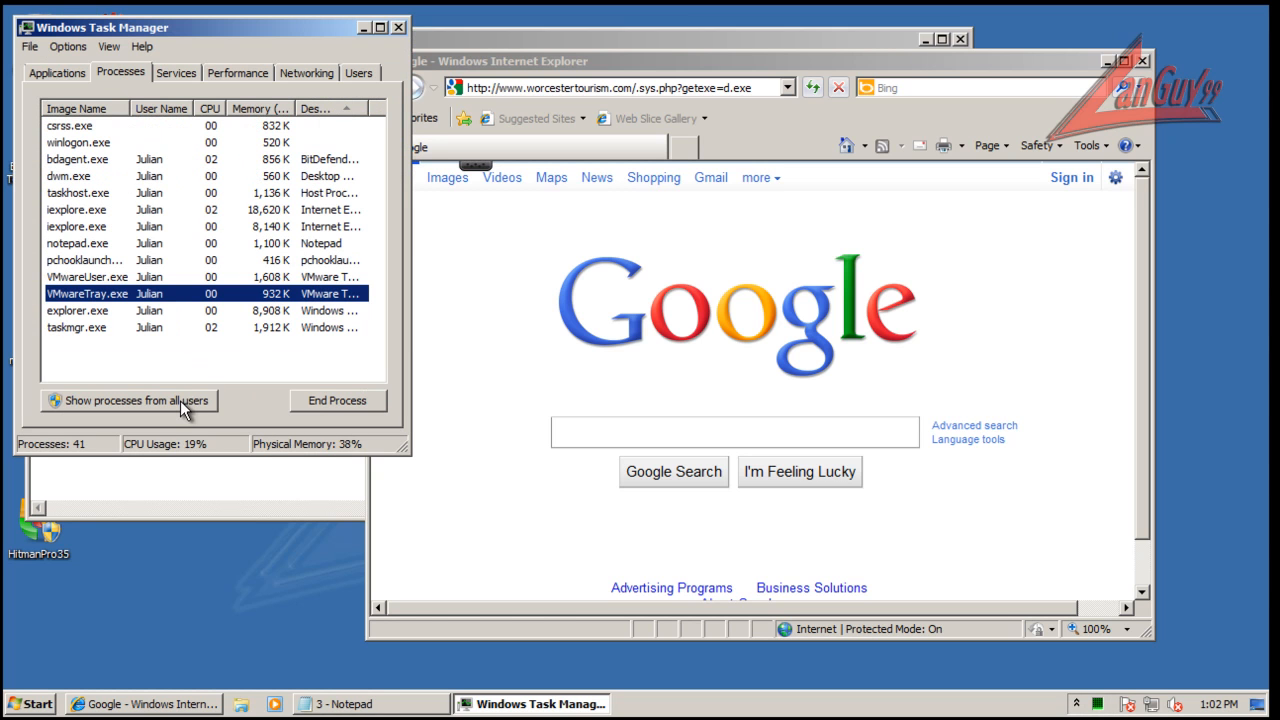
Tick 'Show processes from all users' and look through the full process list
{"action": "left_click", "coordinate": [84, 260]}
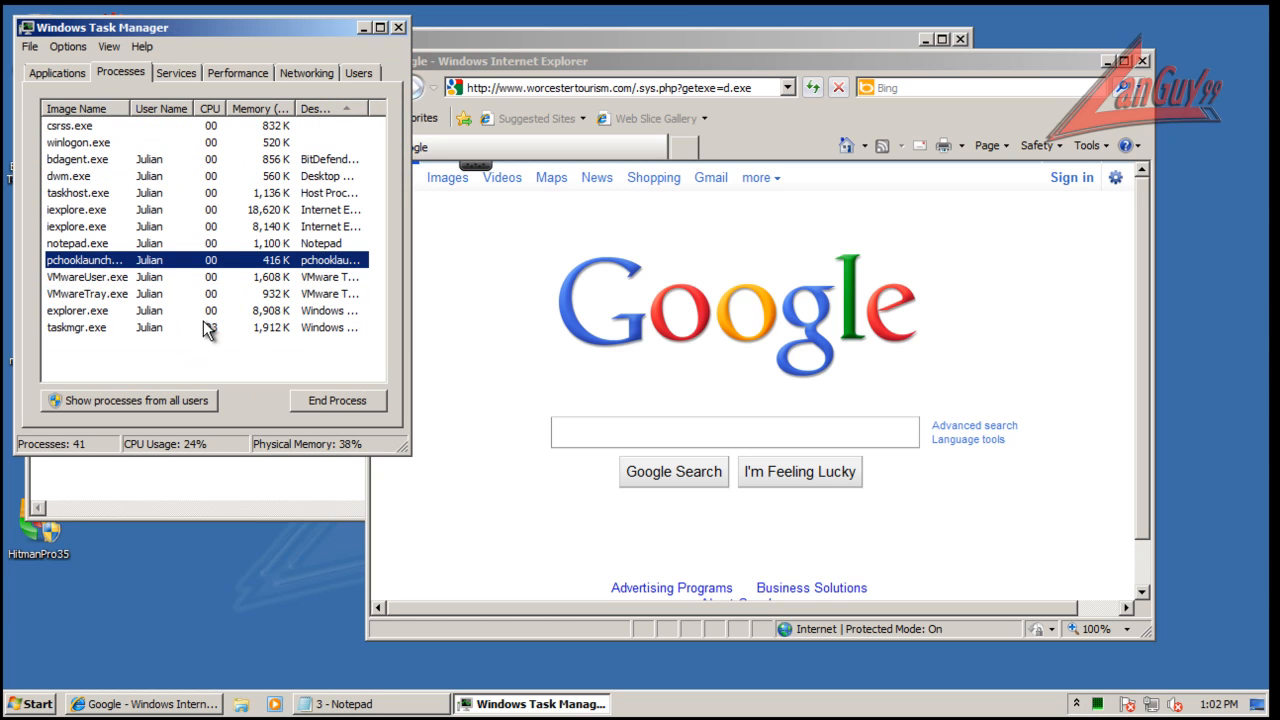
{"action": "mouse_move", "coordinate": [222, 336]}
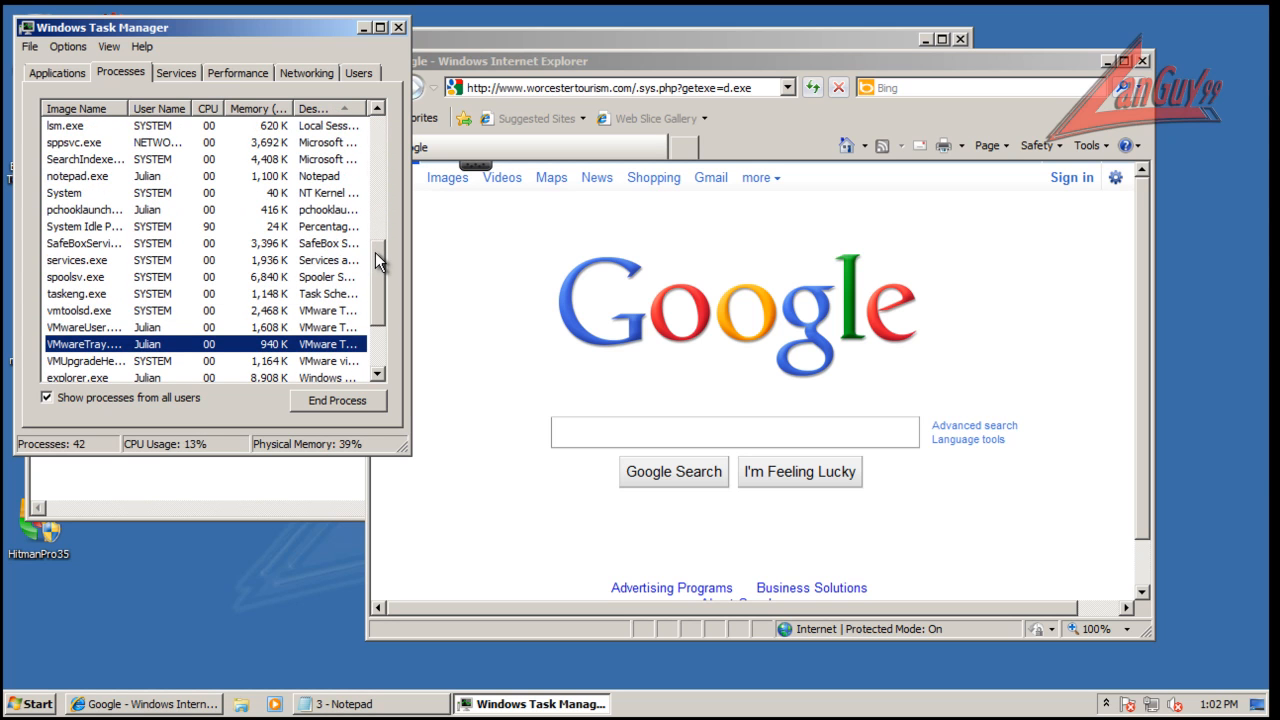
{"action": "scroll", "scroll_direction": "down", "scroll_amount": 3}
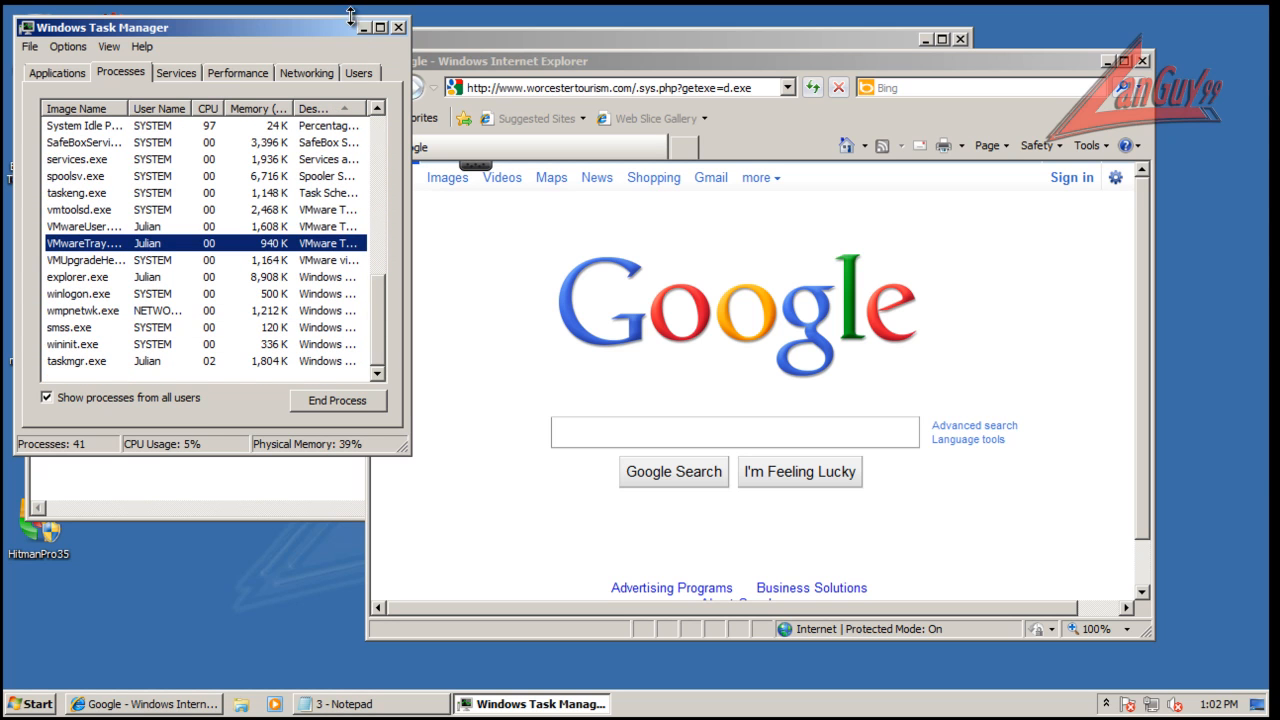
Visit the emails.gif, atl.exe and uc.exe links in turn, seeing BitDefender's blocked-page warning
{"action": "left_click", "coordinate": [356, 704]}
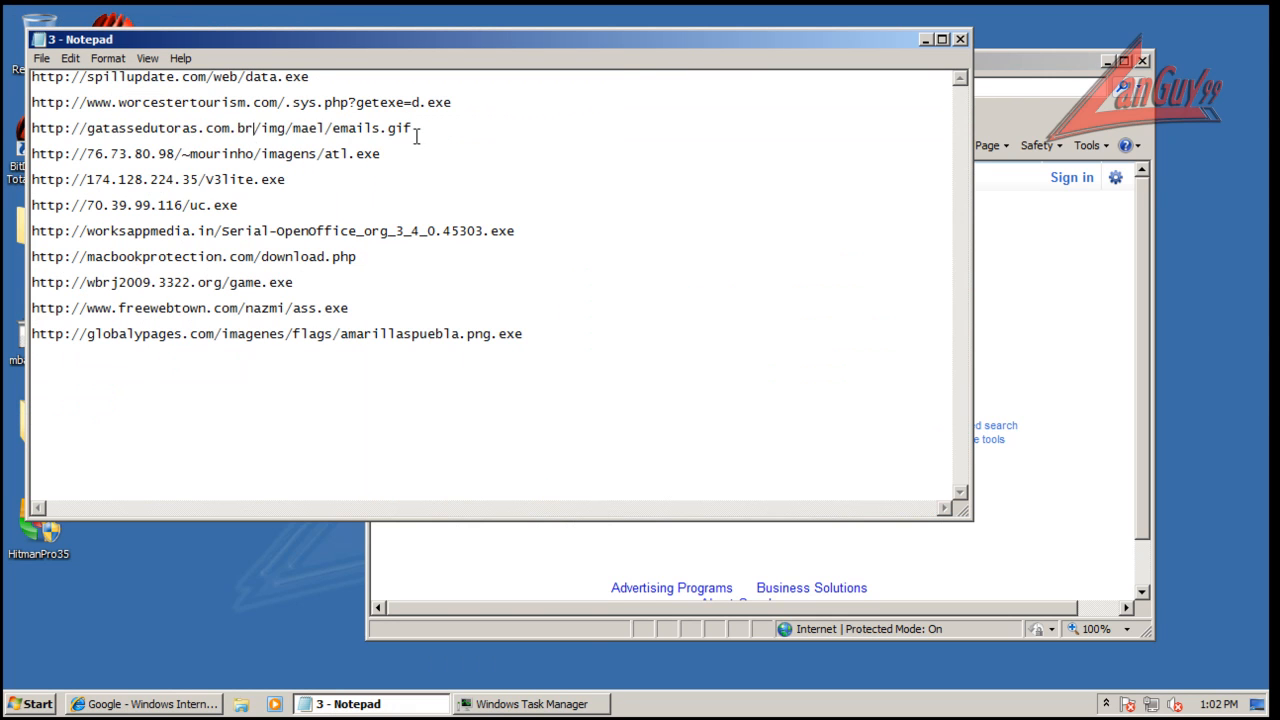
{"action": "triple_click", "coordinate": [220, 128]}
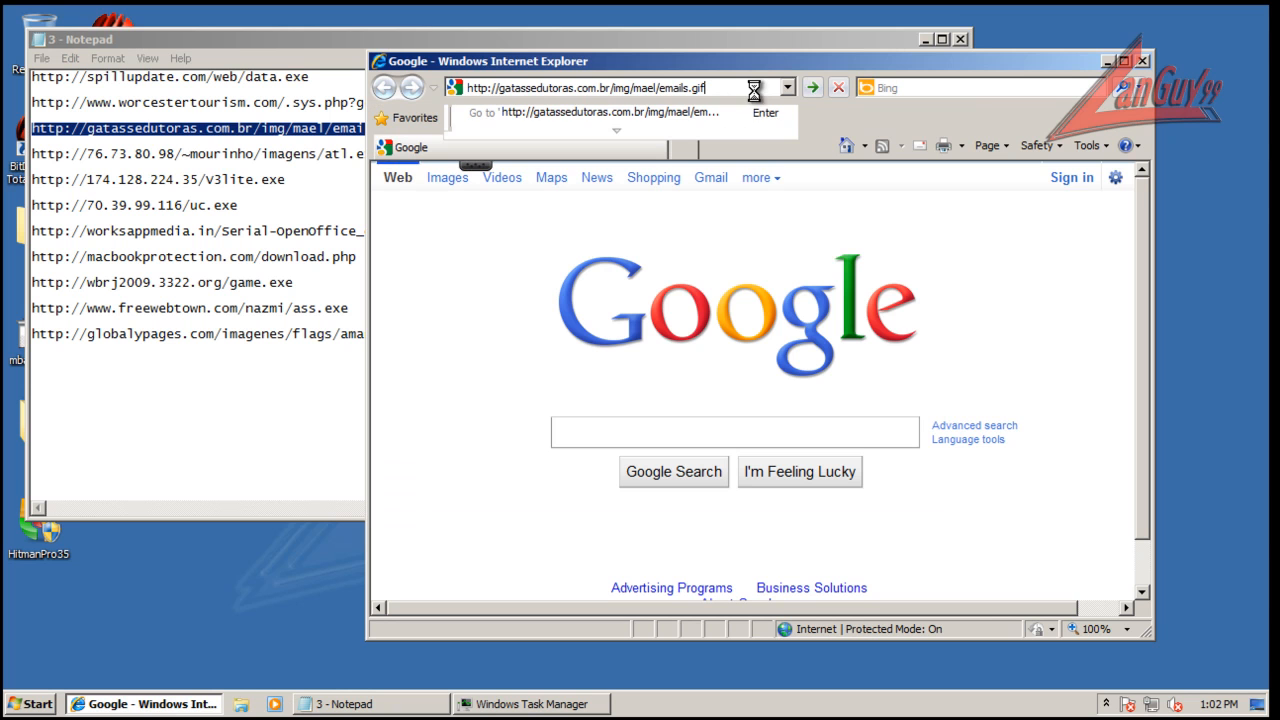
{"action": "key", "text": "Return"}
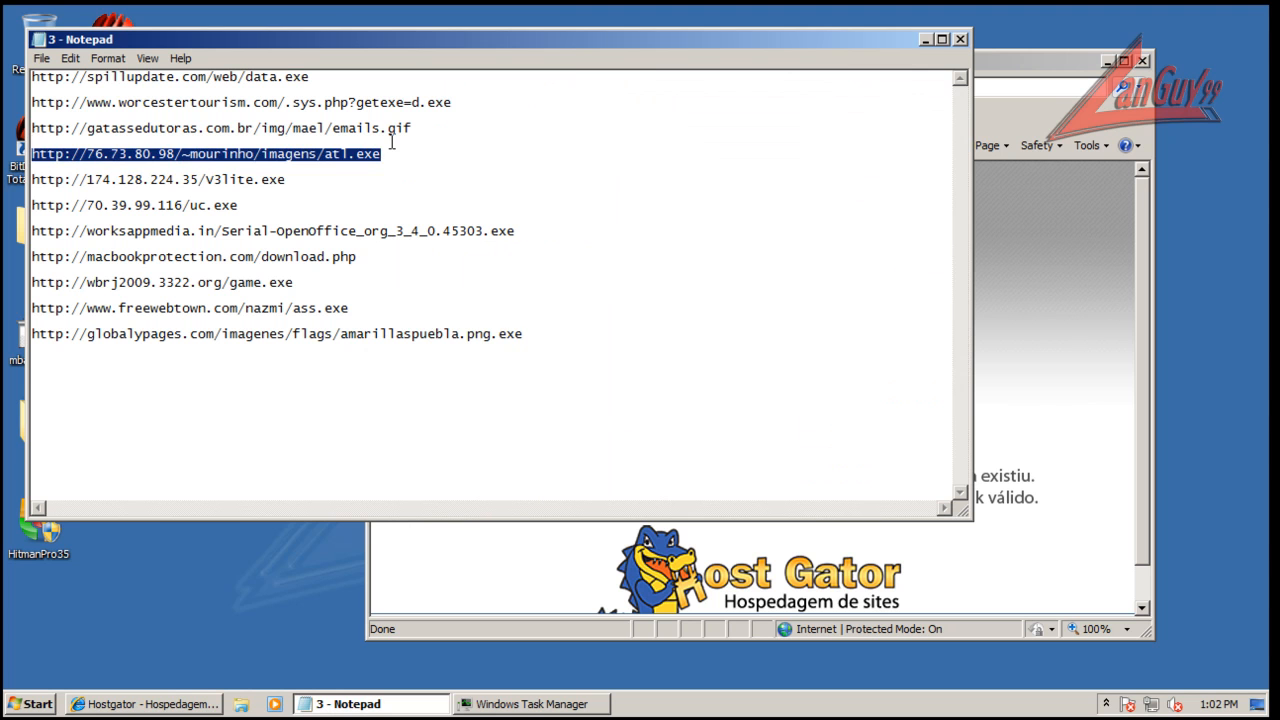
{"action": "left_click", "coordinate": [144, 704]}
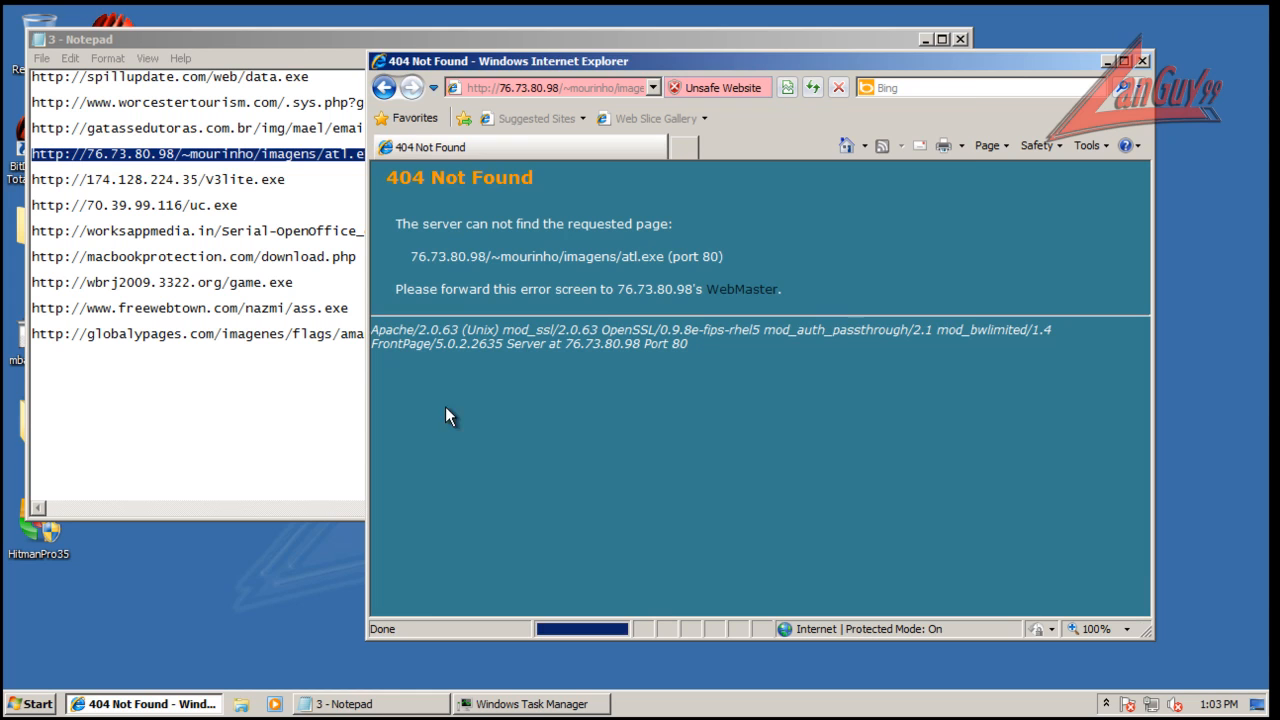
{"action": "left_click", "coordinate": [344, 704]}
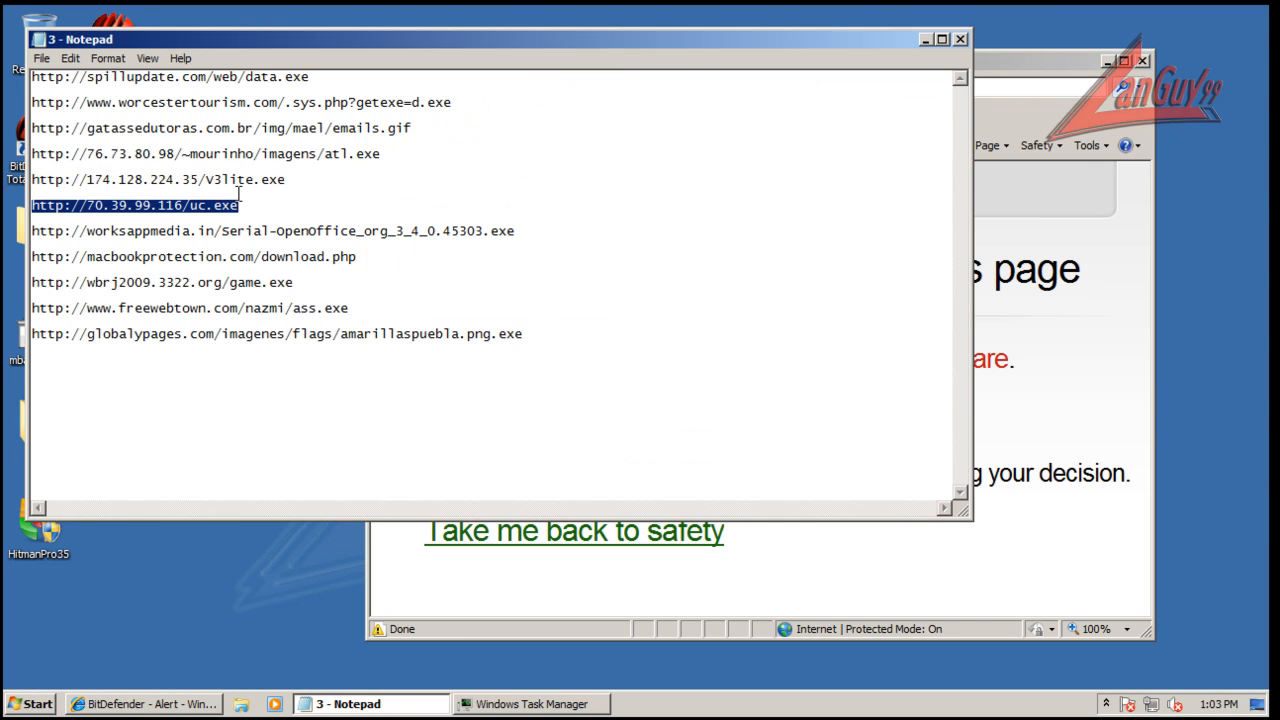
{"action": "left_click", "coordinate": [144, 704]}
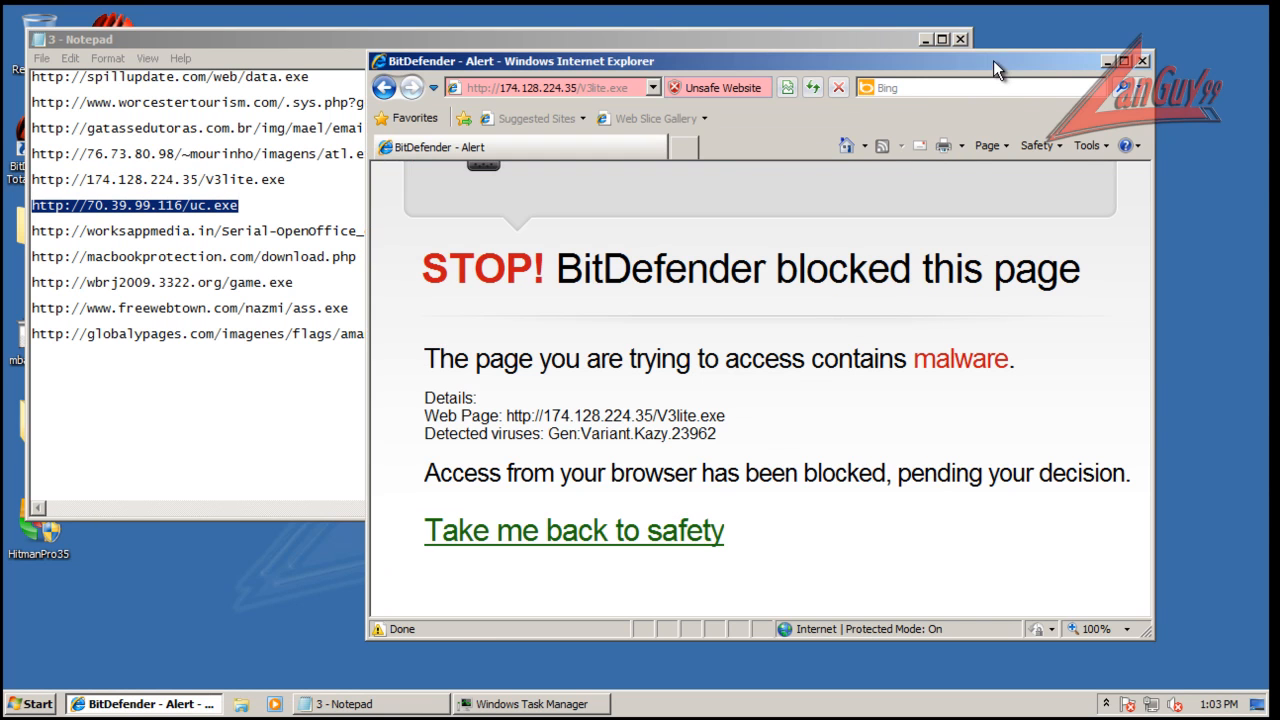
{"action": "left_click", "coordinate": [550, 88]}
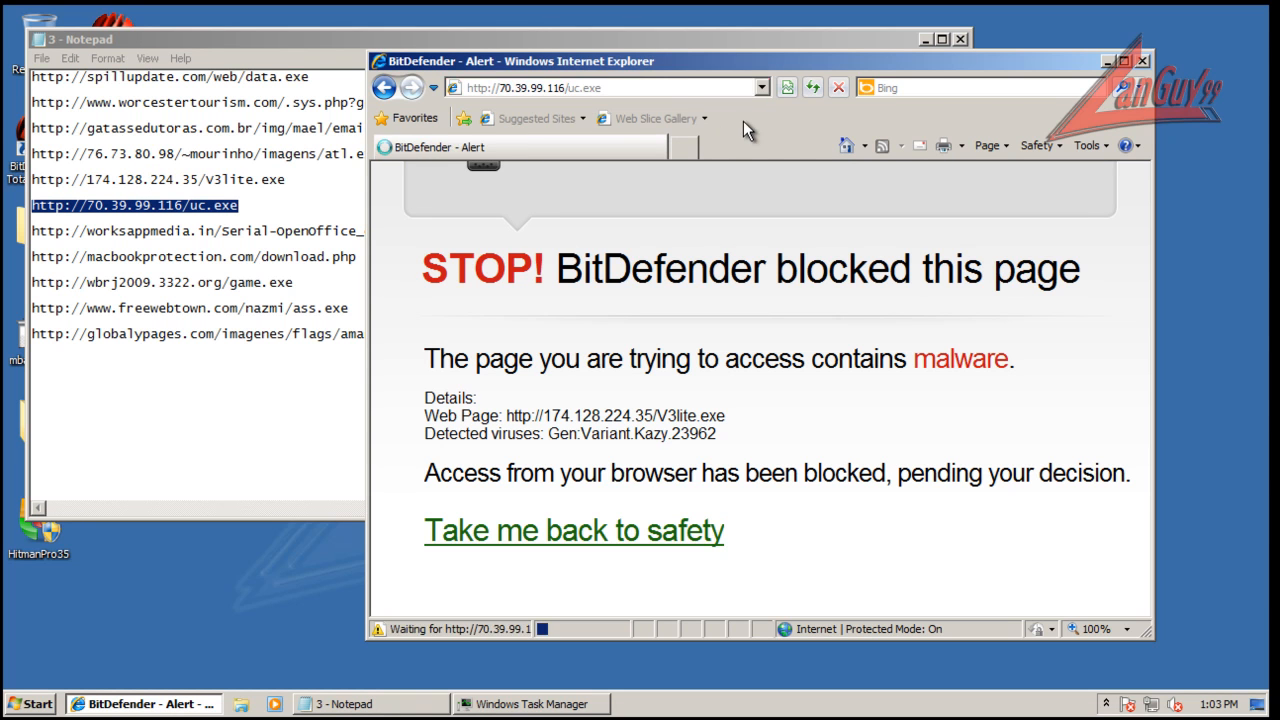
Go through the OpenOffice serial, macbookprotection and wbrj2009.3322.org/game.exe links, then bring up the suite
{"action": "left_click", "coordinate": [370, 704]}
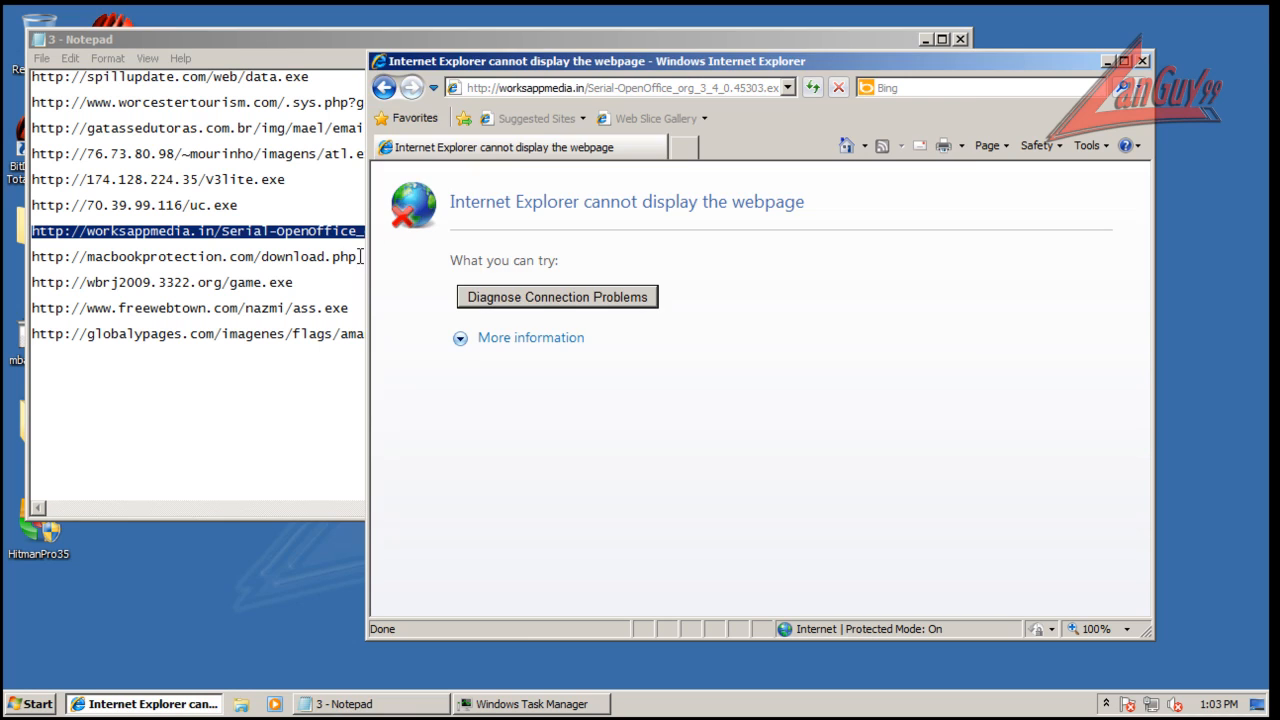
{"action": "left_click", "coordinate": [344, 704]}
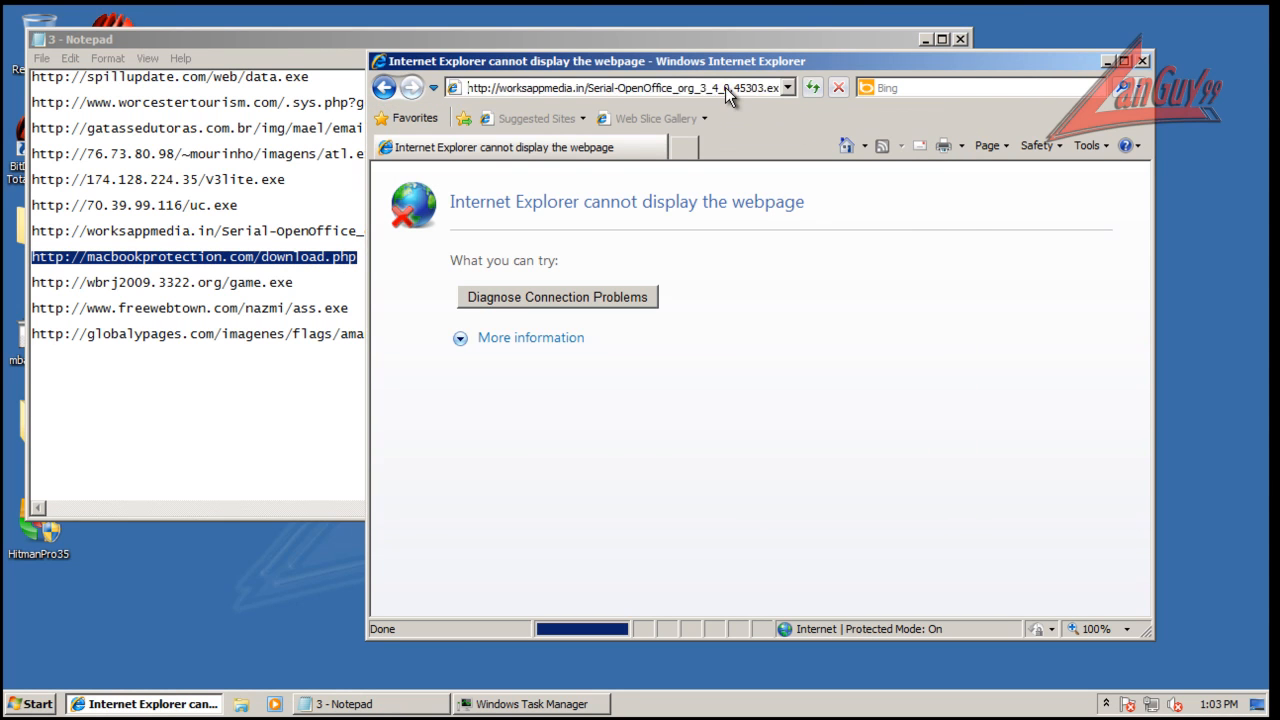
{"action": "left_click", "coordinate": [370, 704]}
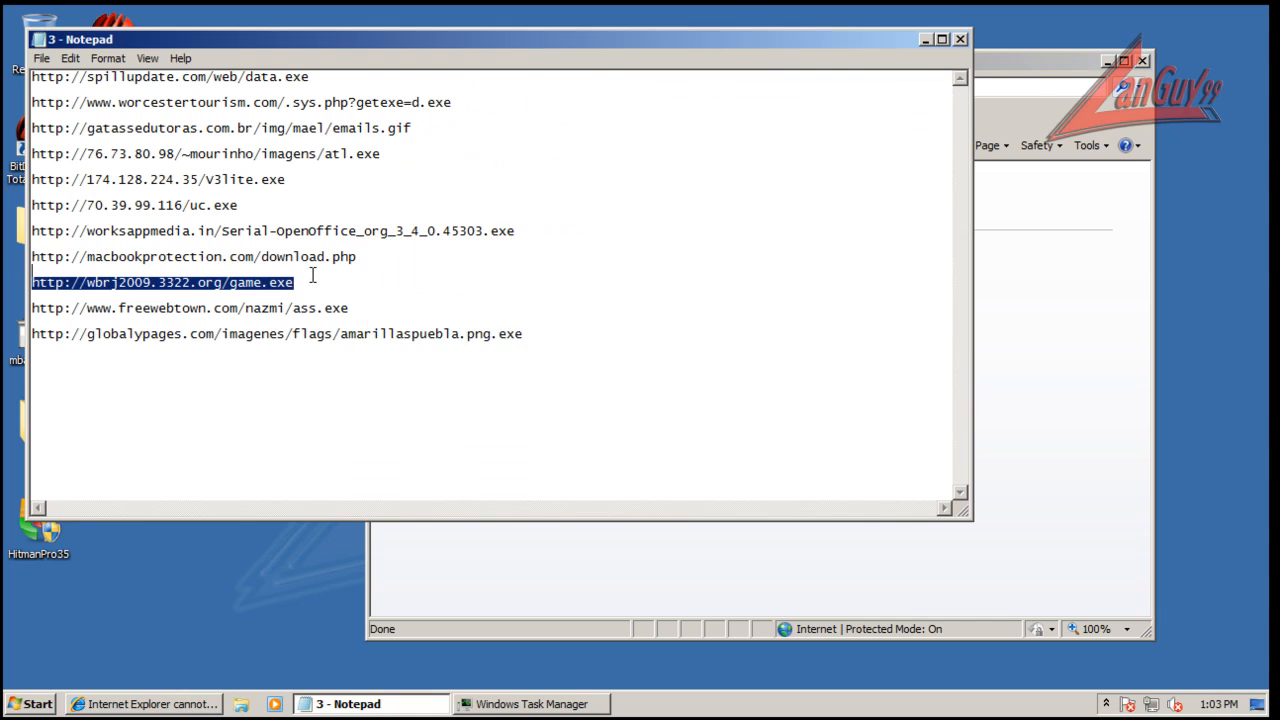
{"action": "left_click", "coordinate": [142, 704]}
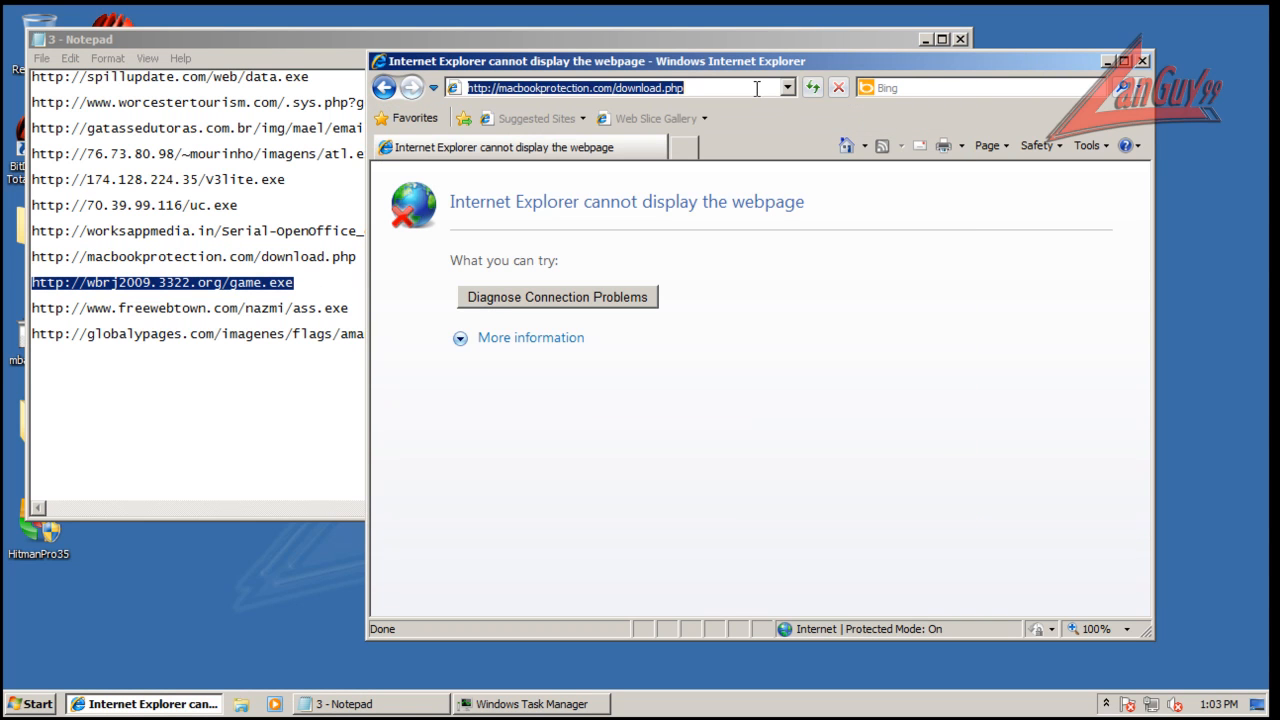
{"action": "key", "text": "Return"}
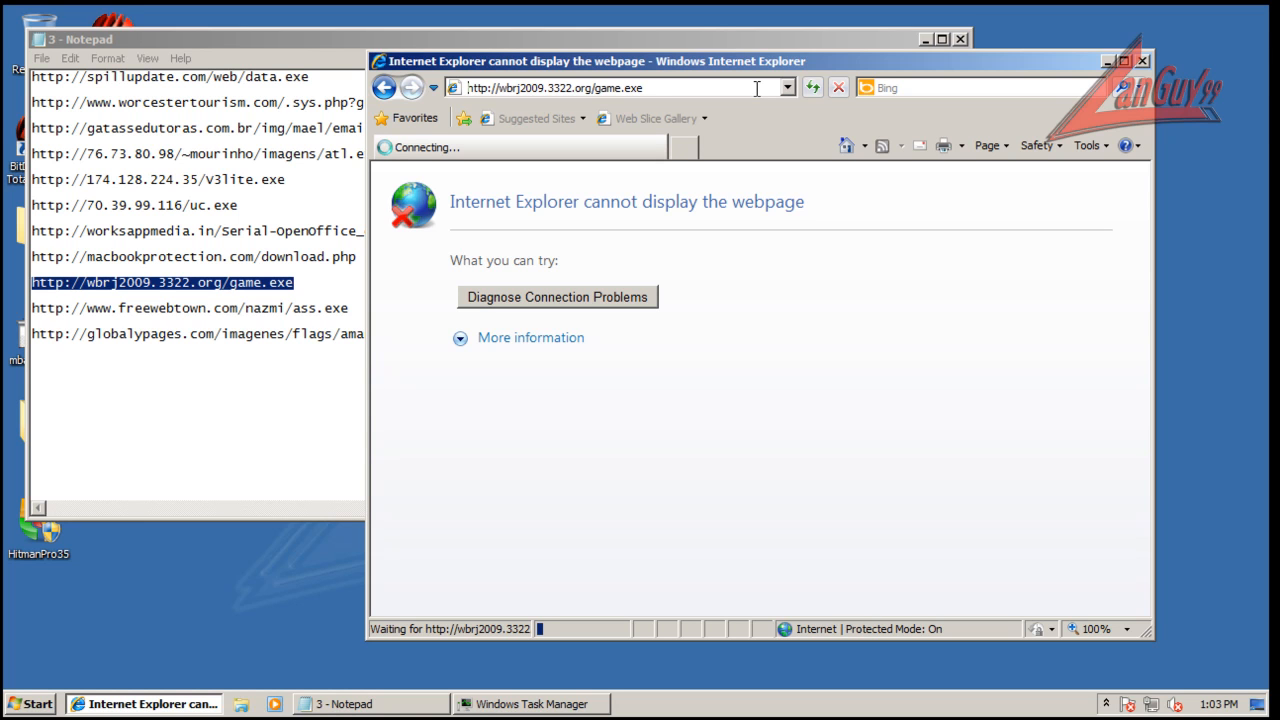
{"action": "mouse_move", "coordinate": [1144, 672]}
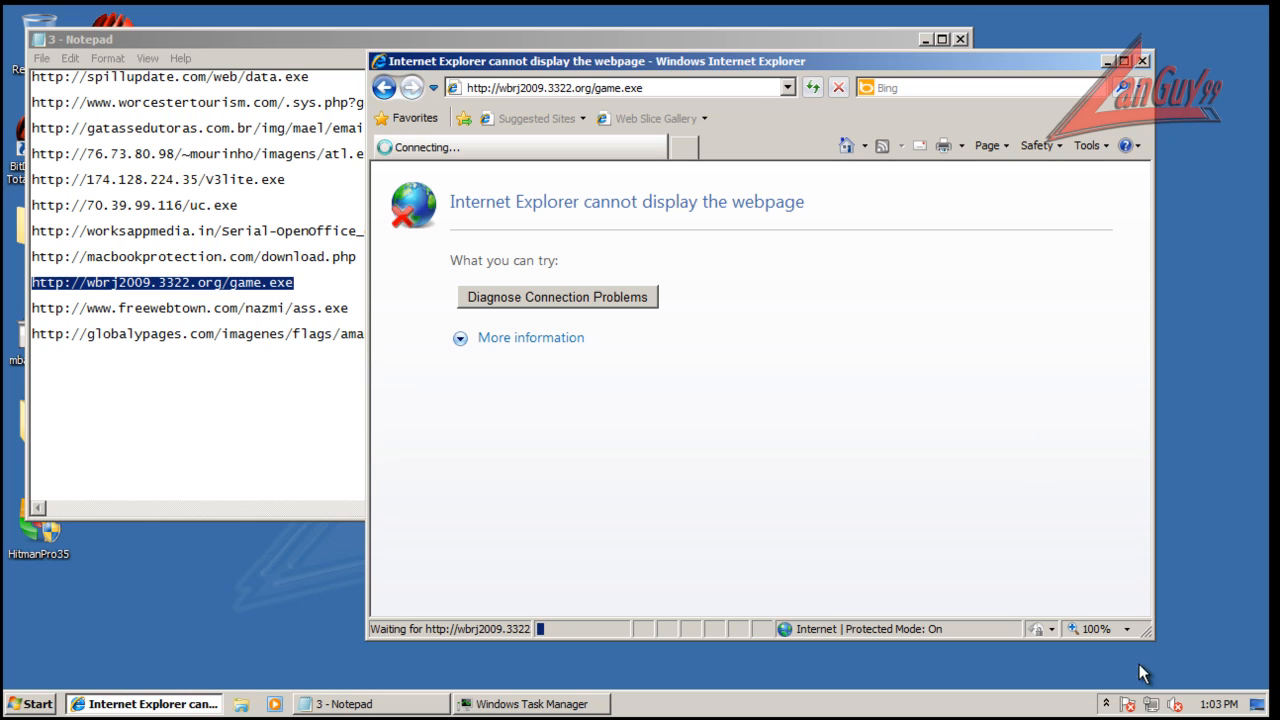
{"action": "left_click", "coordinate": [1106, 704]}
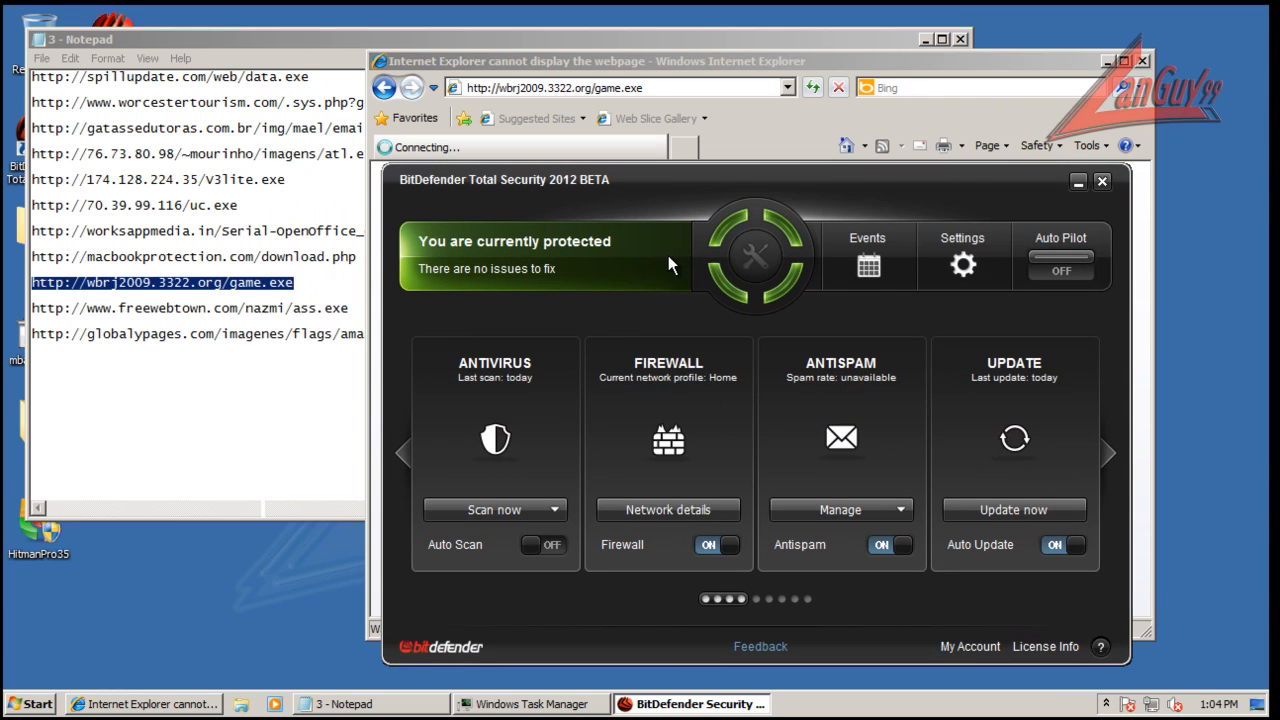
View the Firewall page in the suite's Settings above the download prompt
{"action": "left_click", "coordinate": [960, 244]}
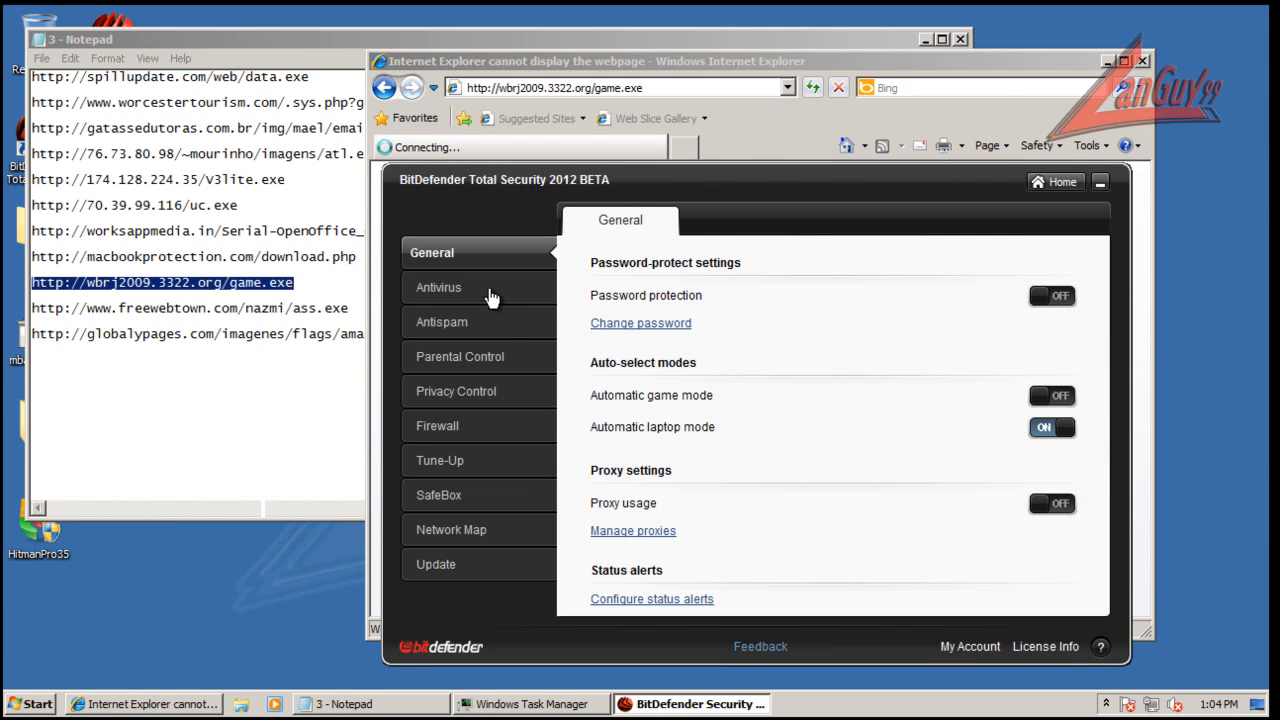
{"action": "left_click", "coordinate": [436, 424]}
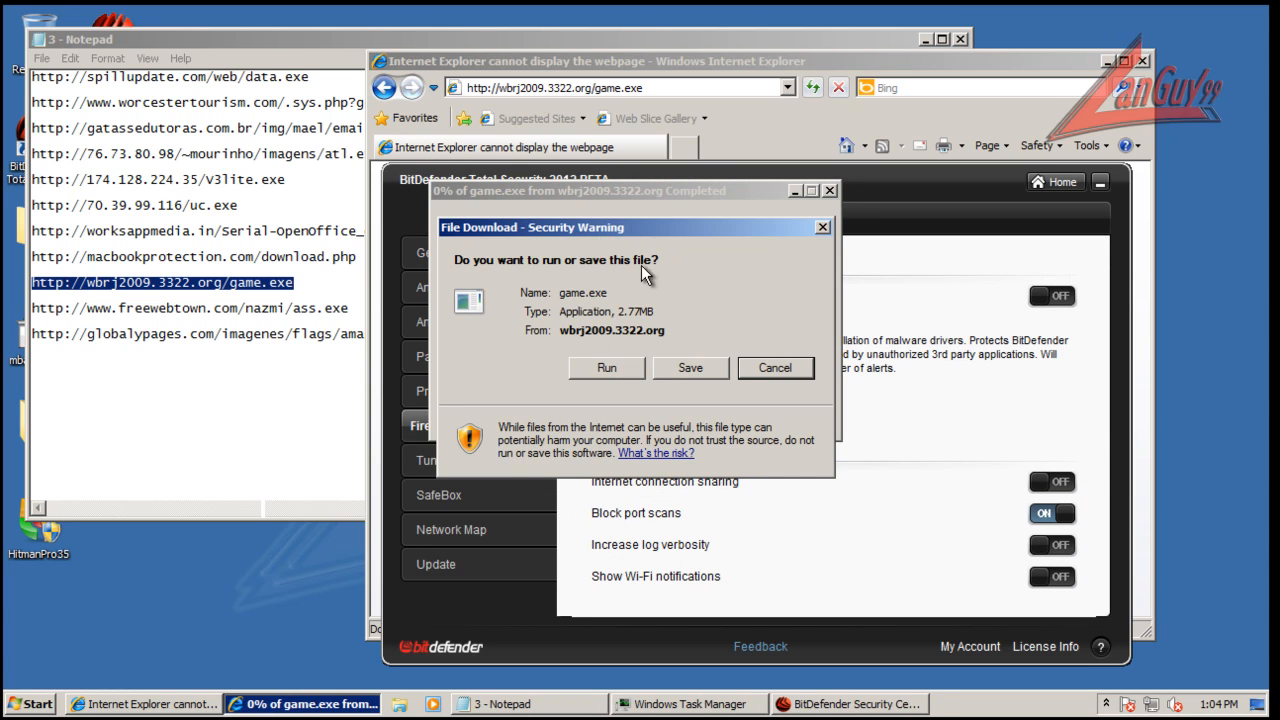
{"action": "left_click", "coordinate": [776, 368]}
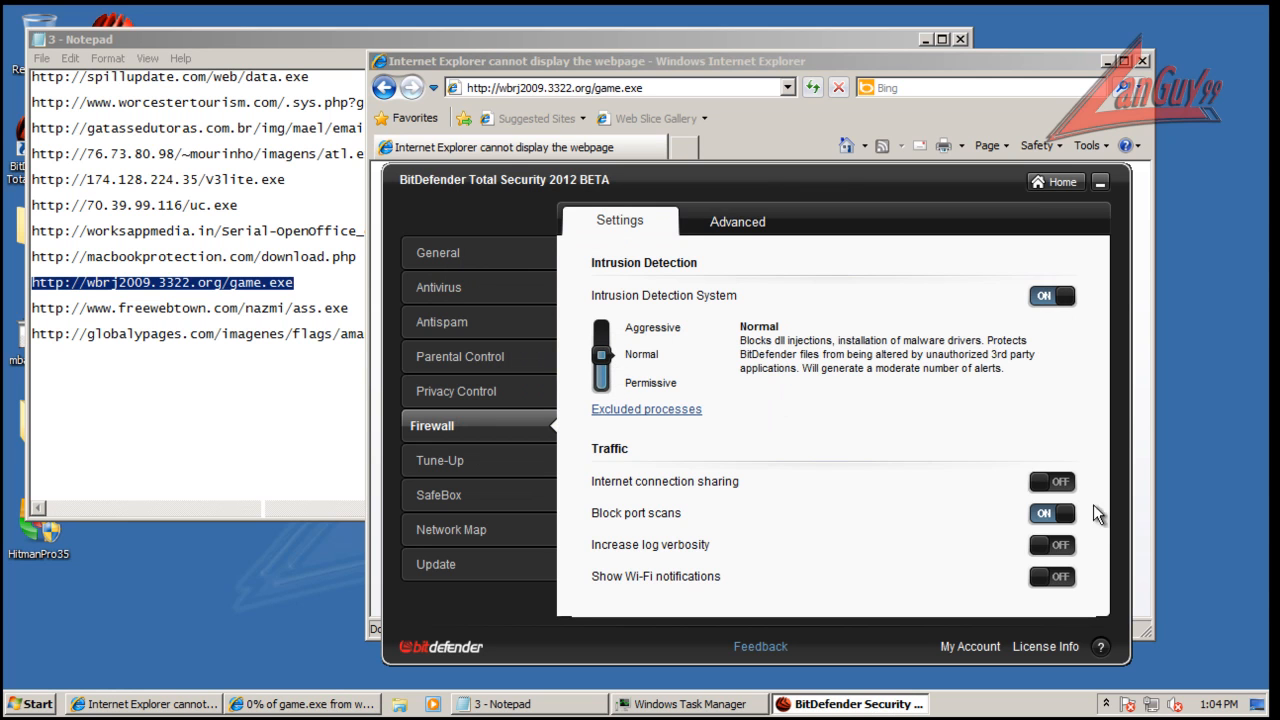
Return to the Home dashboard, close the suite window and answer the game.exe run-or-save prompt
{"action": "left_click", "coordinate": [1056, 180]}
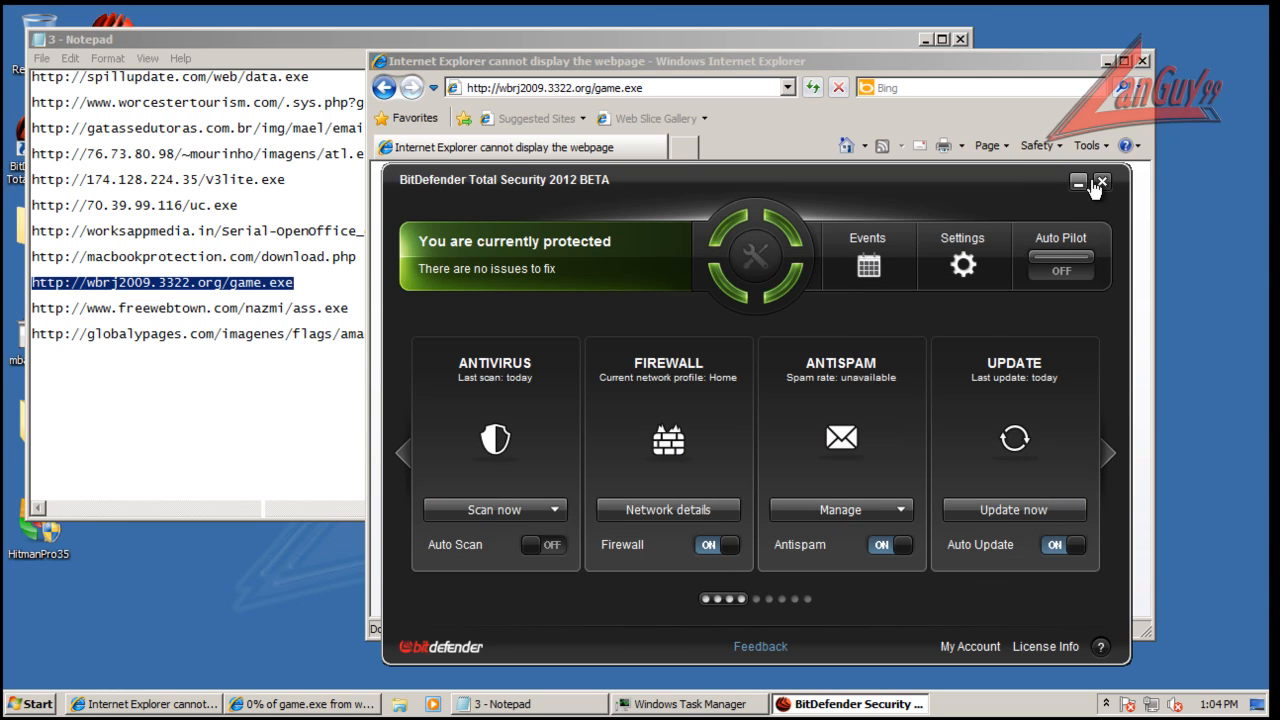
{"action": "left_click", "coordinate": [1100, 184]}
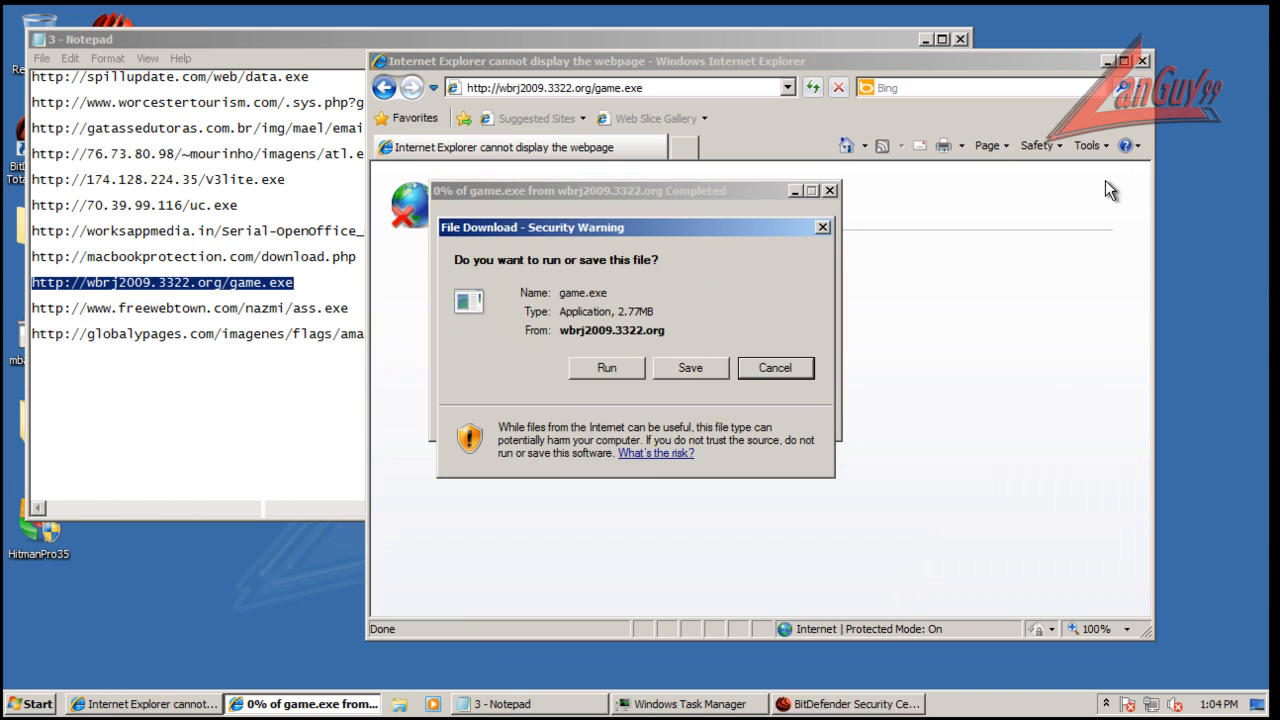
{"action": "left_click", "coordinate": [606, 368]}
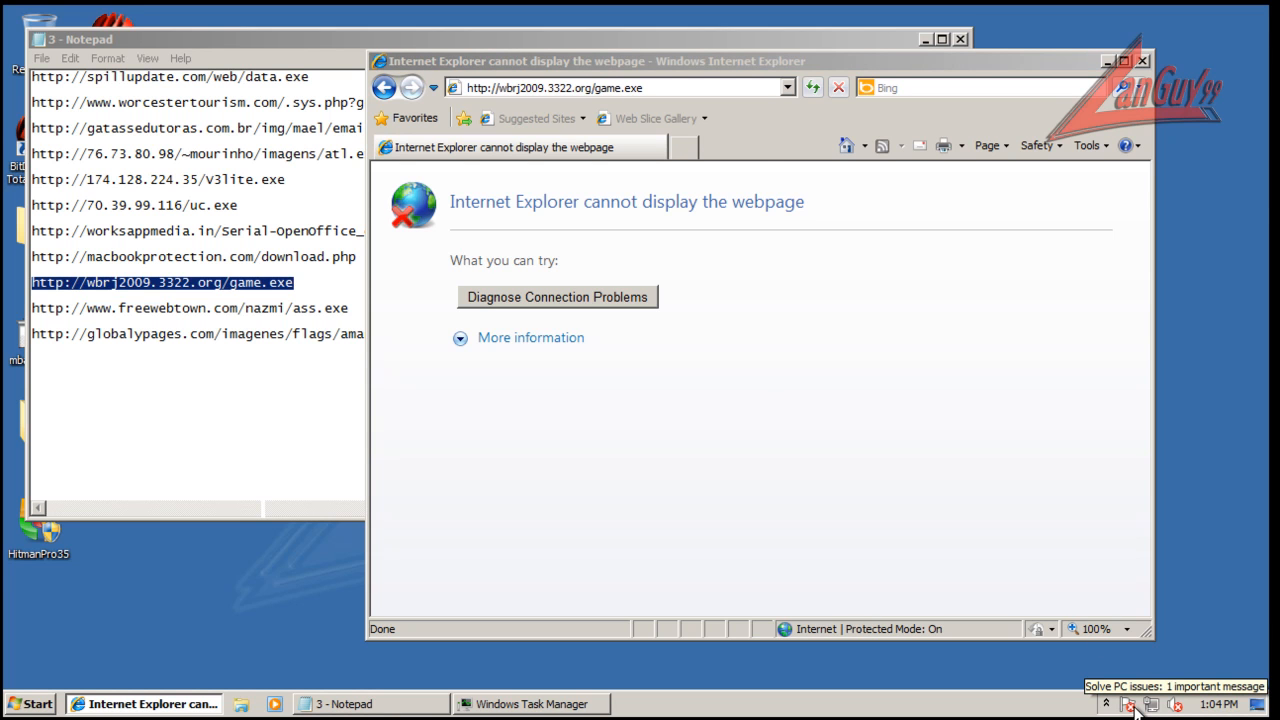
Dismiss the bowbtt1.exe cannot-access error and expand the hidden tray icons for BitDefender
{"action": "left_click", "coordinate": [1132, 704]}
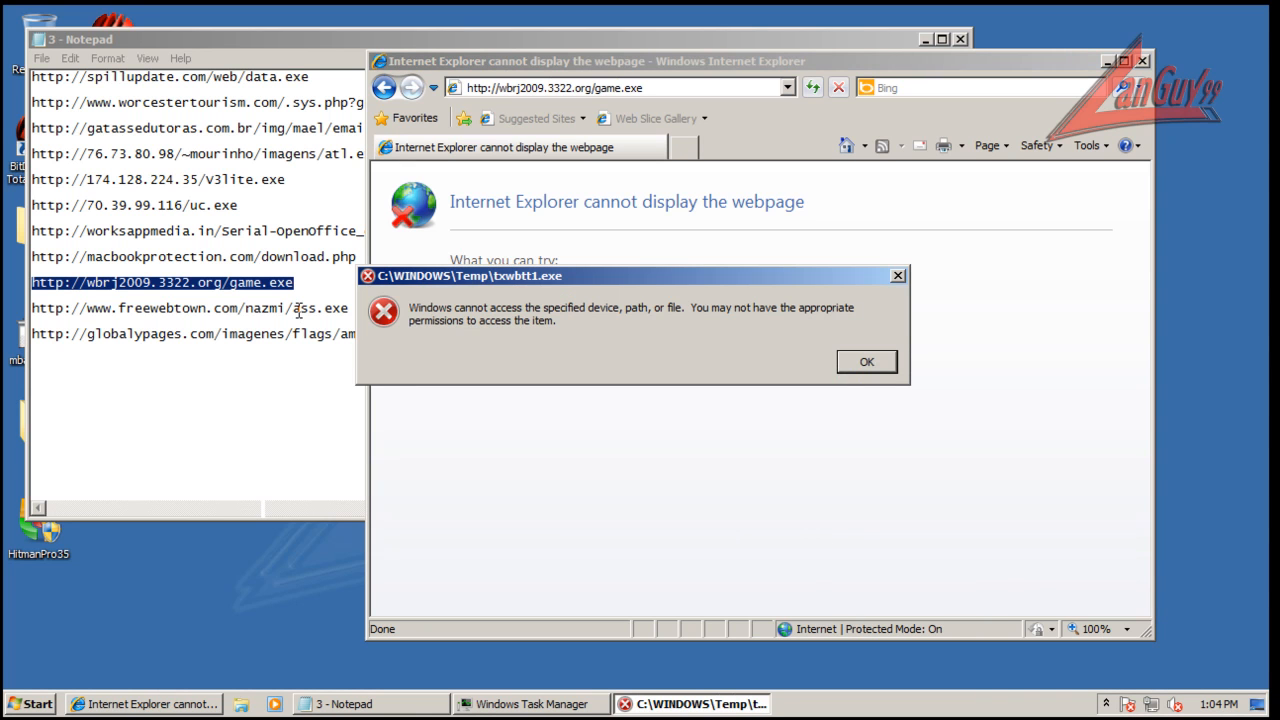
{"action": "left_click", "coordinate": [864, 360]}
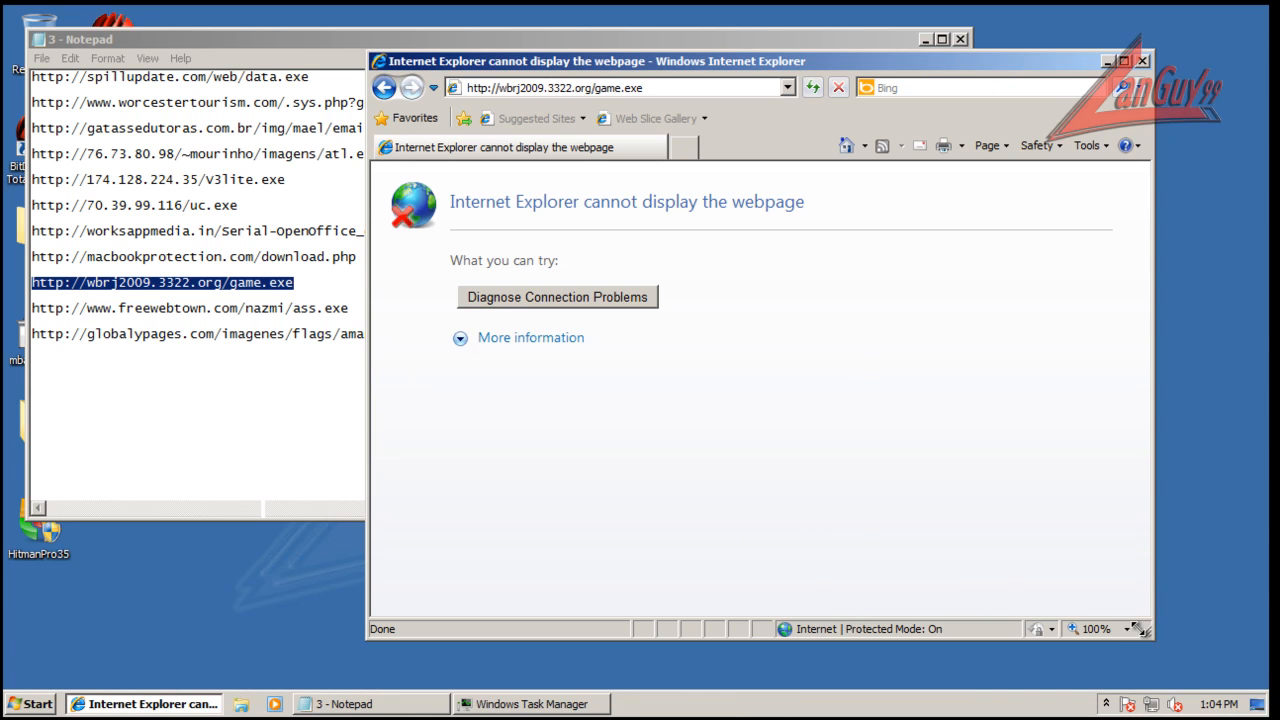
{"action": "left_click", "coordinate": [1106, 704]}
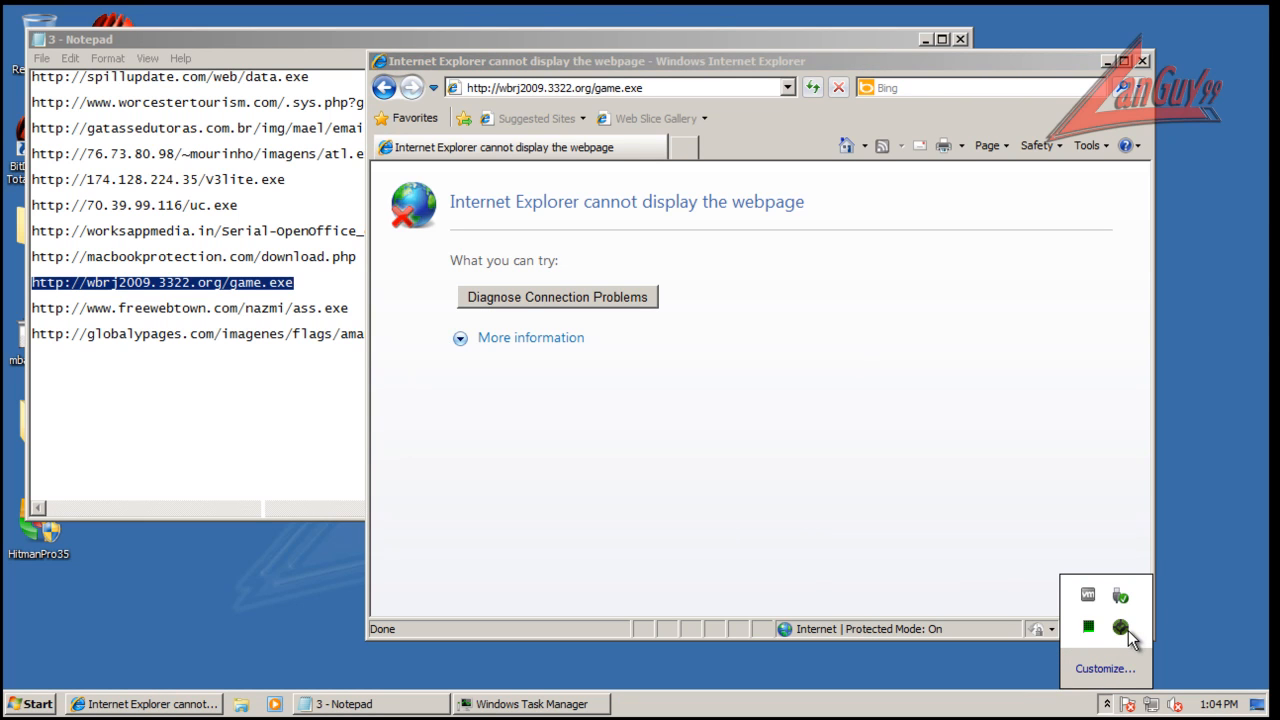
{"action": "mouse_move", "coordinate": [1022, 320]}
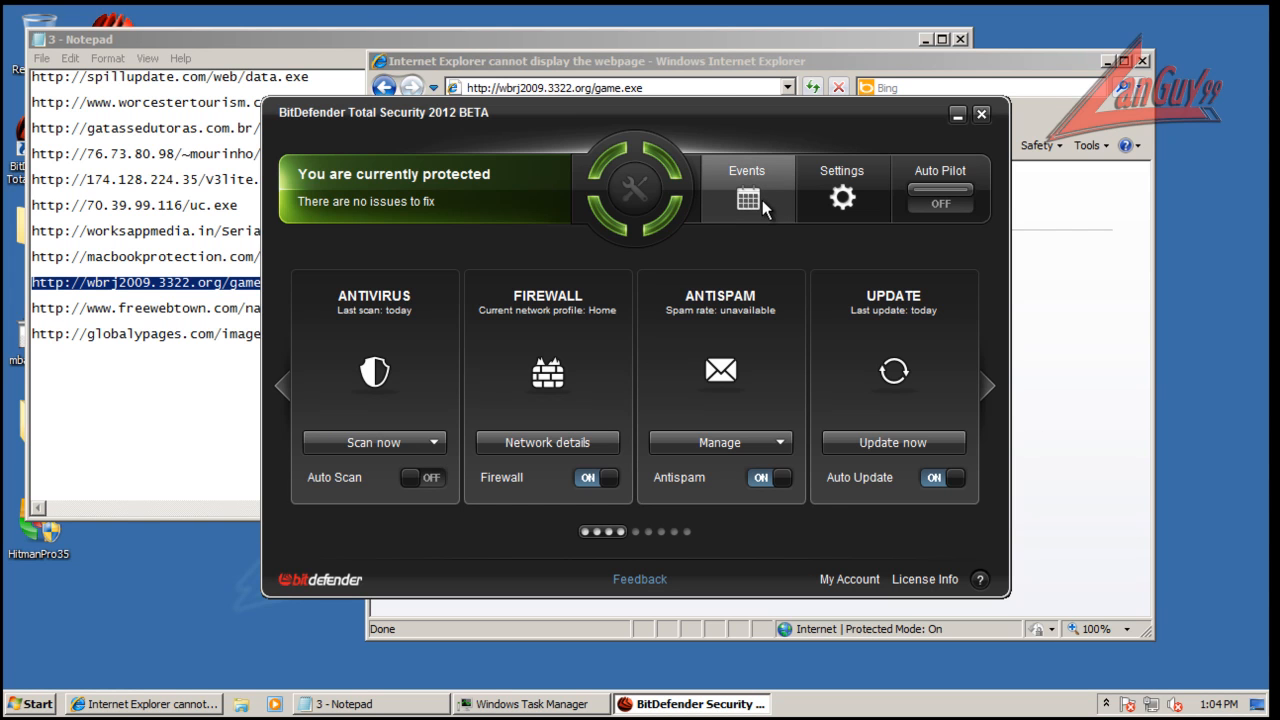
Review the Events log's vulnerability entries (weak password, updates), then close the suite window
{"action": "left_click", "coordinate": [746, 188]}
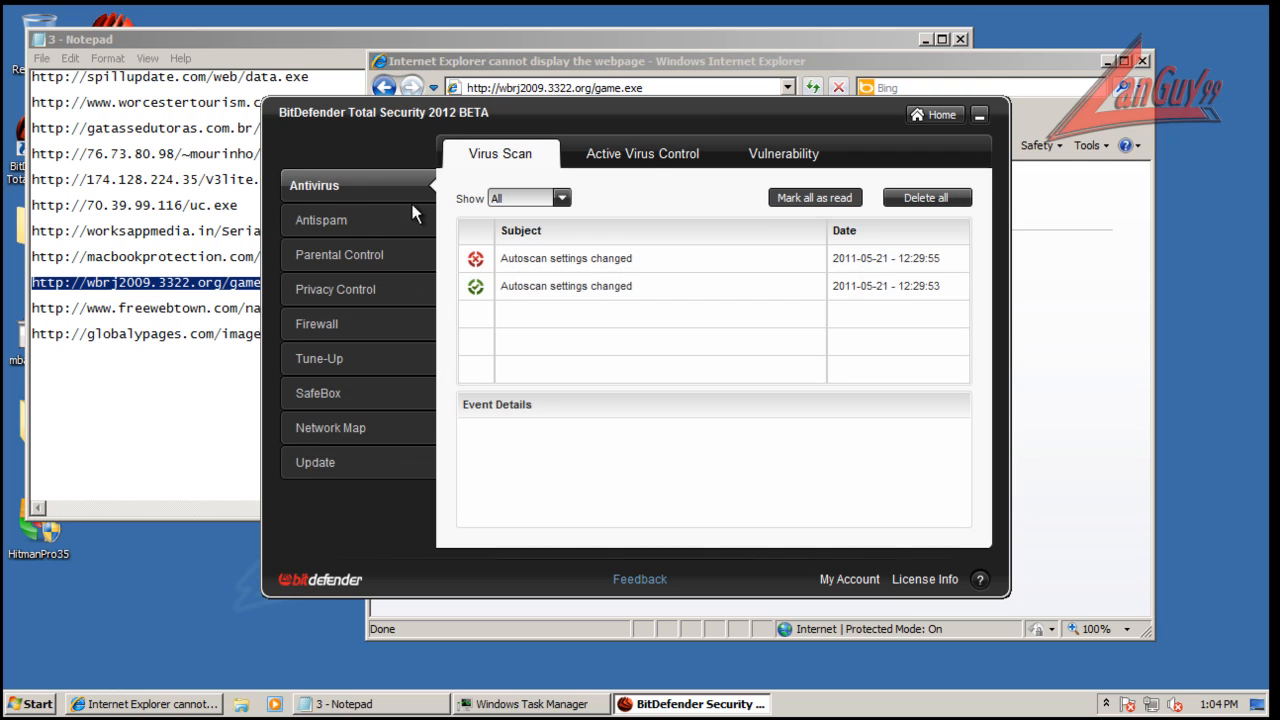
{"action": "mouse_move", "coordinate": [378, 224]}
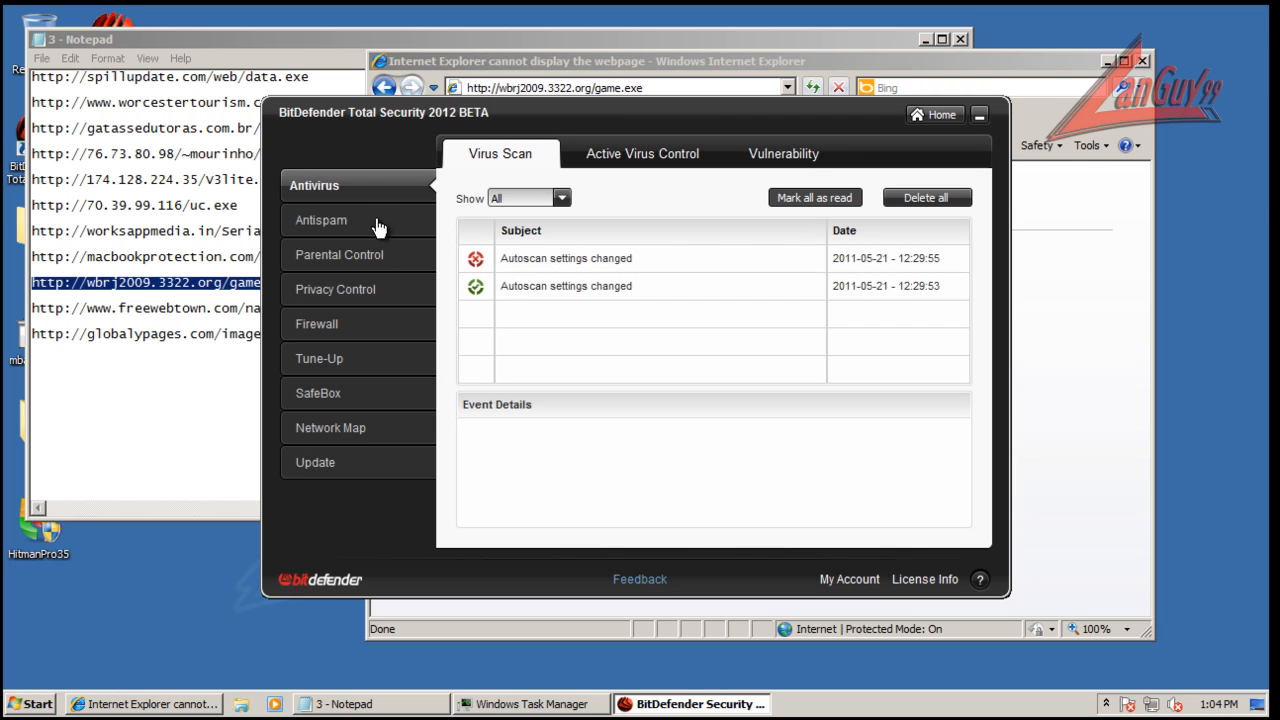
{"action": "mouse_move", "coordinate": [372, 328]}
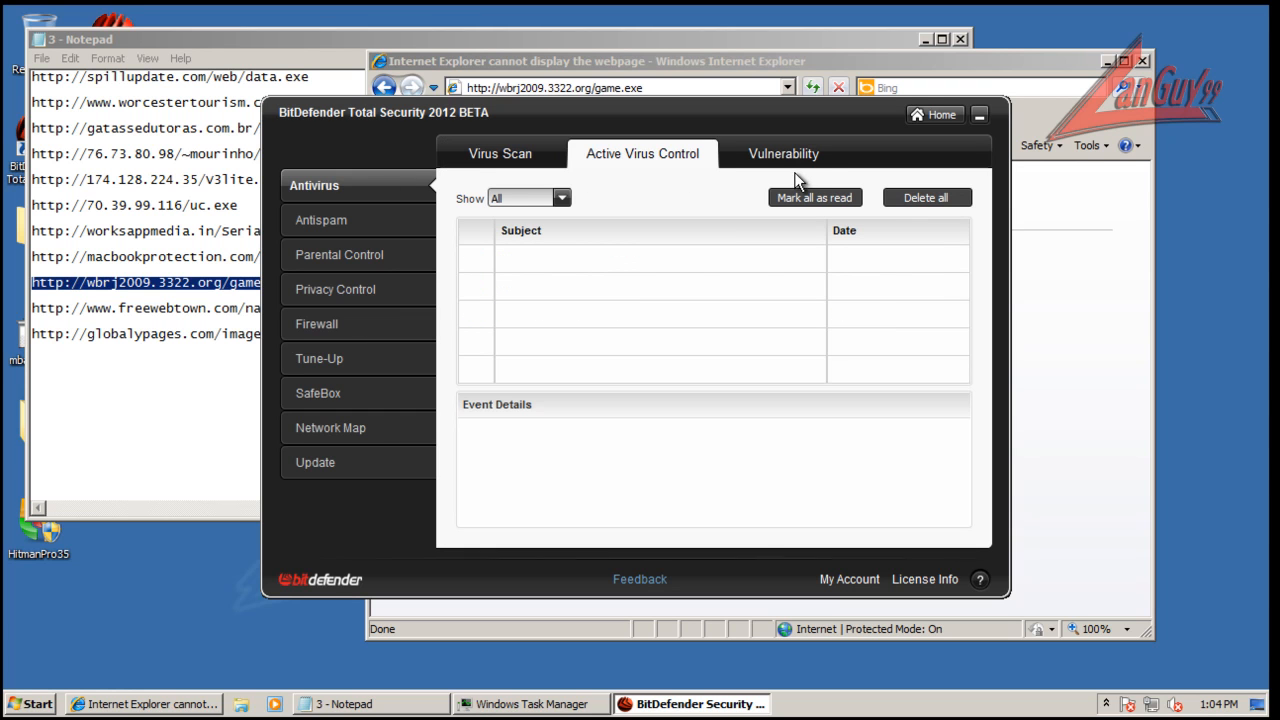
{"action": "left_click", "coordinate": [784, 152]}
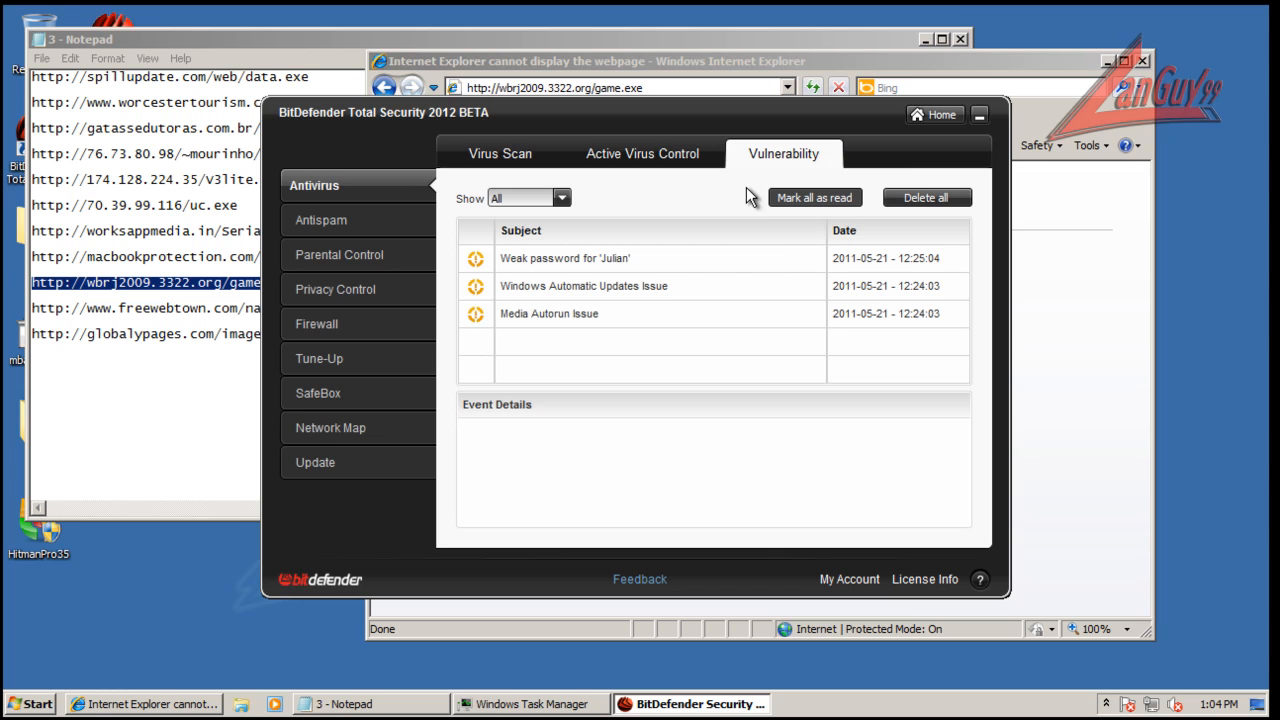
{"action": "mouse_move", "coordinate": [984, 124]}
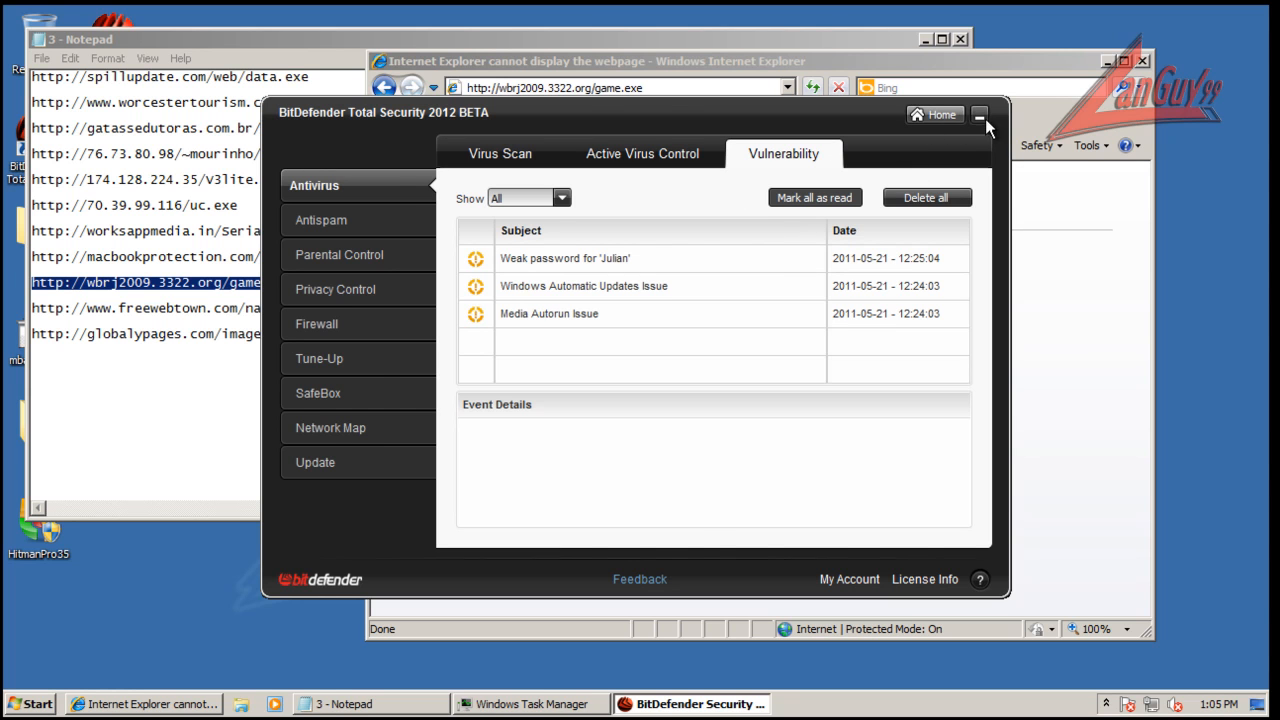
{"action": "left_click", "coordinate": [980, 114]}
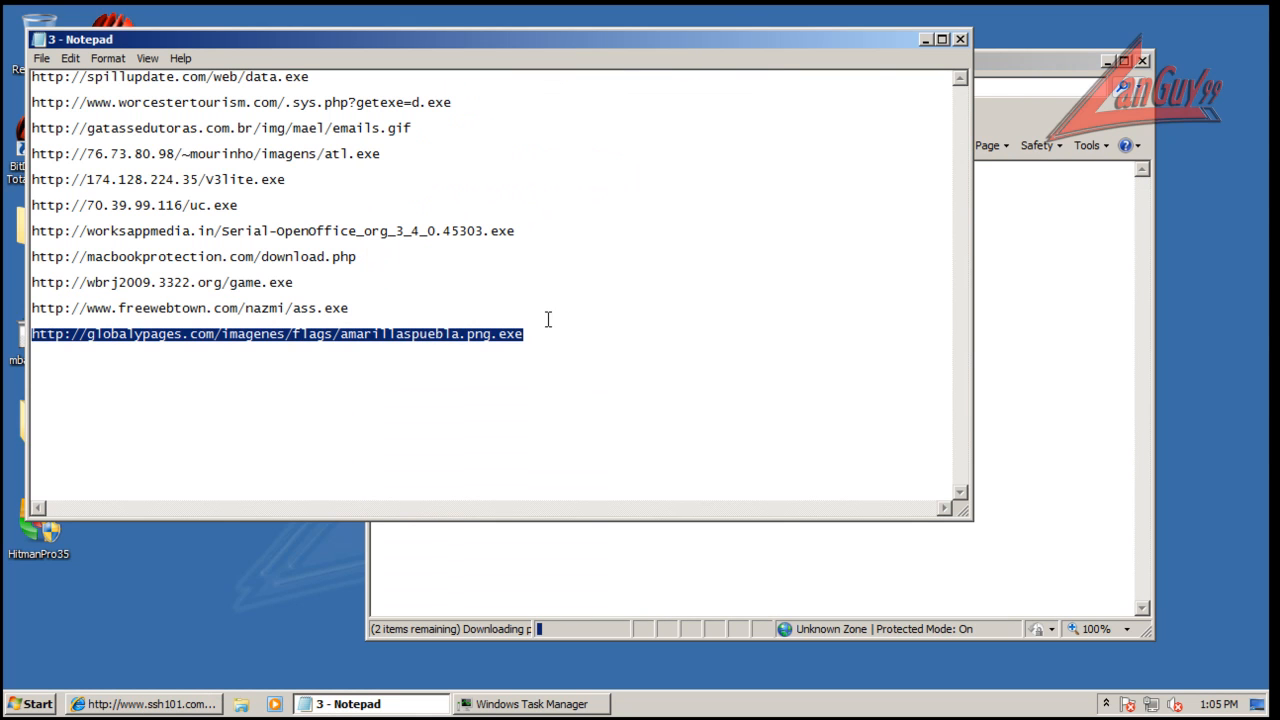
Stop the globalpages.com page loading, landing on its HTTP 404 page
{"action": "left_click", "coordinate": [144, 704]}
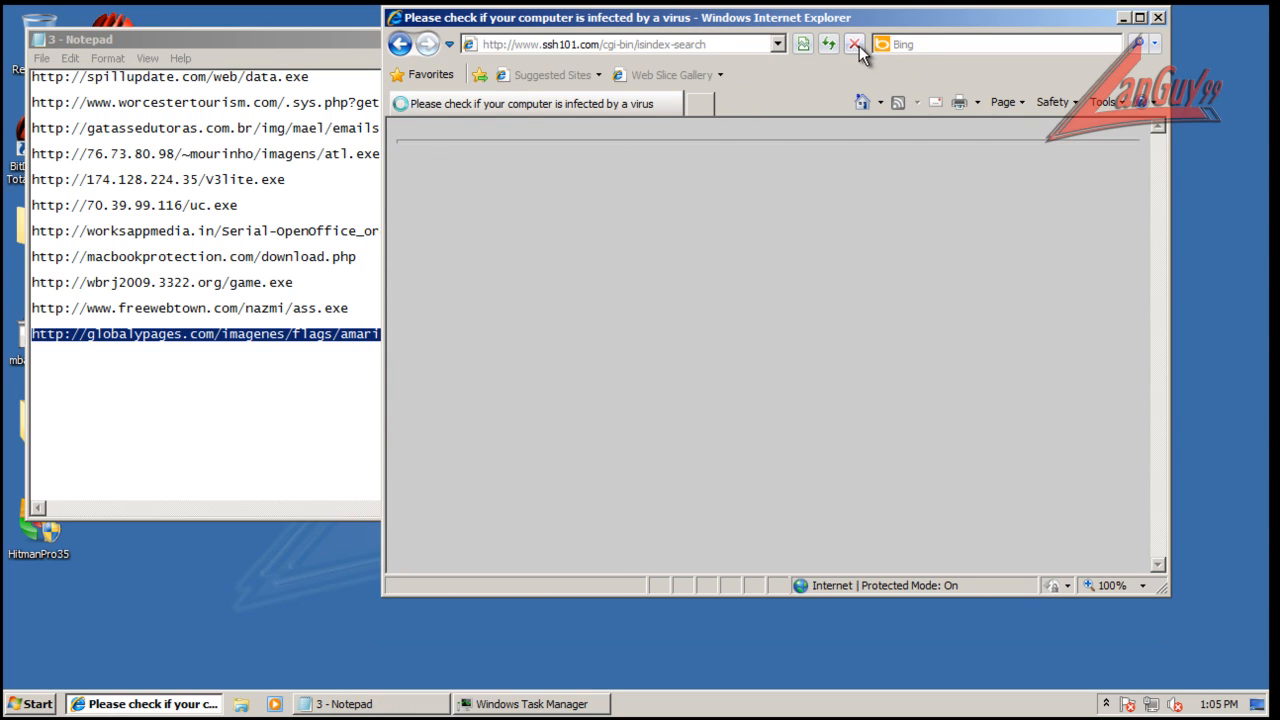
{"action": "left_click", "coordinate": [600, 44]}
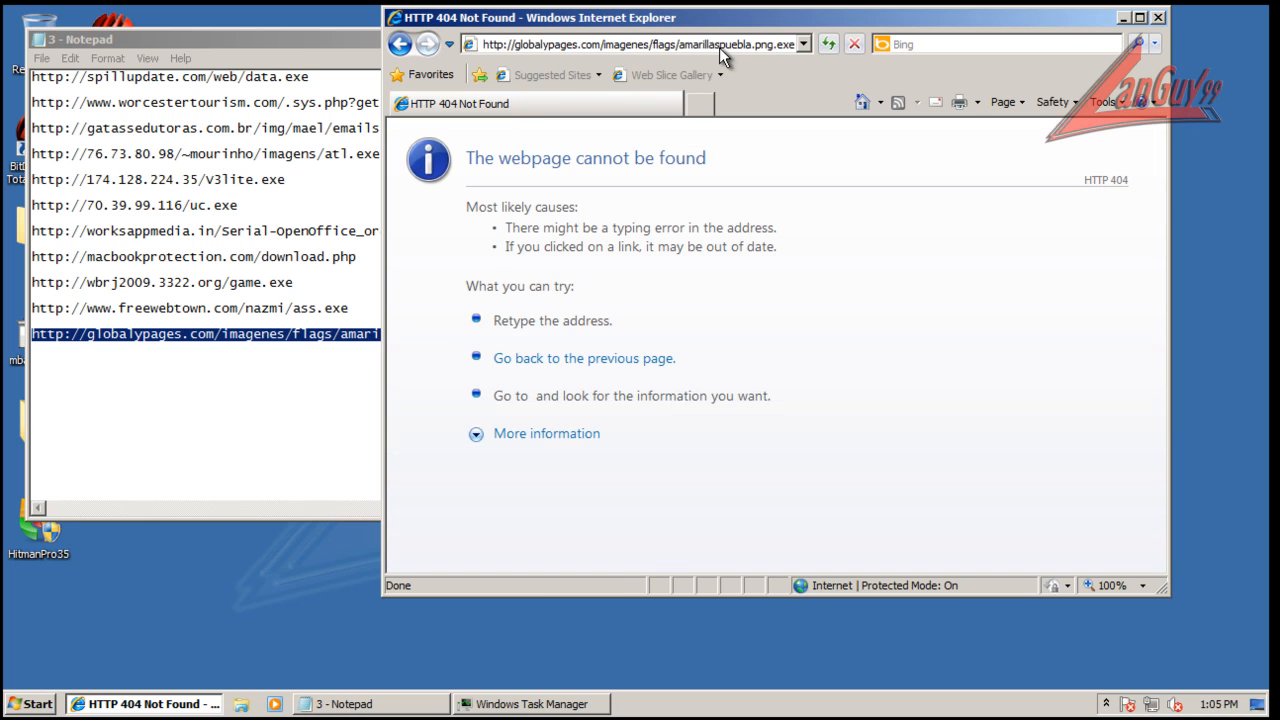
{"action": "left_click", "coordinate": [344, 704]}
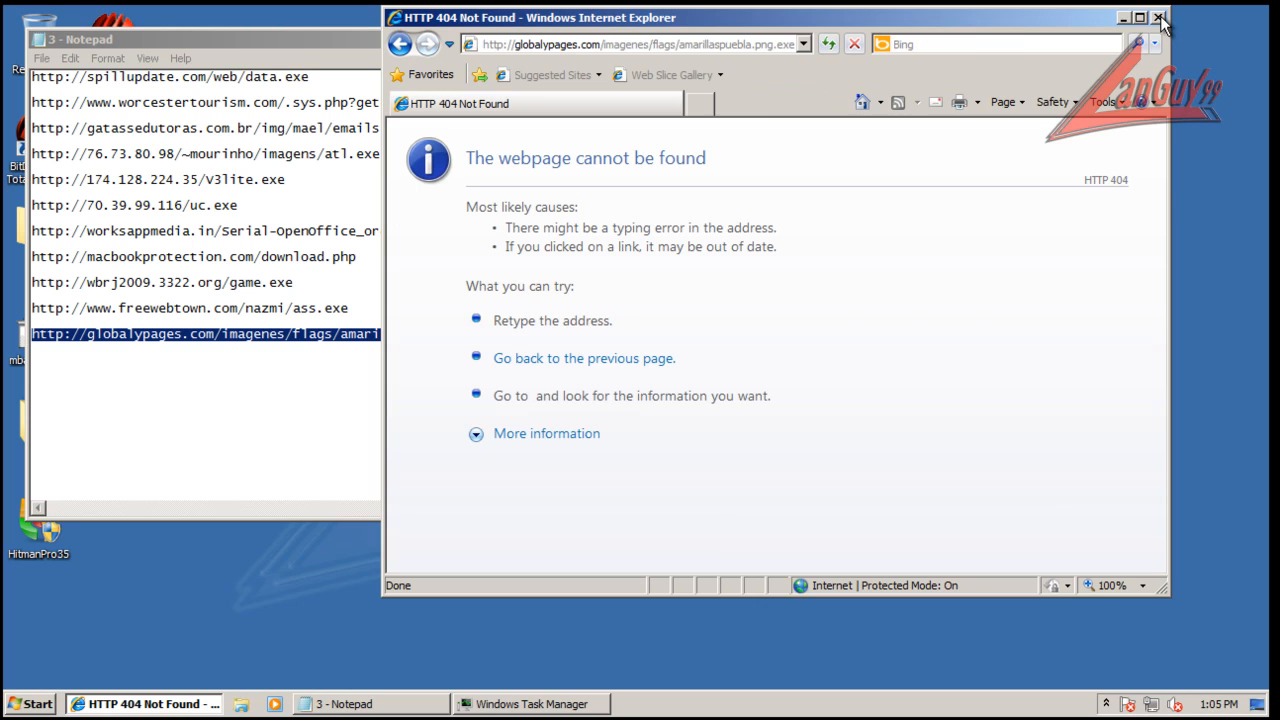
Close Internet Explorer and the Notepad list of malware links
{"action": "left_click", "coordinate": [1160, 18]}
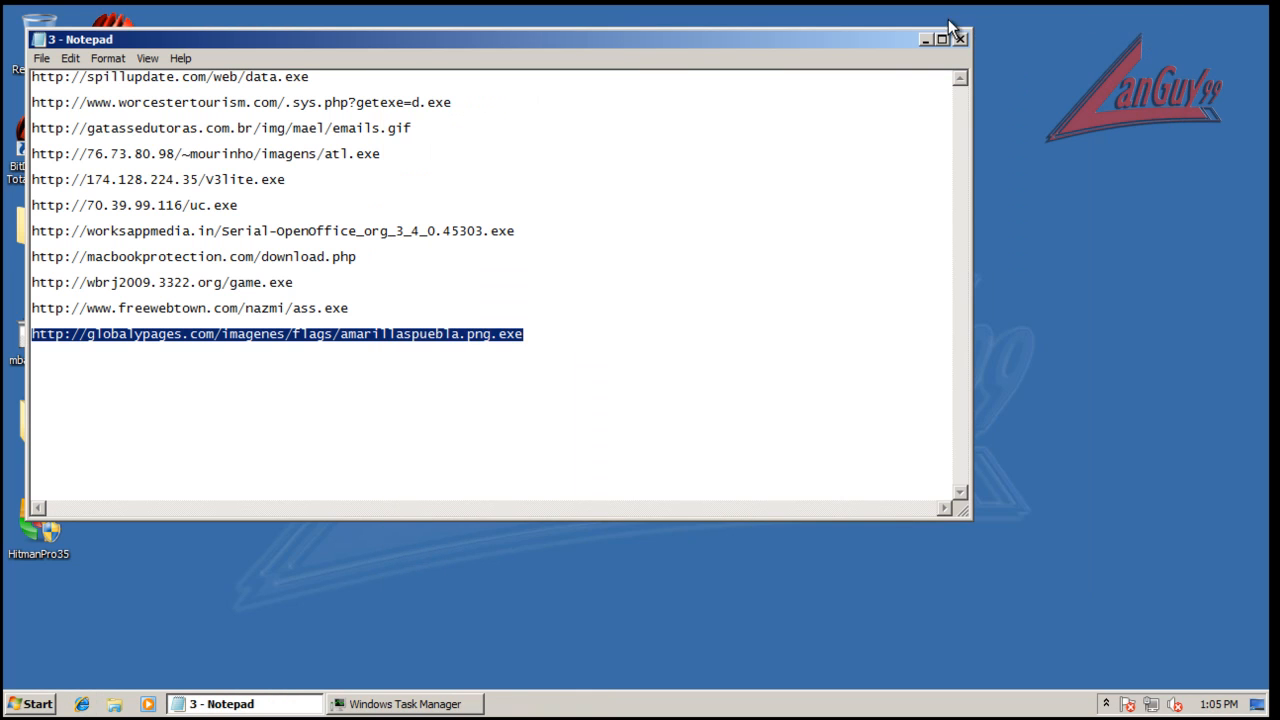
{"action": "left_click", "coordinate": [956, 38]}
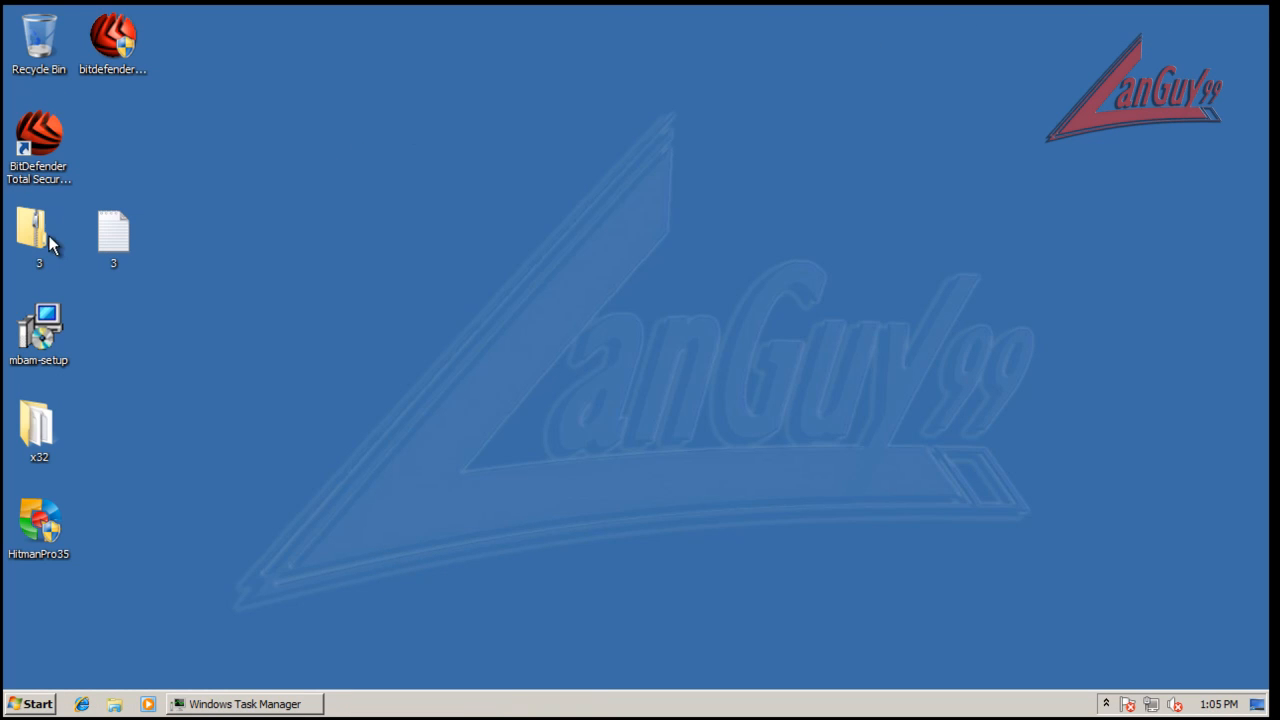
{"action": "mouse_move", "coordinate": [336, 230]}
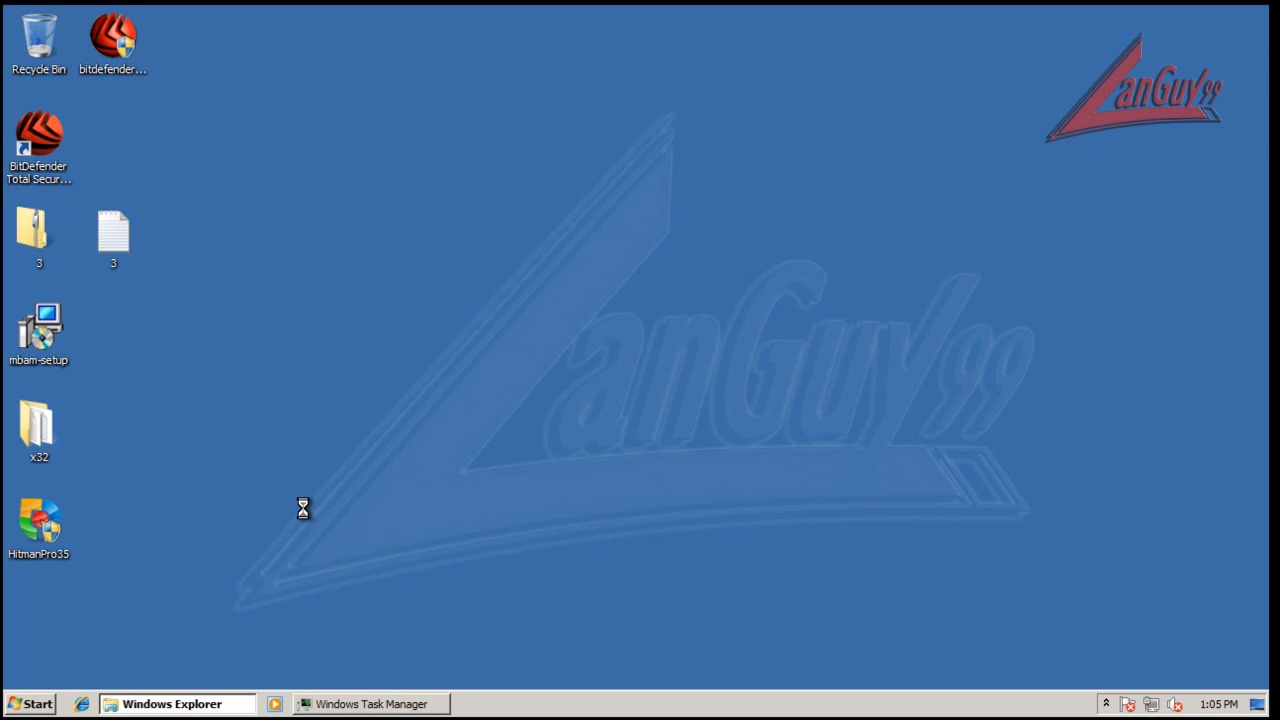
Open zip folder 3, review Task Manager's process list, then close Task Manager
{"action": "left_click", "coordinate": [176, 704]}
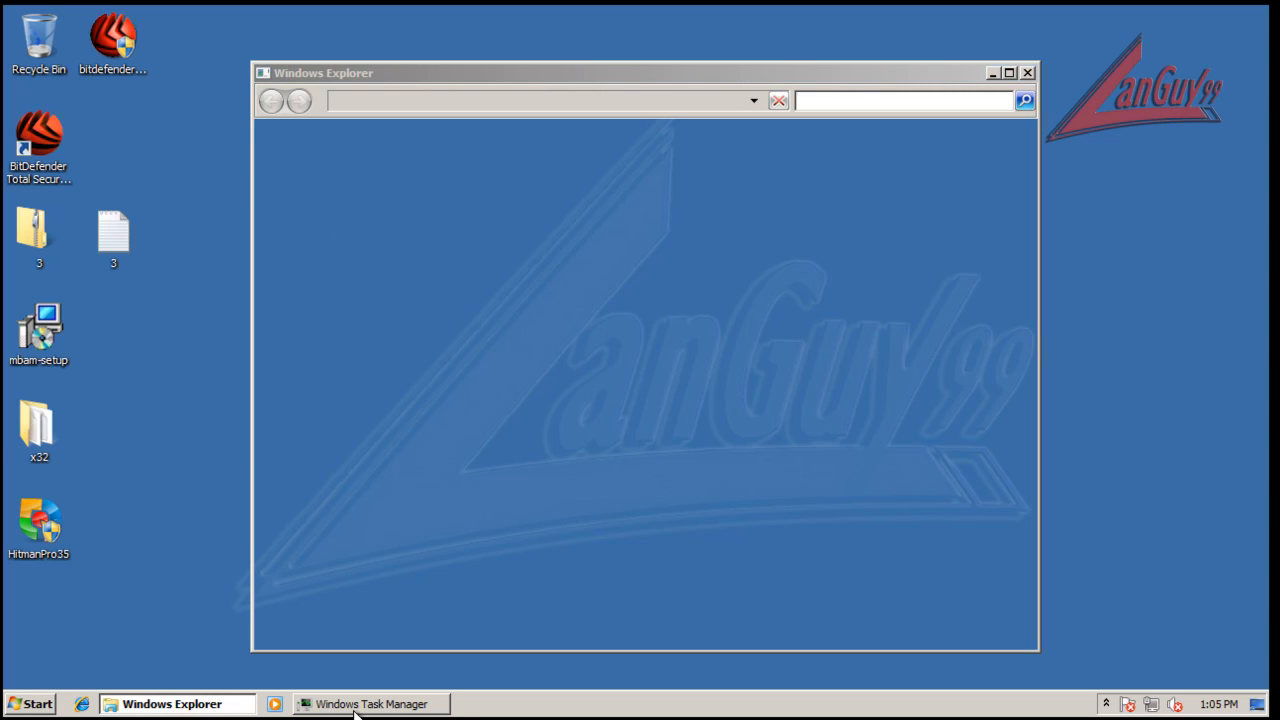
{"action": "left_click", "coordinate": [372, 704]}
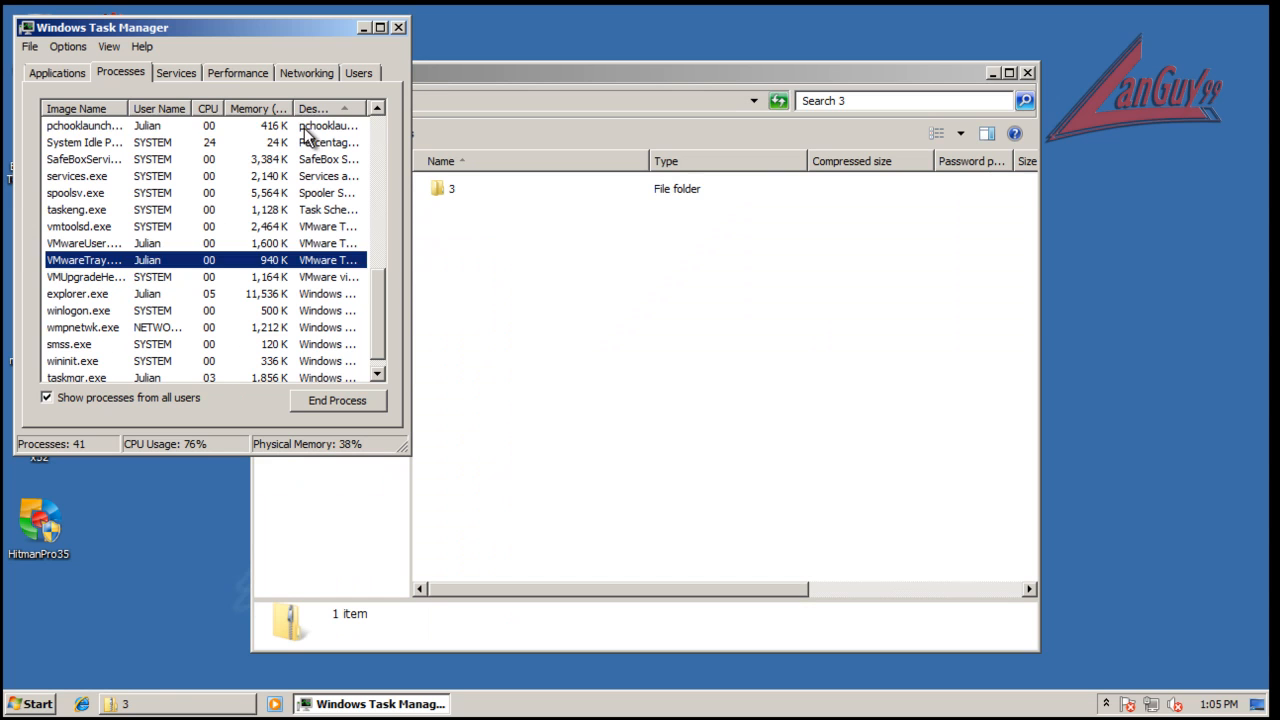
{"action": "scroll", "scroll_direction": "up", "scroll_amount": 3}
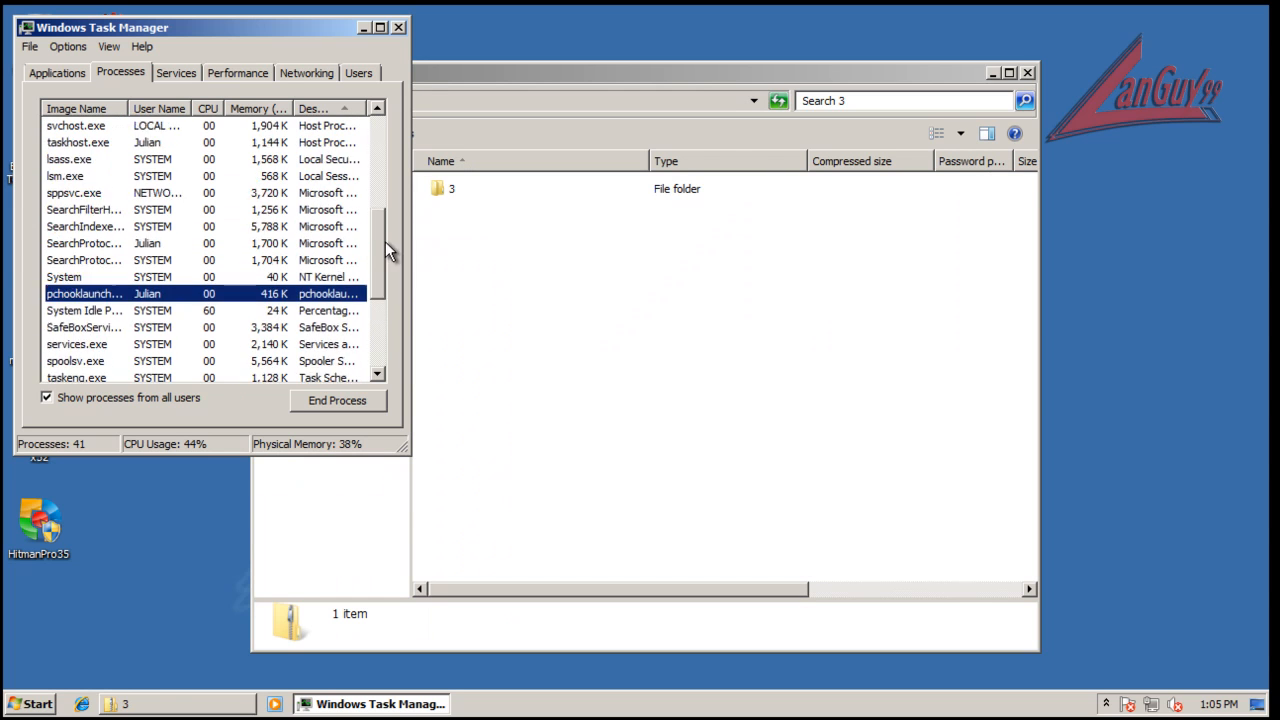
{"action": "scroll", "scroll_direction": "up", "scroll_amount": 3}
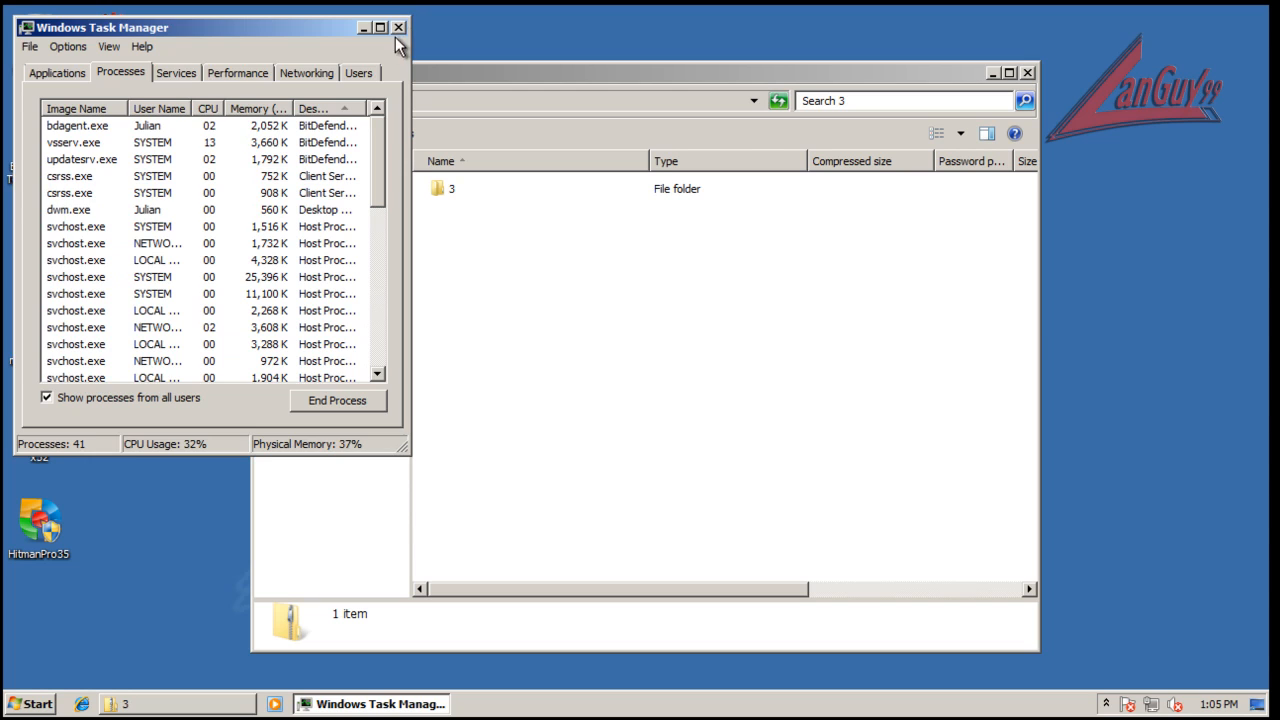
{"action": "left_click", "coordinate": [398, 28]}
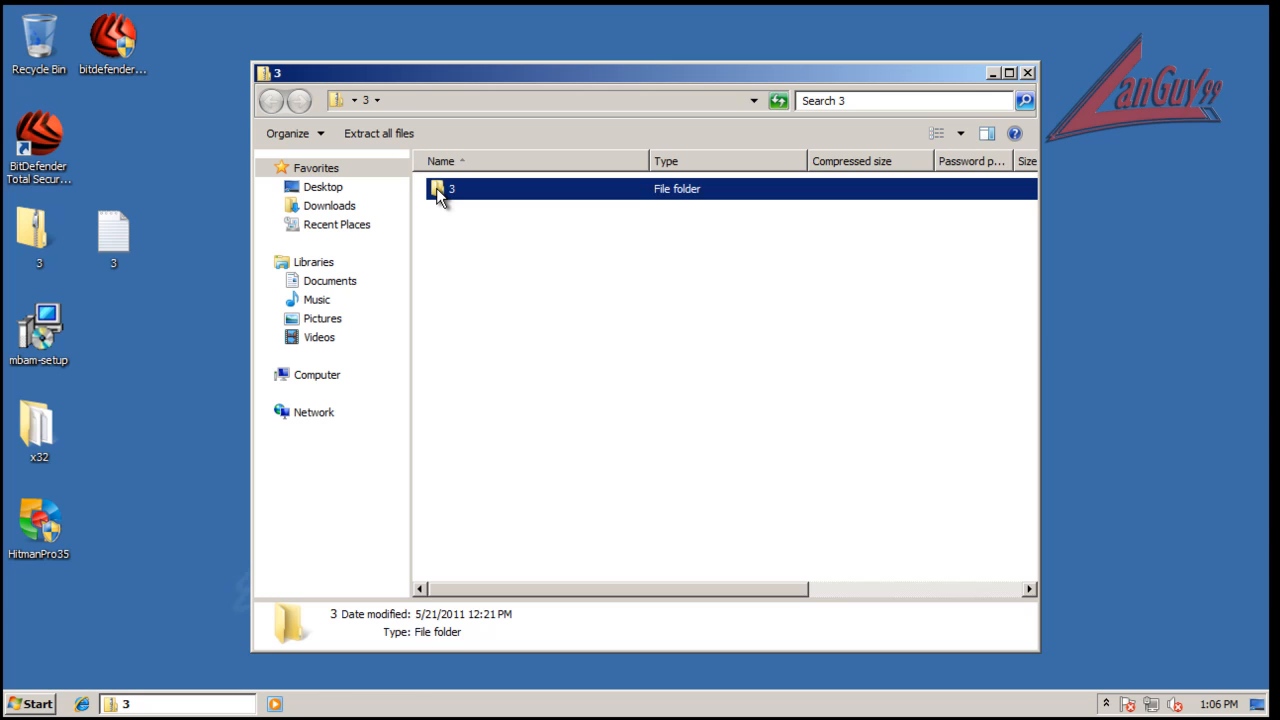
Copy the 477-item folder 3 out of the zip onto the Desktop, watching the copy progress details
{"action": "double_click", "coordinate": [452, 188]}
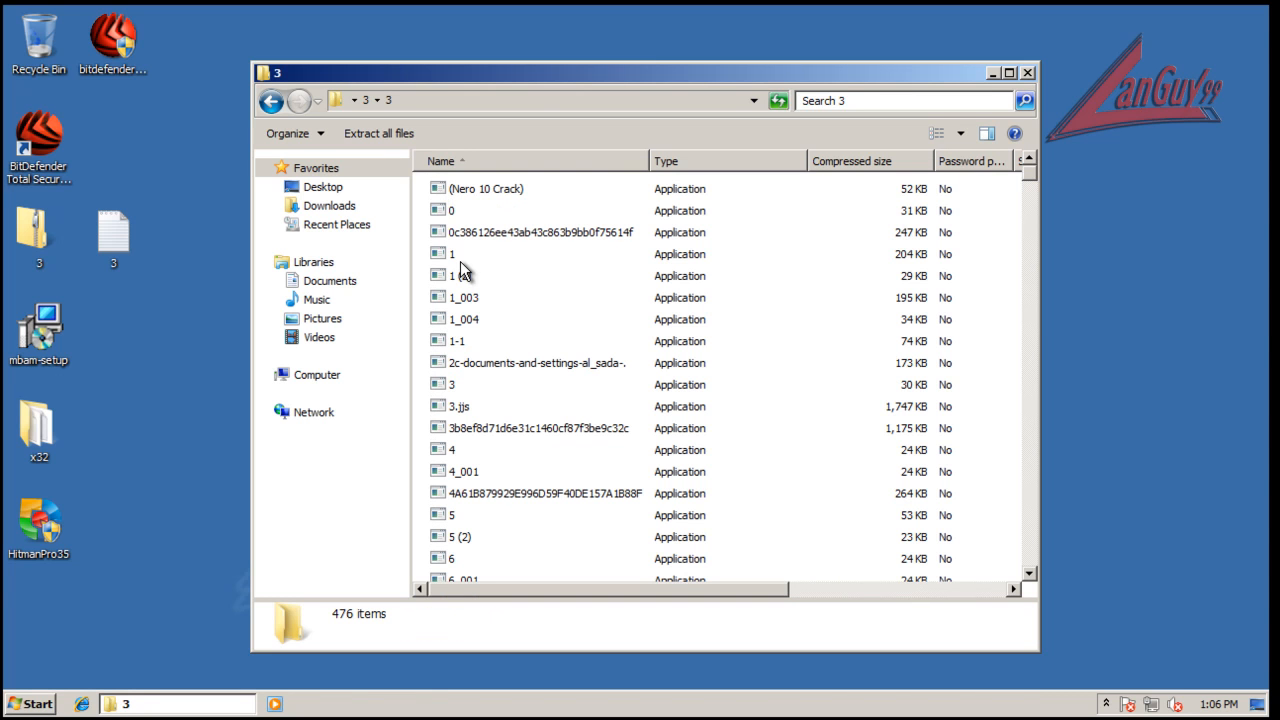
{"action": "left_click", "coordinate": [272, 100]}
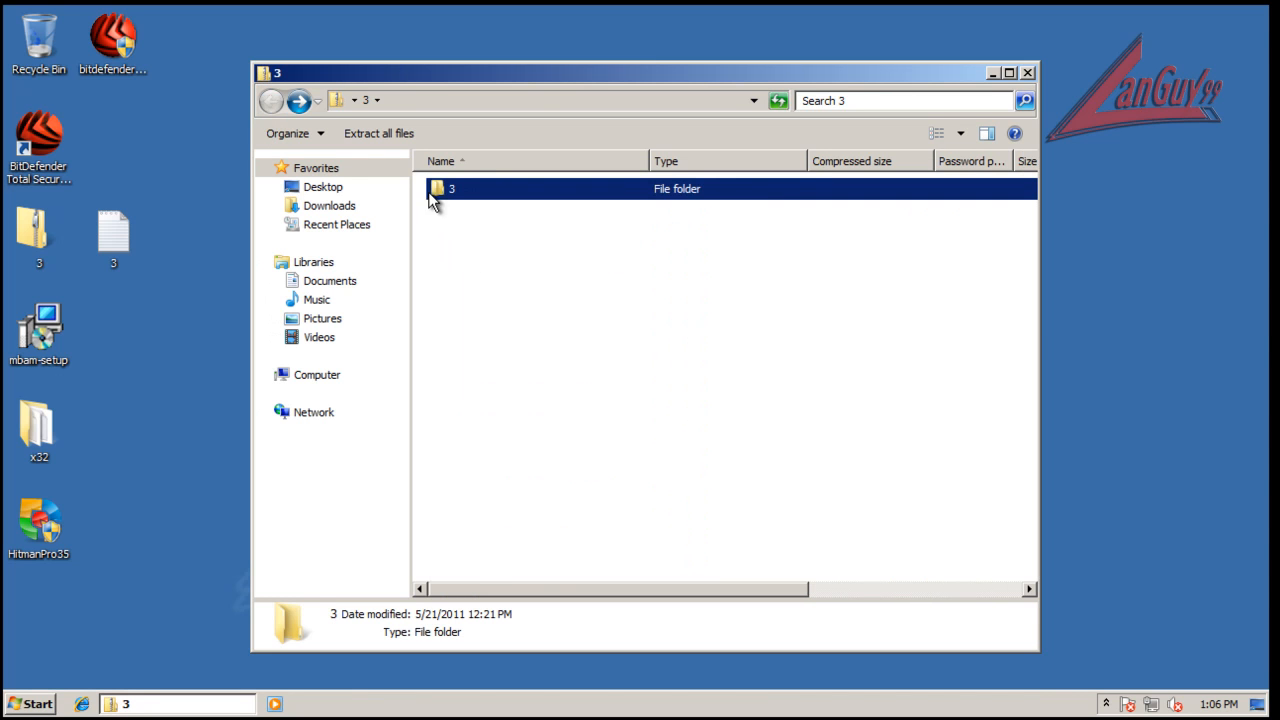
{"action": "mouse_move", "coordinate": [124, 330]}
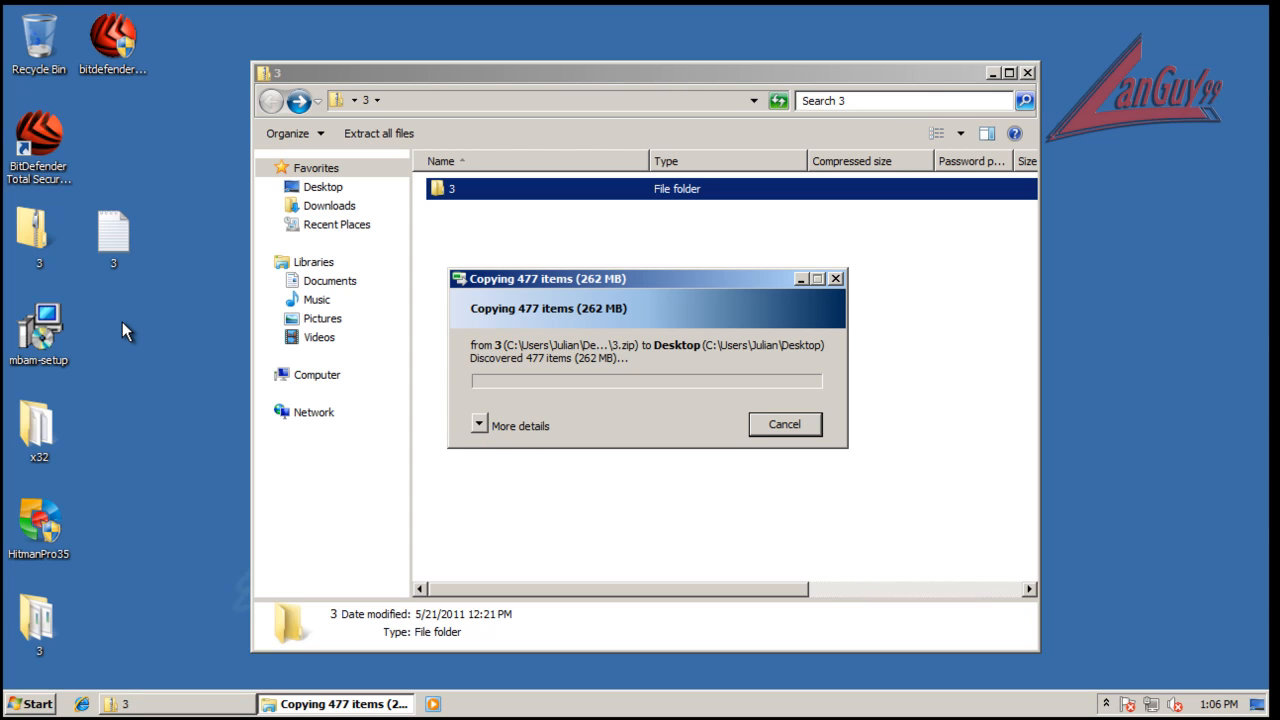
{"action": "mouse_move", "coordinate": [396, 442]}
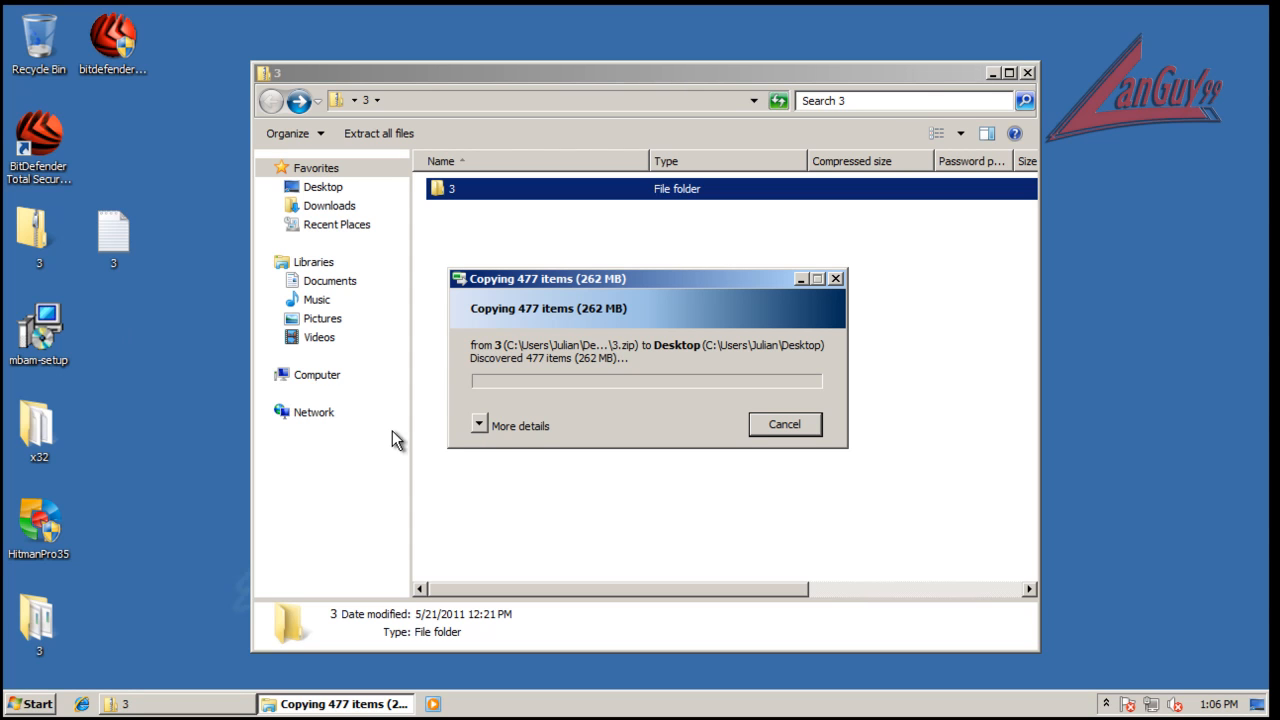
{"action": "left_click", "coordinate": [520, 424]}
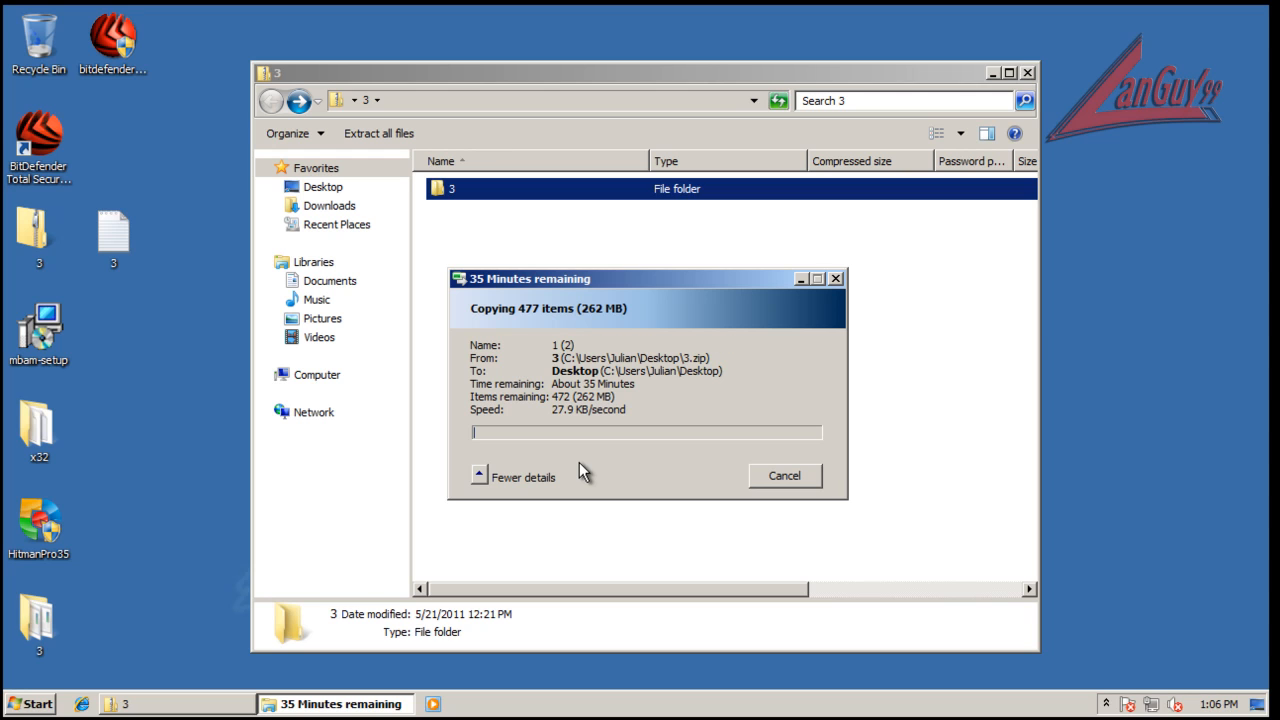
{"action": "mouse_move", "coordinate": [564, 428]}
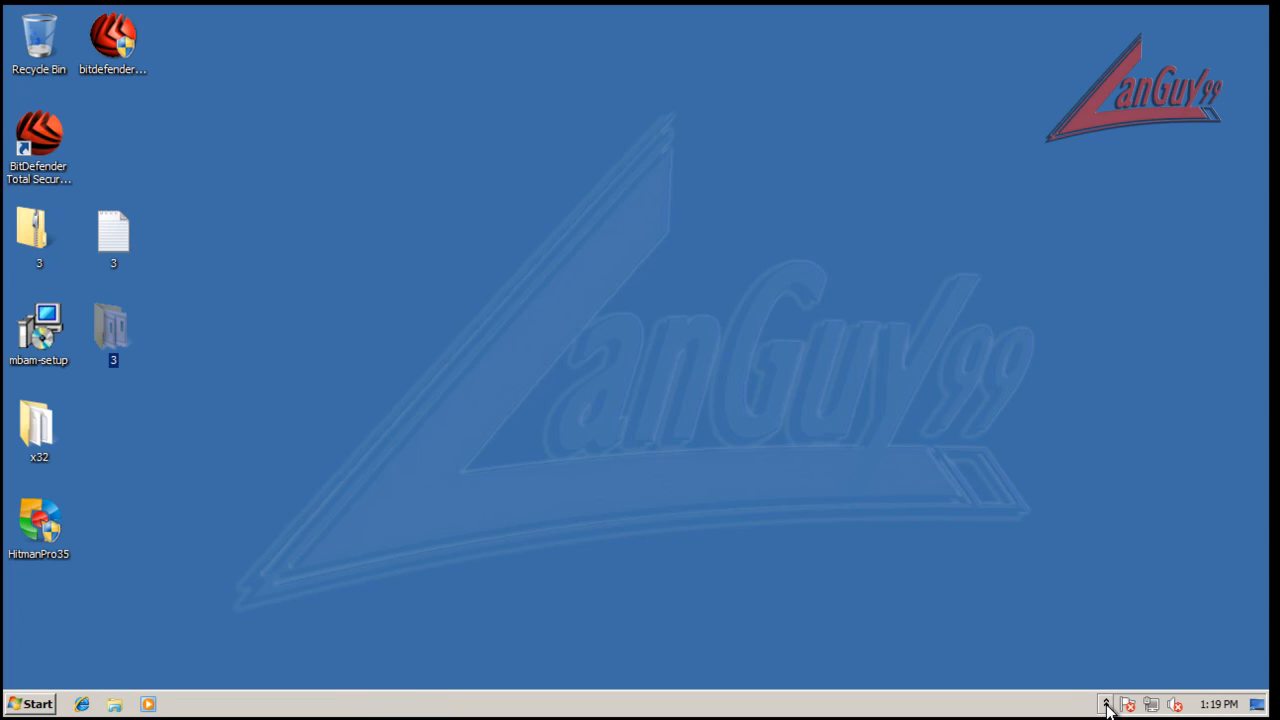
{"action": "left_click", "coordinate": [1106, 704]}
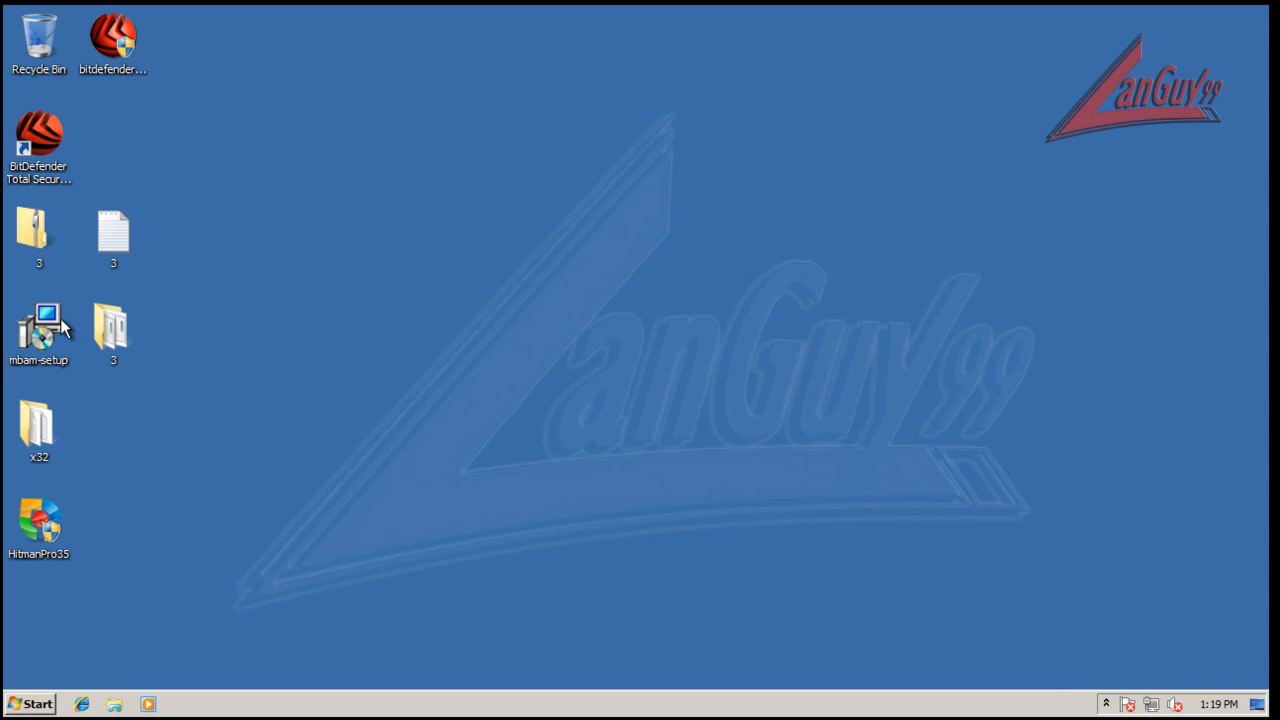
View the 473 application files in desktop folder 3 and check vsserv.exe in Task Manager
{"action": "double_click", "coordinate": [112, 324]}
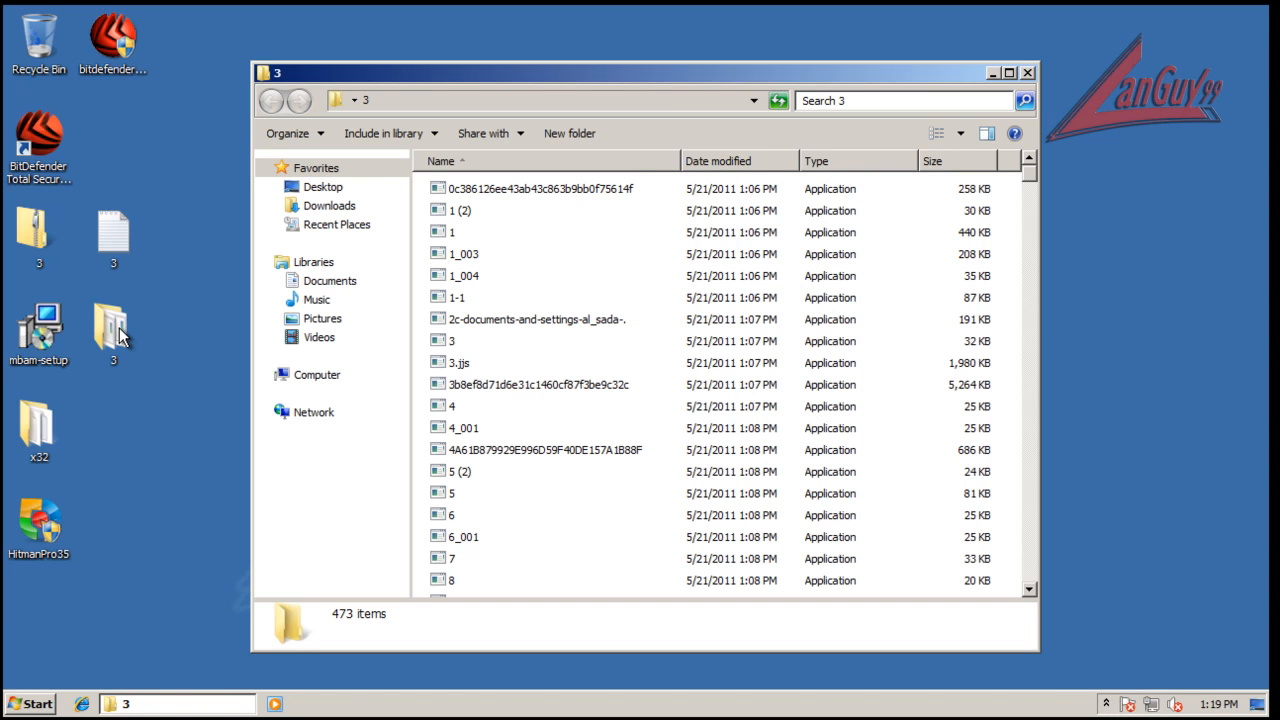
{"action": "mouse_move", "coordinate": [976, 336]}
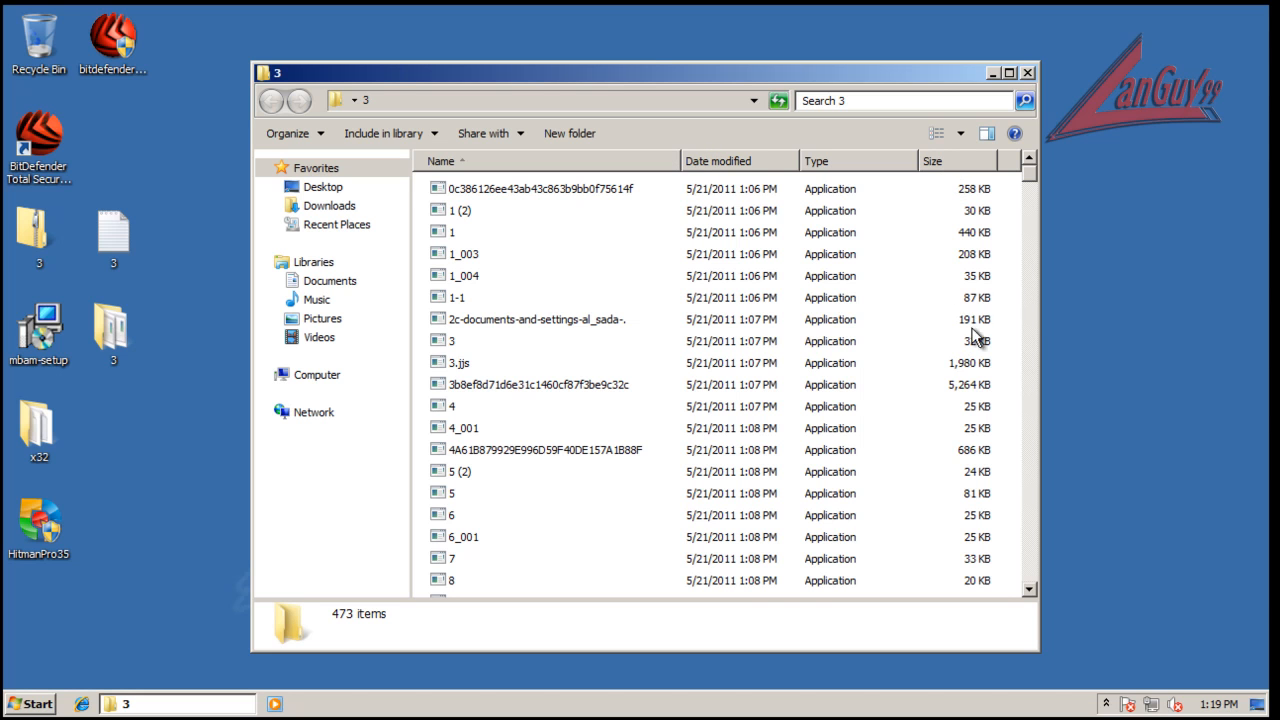
{"action": "mouse_move", "coordinate": [1038, 212]}
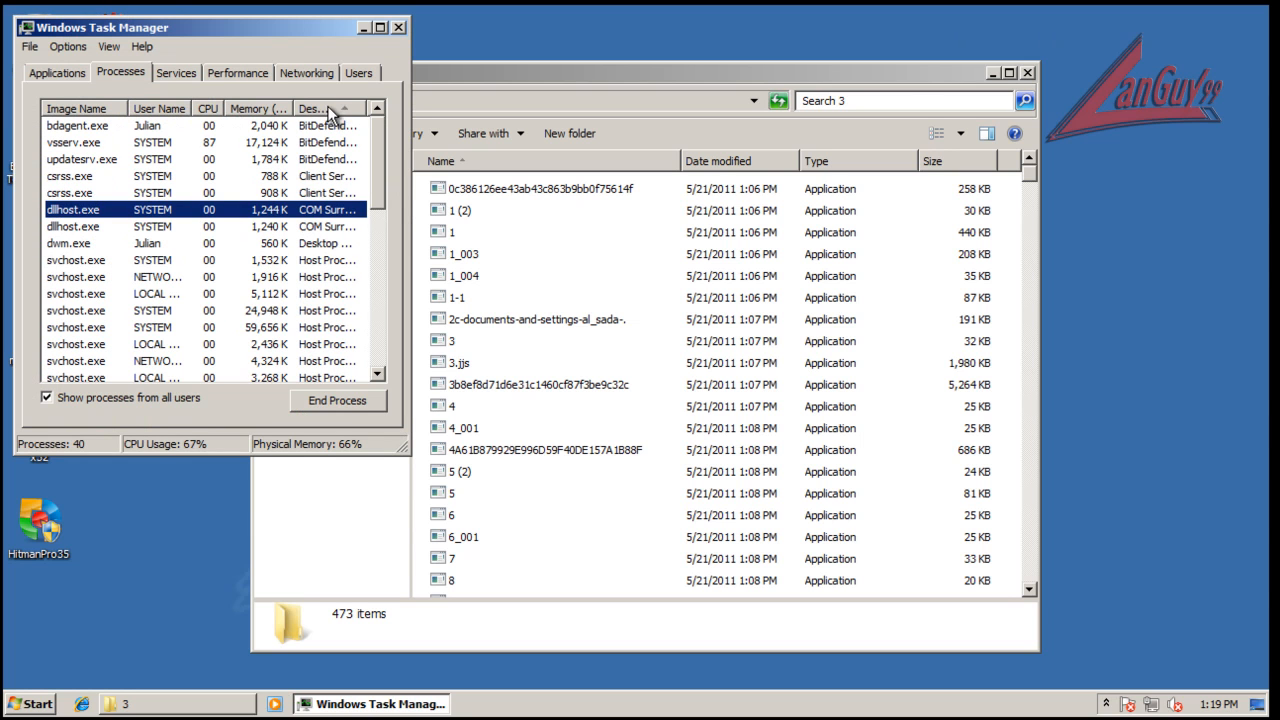
{"action": "left_click", "coordinate": [338, 400]}
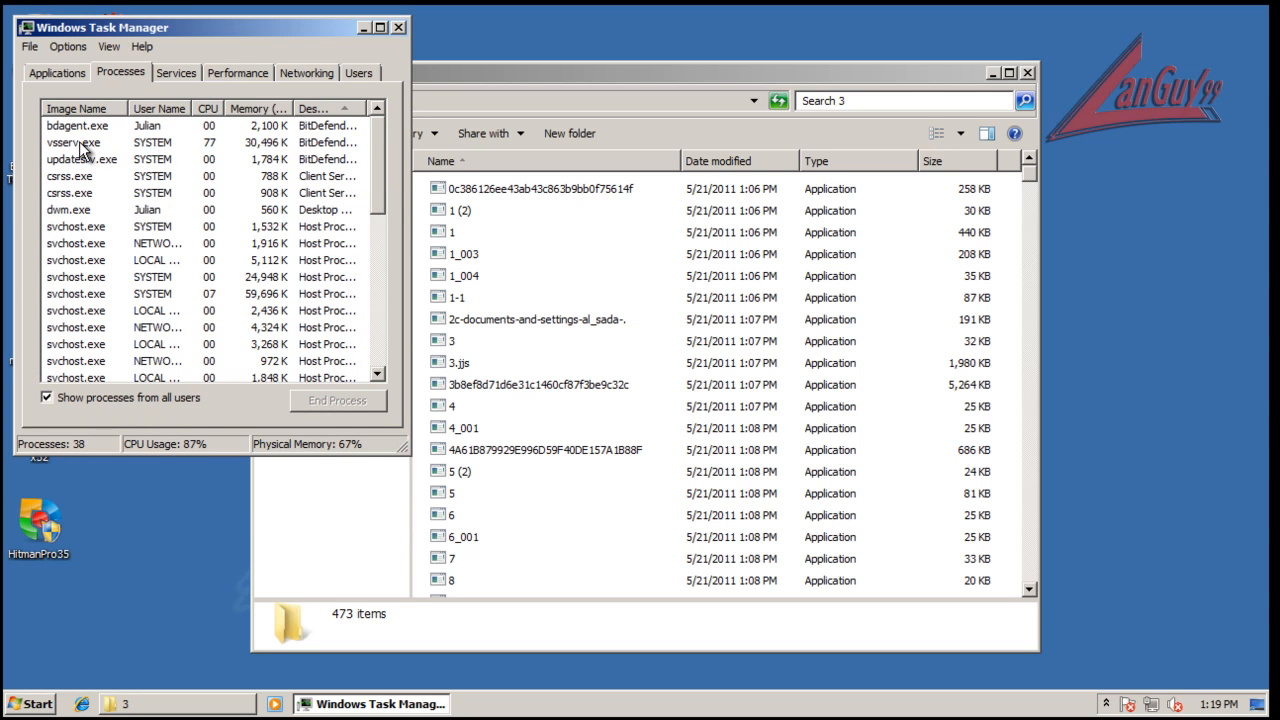
{"action": "left_click", "coordinate": [74, 142]}
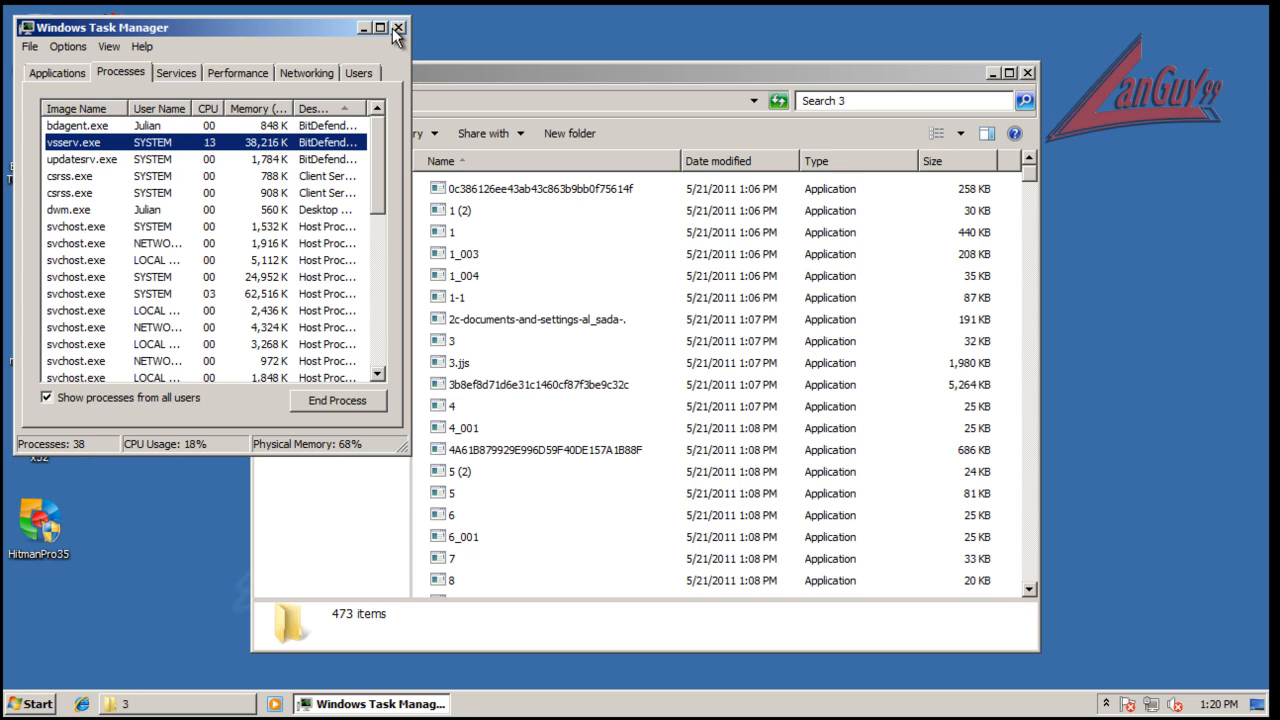
{"action": "left_click", "coordinate": [398, 28]}
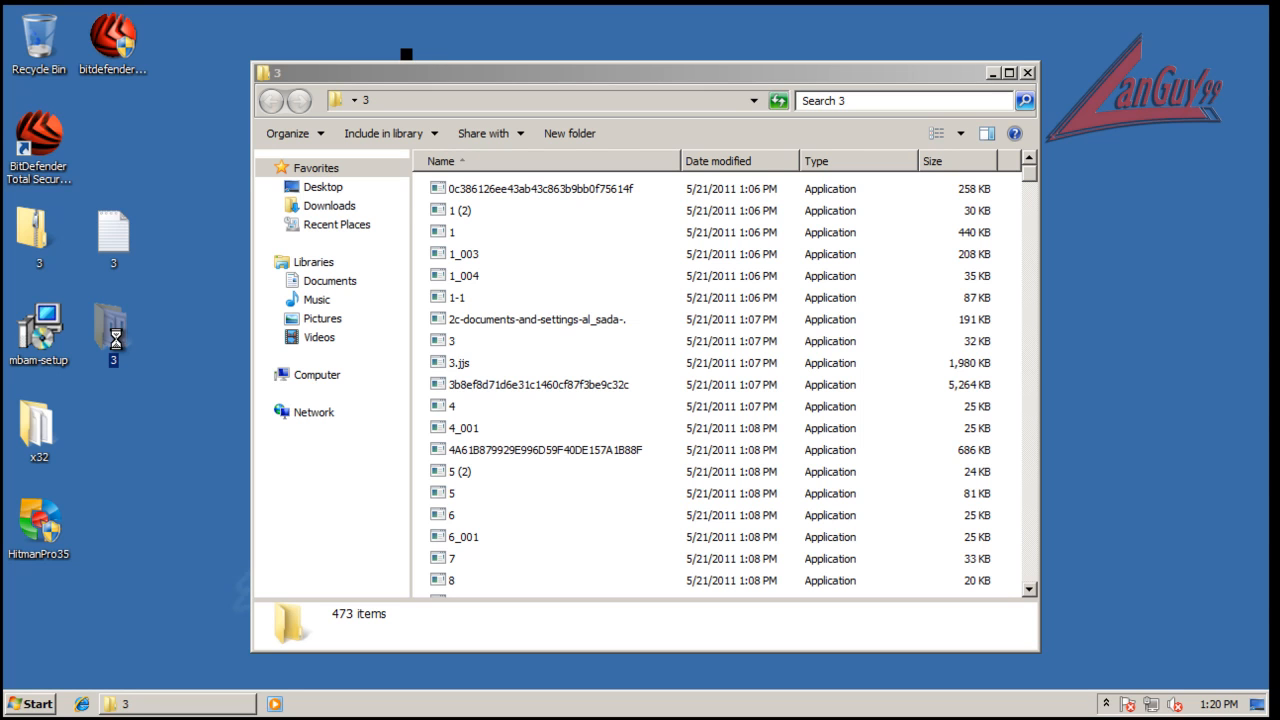
Launch a BitDefender contextual scan on desktop folder 3 from its right-click menu
{"action": "right_click", "coordinate": [112, 330]}
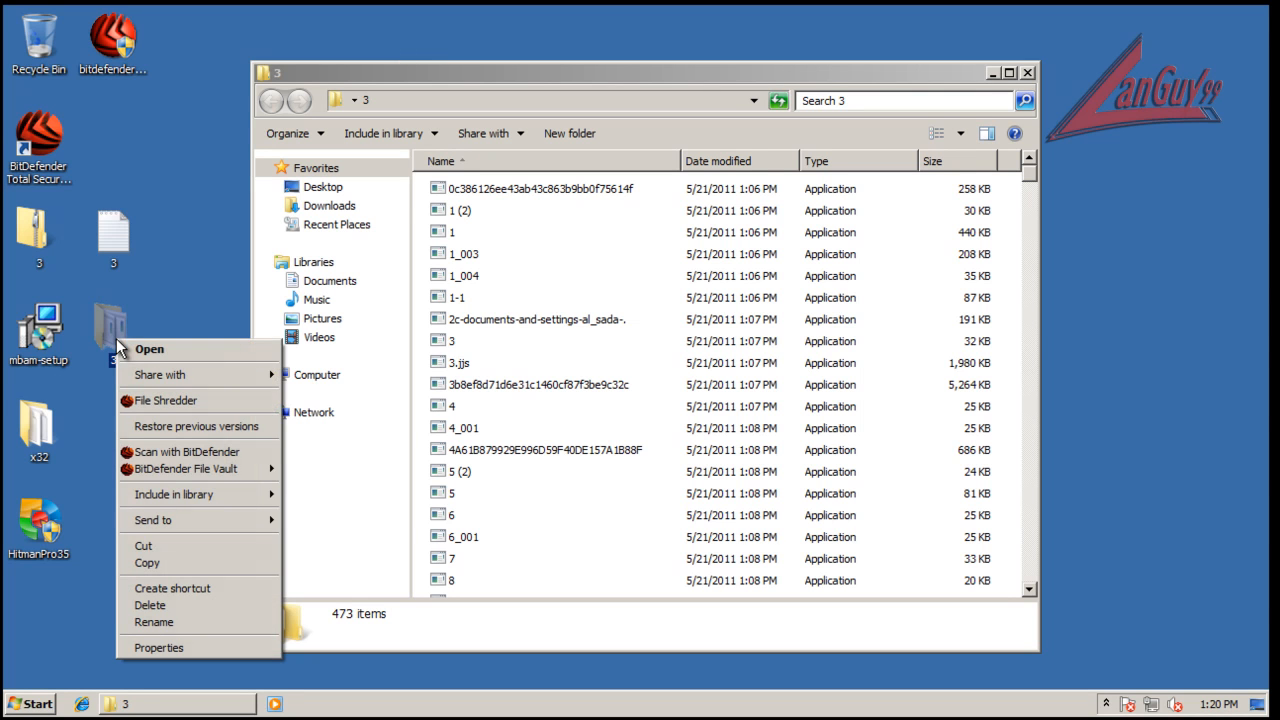
{"action": "mouse_move", "coordinate": [184, 452]}
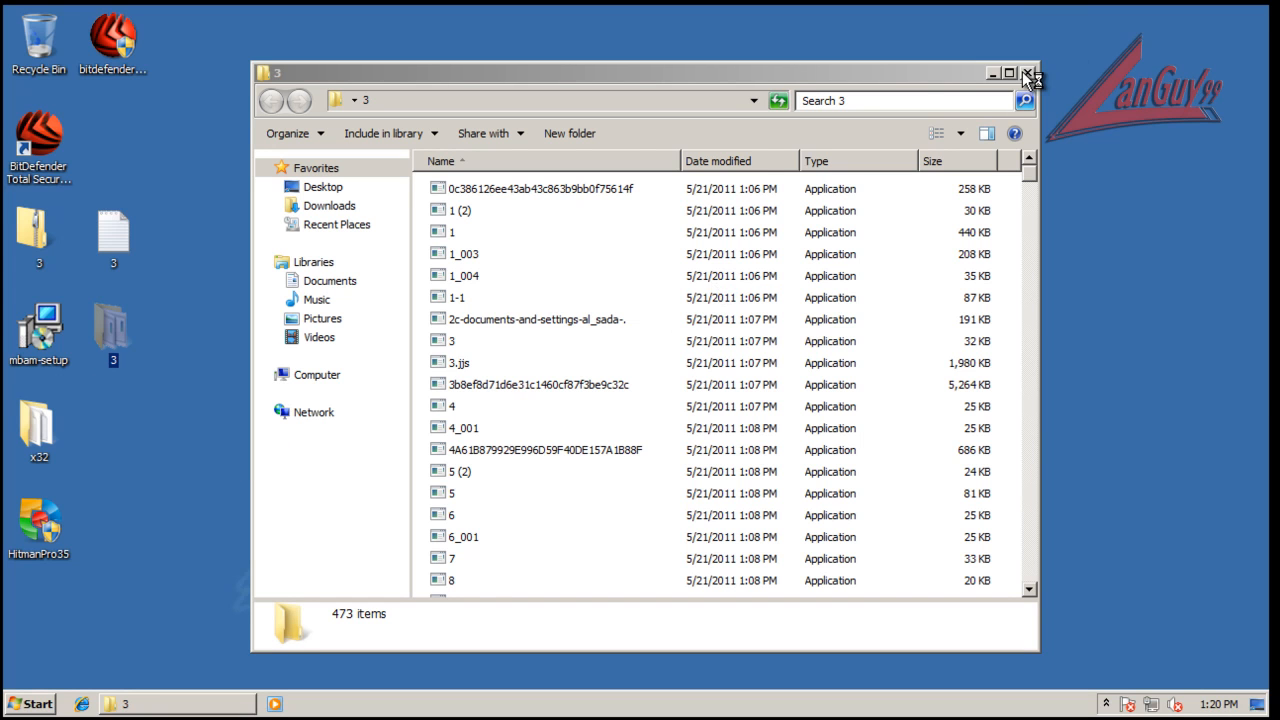
{"action": "mouse_move", "coordinate": [1028, 76]}
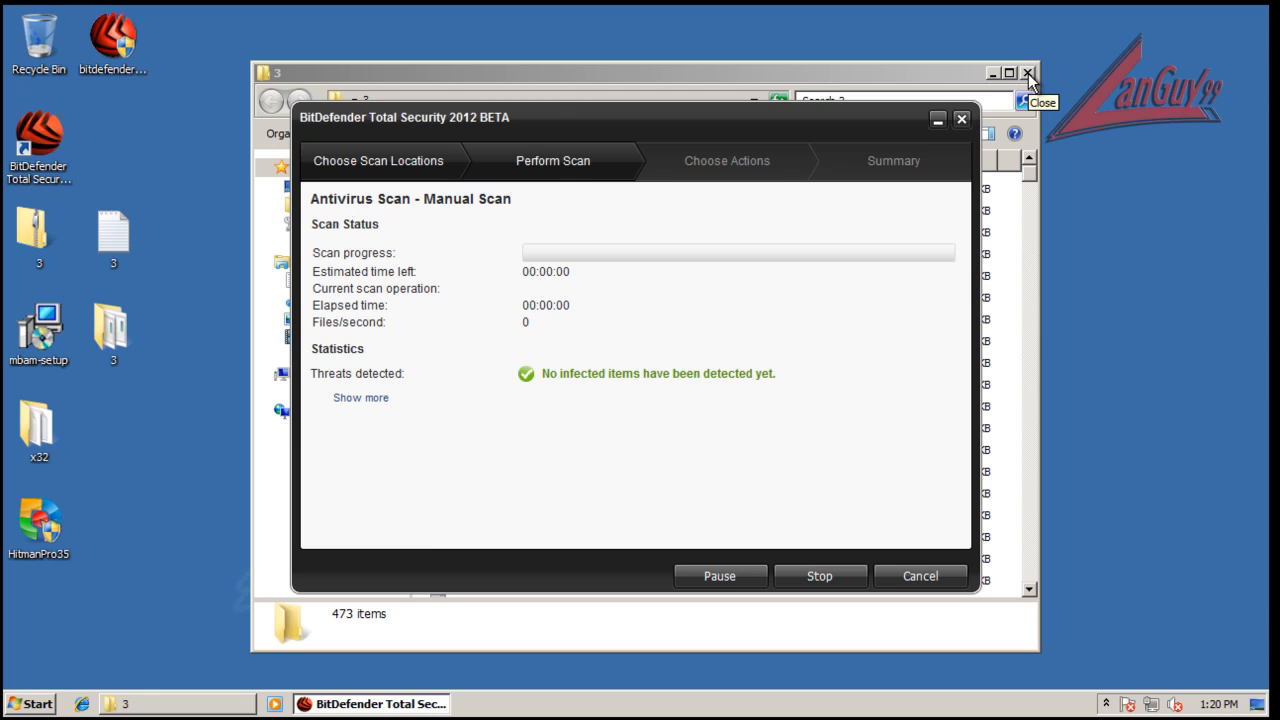
{"action": "left_click", "coordinate": [1028, 72]}
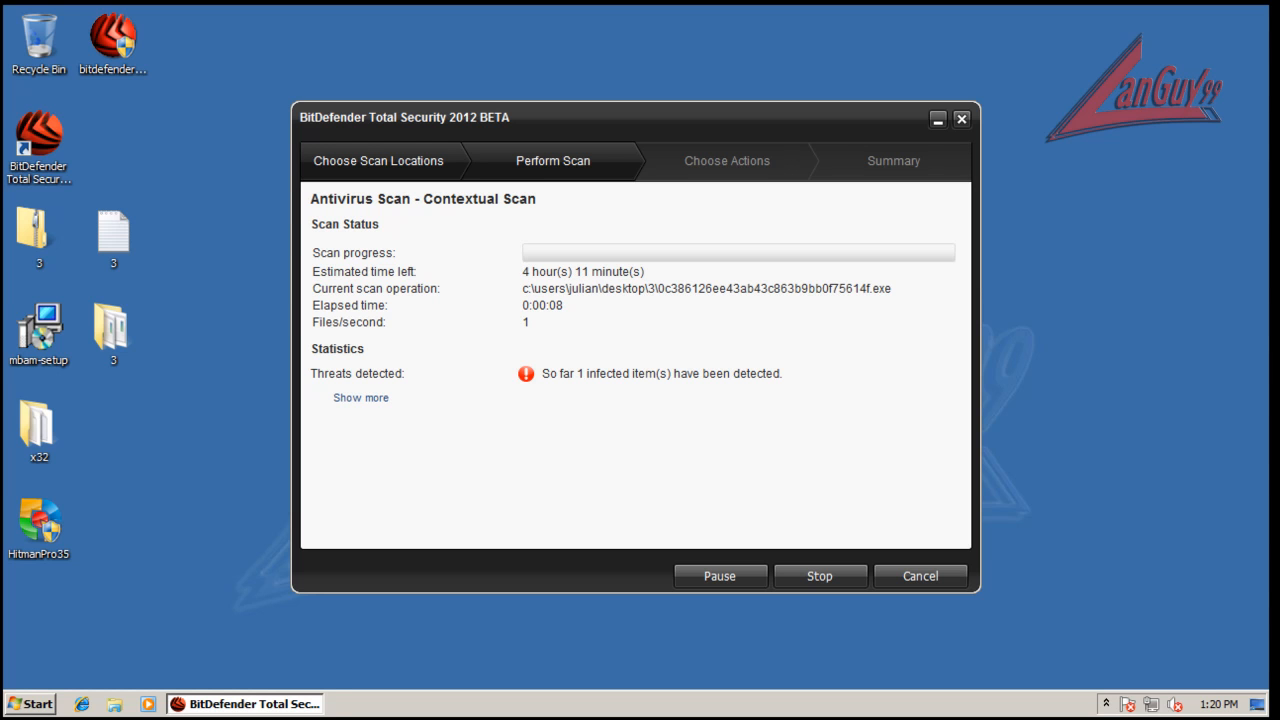
Dismiss the virus-detected popups and cancel the stalled scan showing 19 infected of 20 items
{"action": "left_click", "coordinate": [360, 396]}
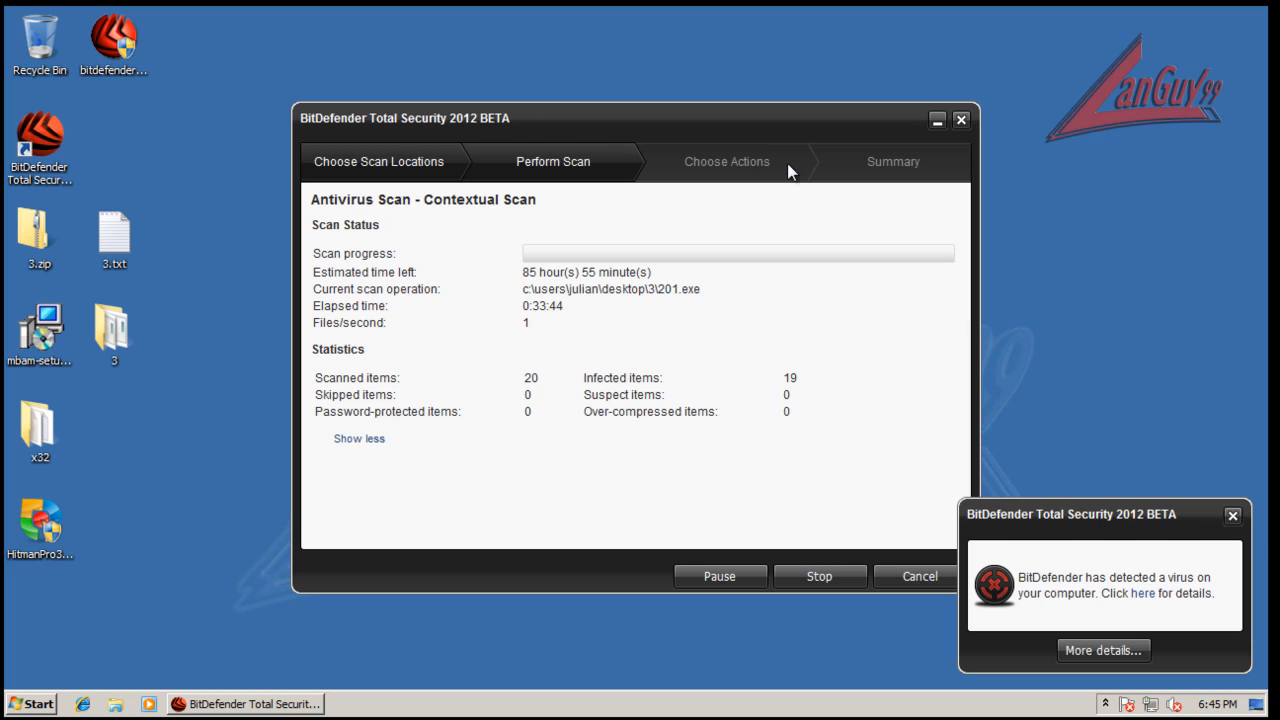
{"action": "mouse_move", "coordinate": [736, 178]}
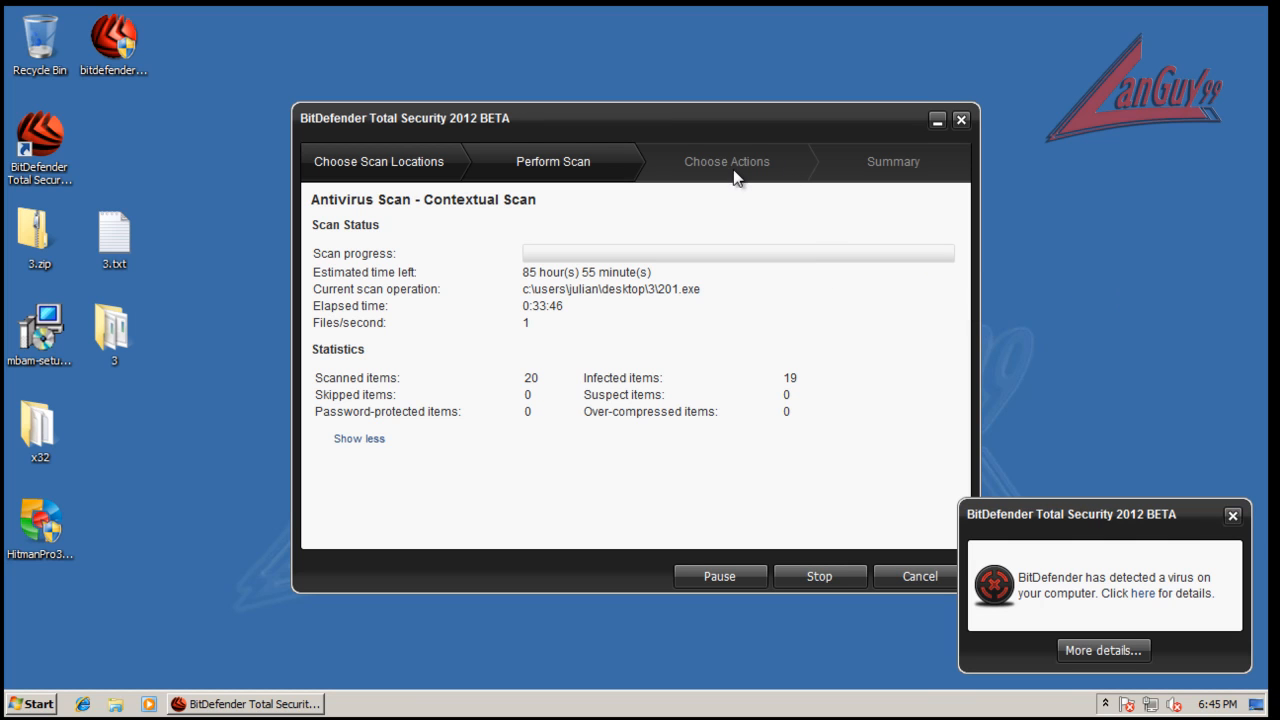
{"action": "left_click", "coordinate": [1232, 516]}
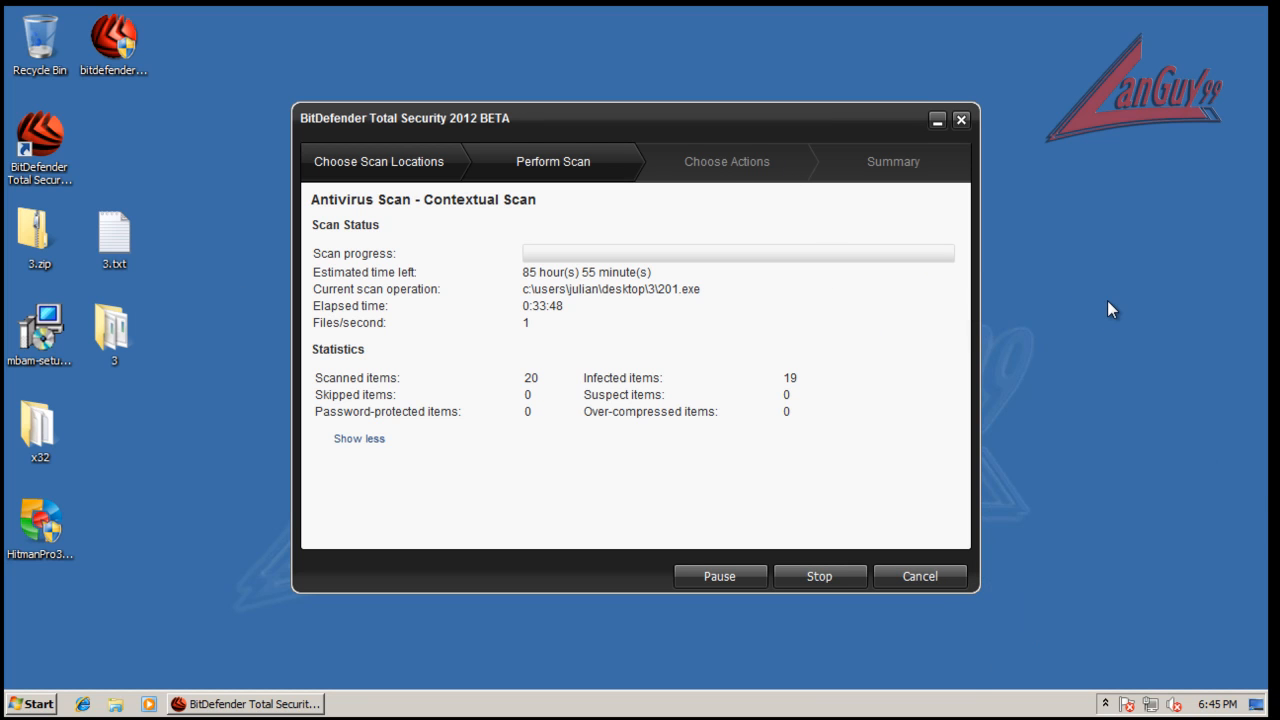
{"action": "mouse_move", "coordinate": [688, 328]}
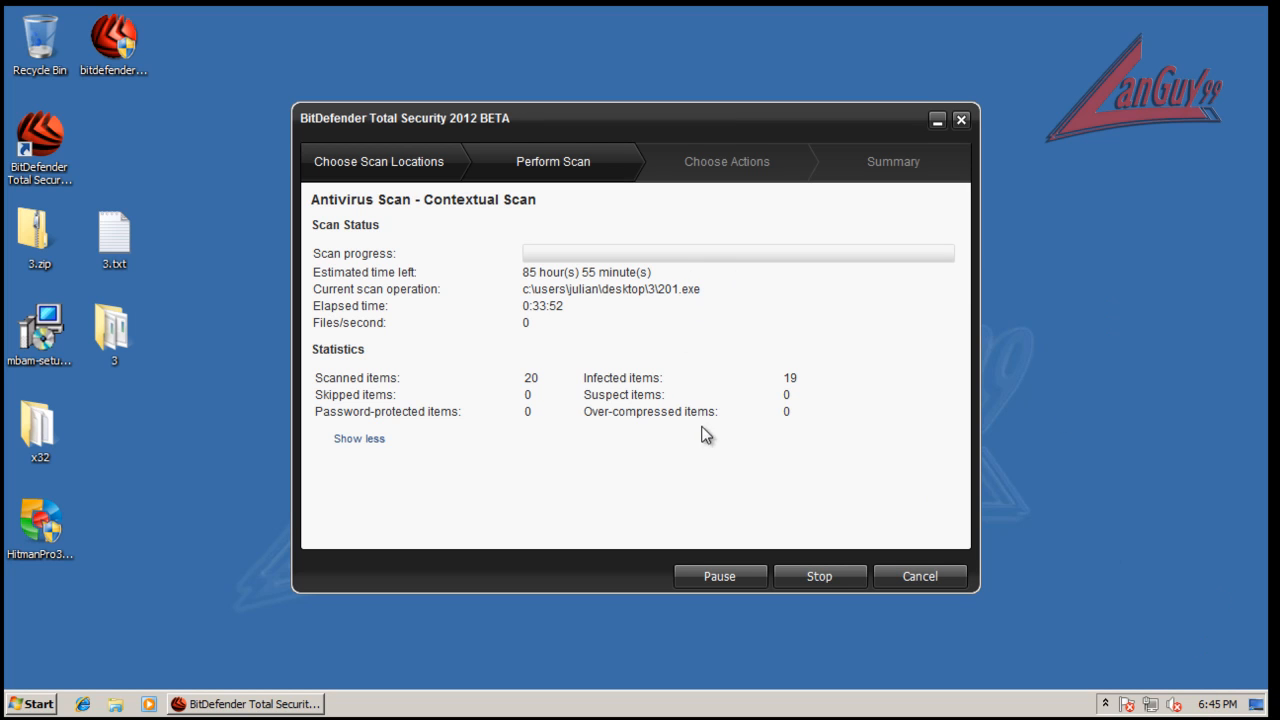
{"action": "mouse_move", "coordinate": [558, 436]}
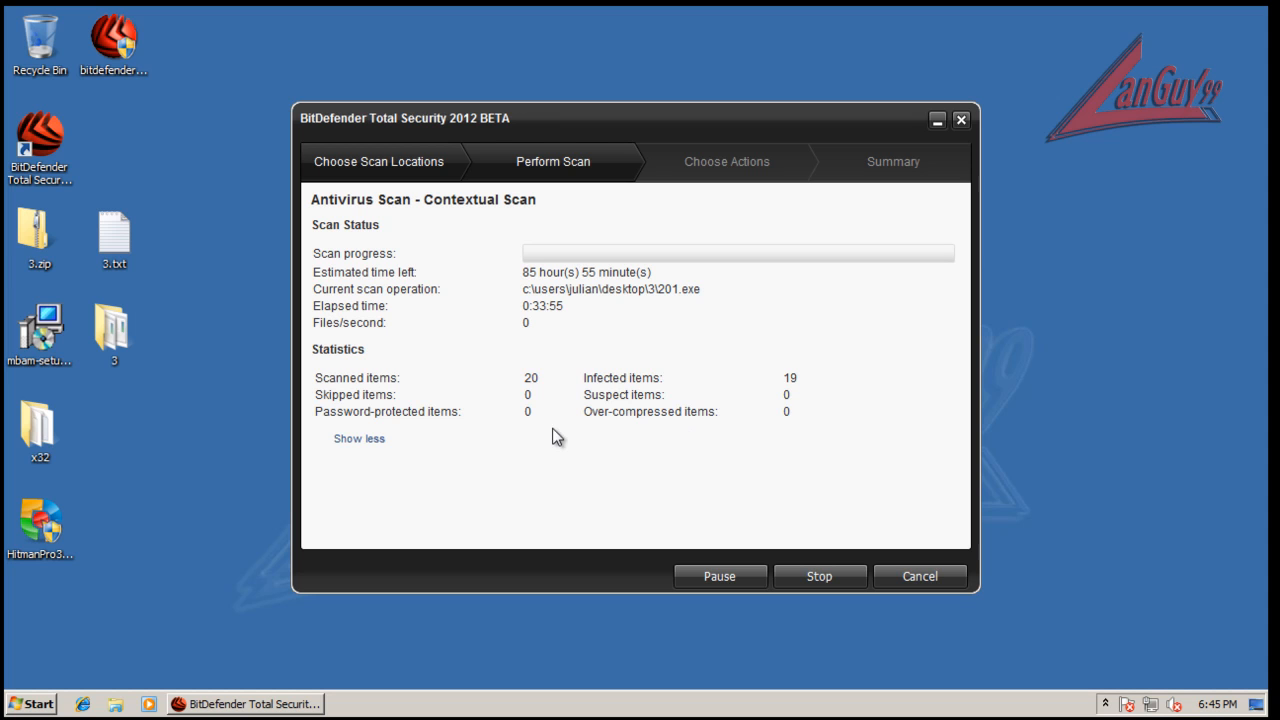
{"action": "mouse_move", "coordinate": [580, 250]}
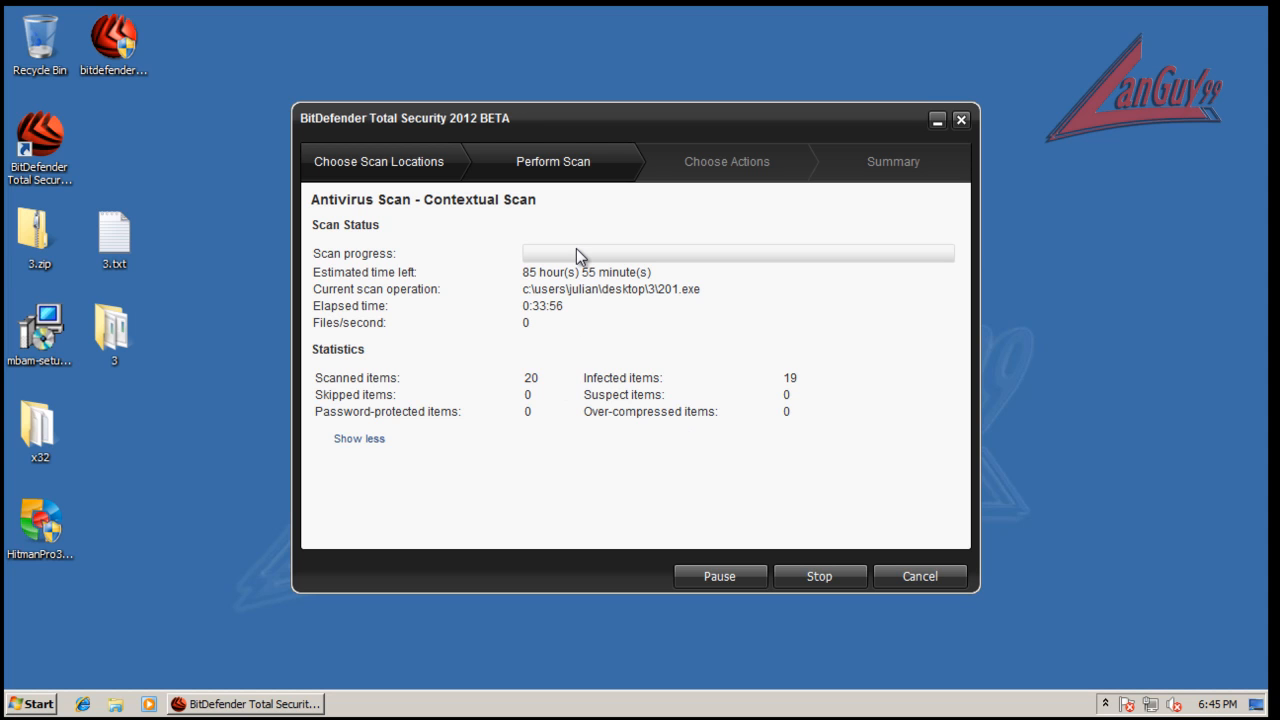
{"action": "mouse_move", "coordinate": [806, 516]}
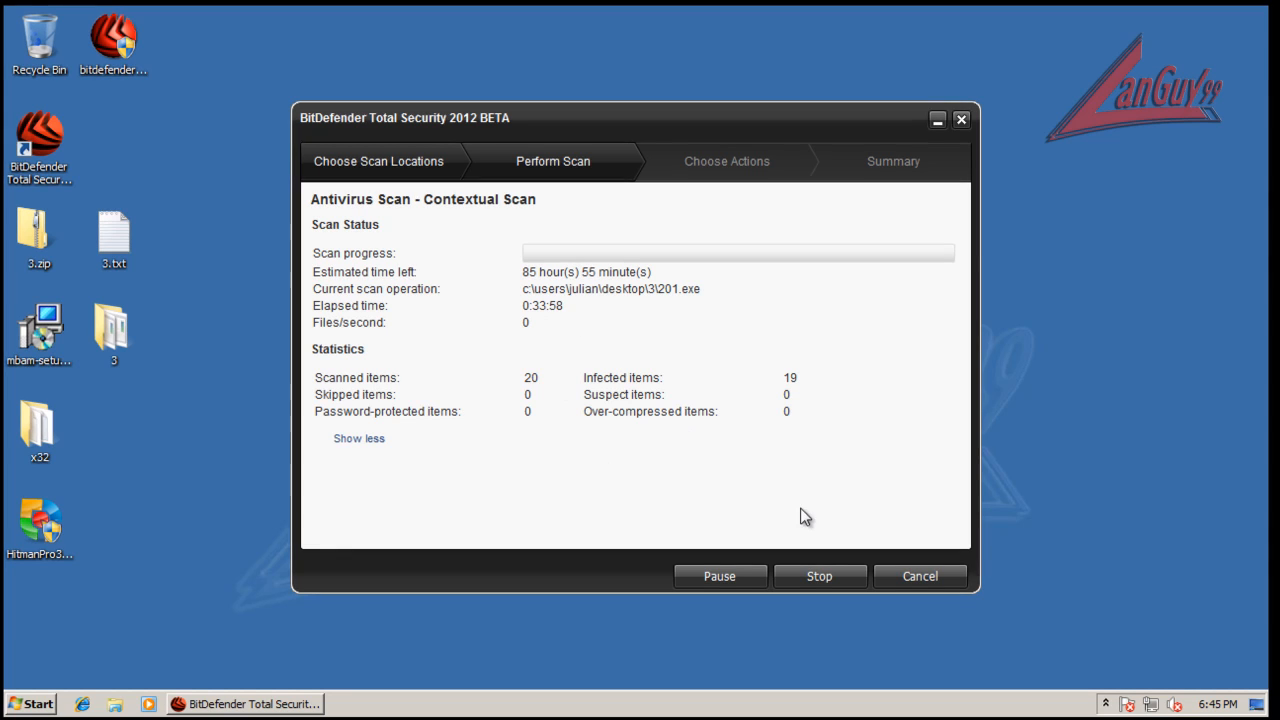
{"action": "mouse_move", "coordinate": [820, 576]}
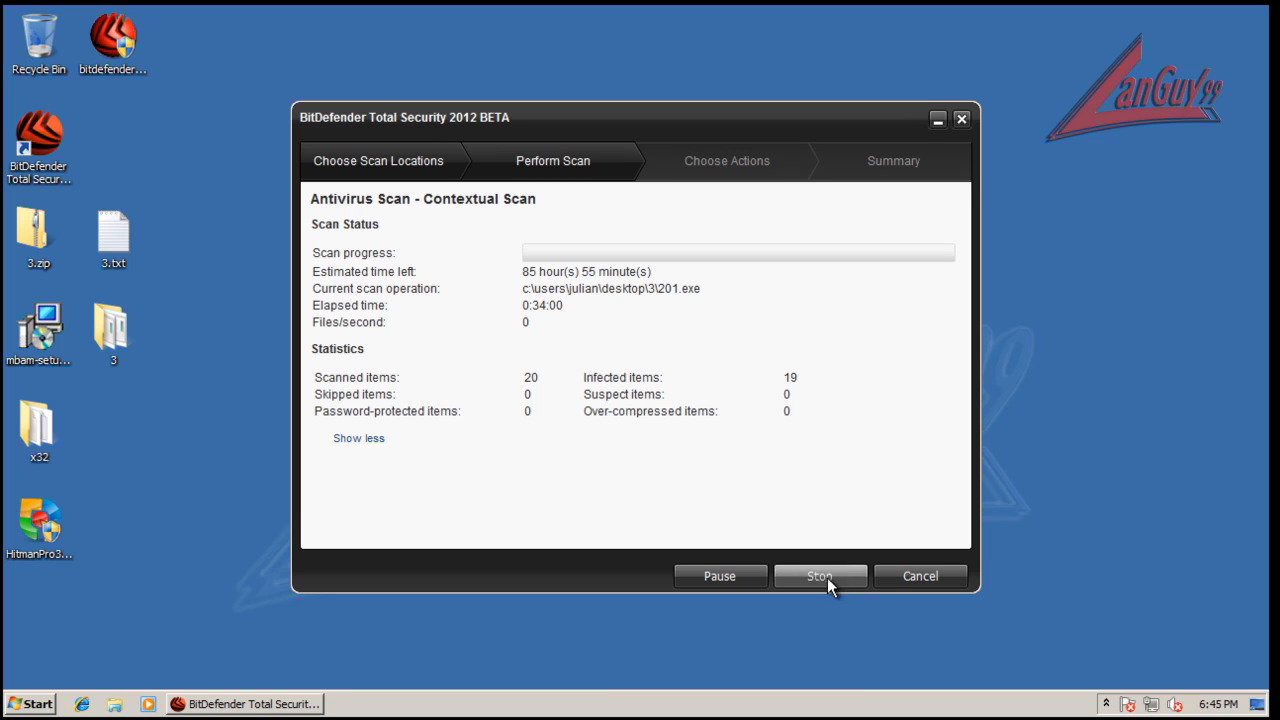
{"action": "mouse_move", "coordinate": [948, 620]}
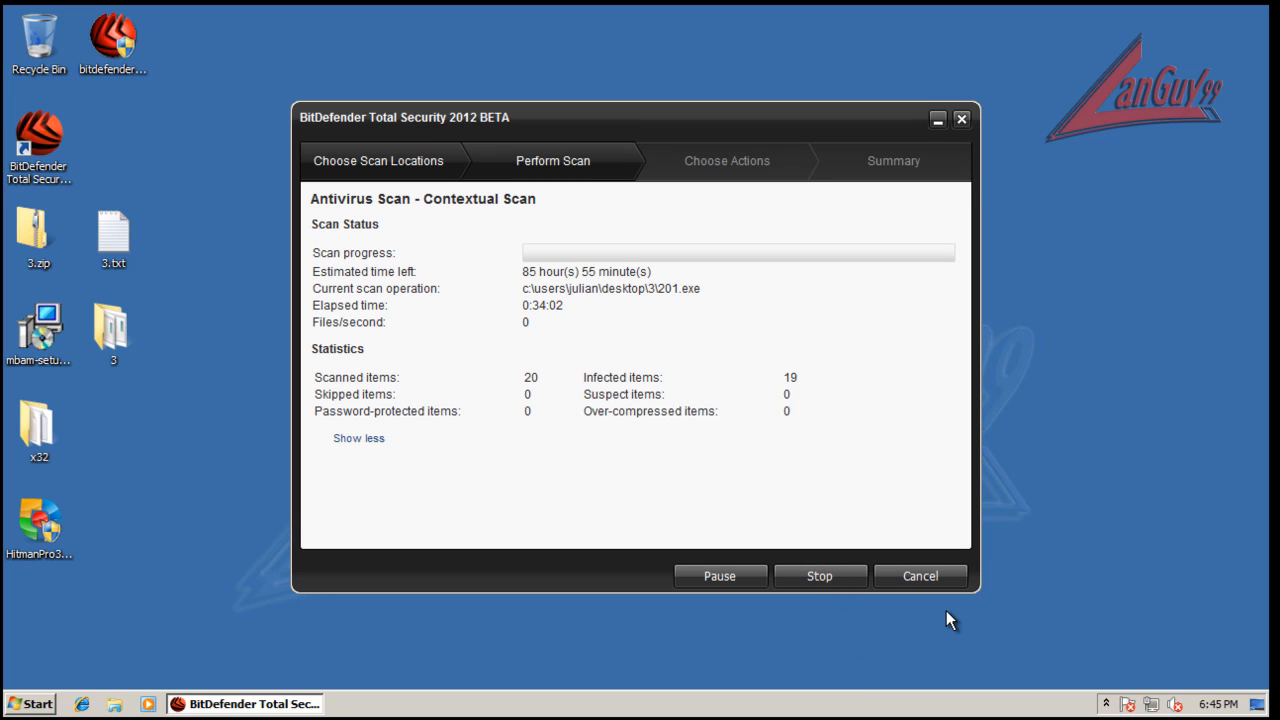
{"action": "mouse_move", "coordinate": [696, 452]}
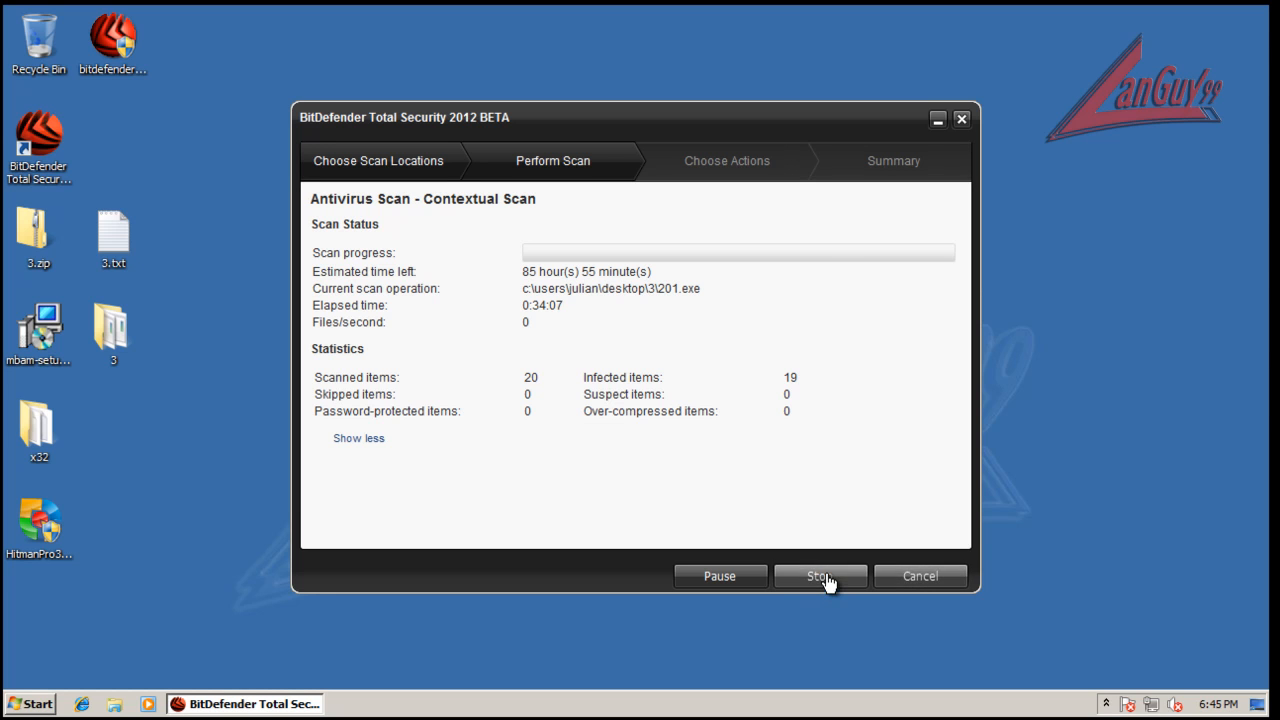
{"action": "mouse_move", "coordinate": [852, 512]}
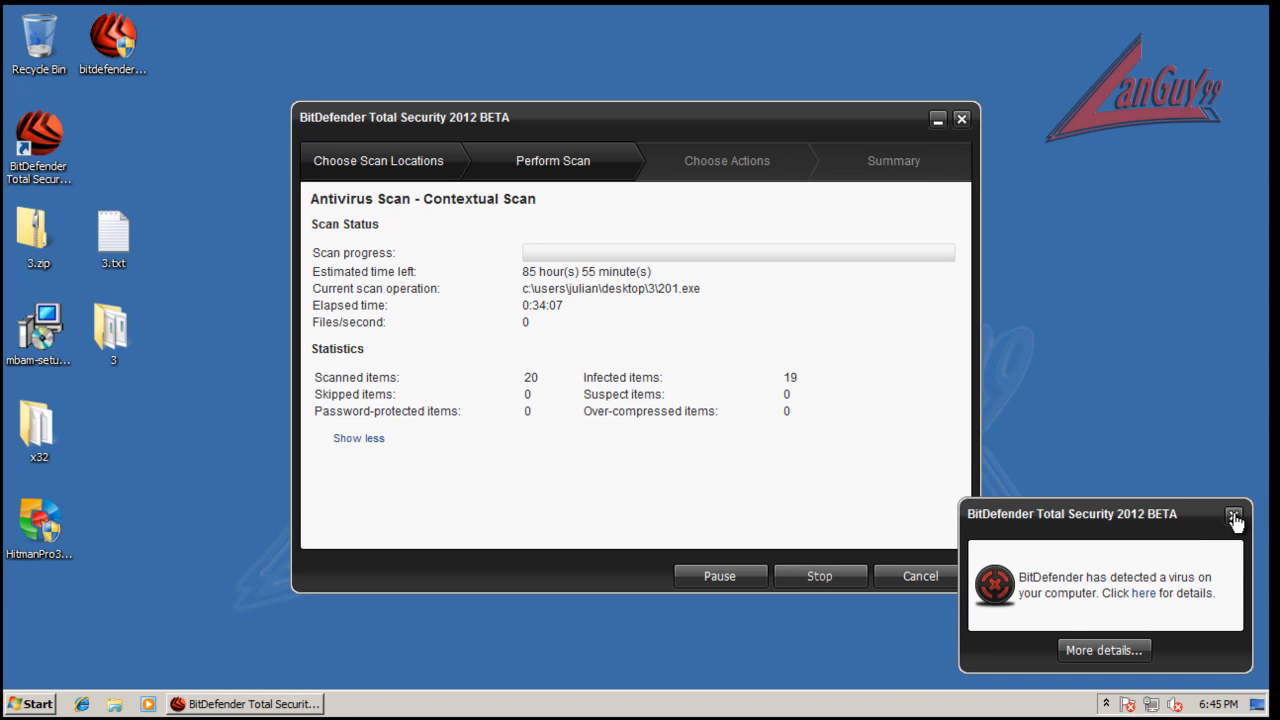
{"action": "left_click", "coordinate": [1234, 516]}
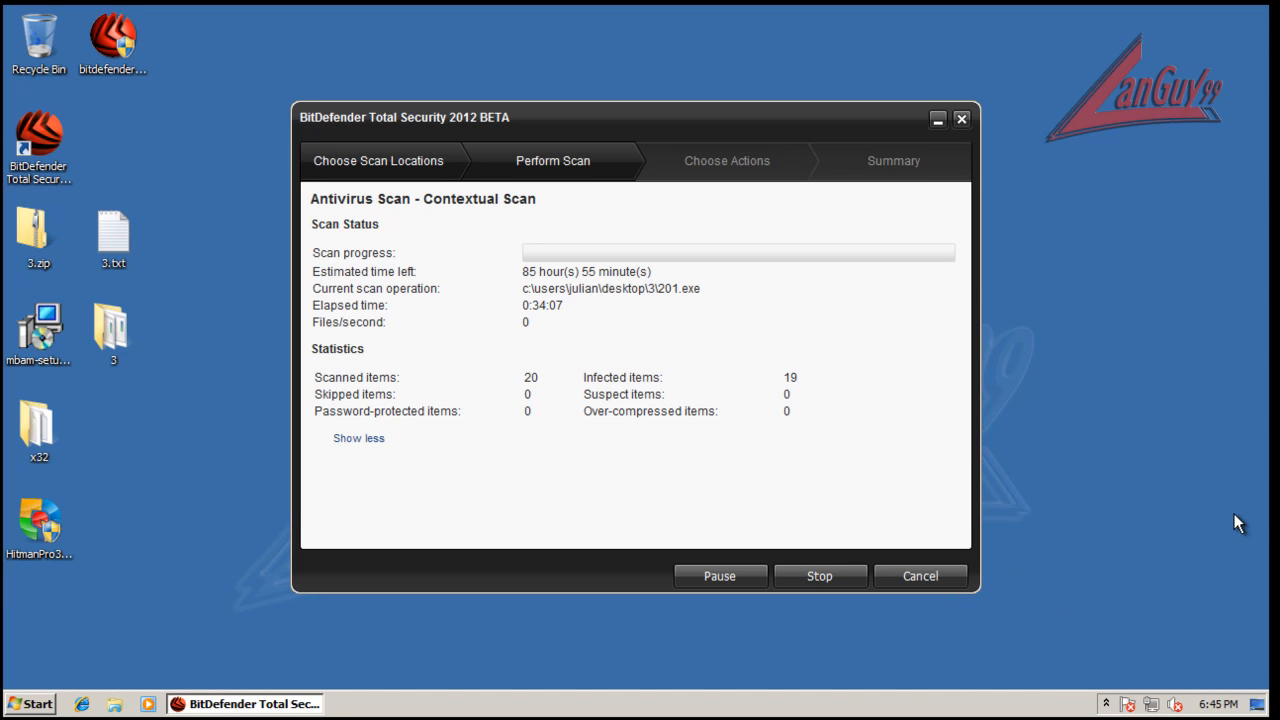
{"action": "mouse_move", "coordinate": [920, 576]}
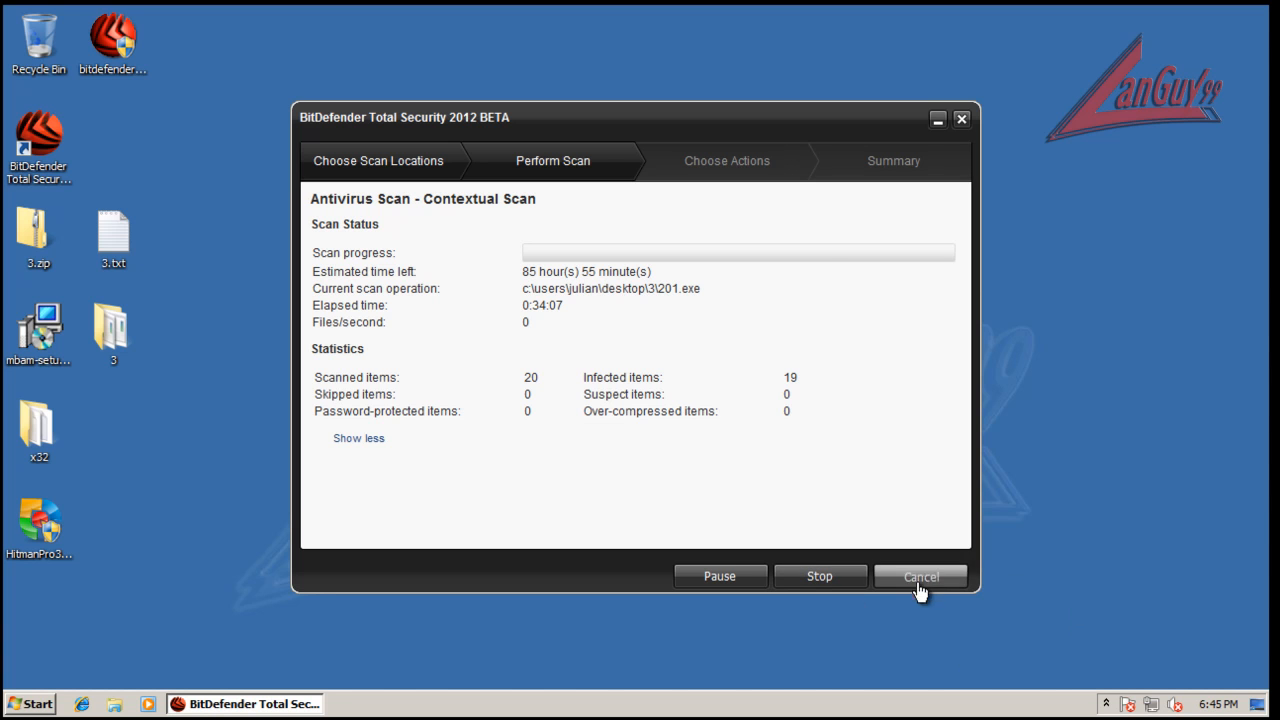
{"action": "left_click", "coordinate": [918, 576]}
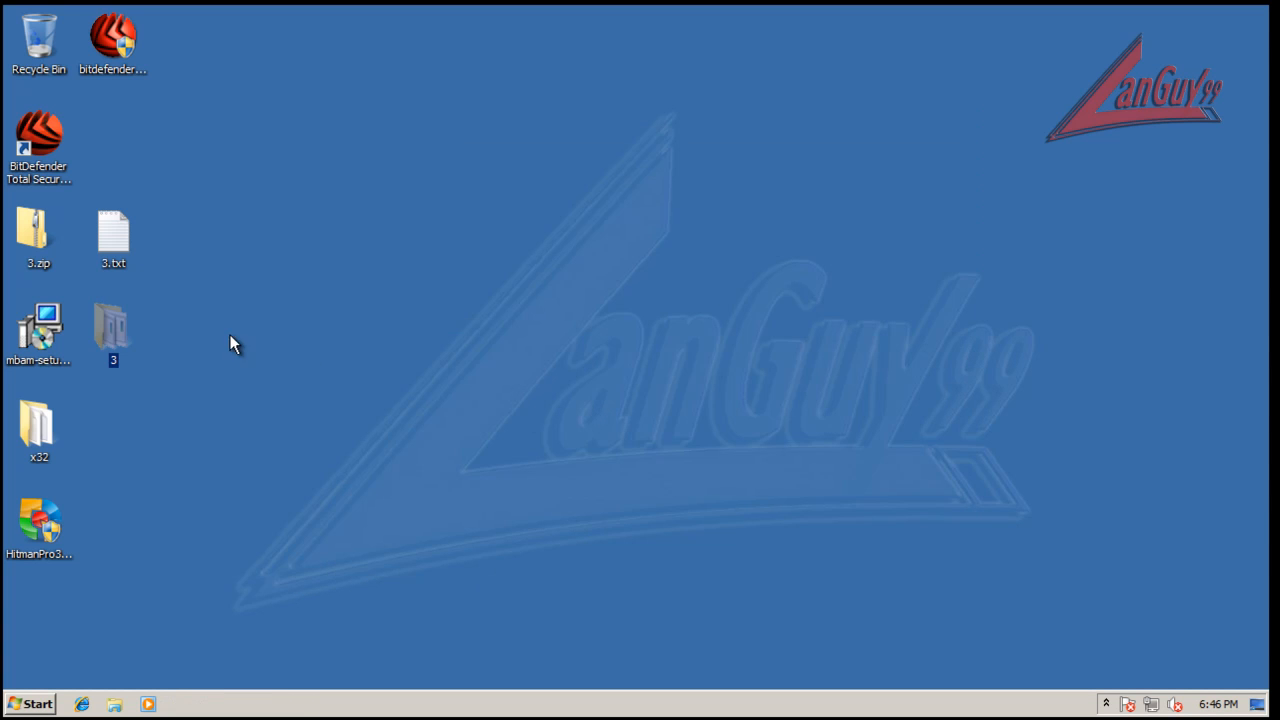
{"action": "mouse_move", "coordinate": [144, 344]}
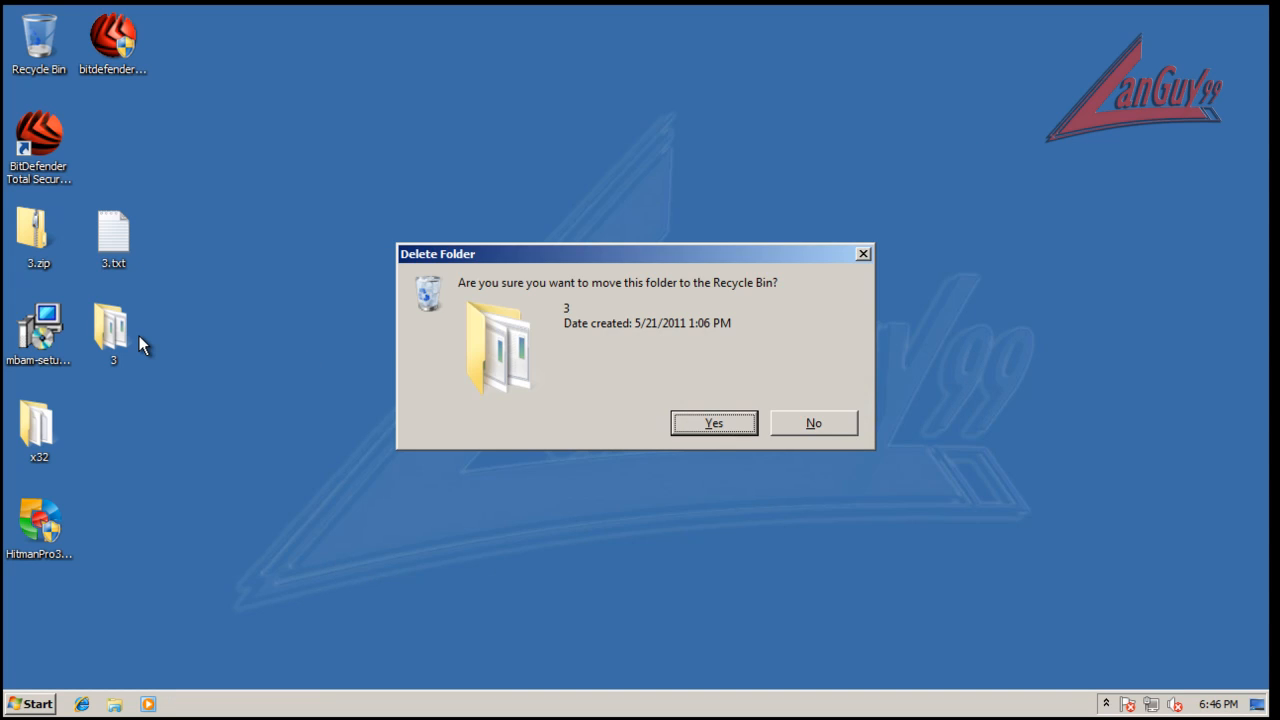
Confirm moving desktop folder 3 to the Recycle Bin and reveal the hidden tray icons
{"action": "left_click", "coordinate": [712, 424]}
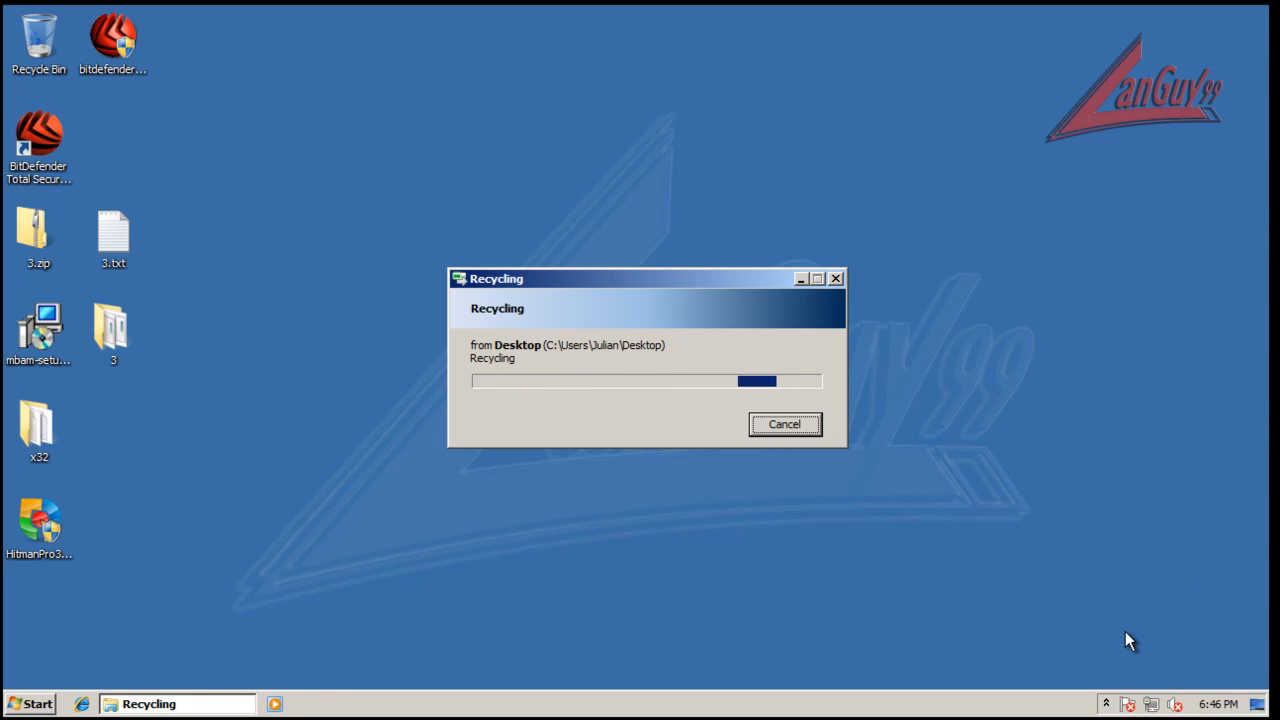
{"action": "left_click", "coordinate": [1106, 704]}
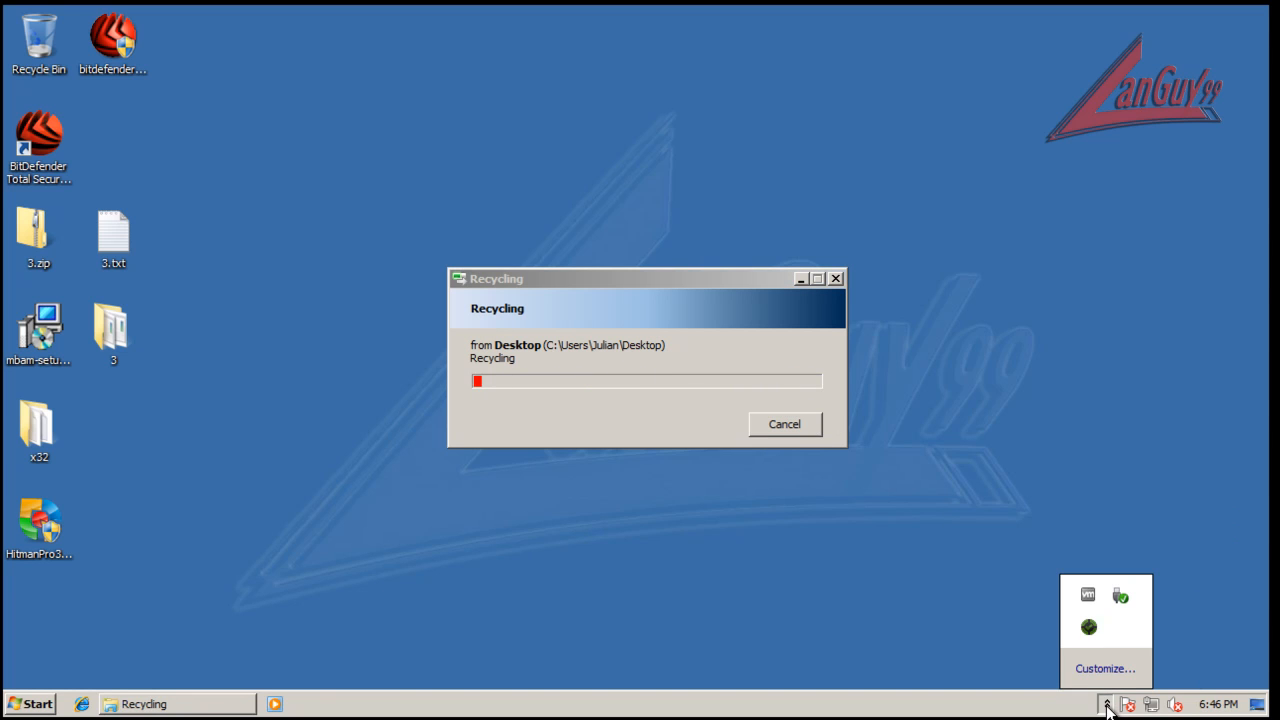
{"action": "mouse_move", "coordinate": [632, 436]}
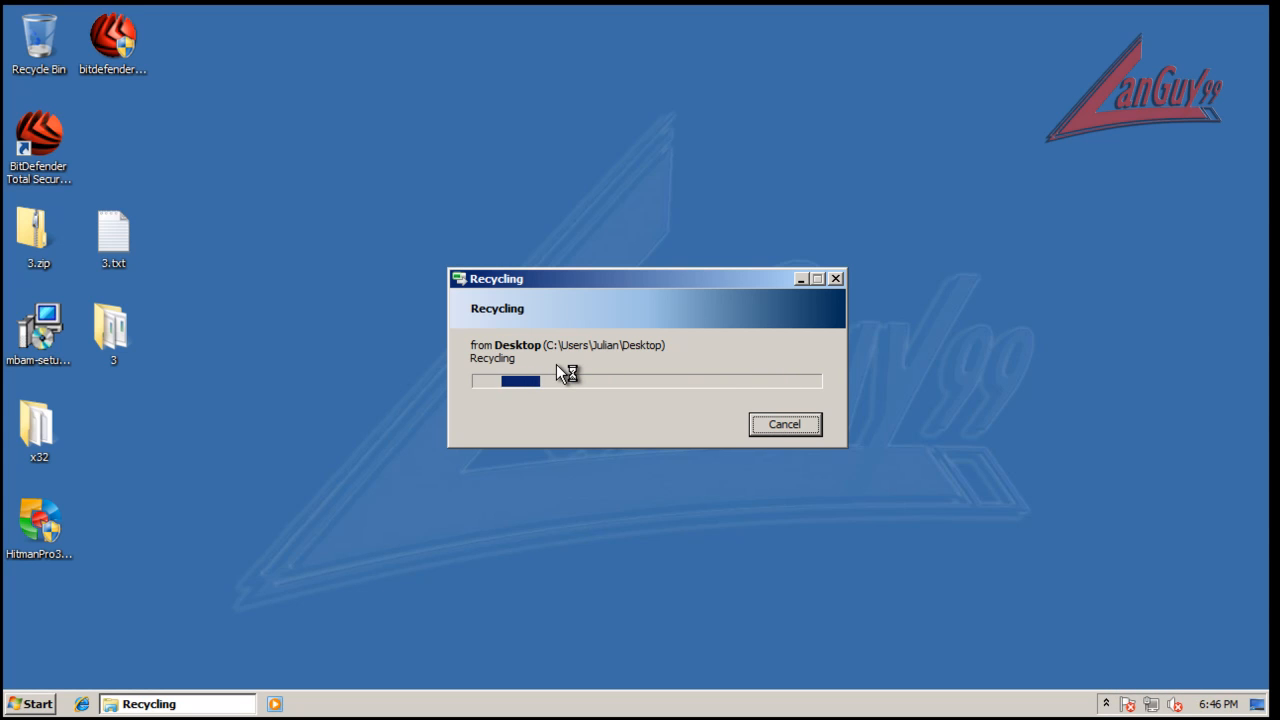
{"action": "mouse_move", "coordinate": [946, 390]}
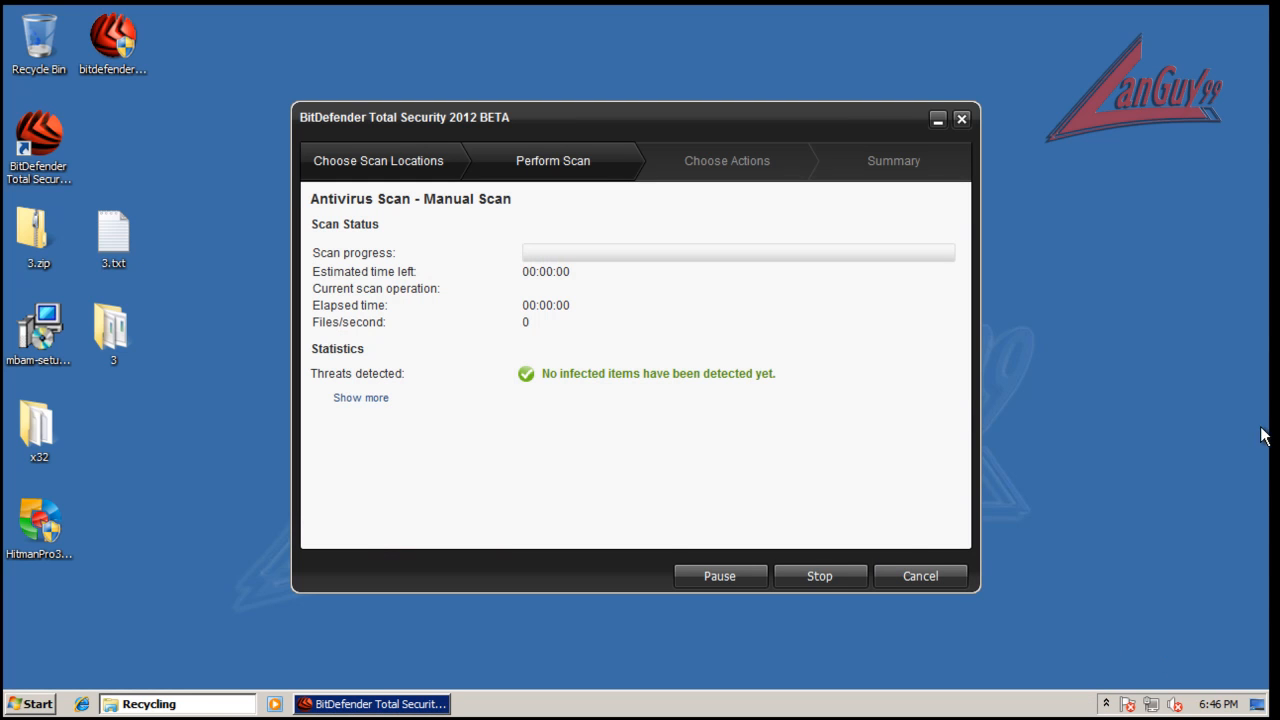
Cancel and confirm exiting the two Manual Scan windows that pop up during deletion
{"action": "left_click", "coordinate": [920, 576]}
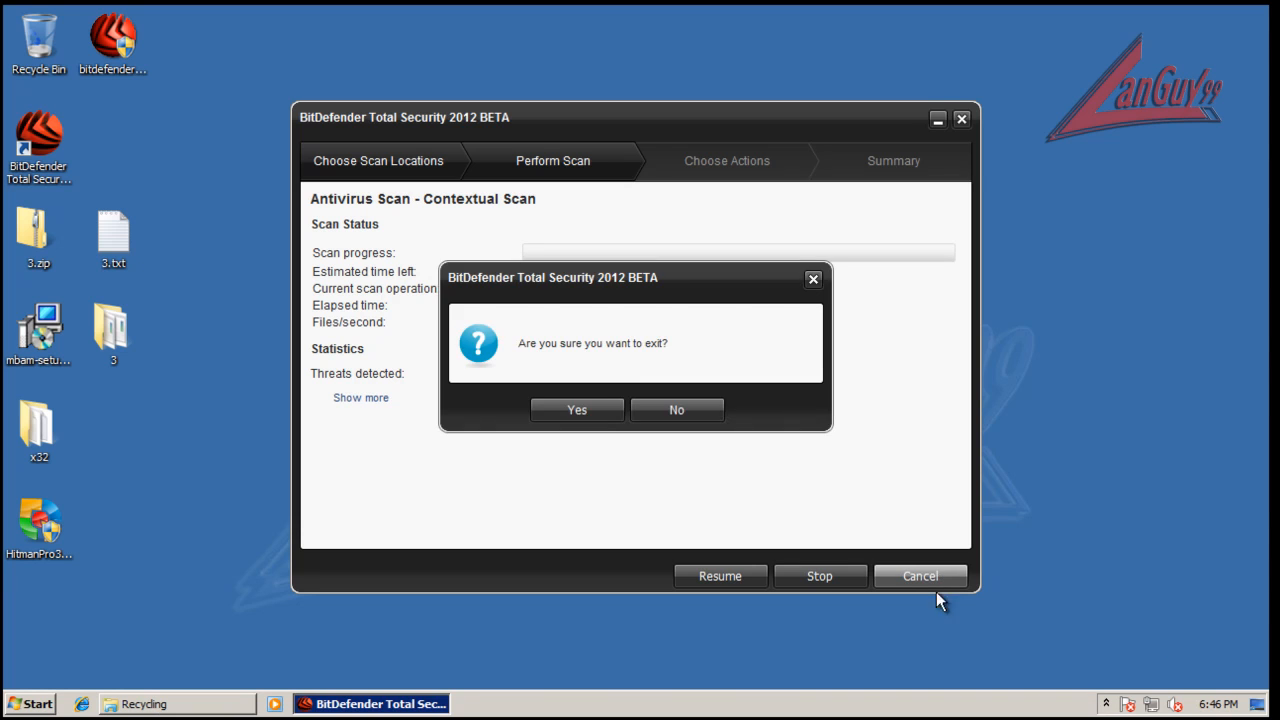
{"action": "left_click", "coordinate": [576, 408]}
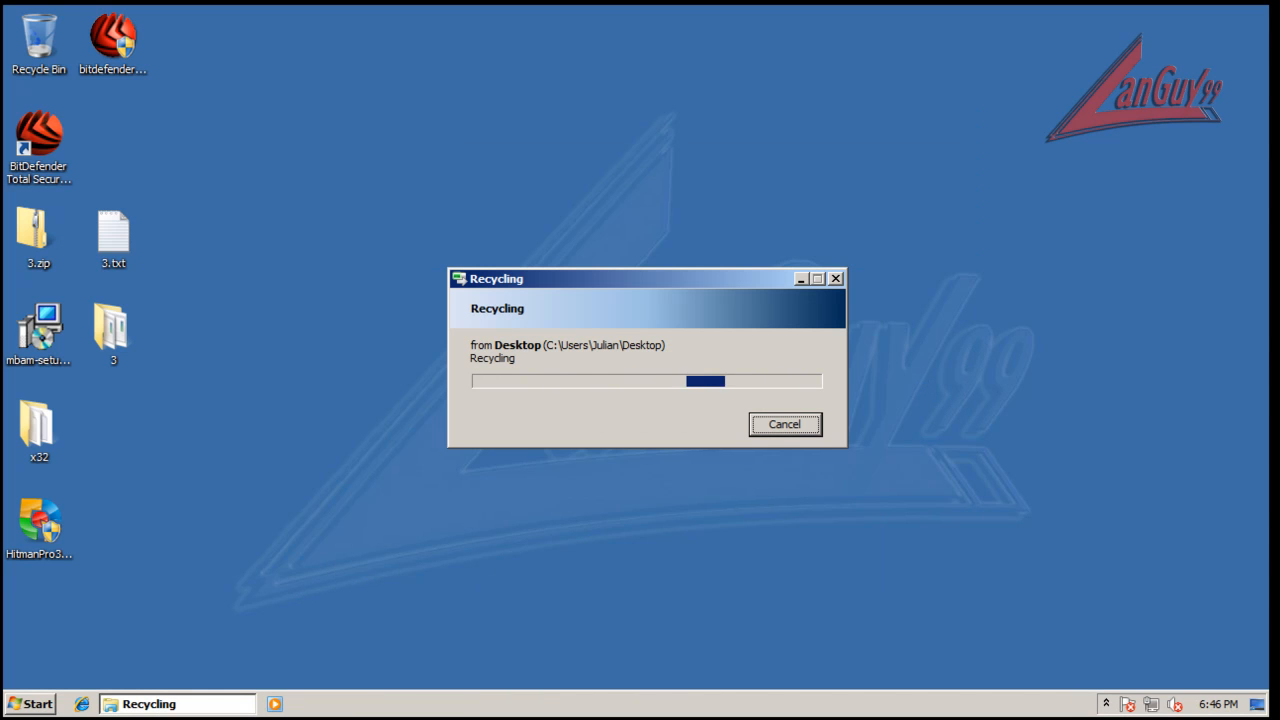
{"action": "mouse_move", "coordinate": [1088, 652]}
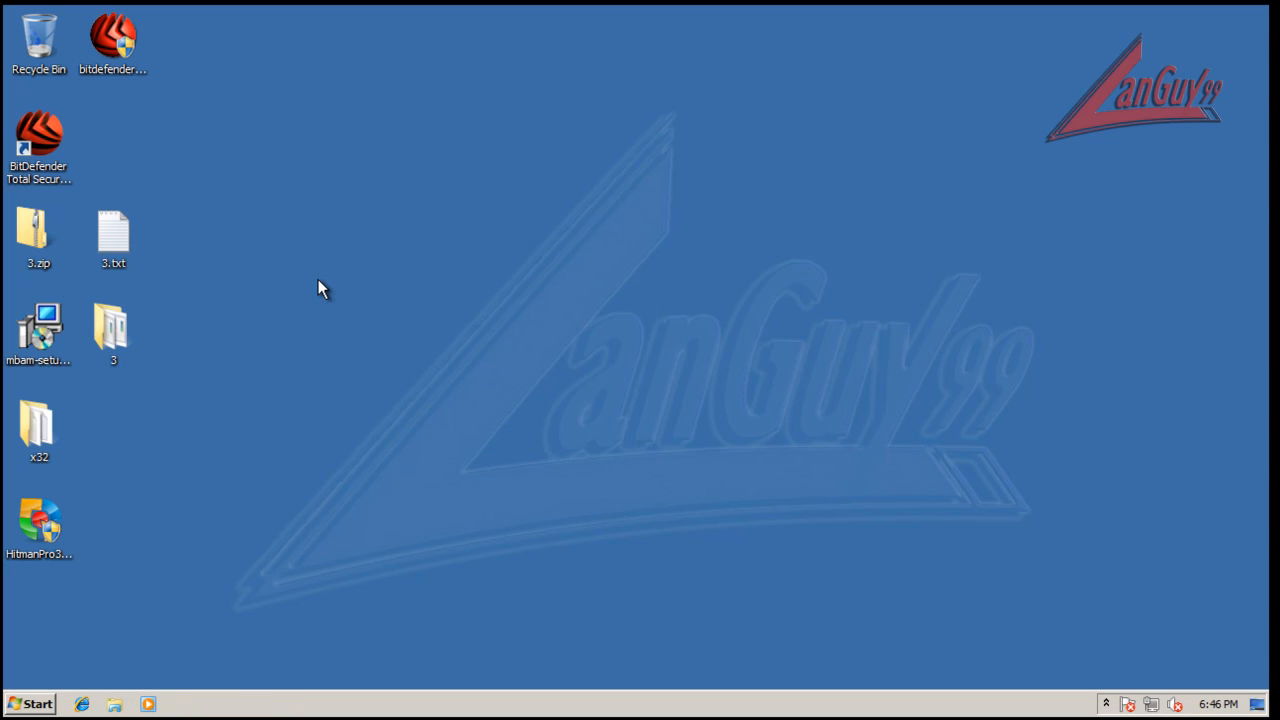
{"action": "mouse_move", "coordinate": [956, 468]}
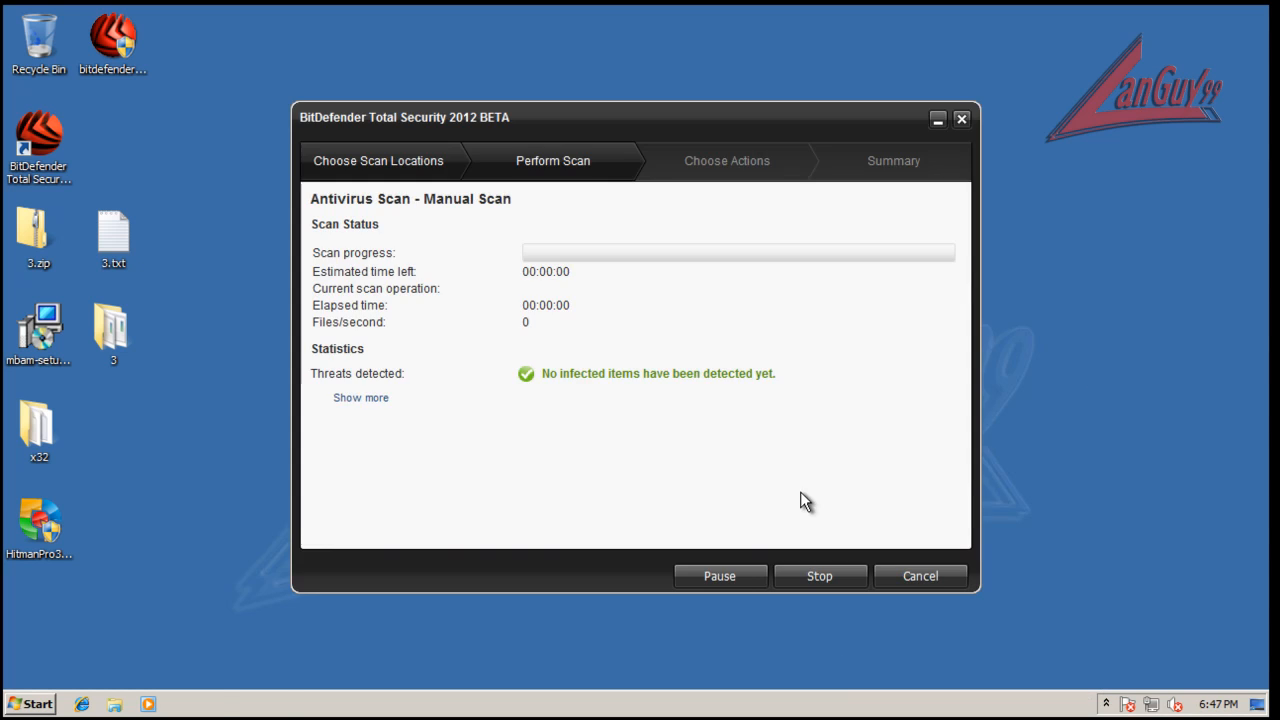
{"action": "left_click", "coordinate": [920, 576]}
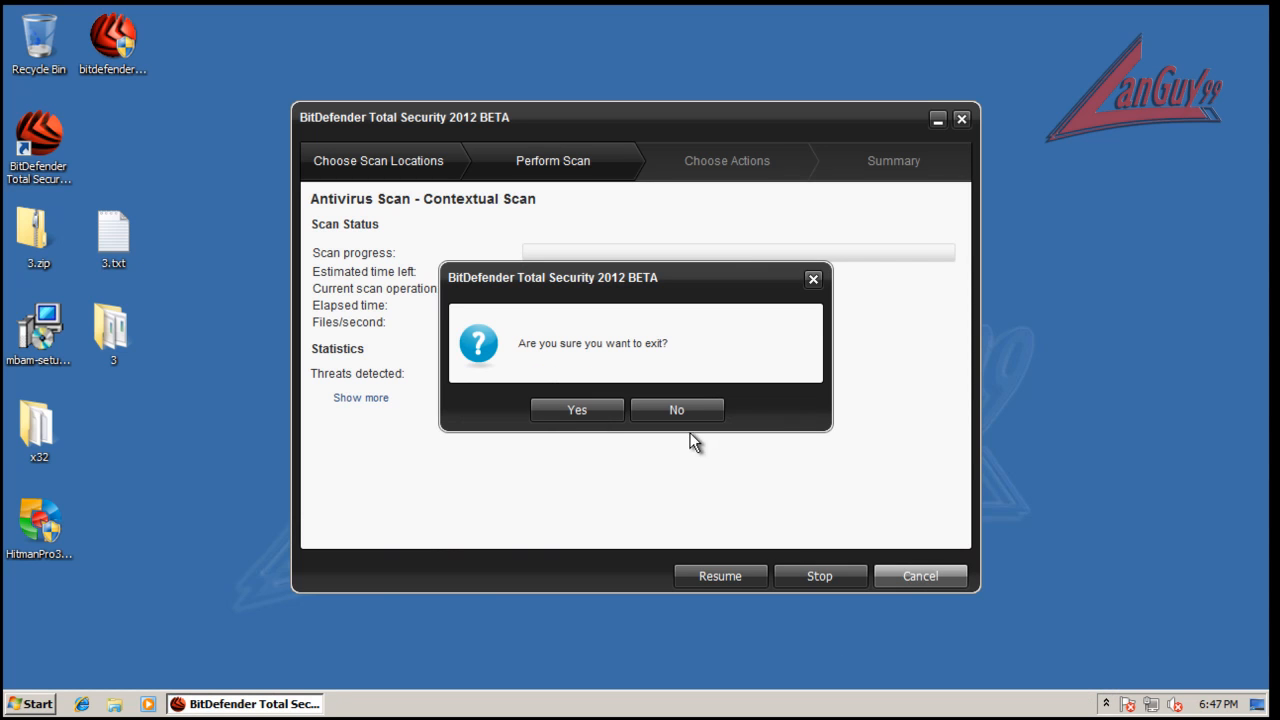
{"action": "left_click", "coordinate": [576, 408]}
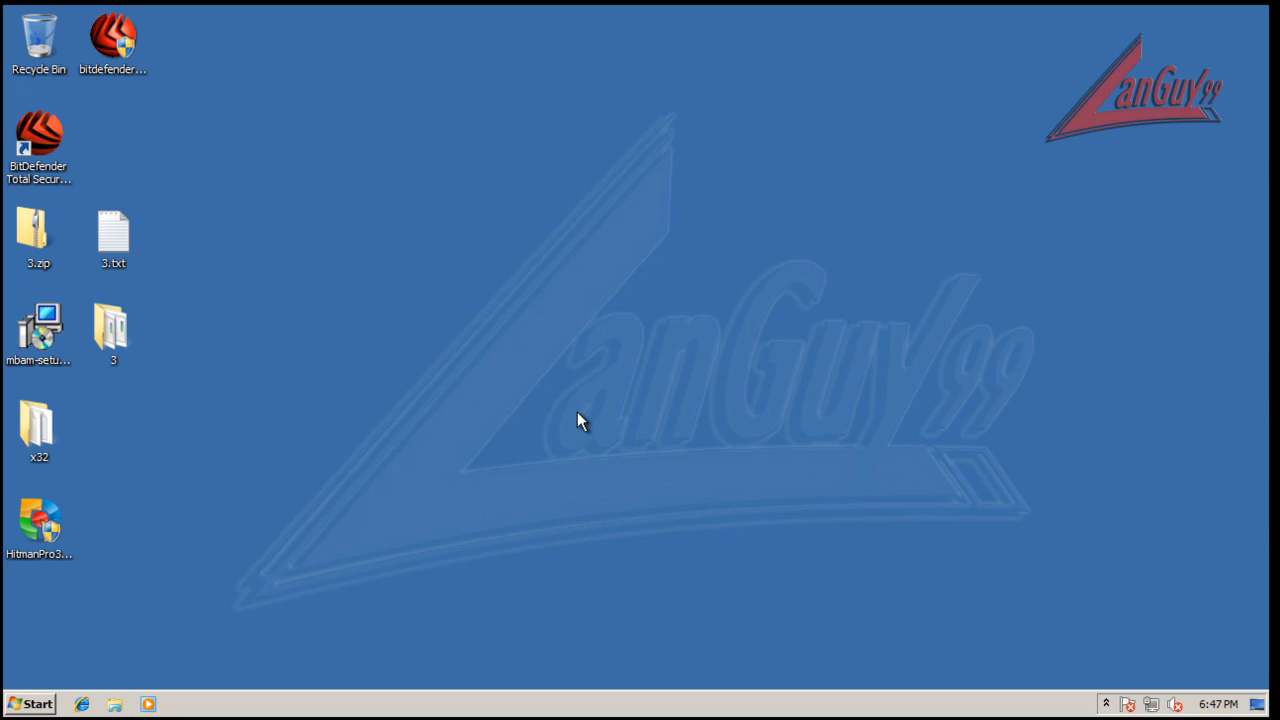
{"action": "mouse_move", "coordinate": [1088, 502]}
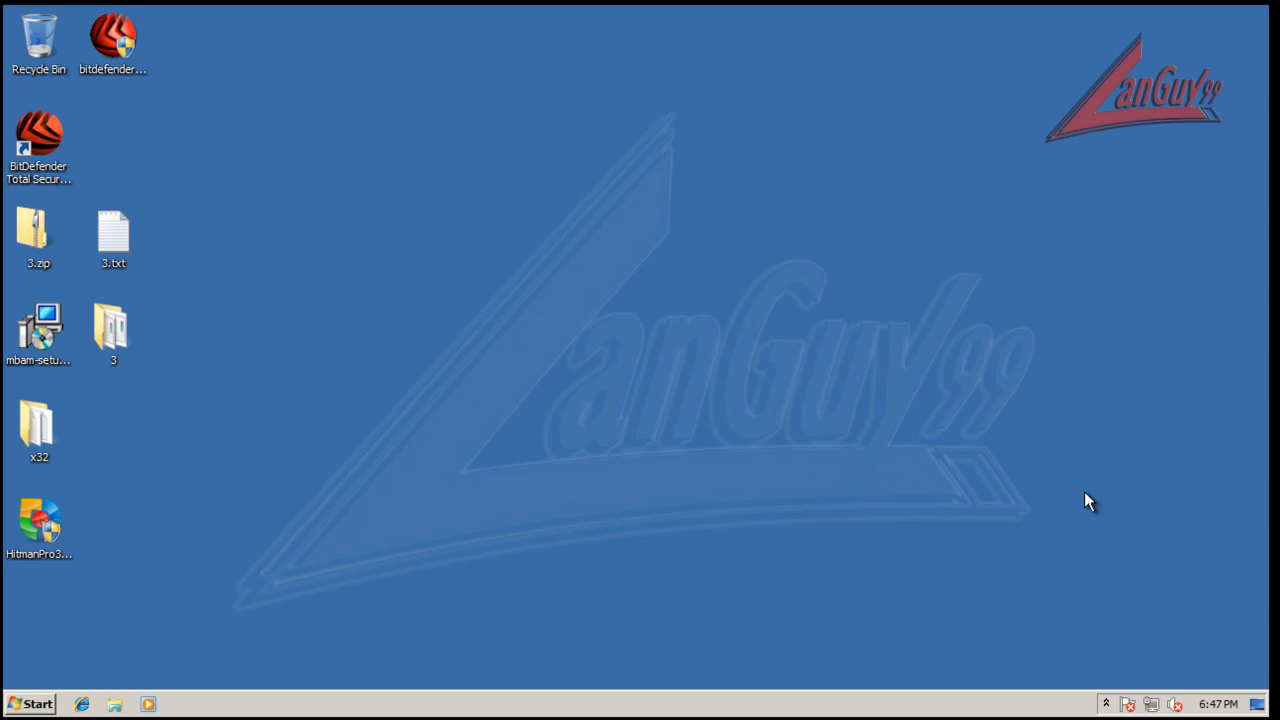